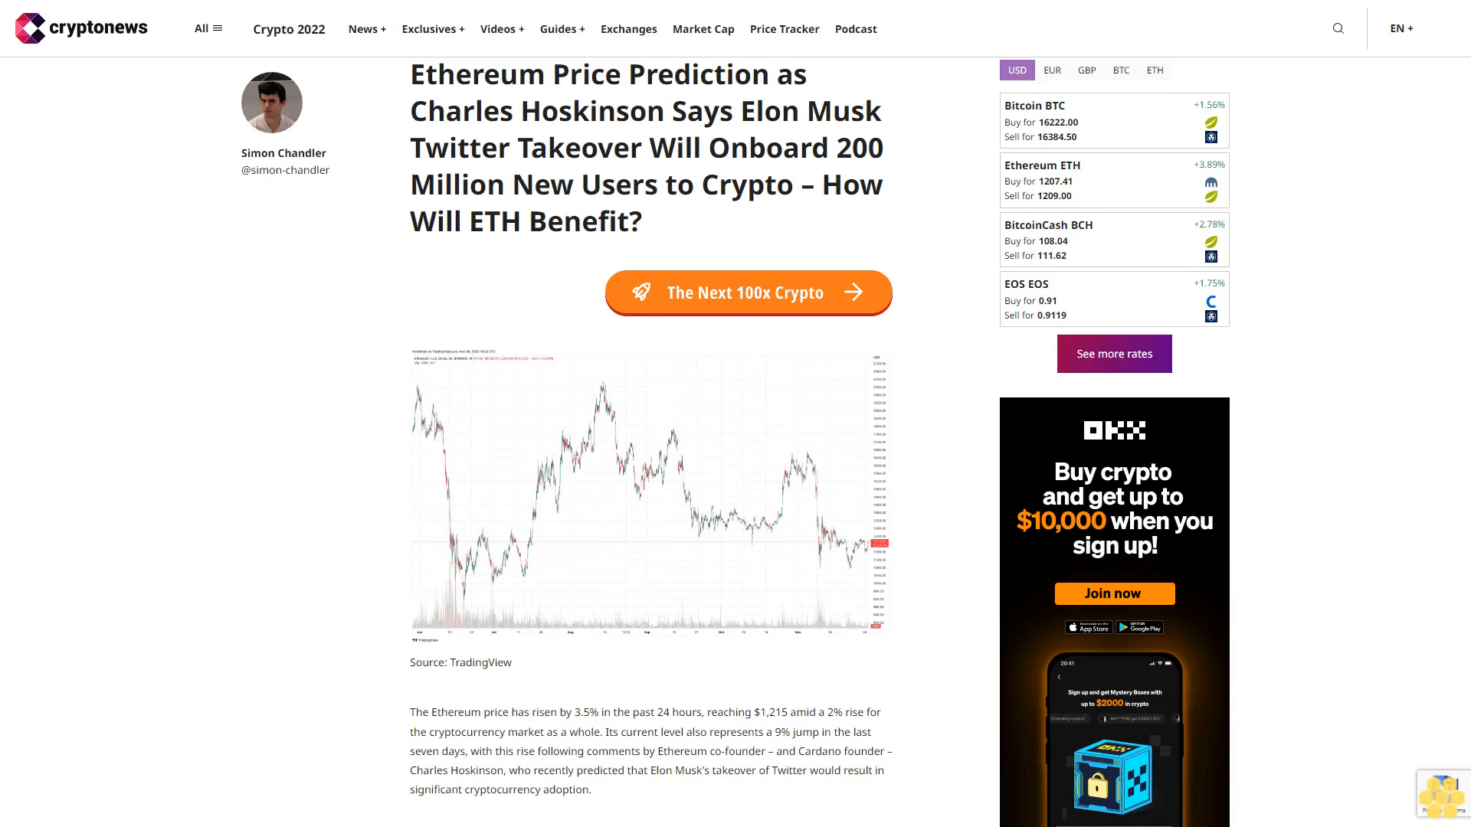
scroll(down, 3)
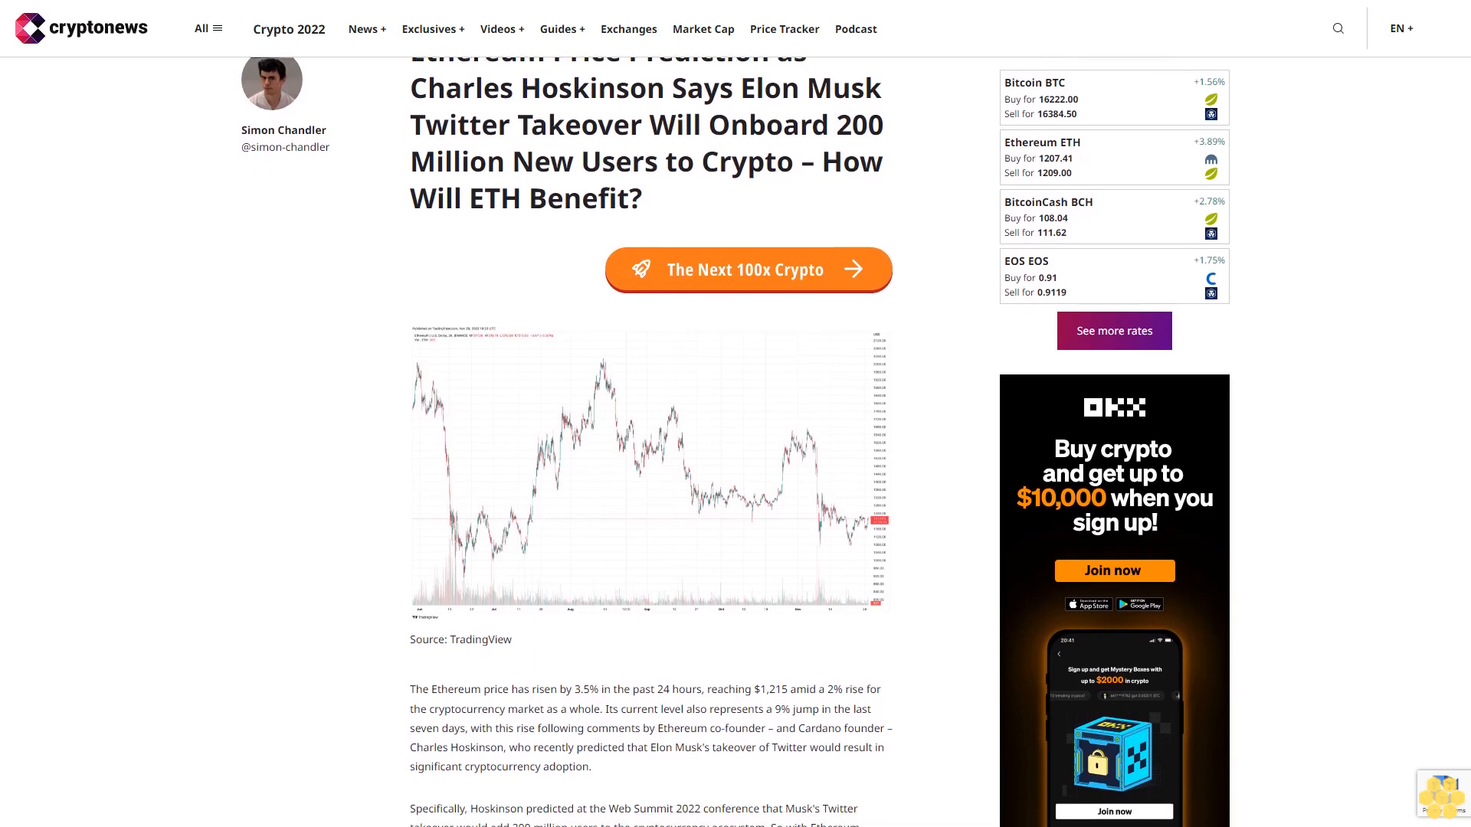
scroll(down, 3)
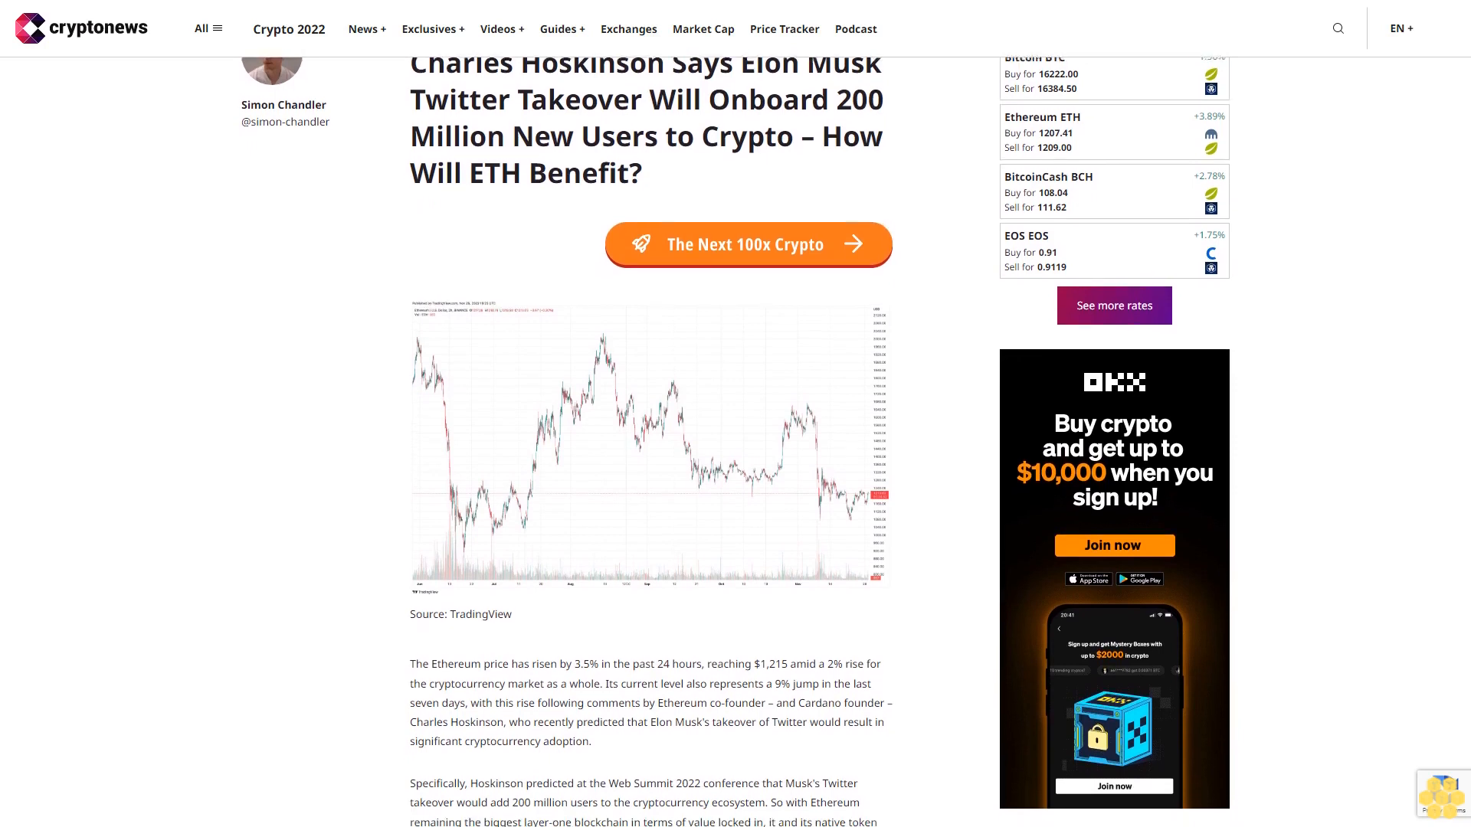
scroll(down, 3)
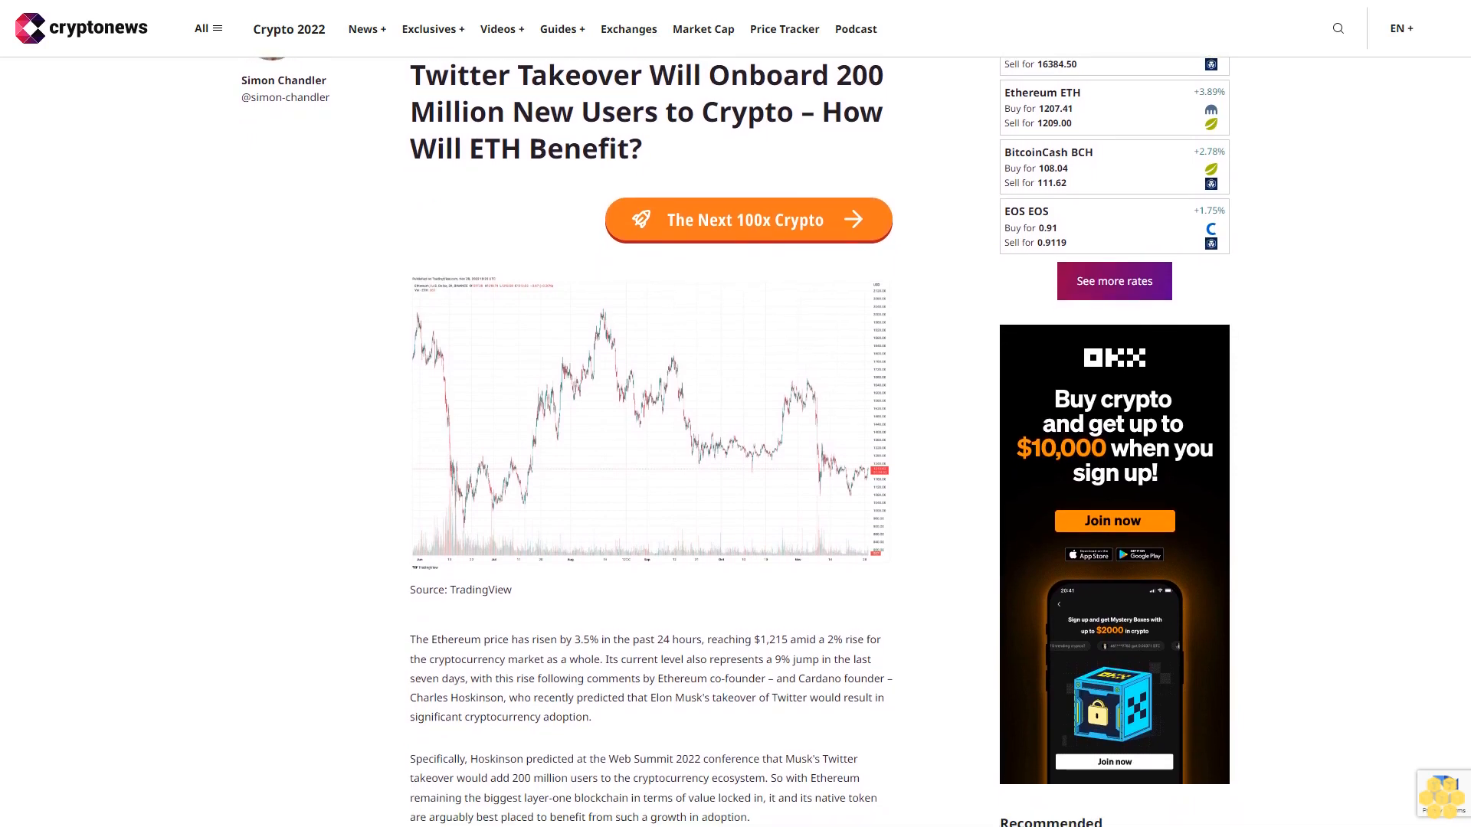
scroll(down, 3)
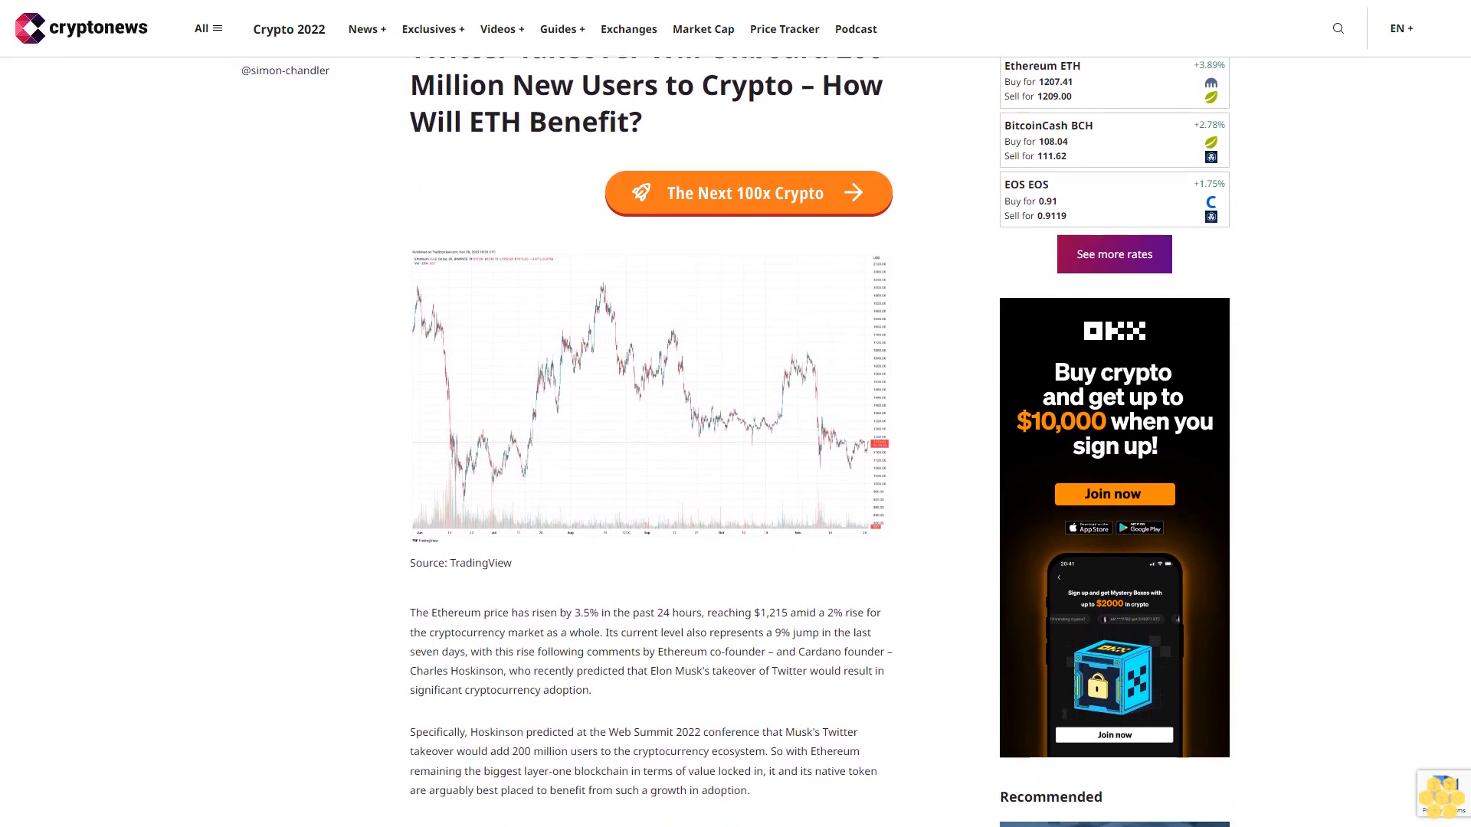
scroll(down, 3)
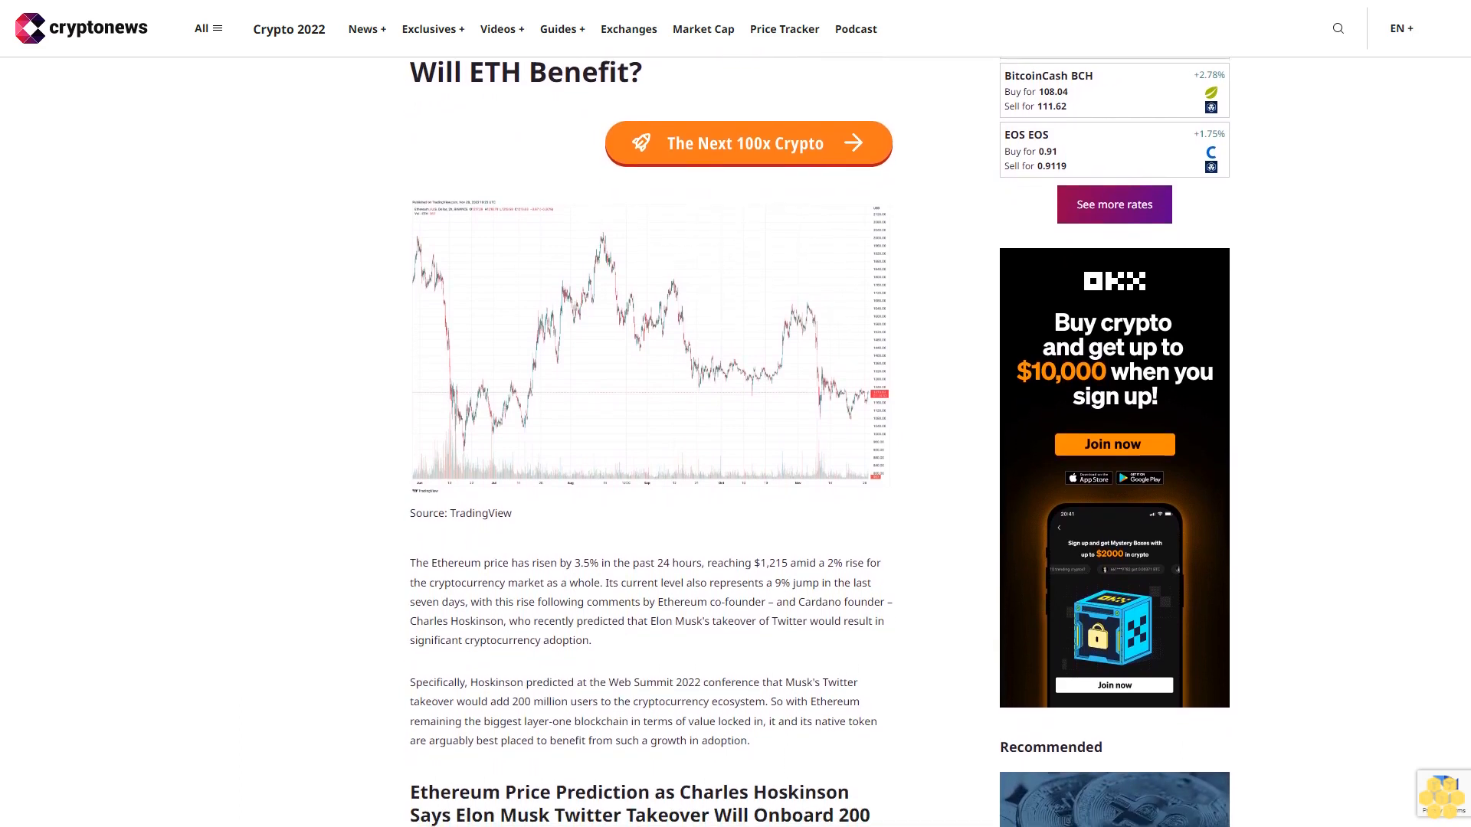
scroll(down, 3)
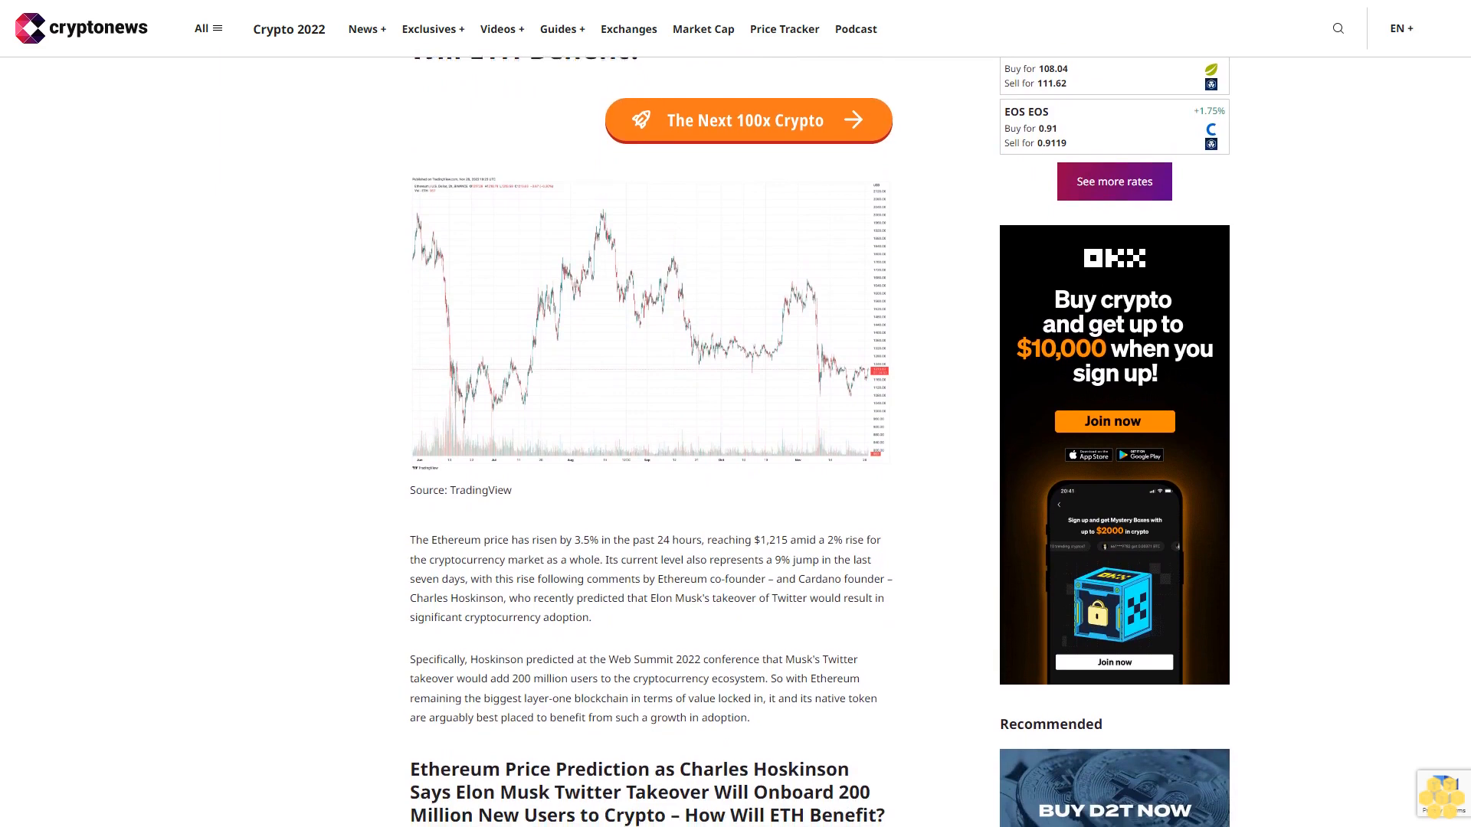
scroll(down, 3)
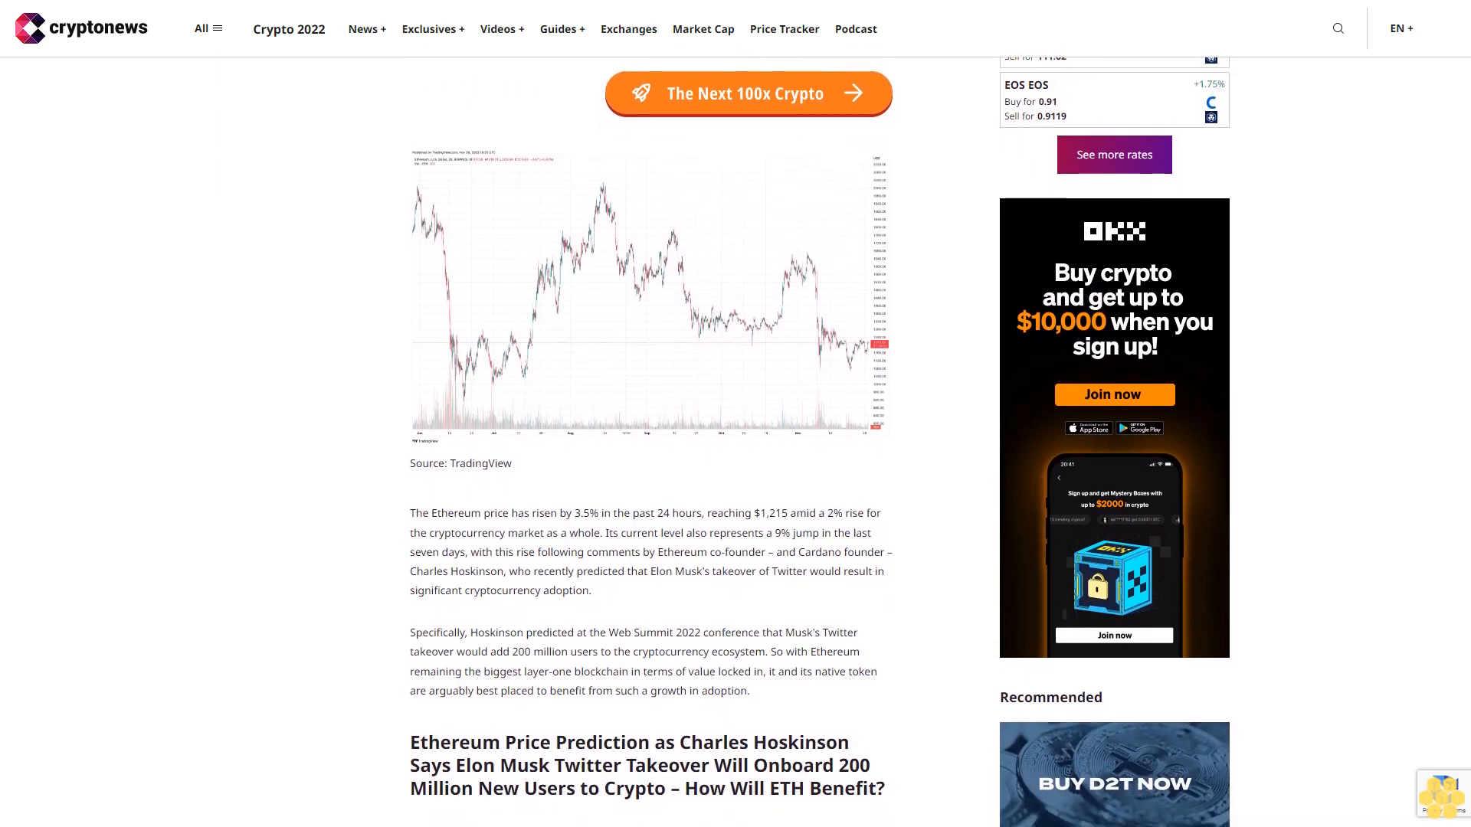
scroll(down, 3)
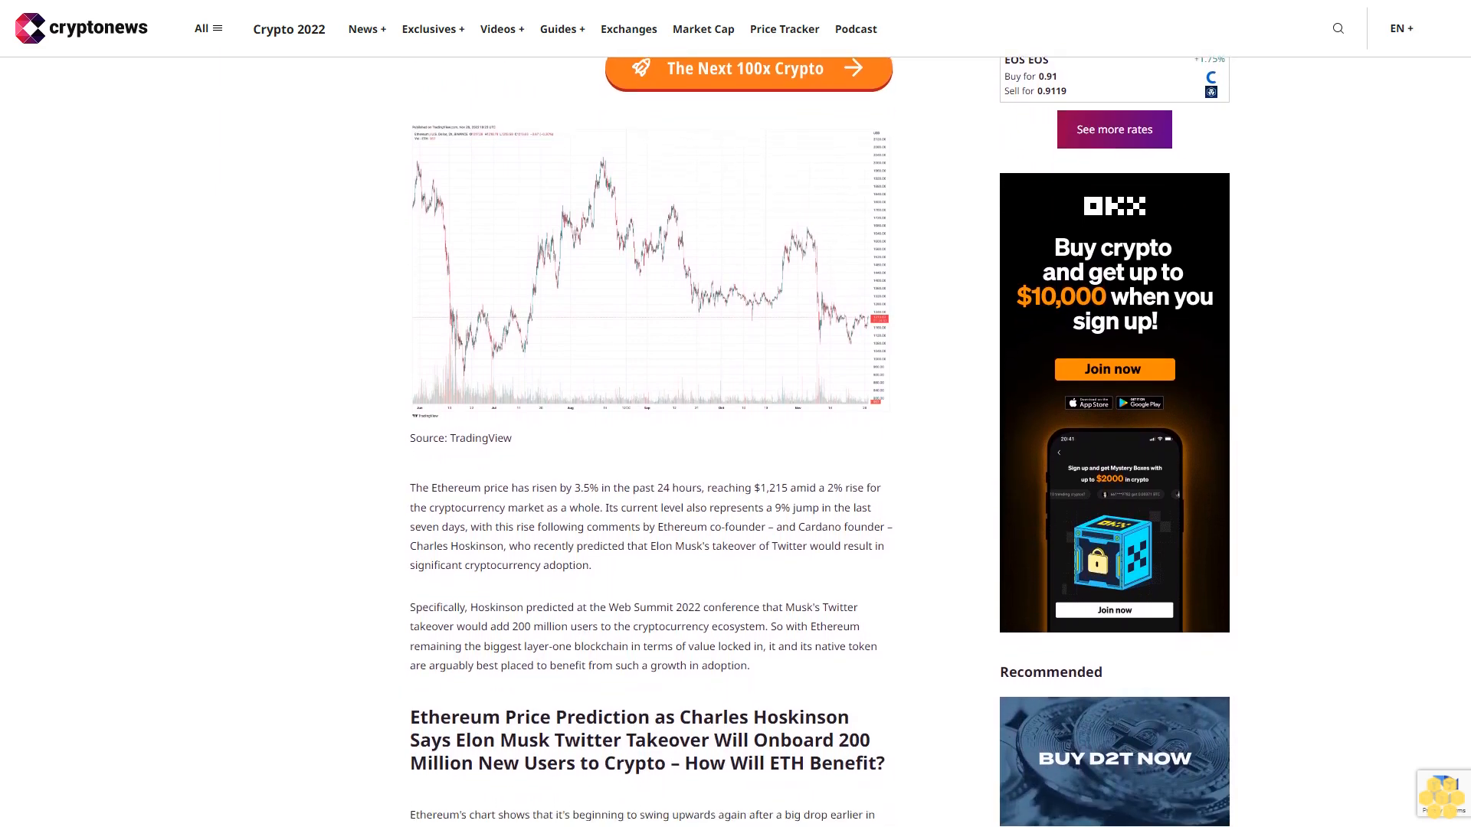
scroll(down, 3)
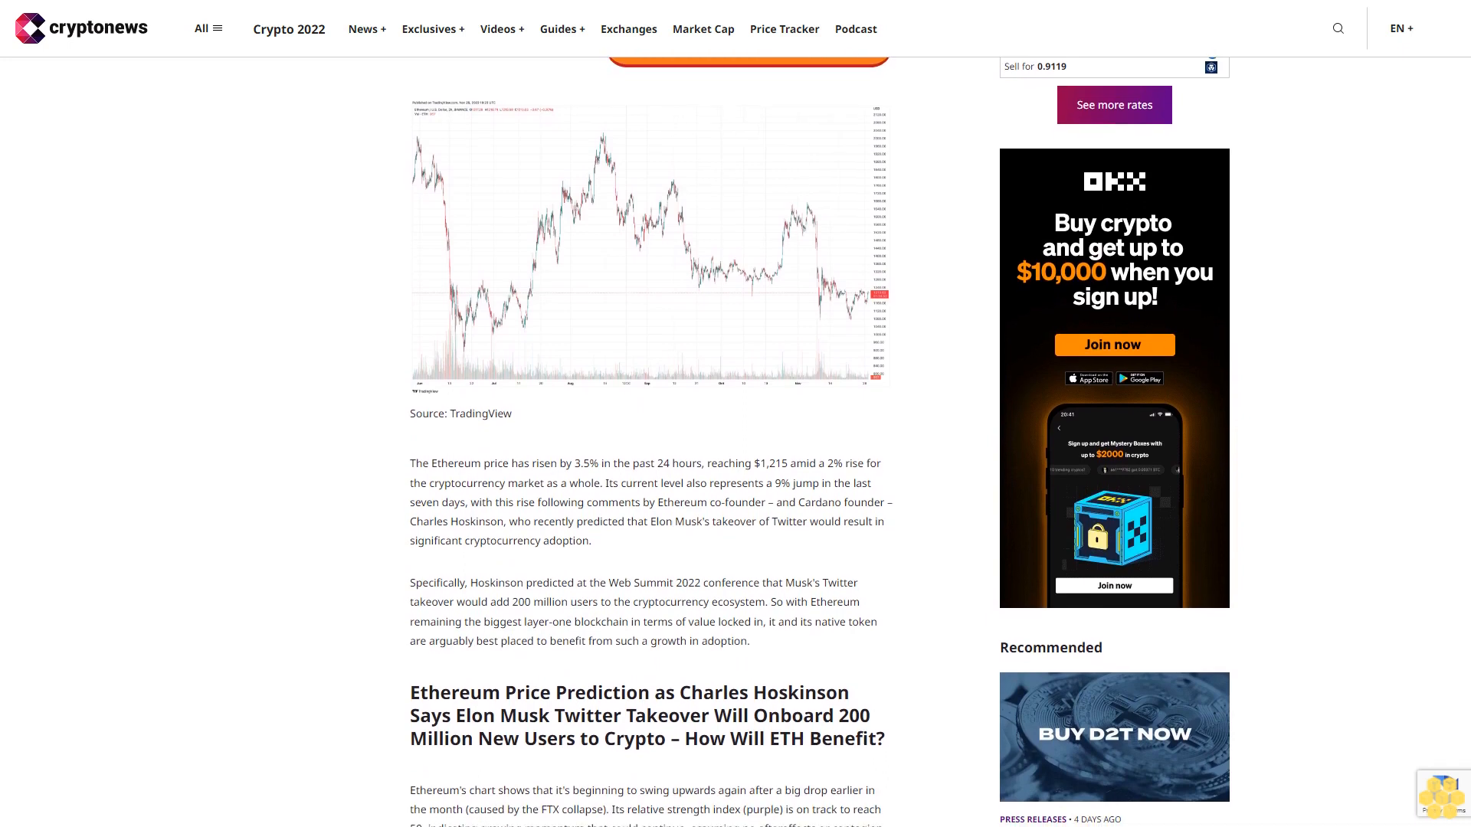
scroll(down, 3)
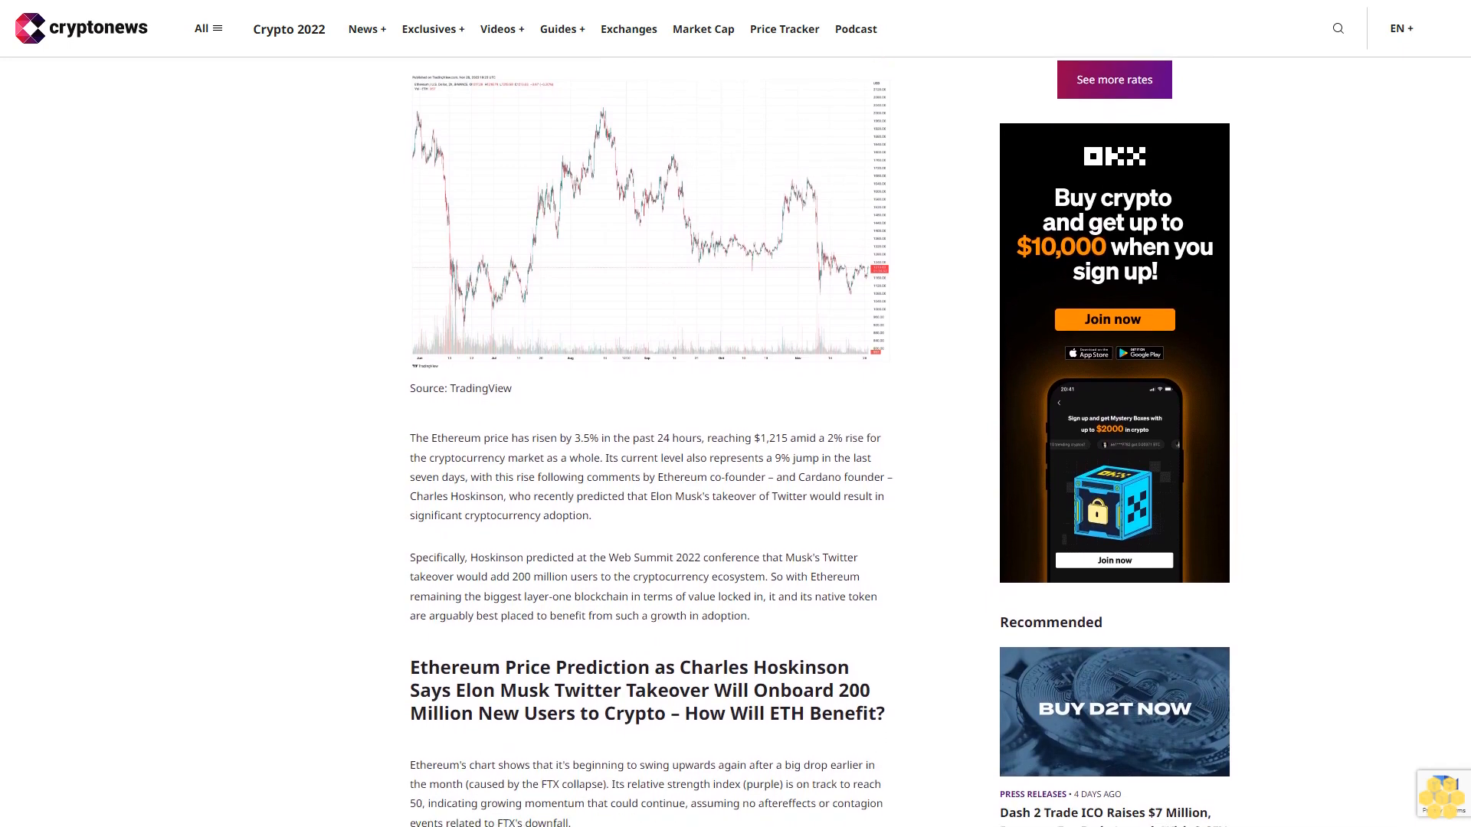
scroll(down, 3)
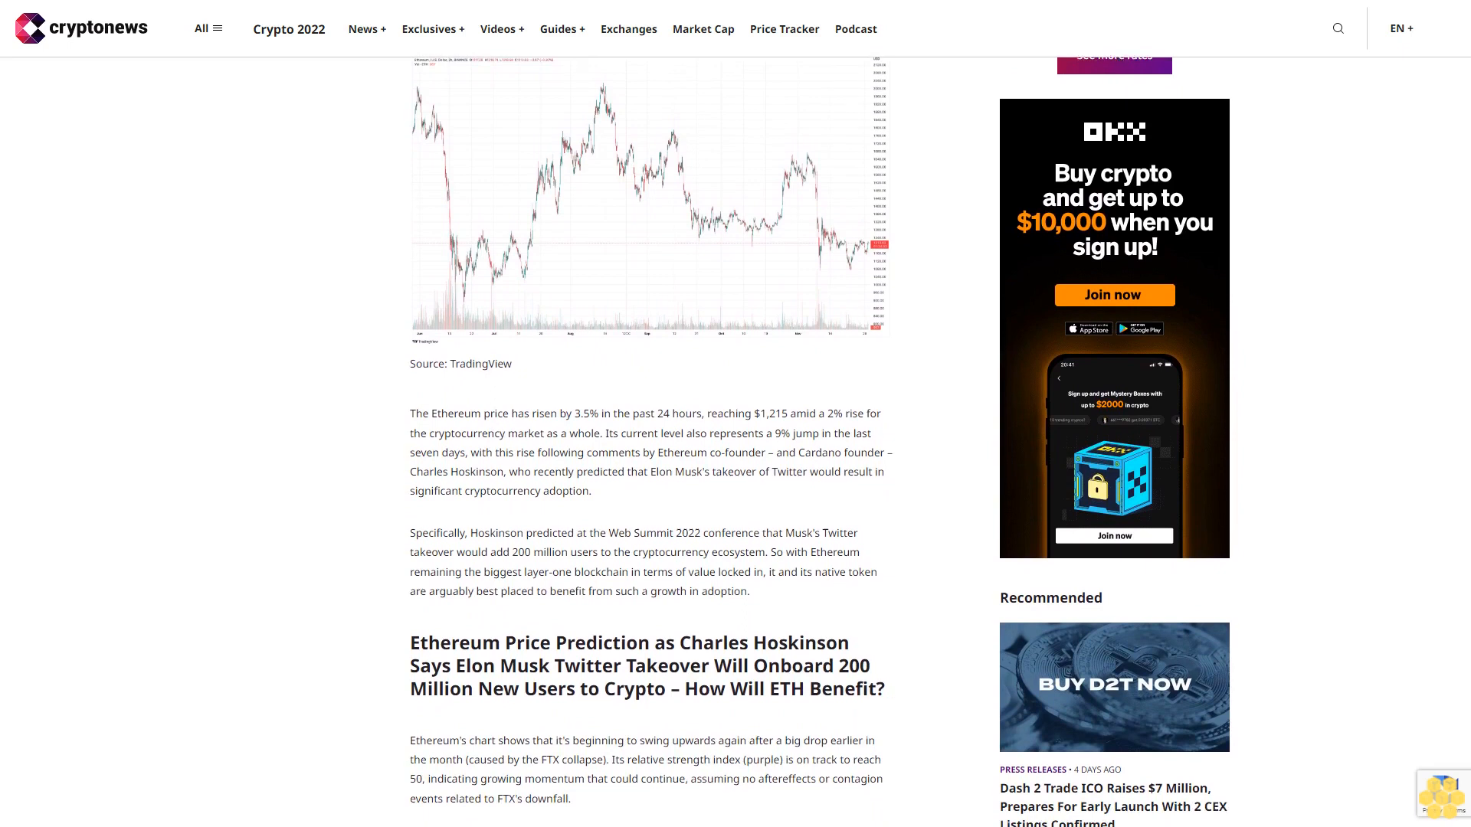
scroll(down, 3)
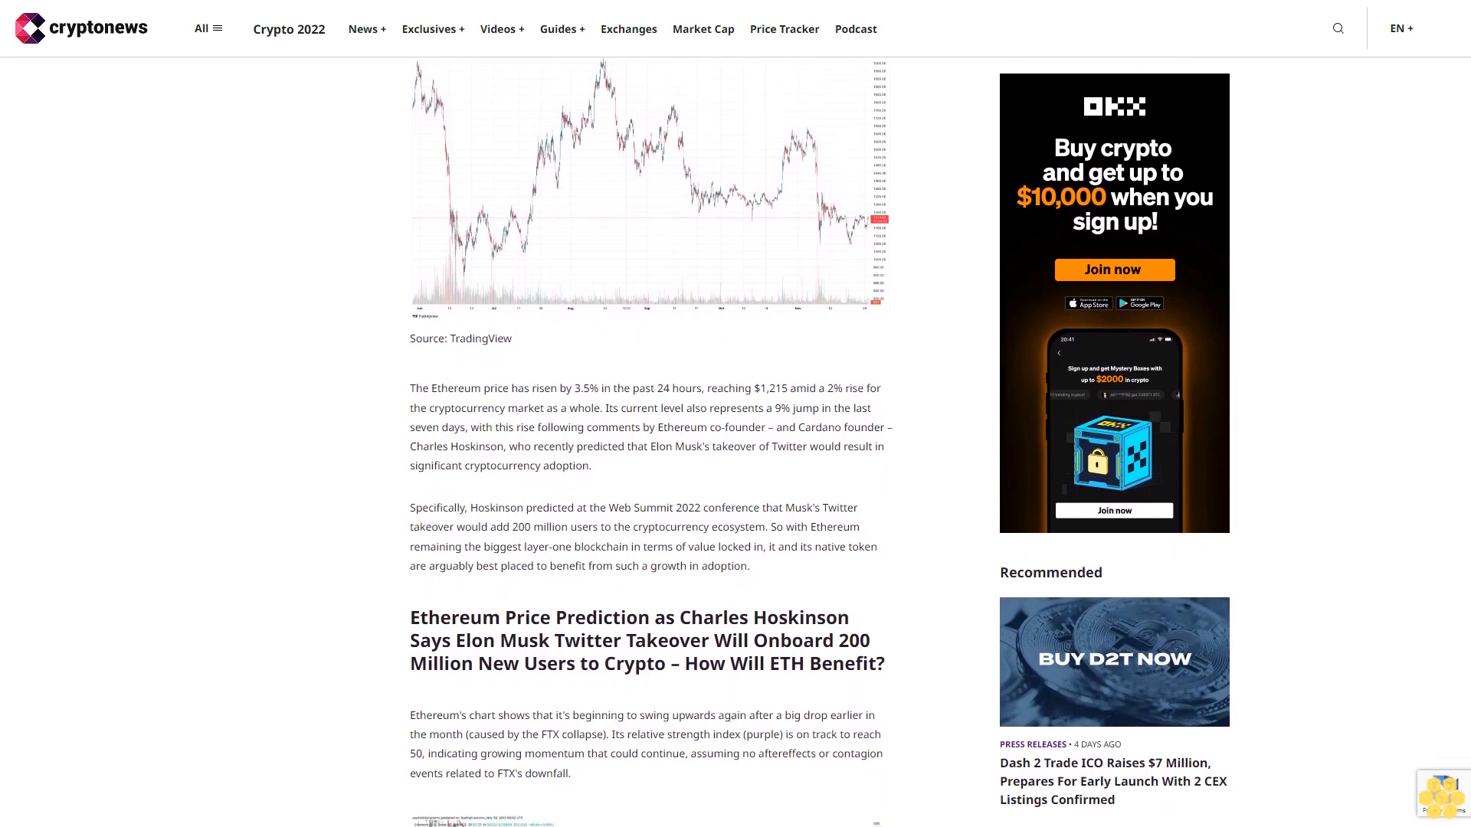
scroll(down, 3)
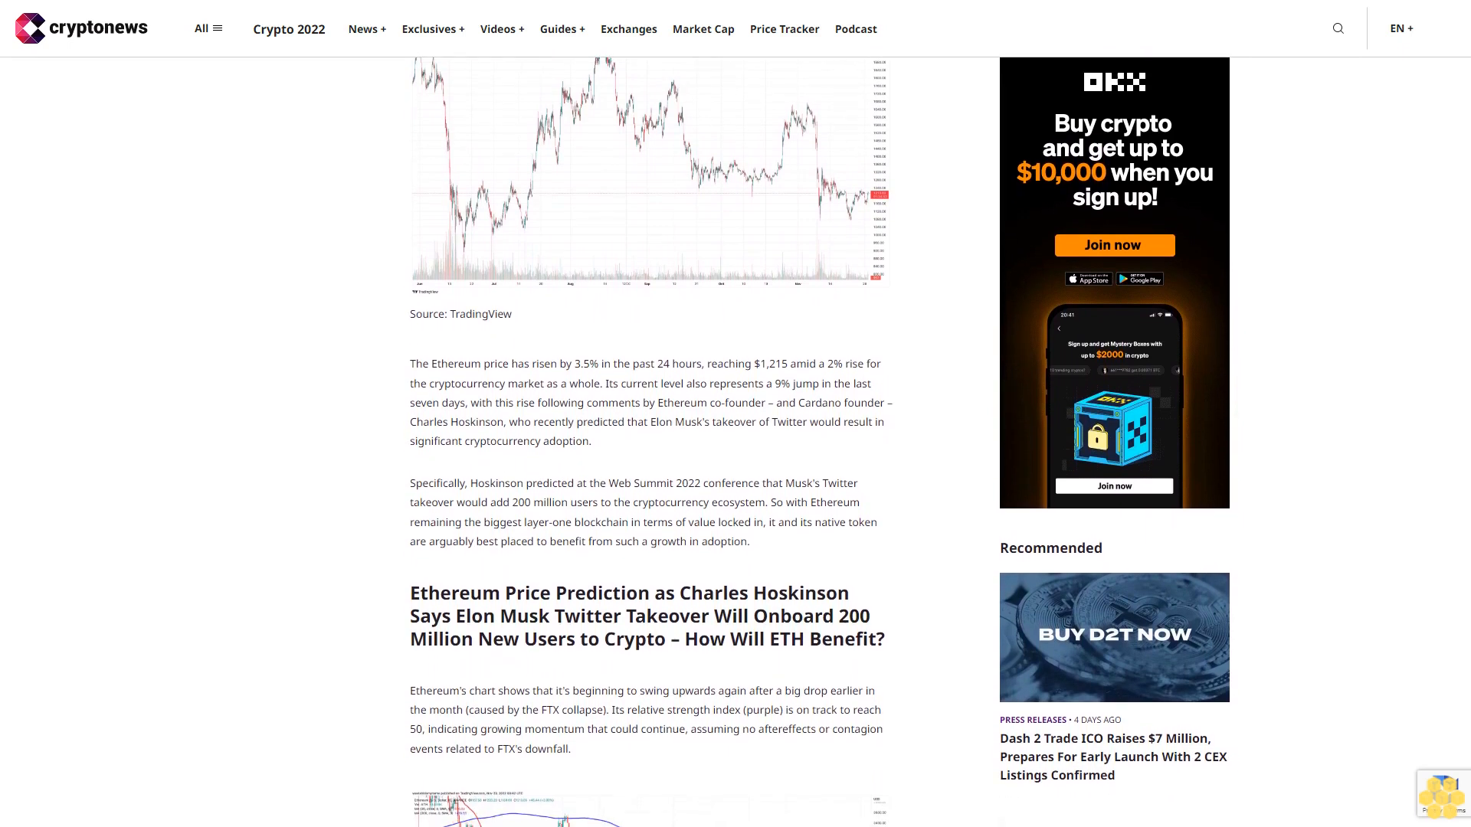
scroll(down, 3)
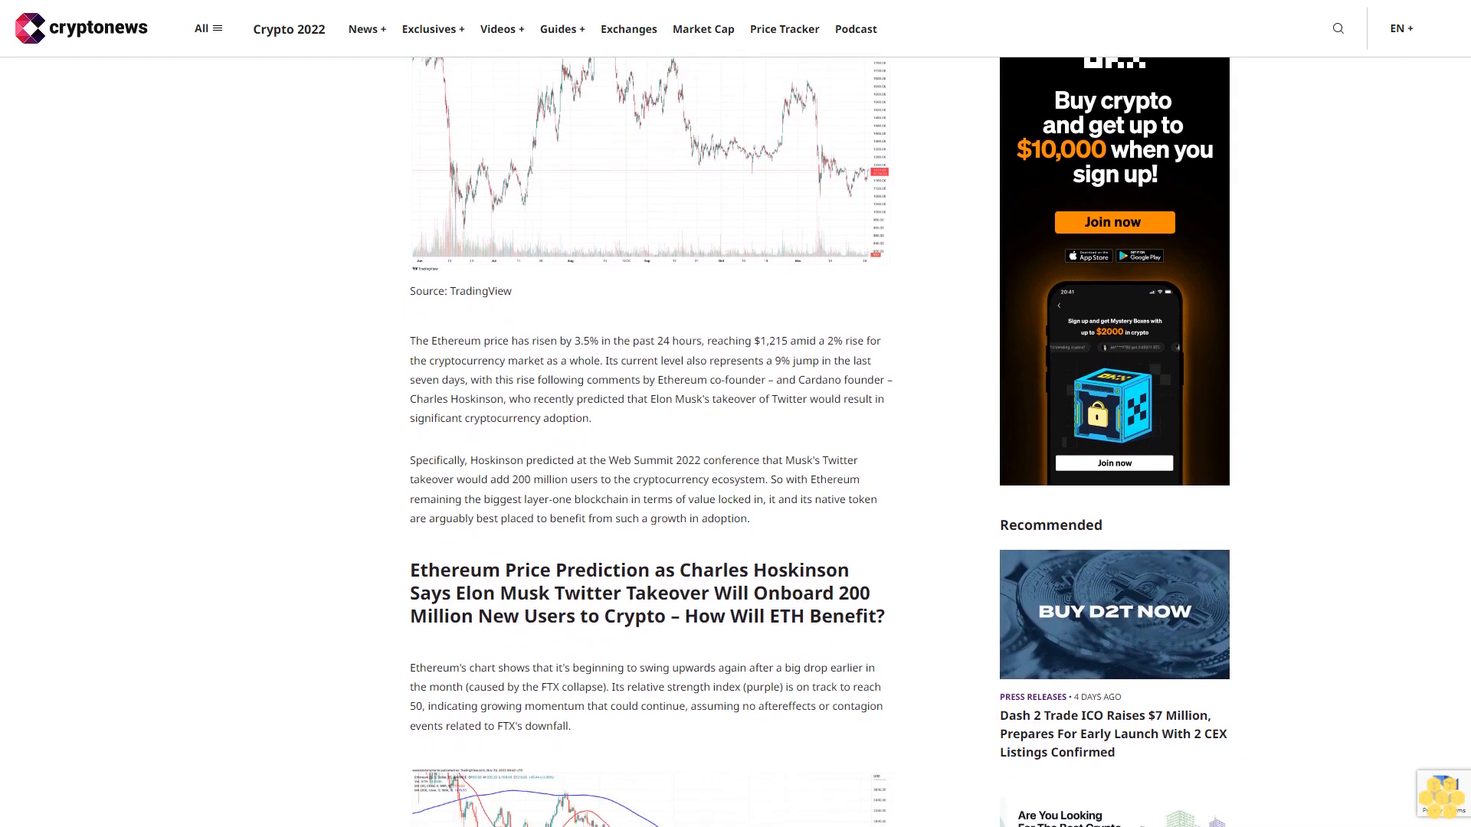
scroll(down, 3)
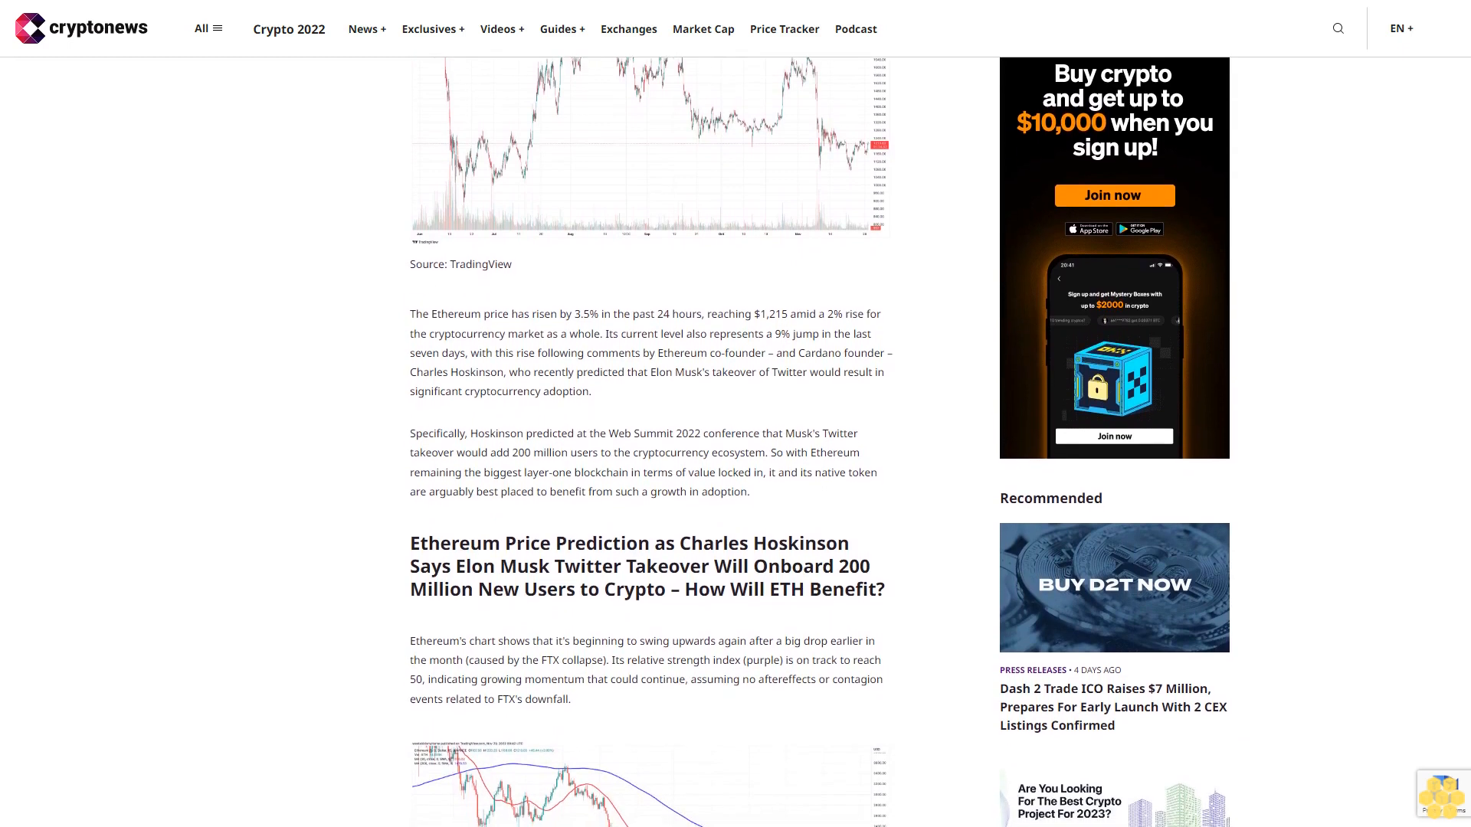
scroll(down, 3)
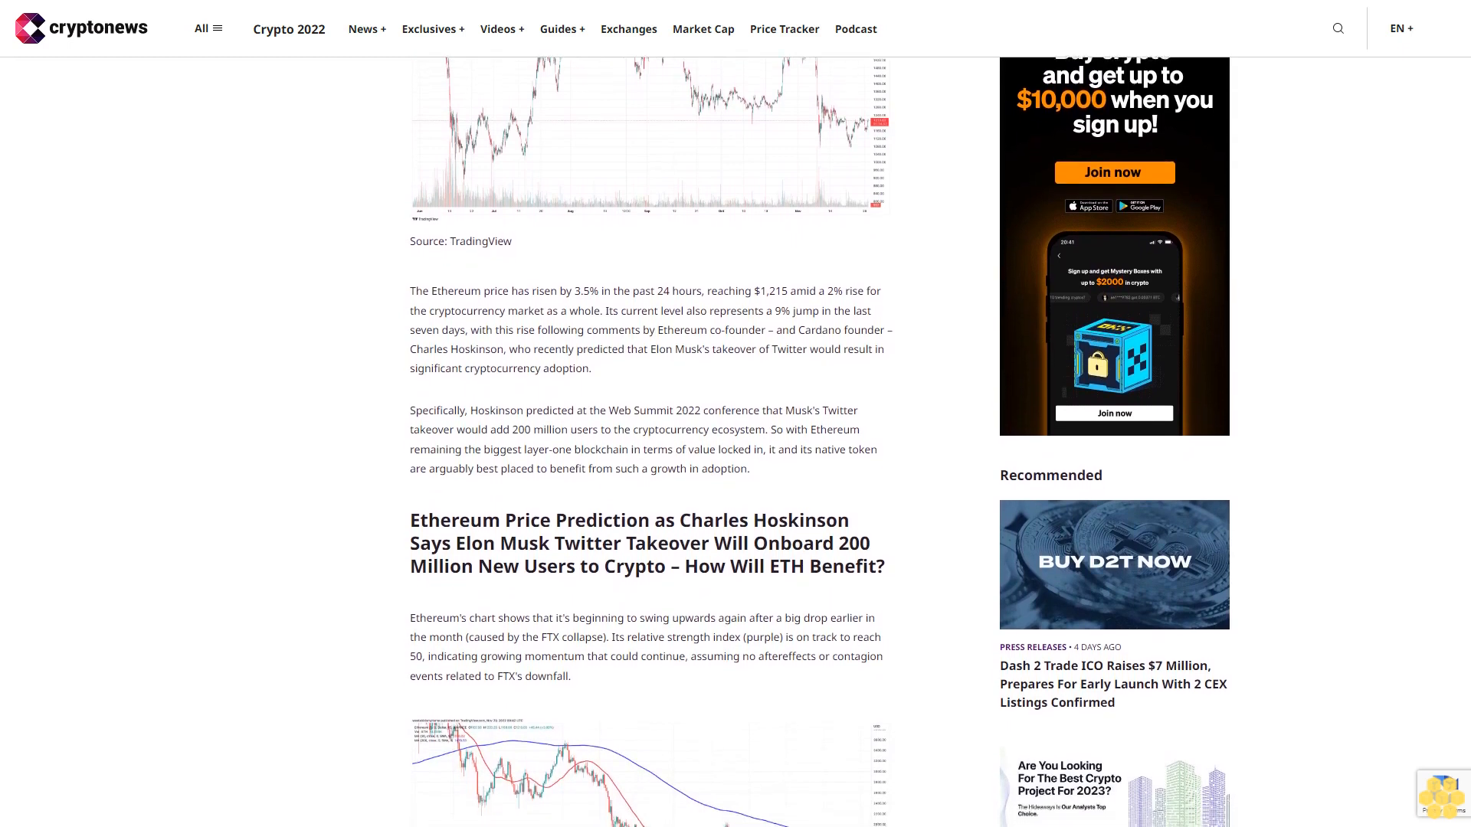
scroll(down, 3)
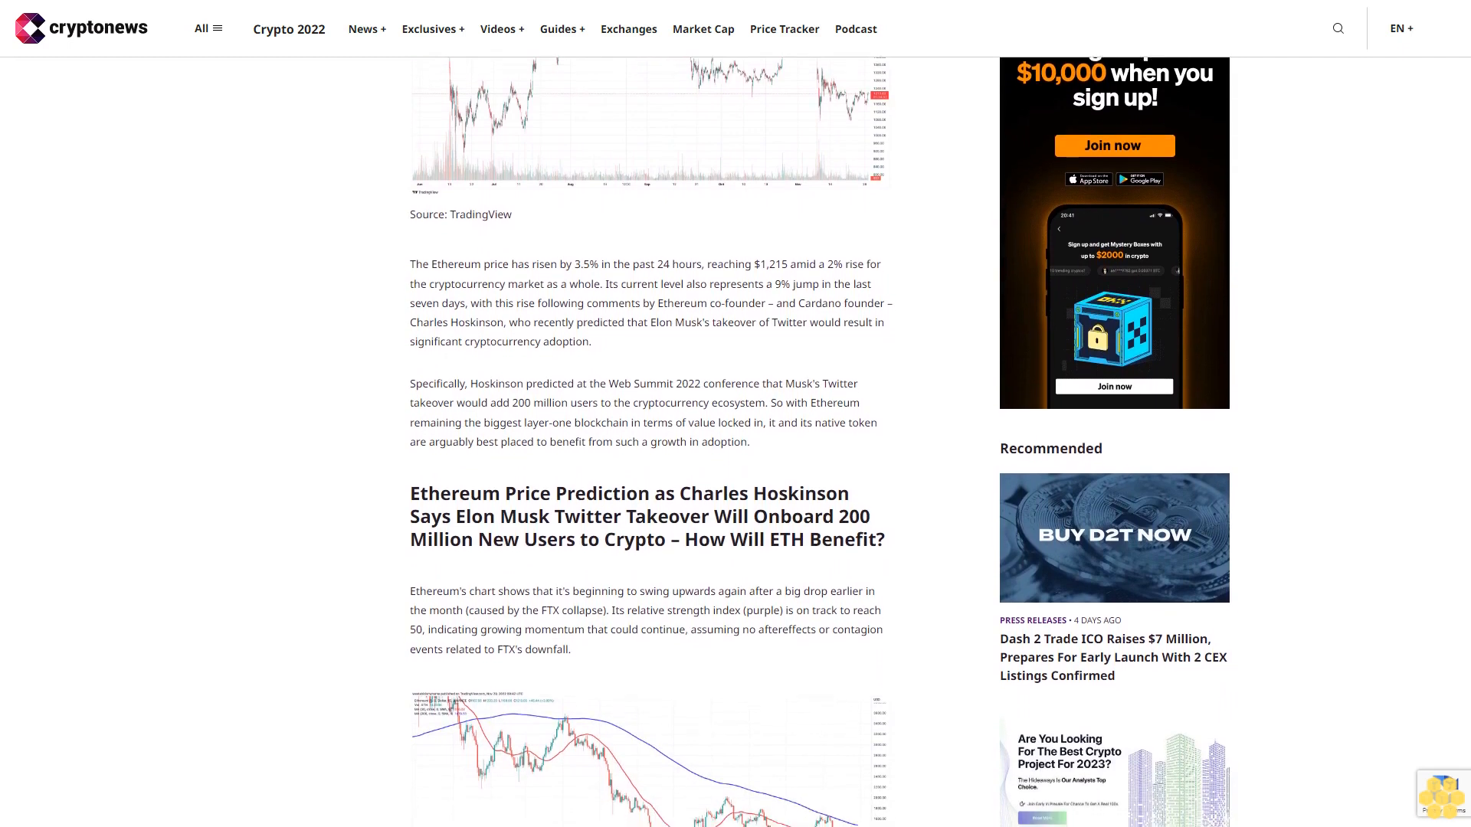
scroll(down, 3)
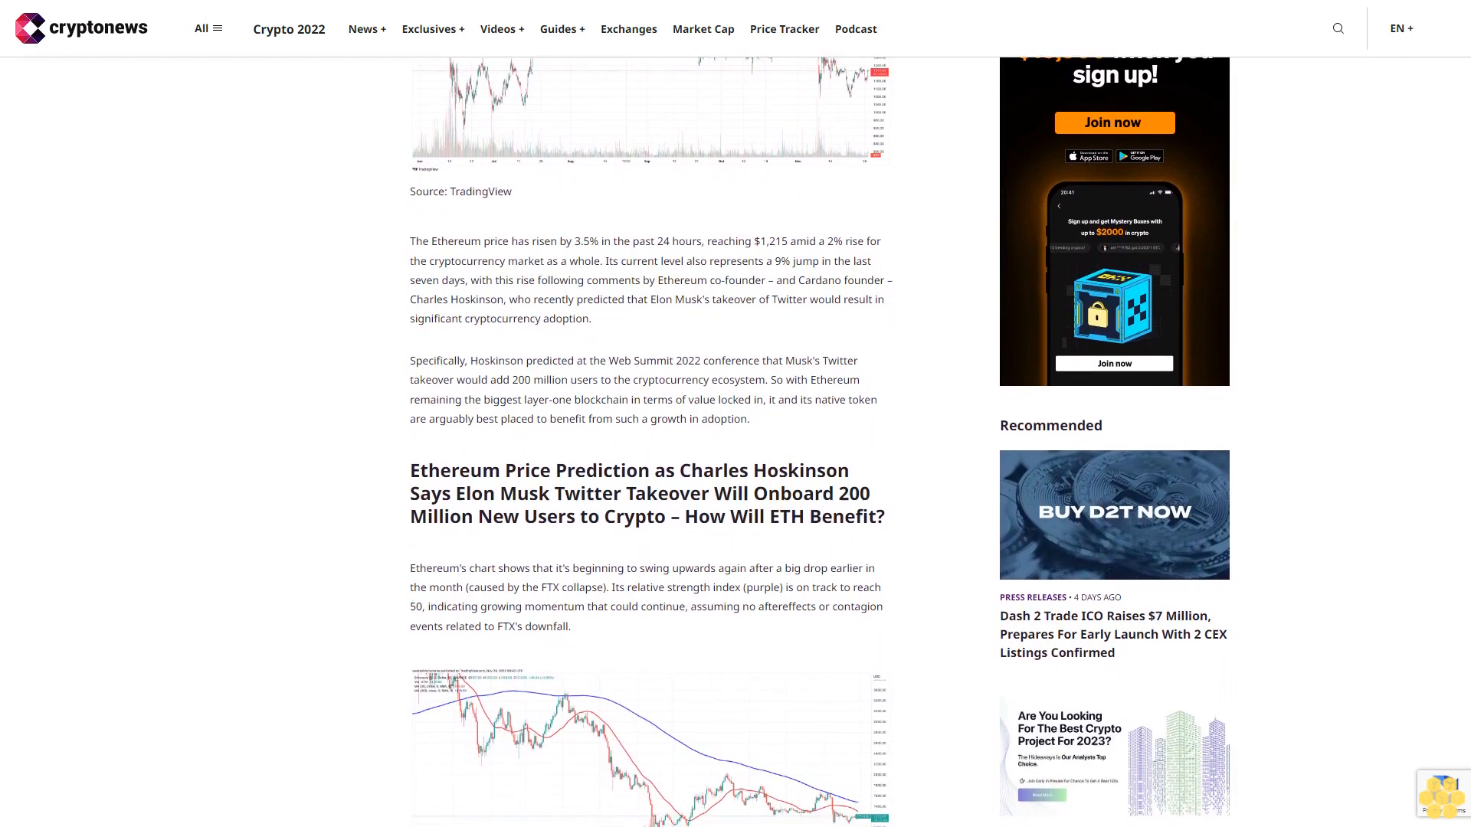
scroll(down, 3)
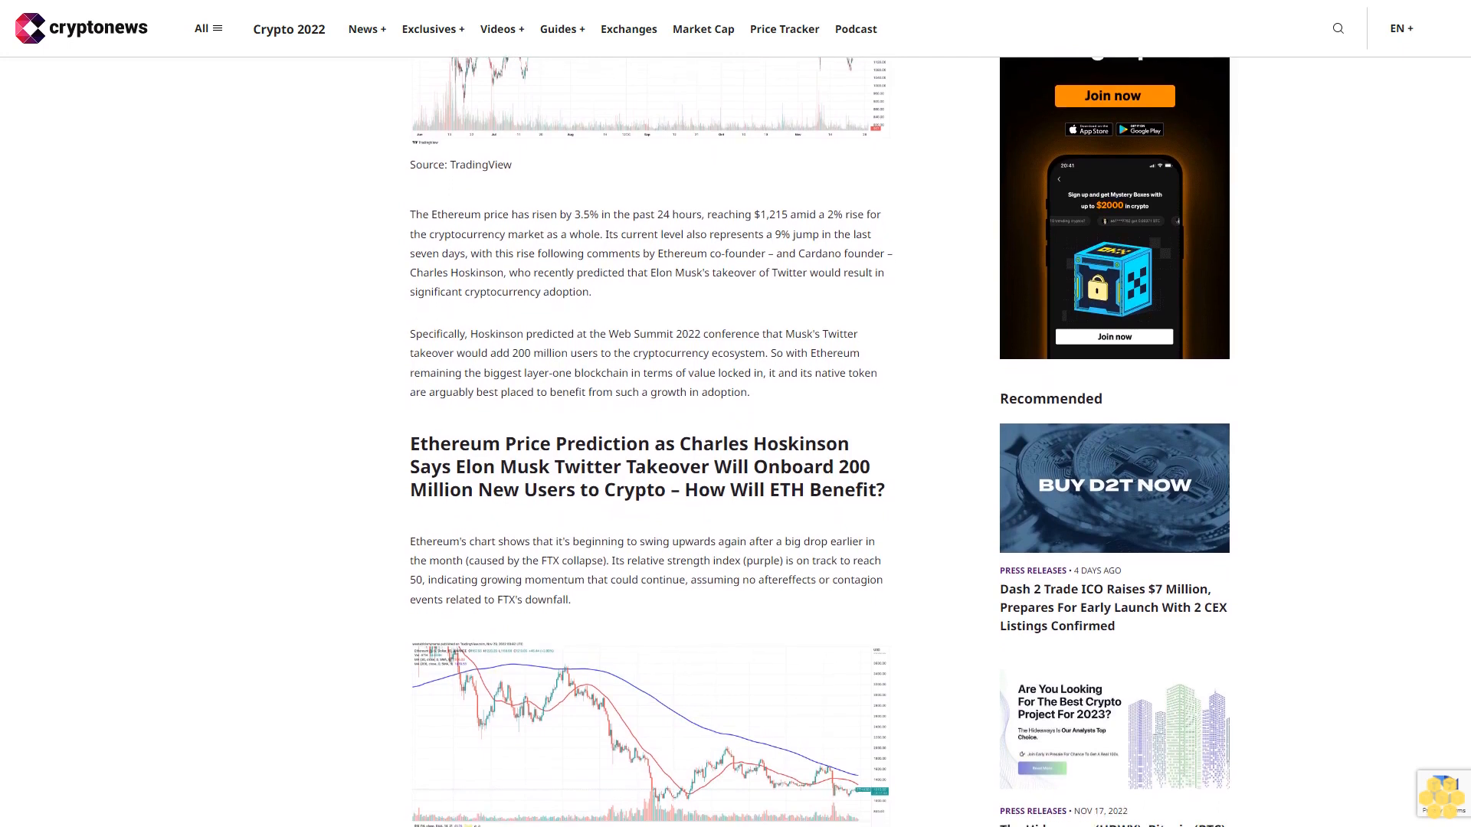
scroll(down, 3)
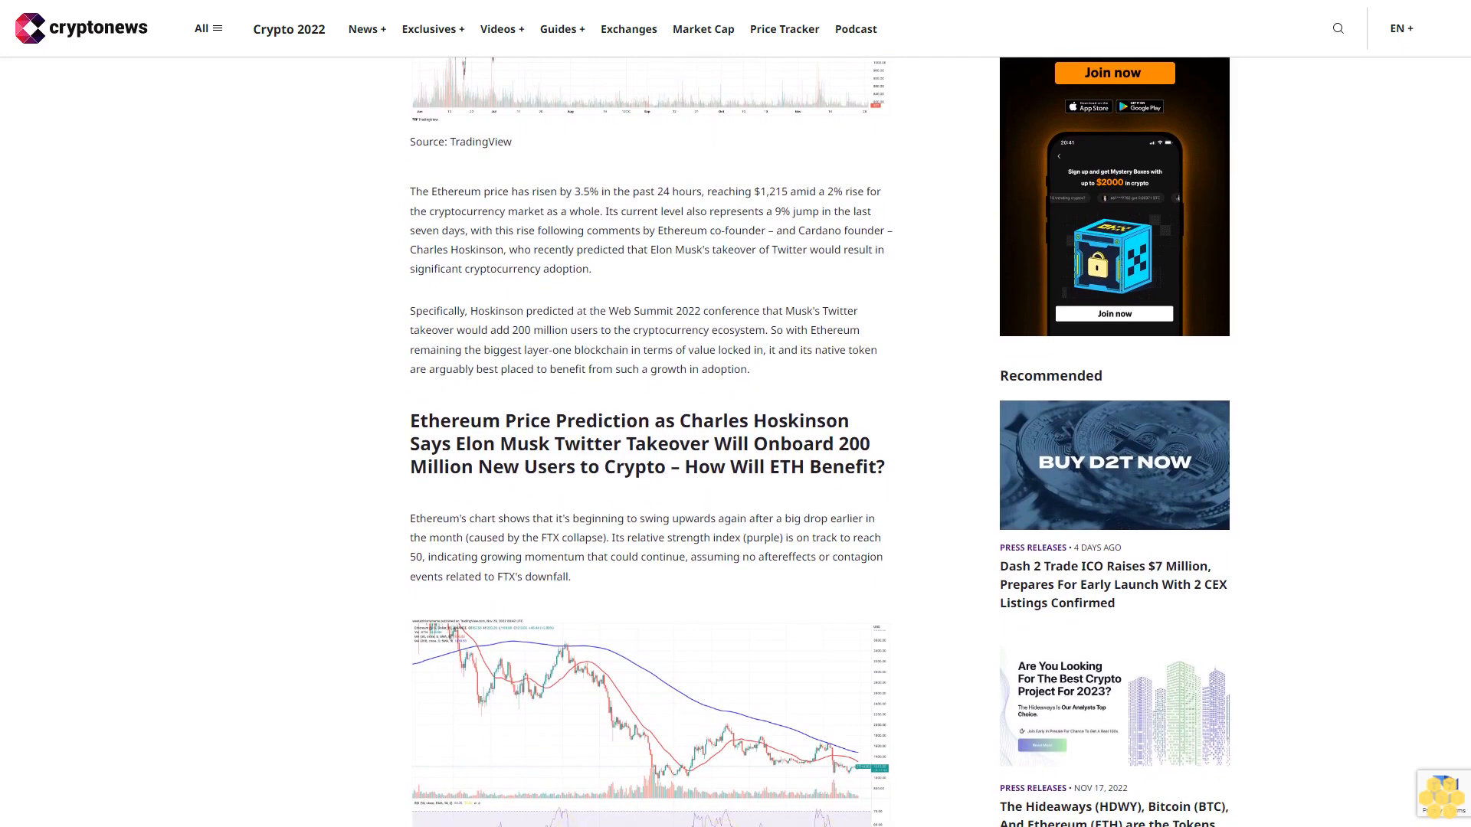
scroll(down, 3)
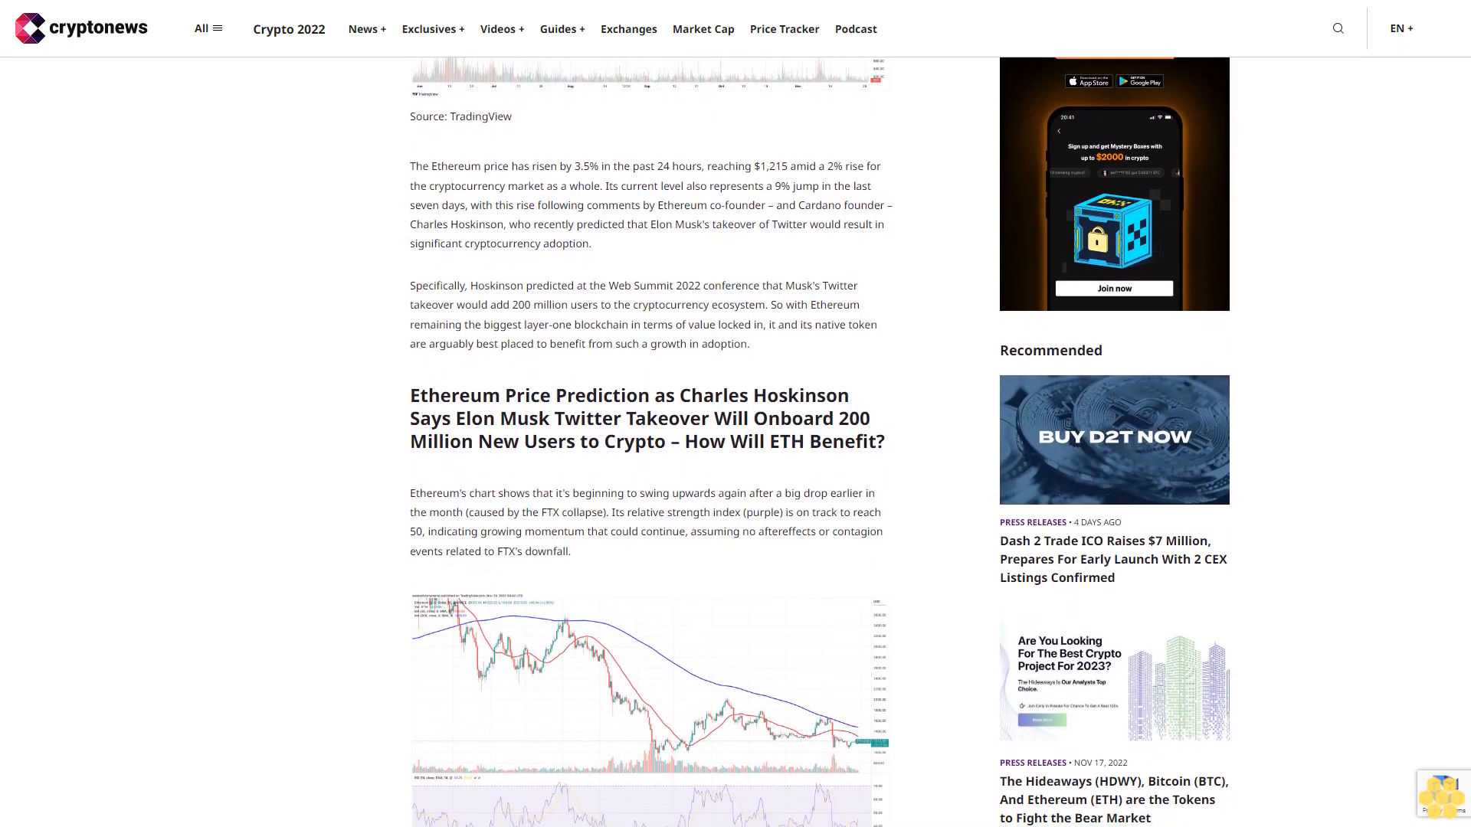
scroll(down, 3)
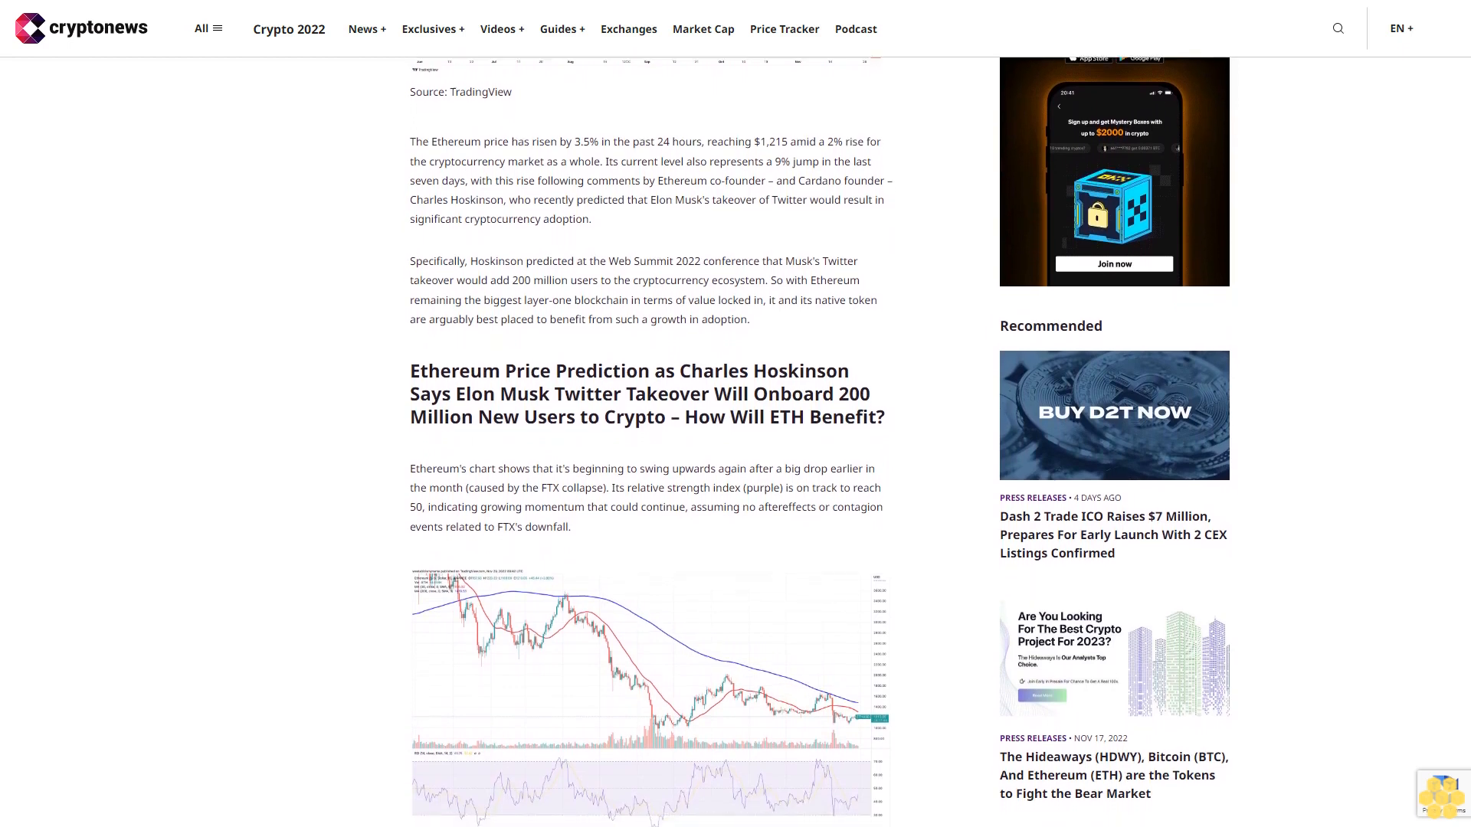
scroll(down, 3)
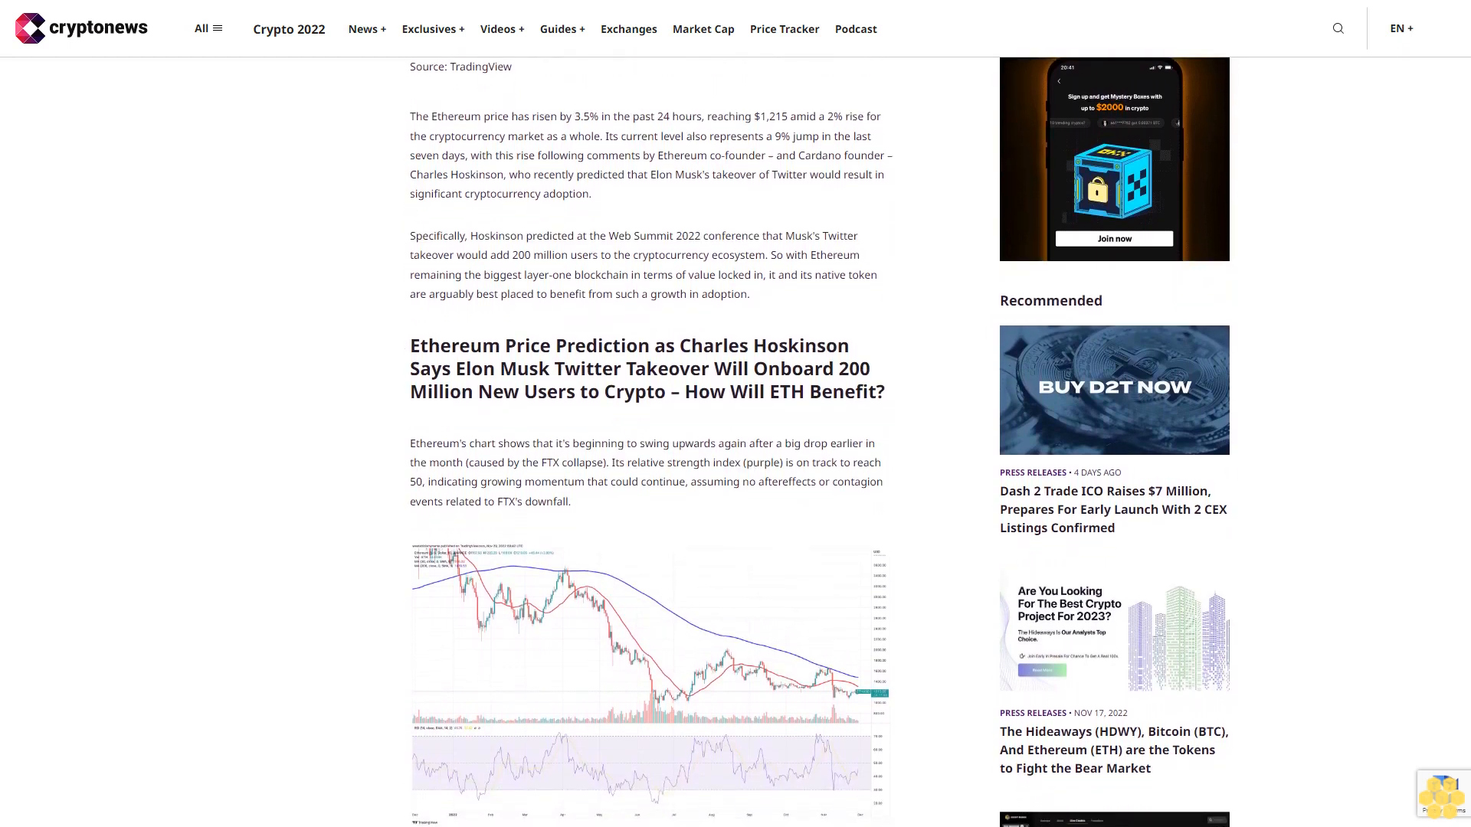
scroll(down, 3)
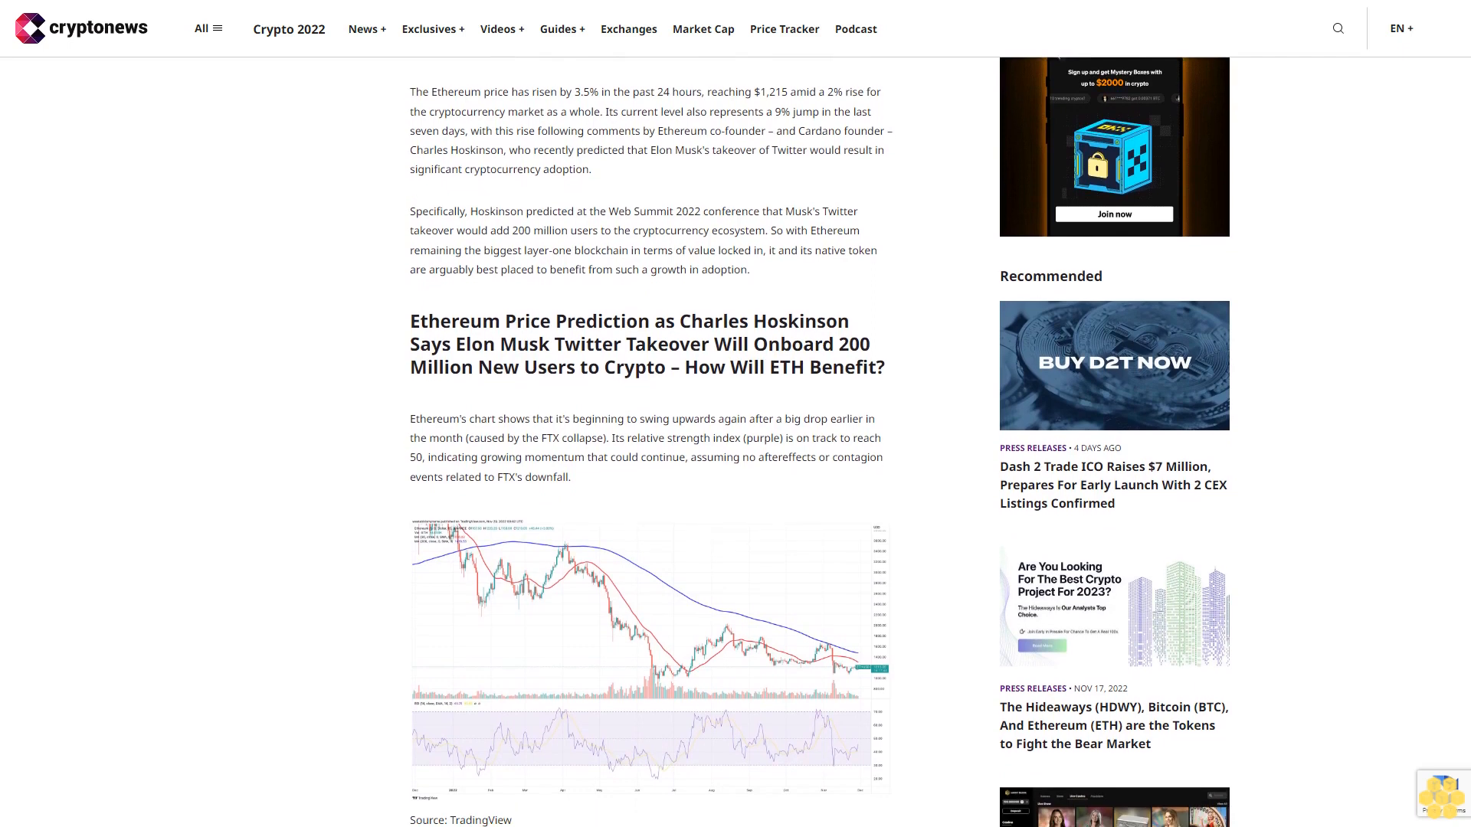
scroll(down, 3)
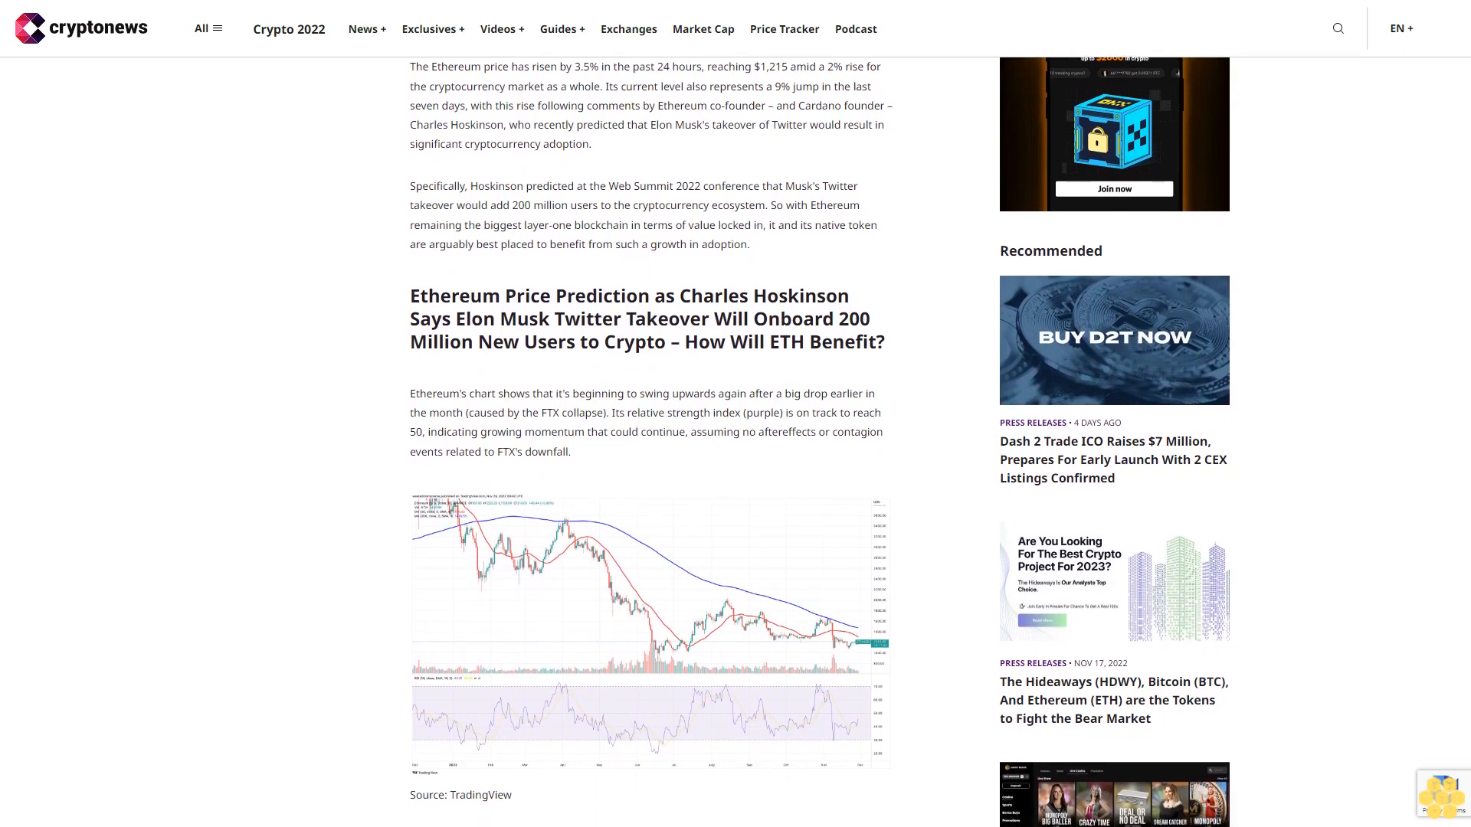
scroll(down, 3)
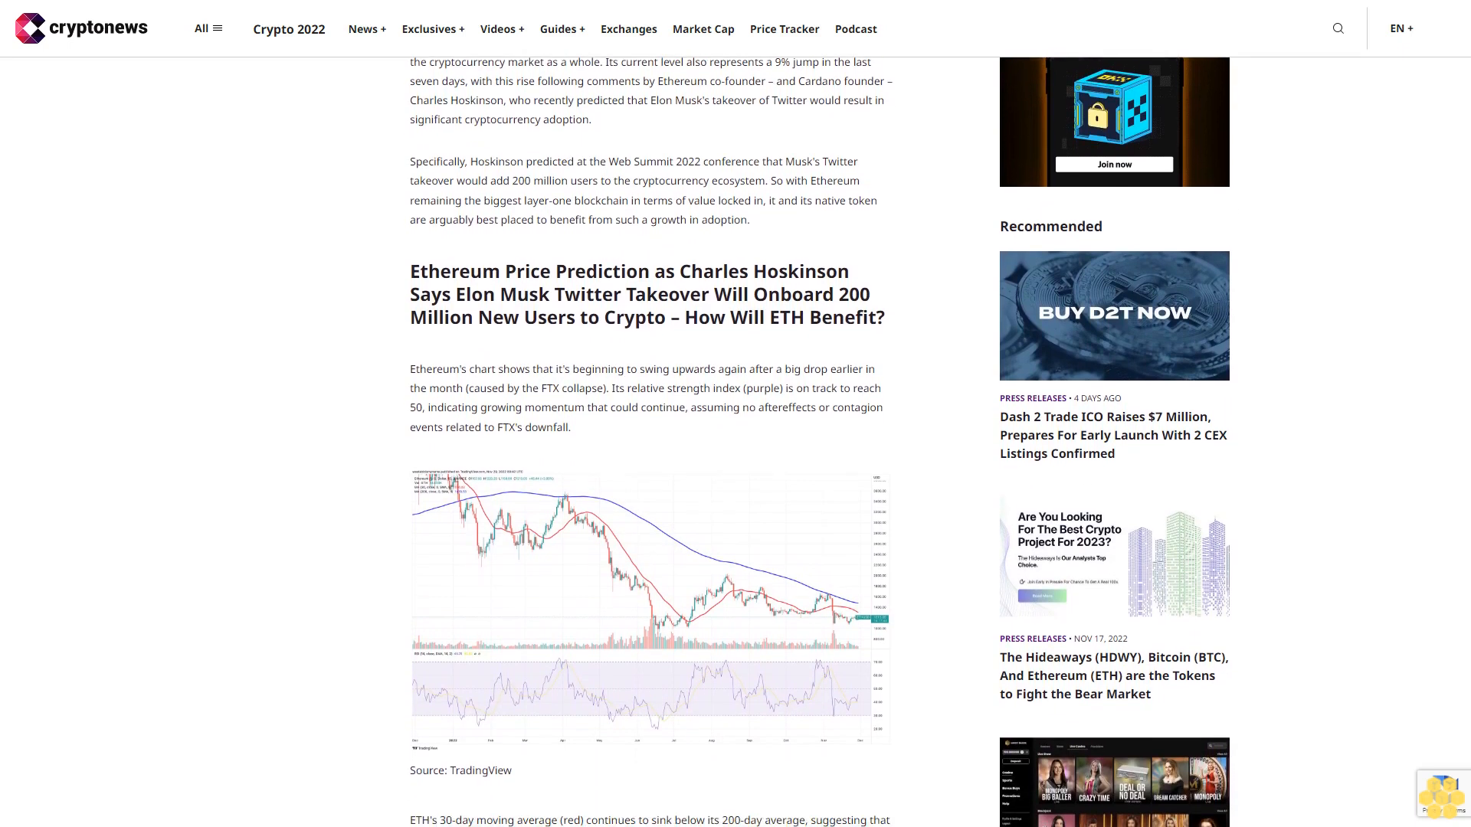
scroll(down, 3)
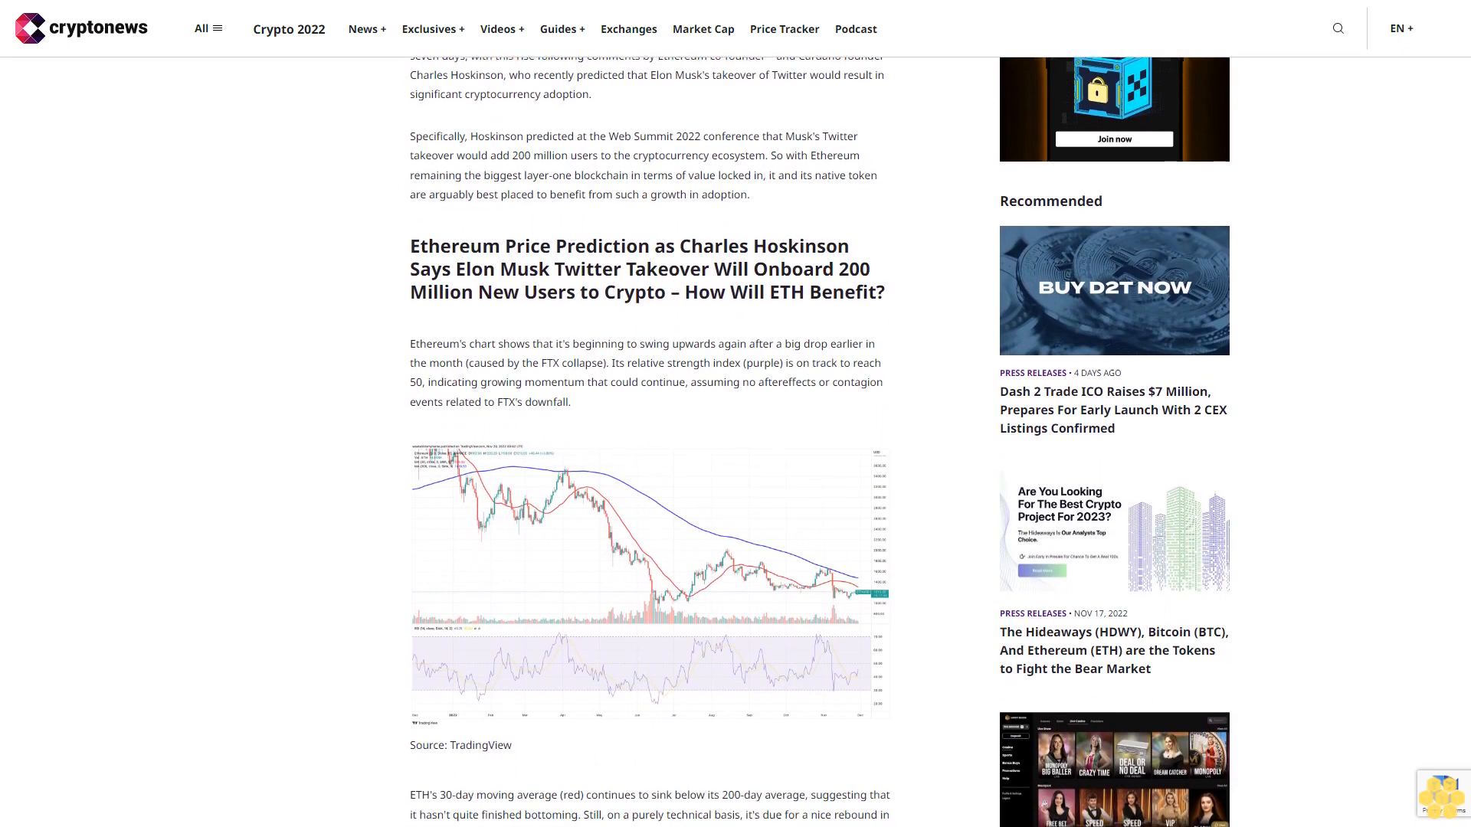
scroll(down, 3)
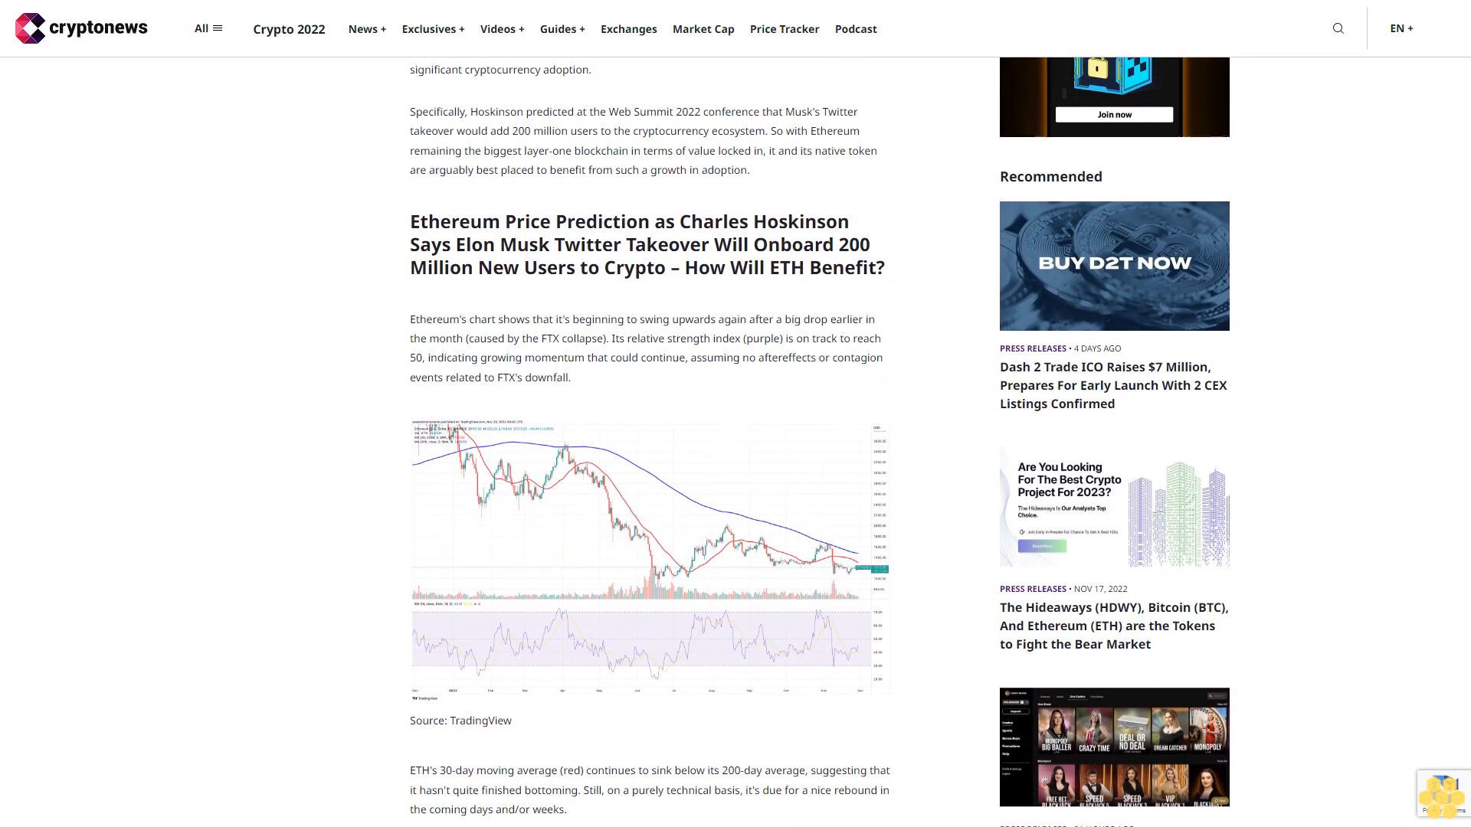
scroll(down, 3)
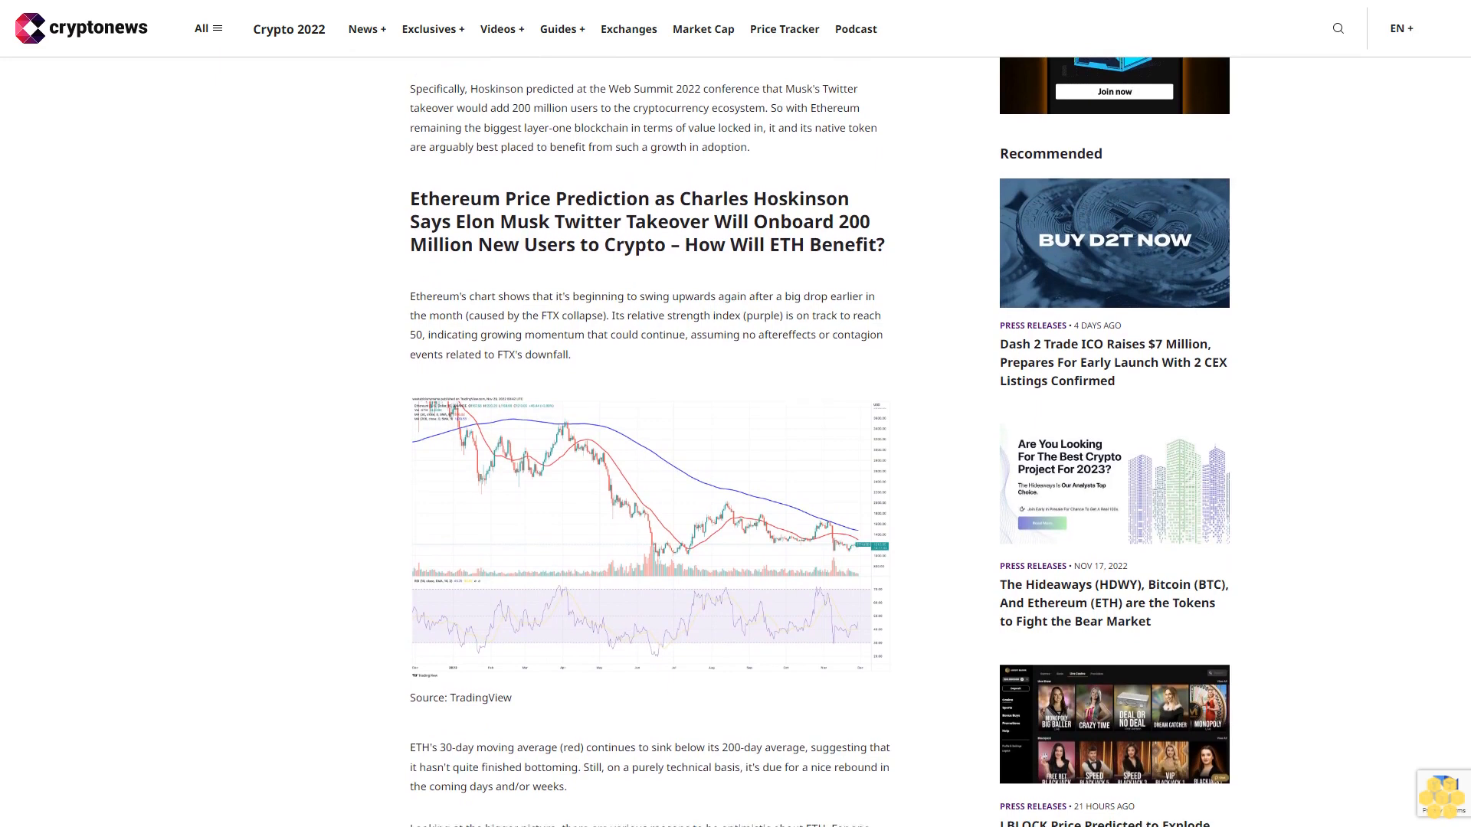
scroll(down, 3)
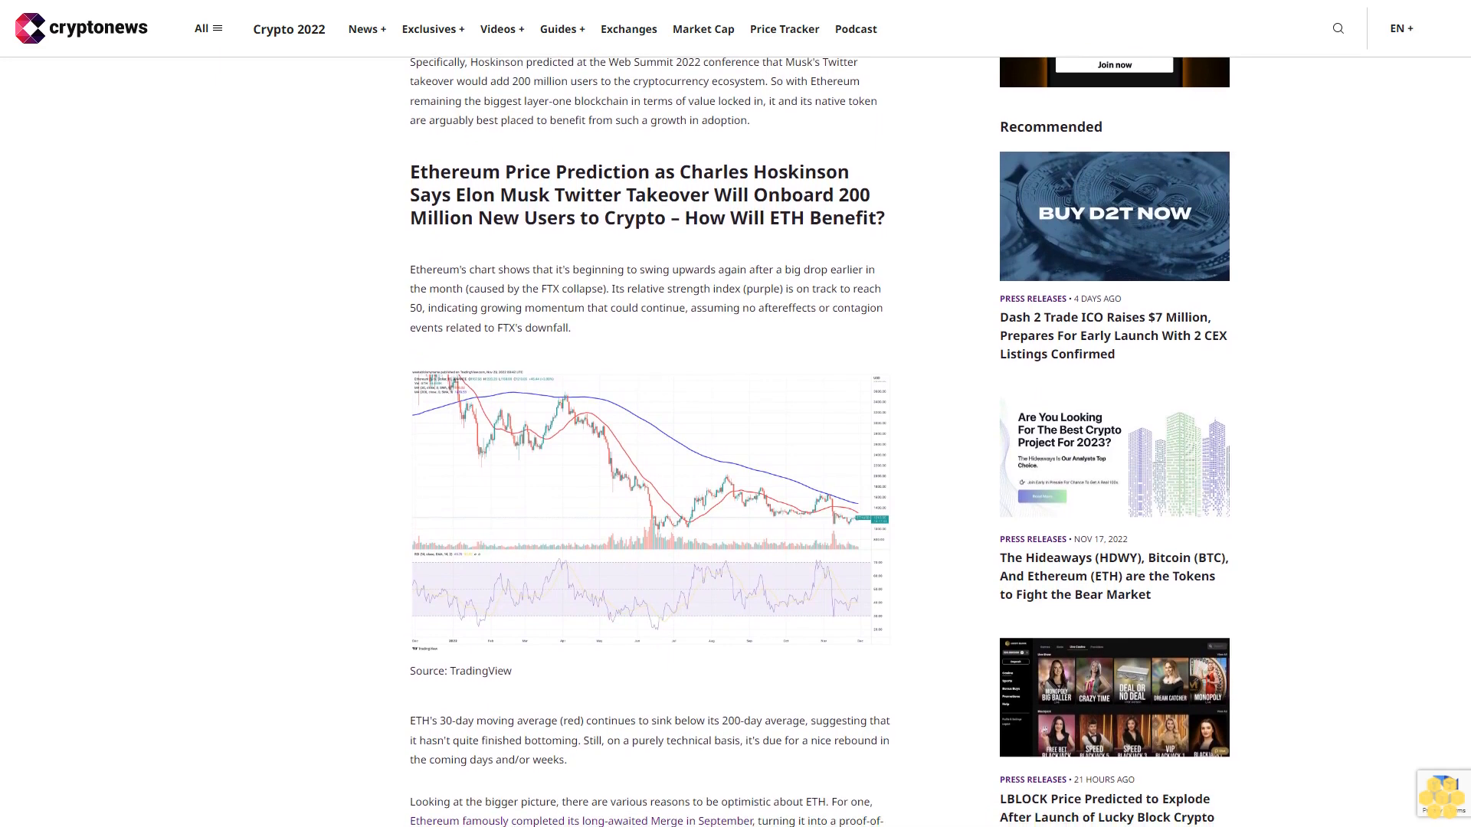
scroll(down, 3)
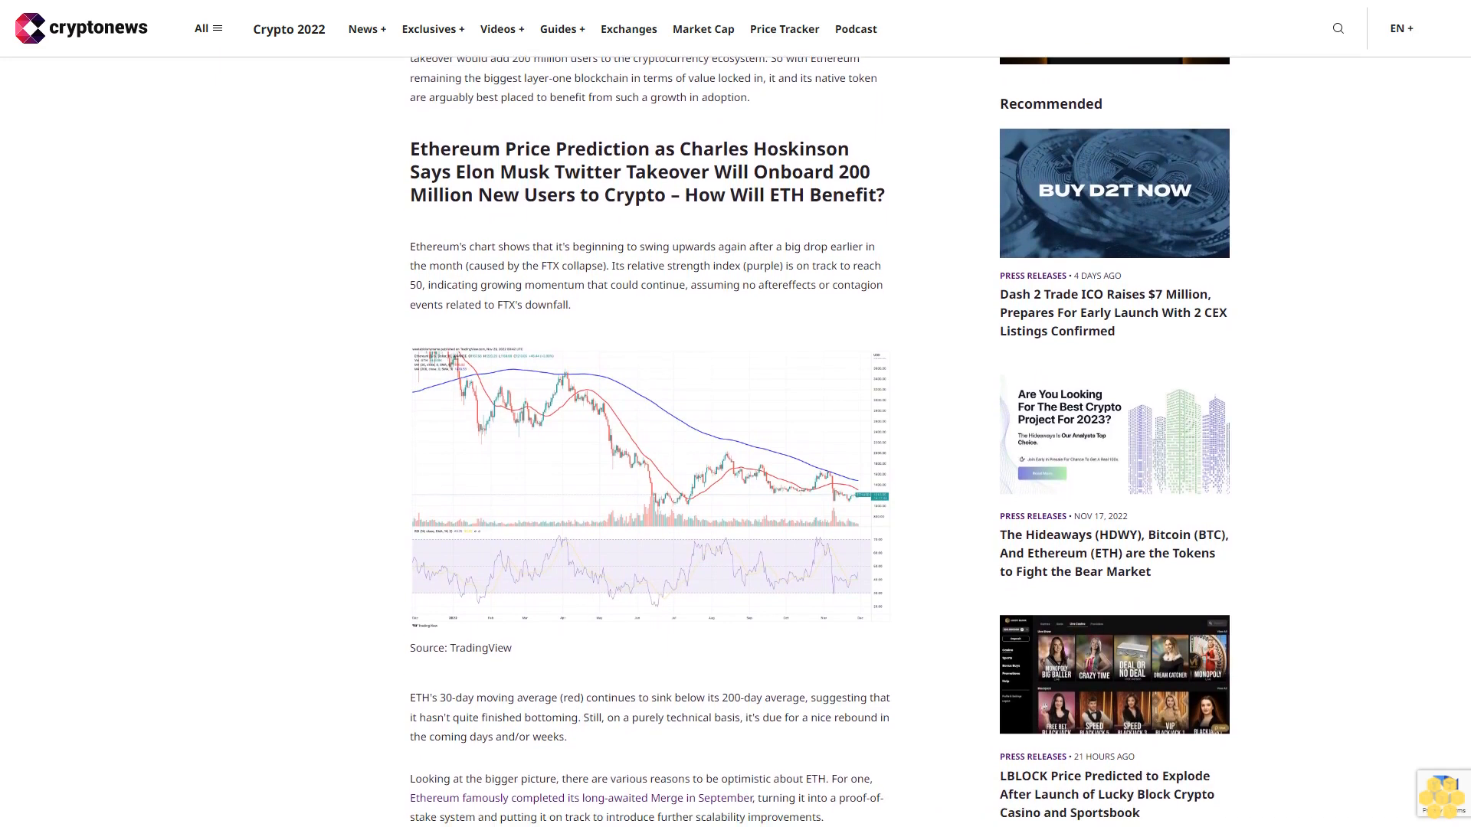
scroll(down, 3)
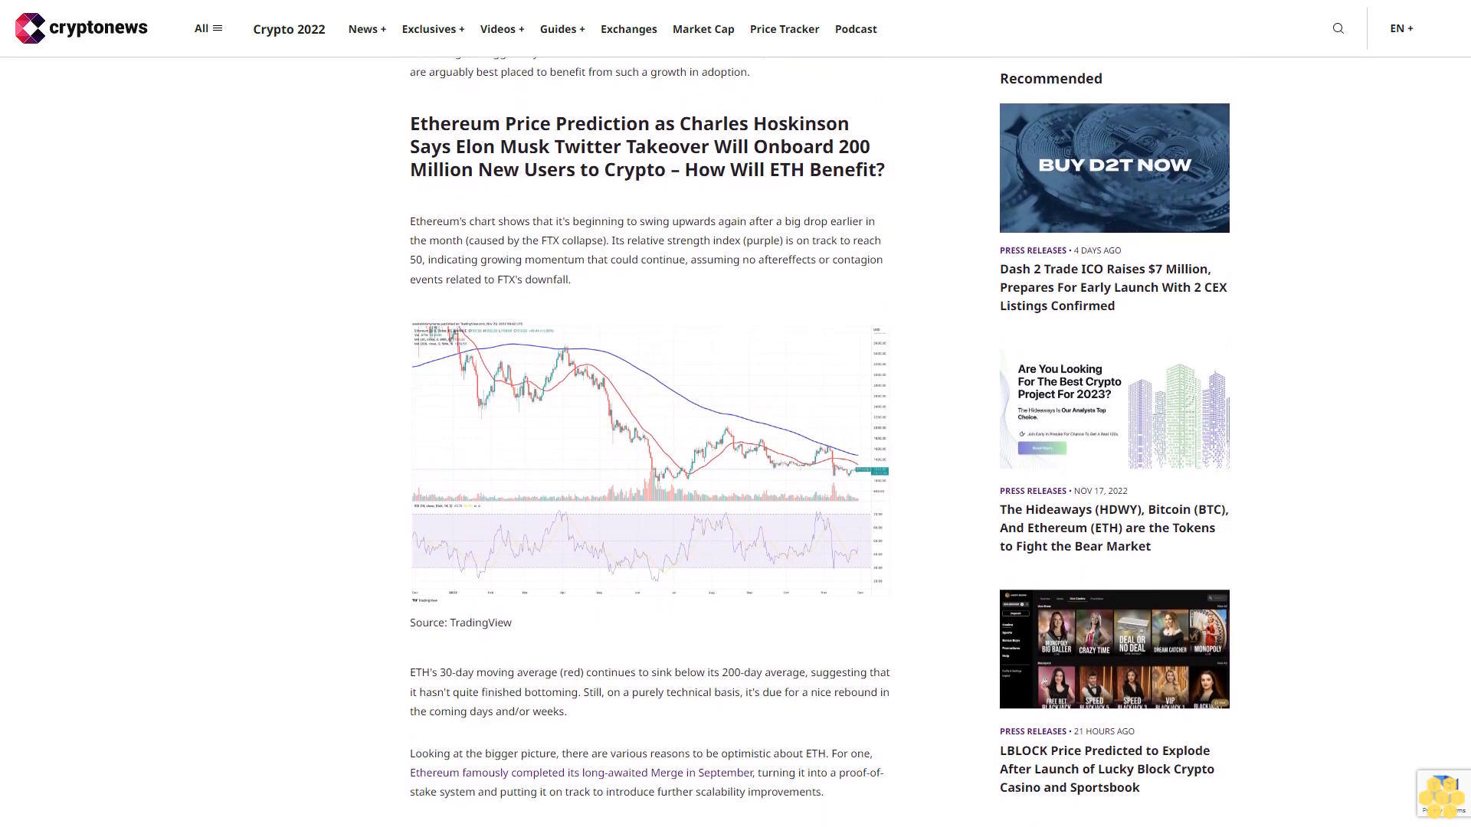
scroll(down, 3)
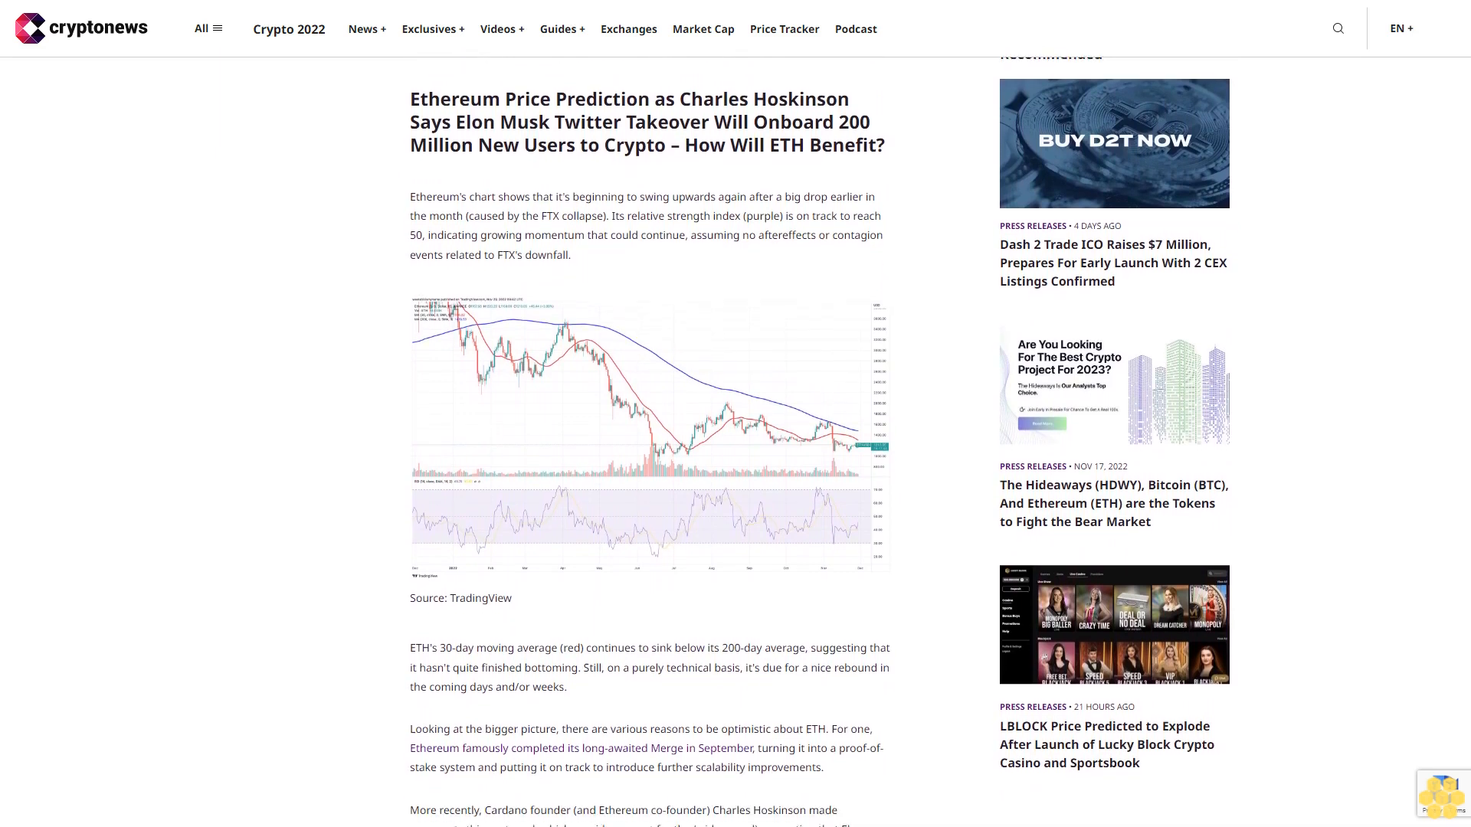
scroll(down, 3)
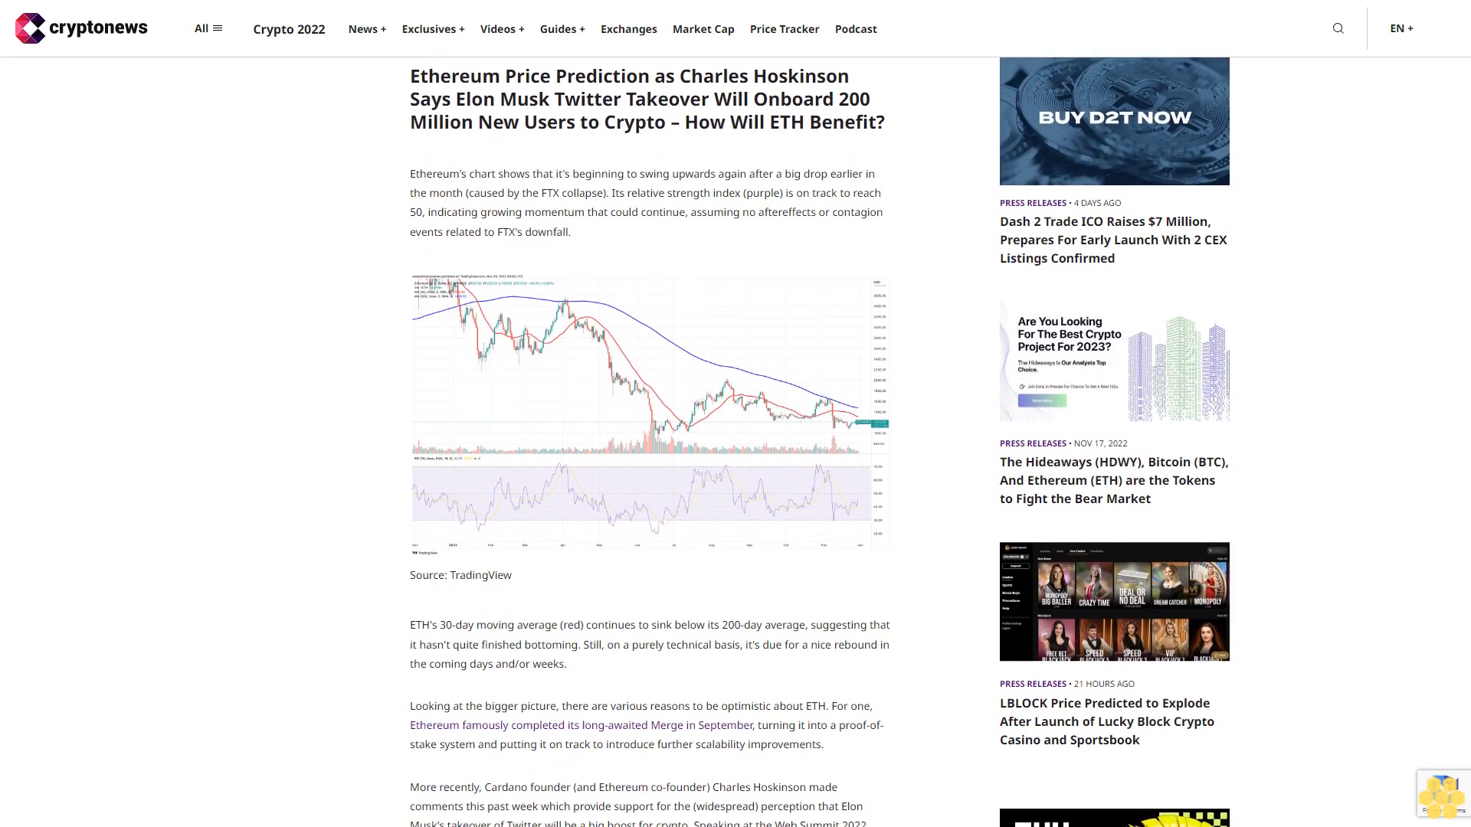
scroll(down, 3)
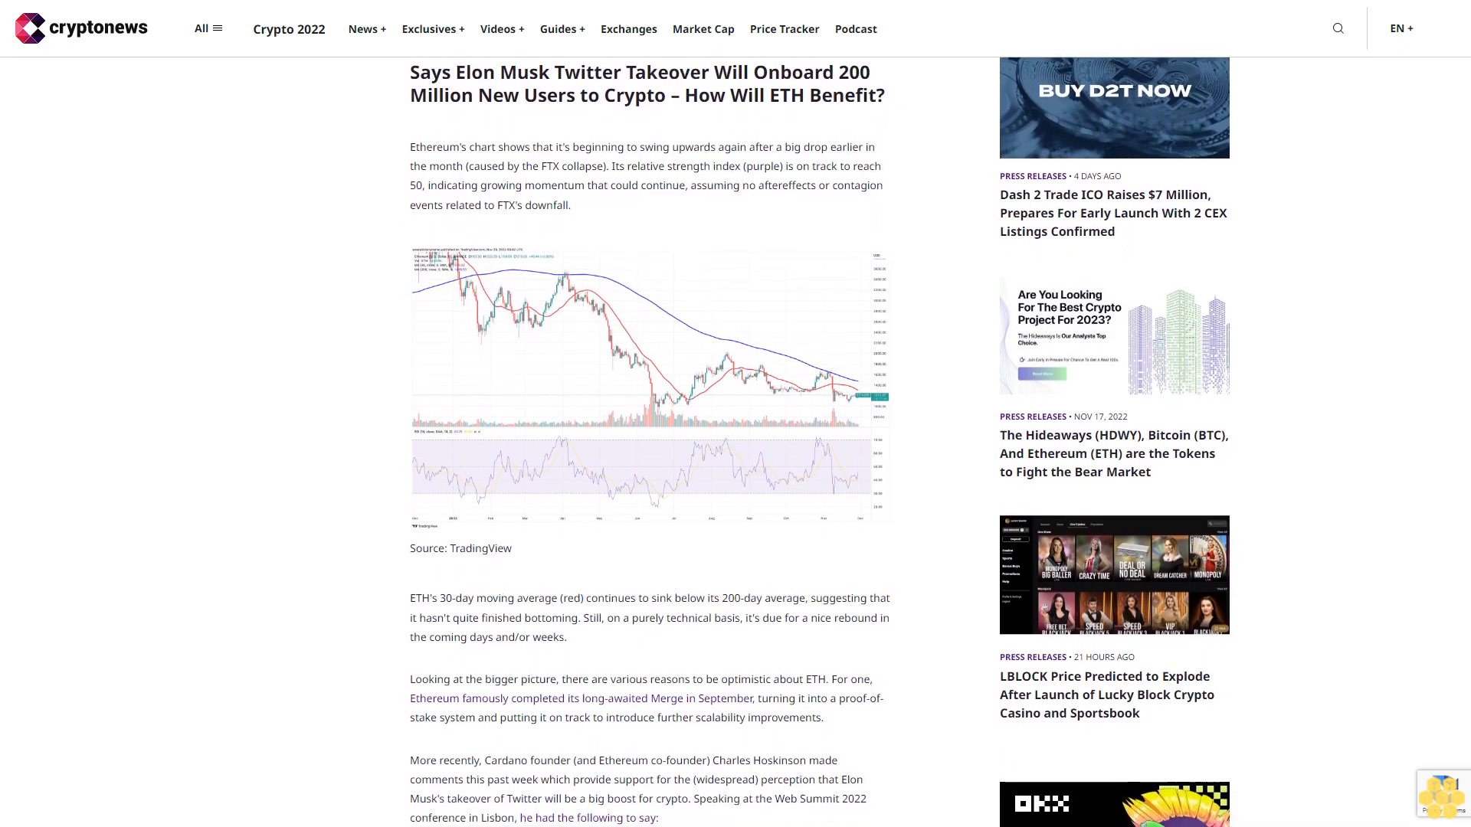
scroll(down, 3)
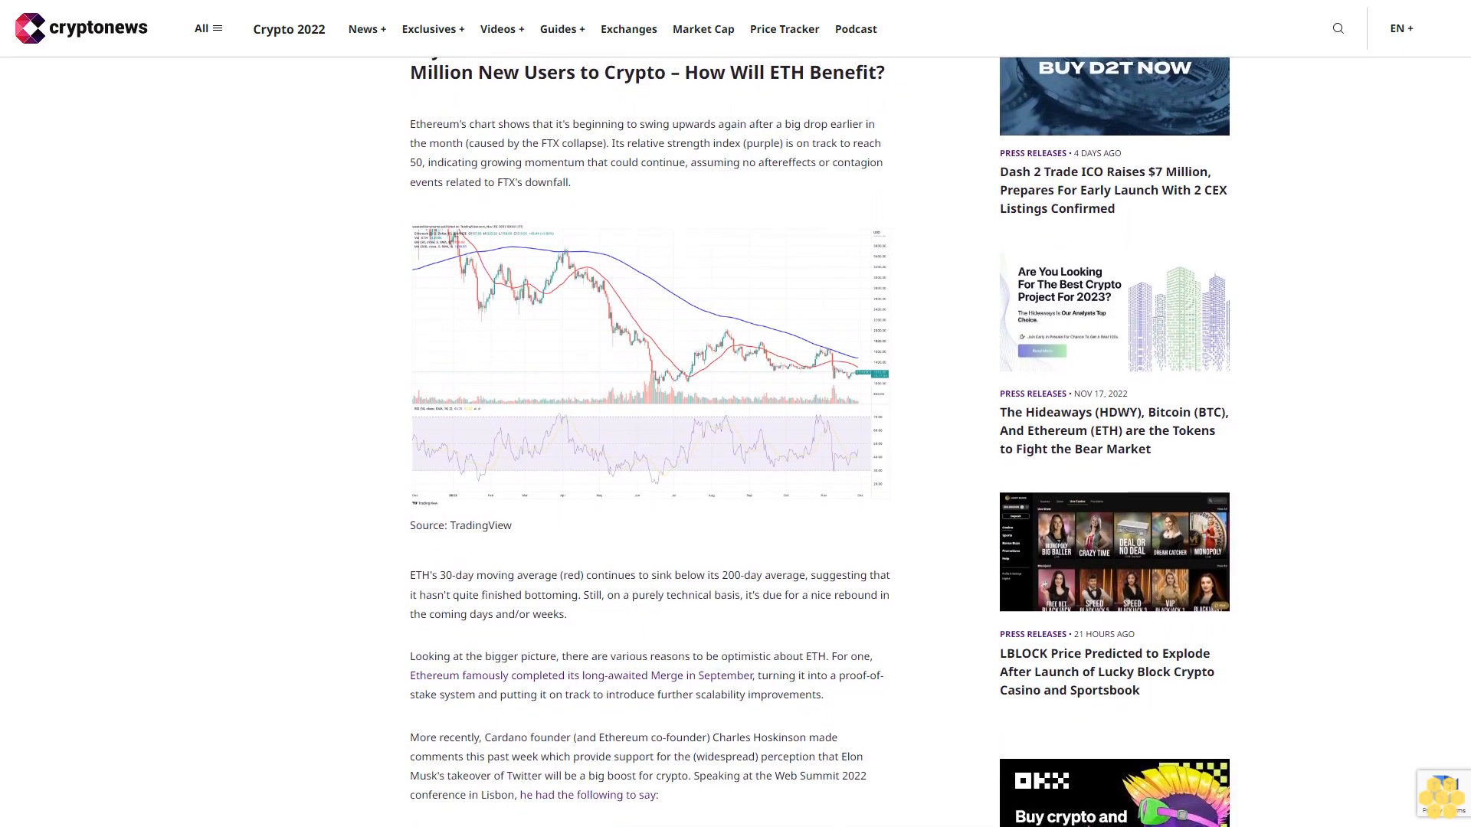
scroll(down, 3)
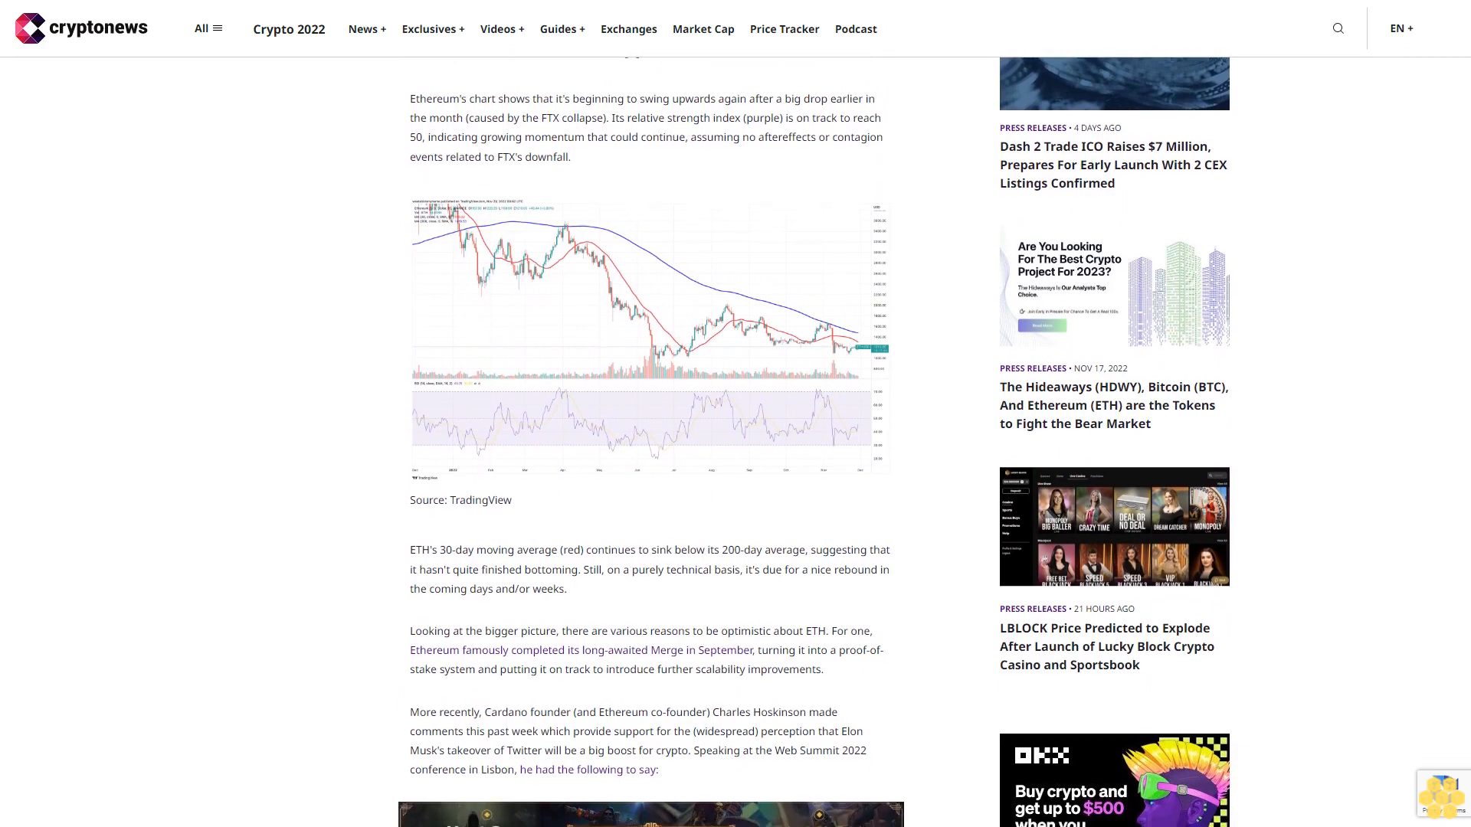
scroll(down, 3)
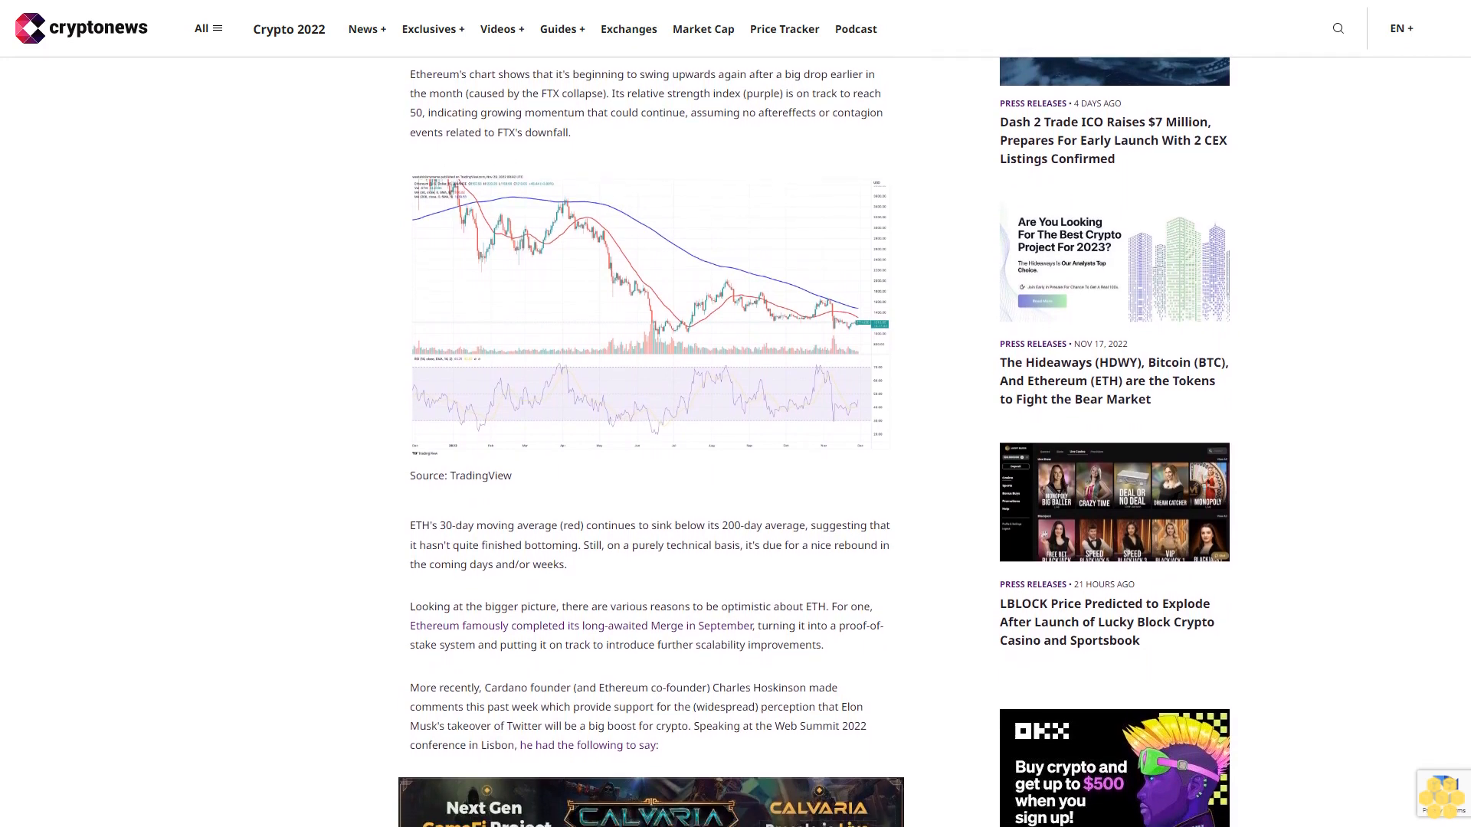
scroll(down, 3)
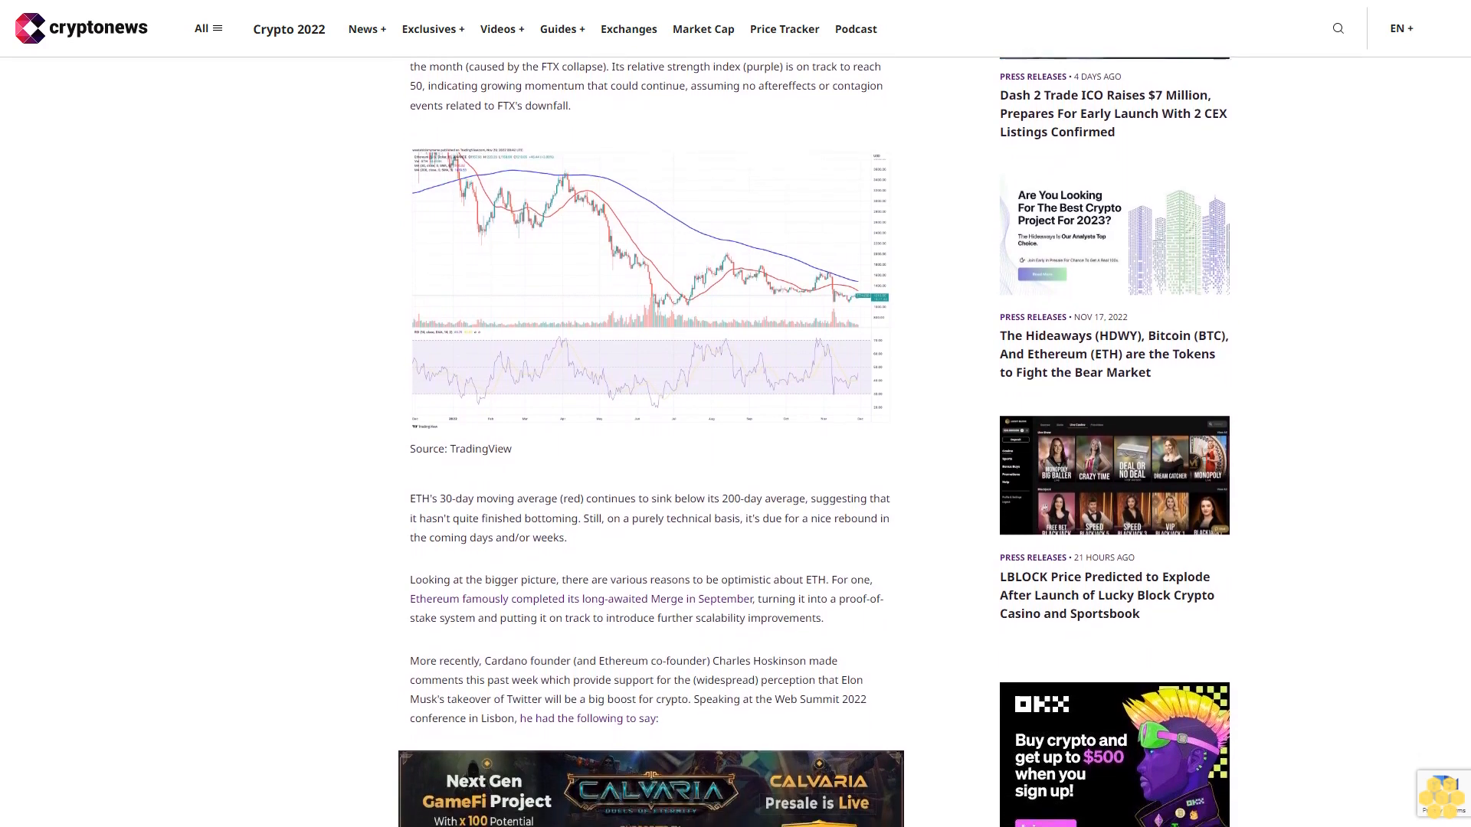
scroll(down, 3)
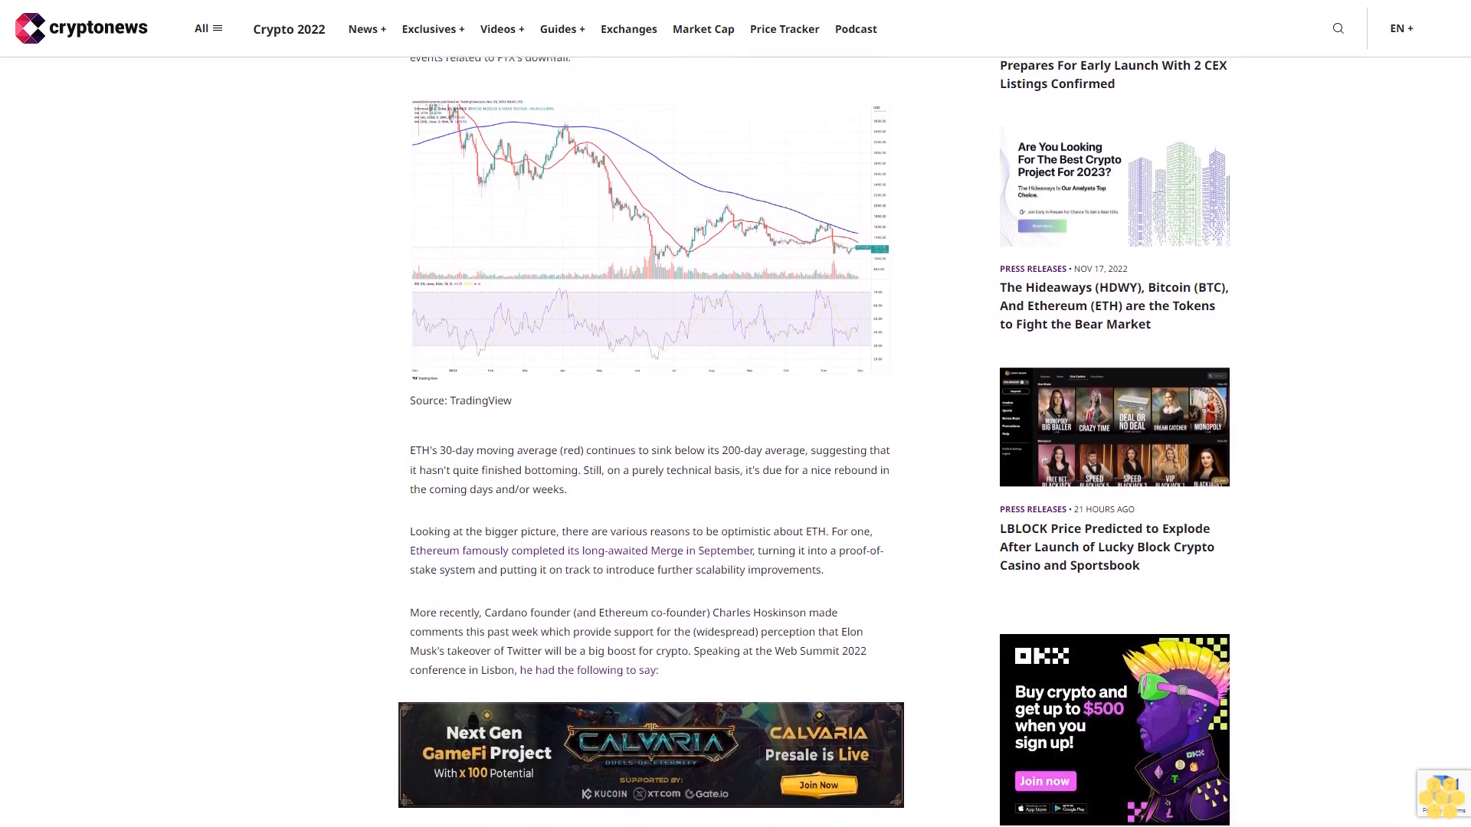
scroll(down, 3)
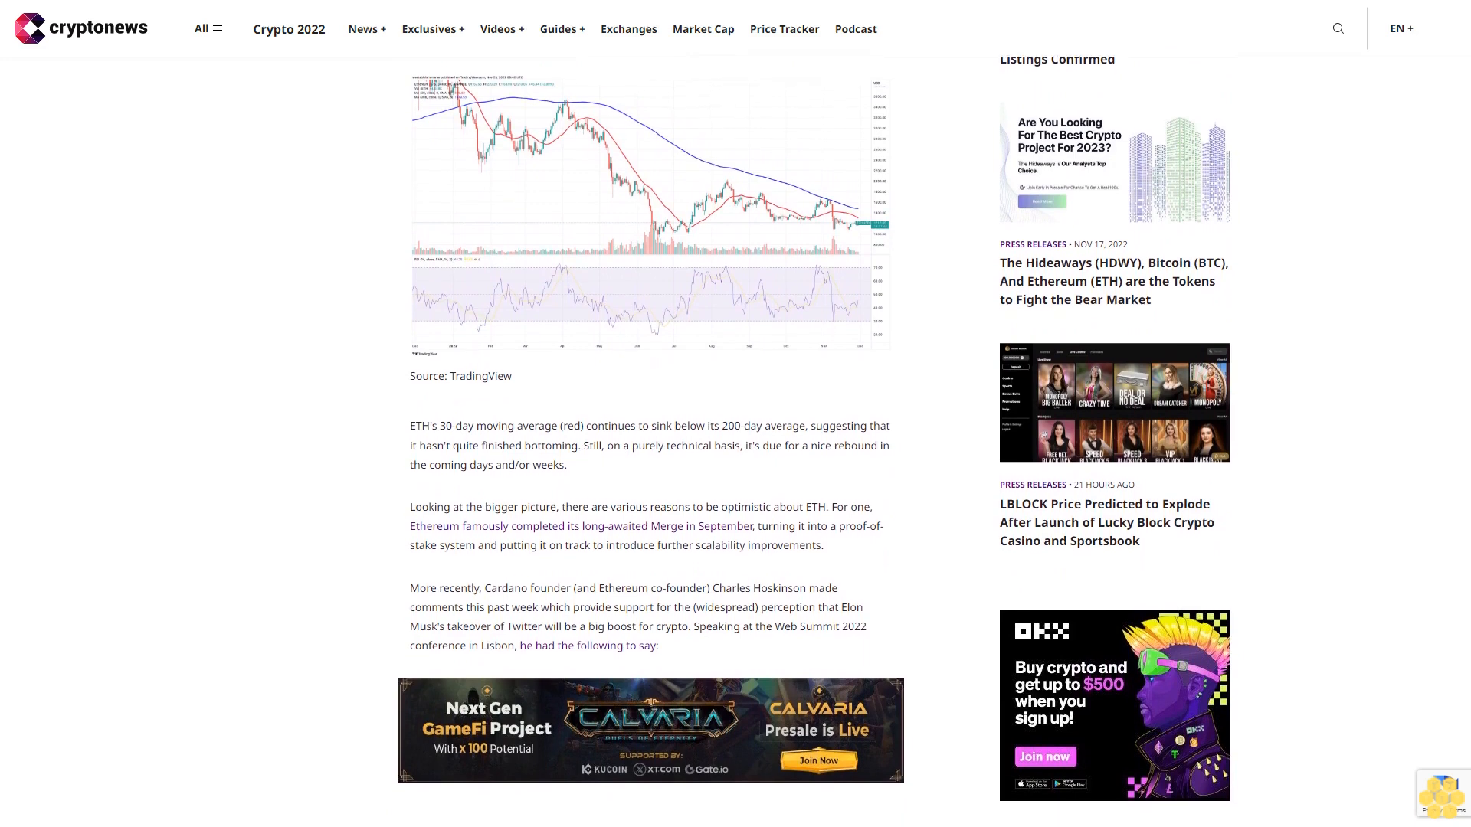
scroll(down, 3)
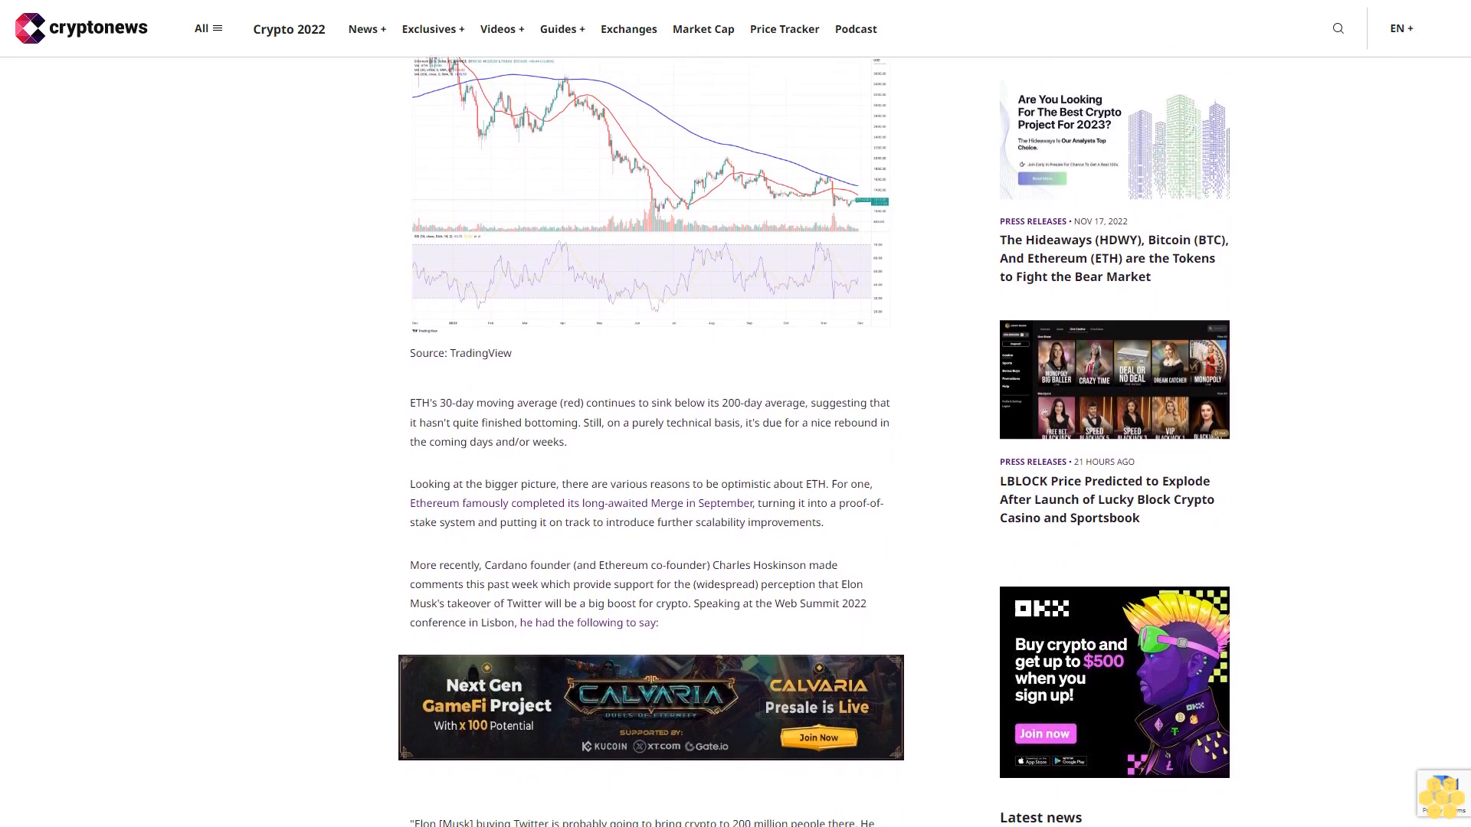
scroll(down, 3)
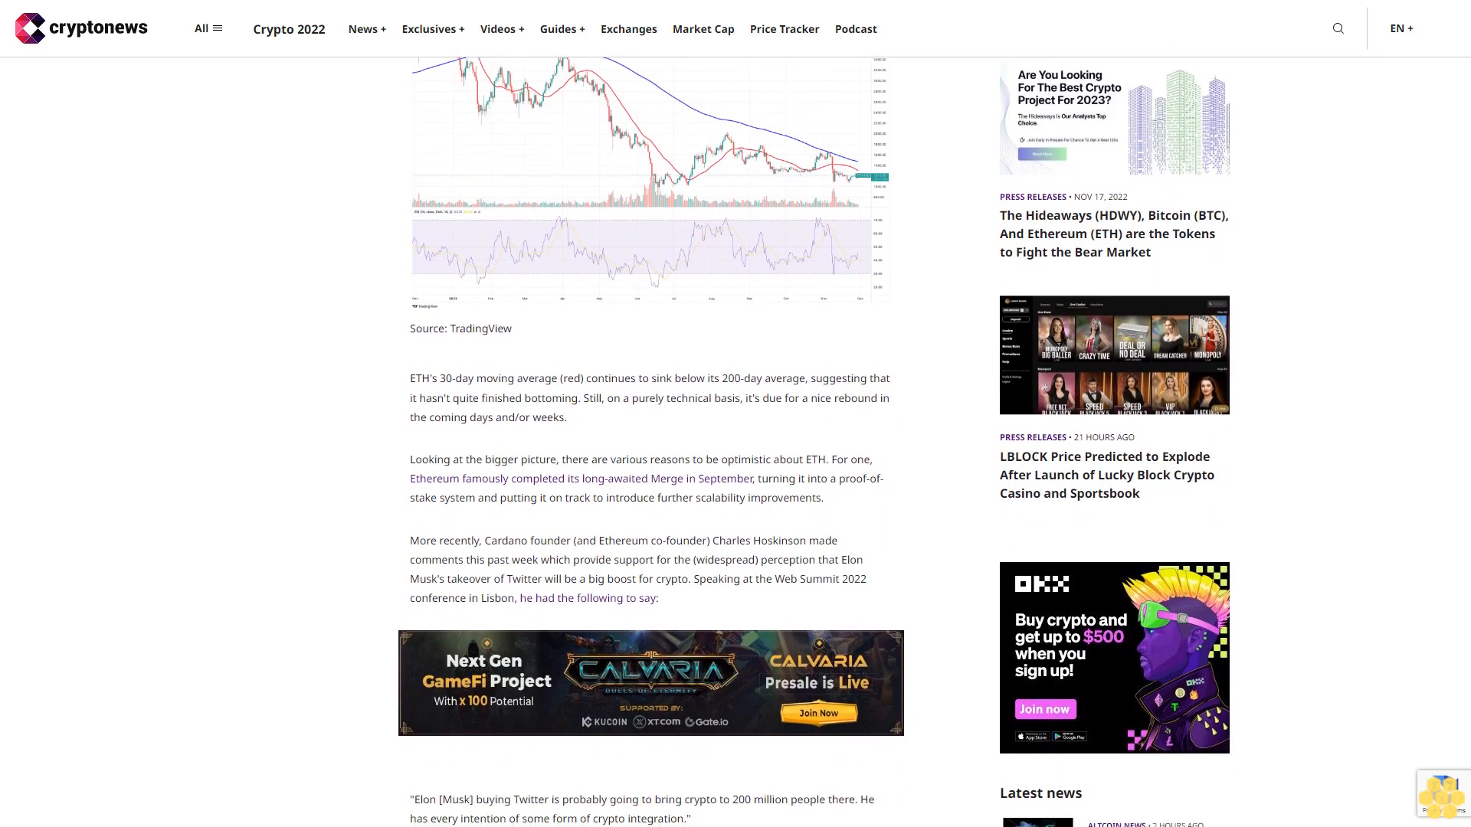
scroll(down, 3)
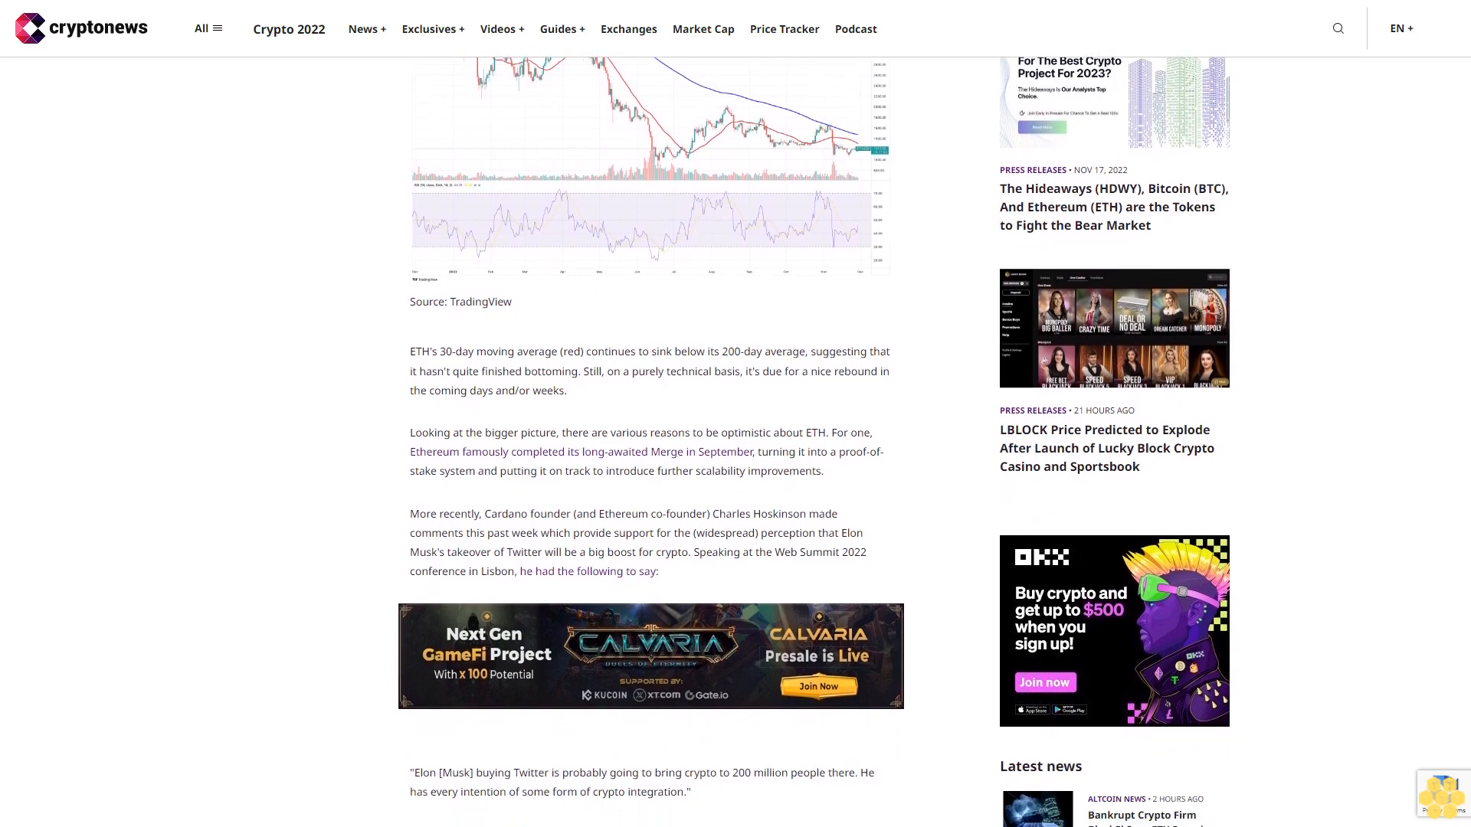
scroll(down, 3)
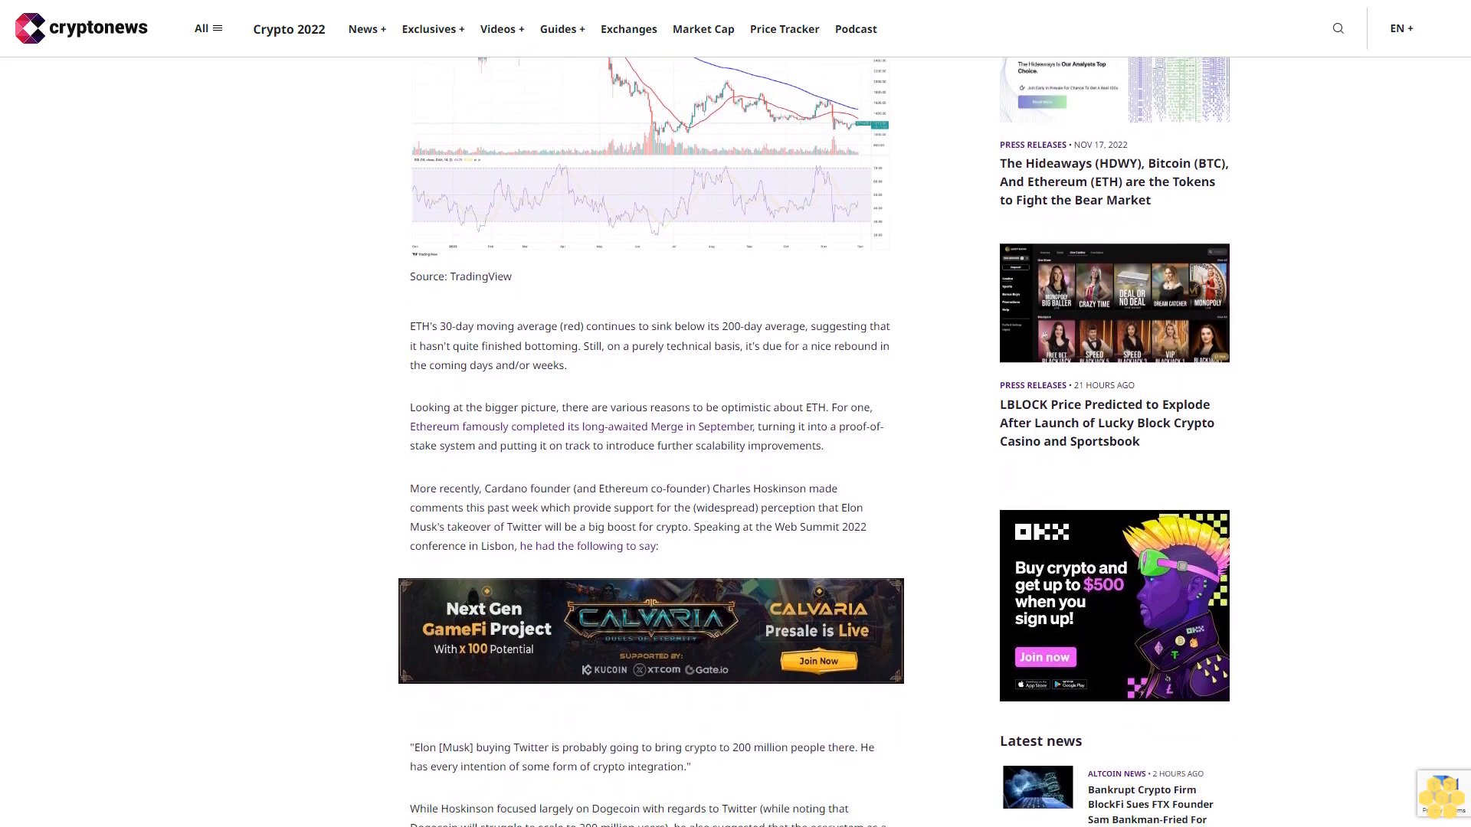
scroll(down, 3)
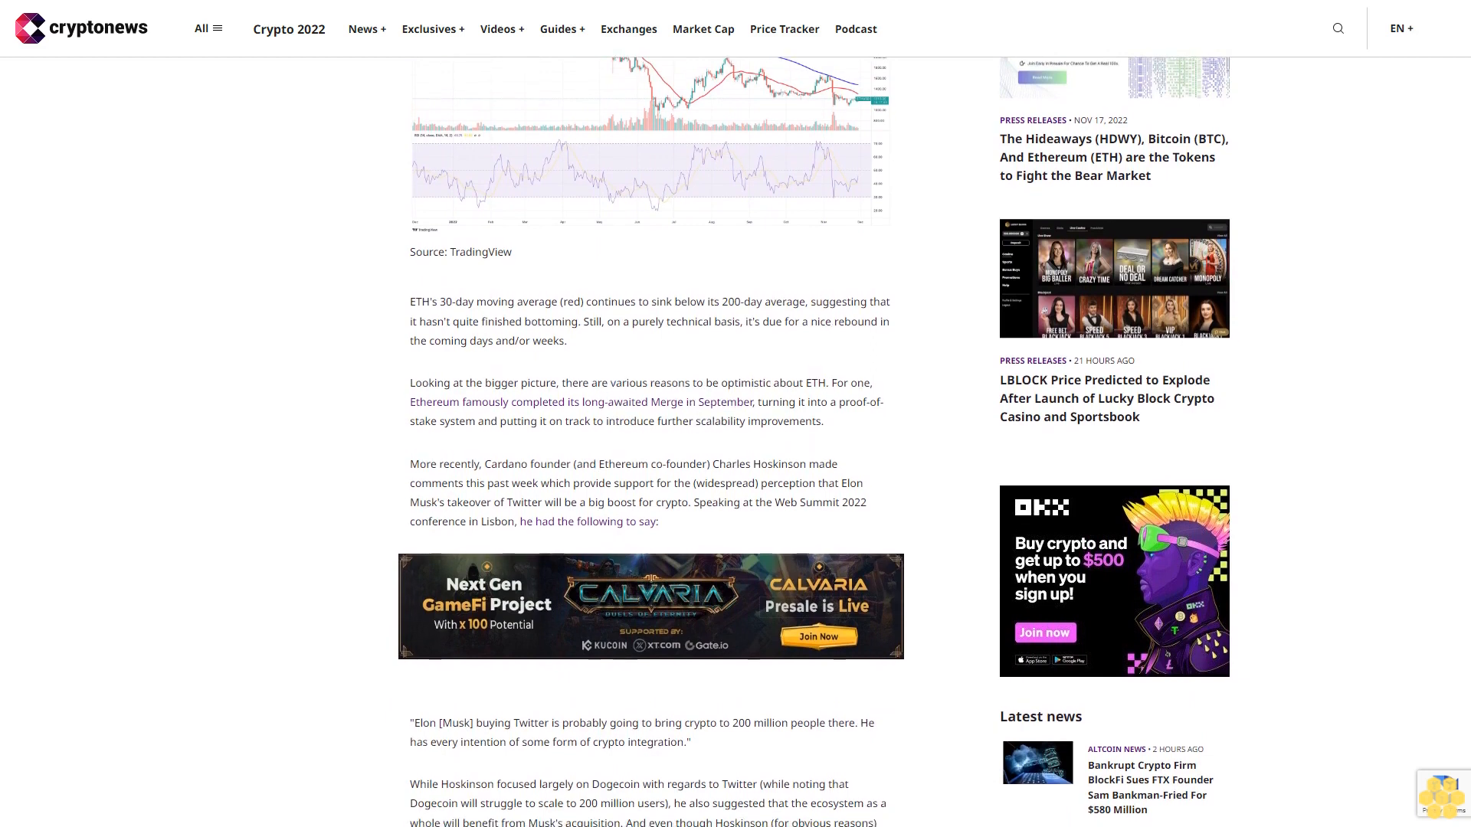
scroll(down, 3)
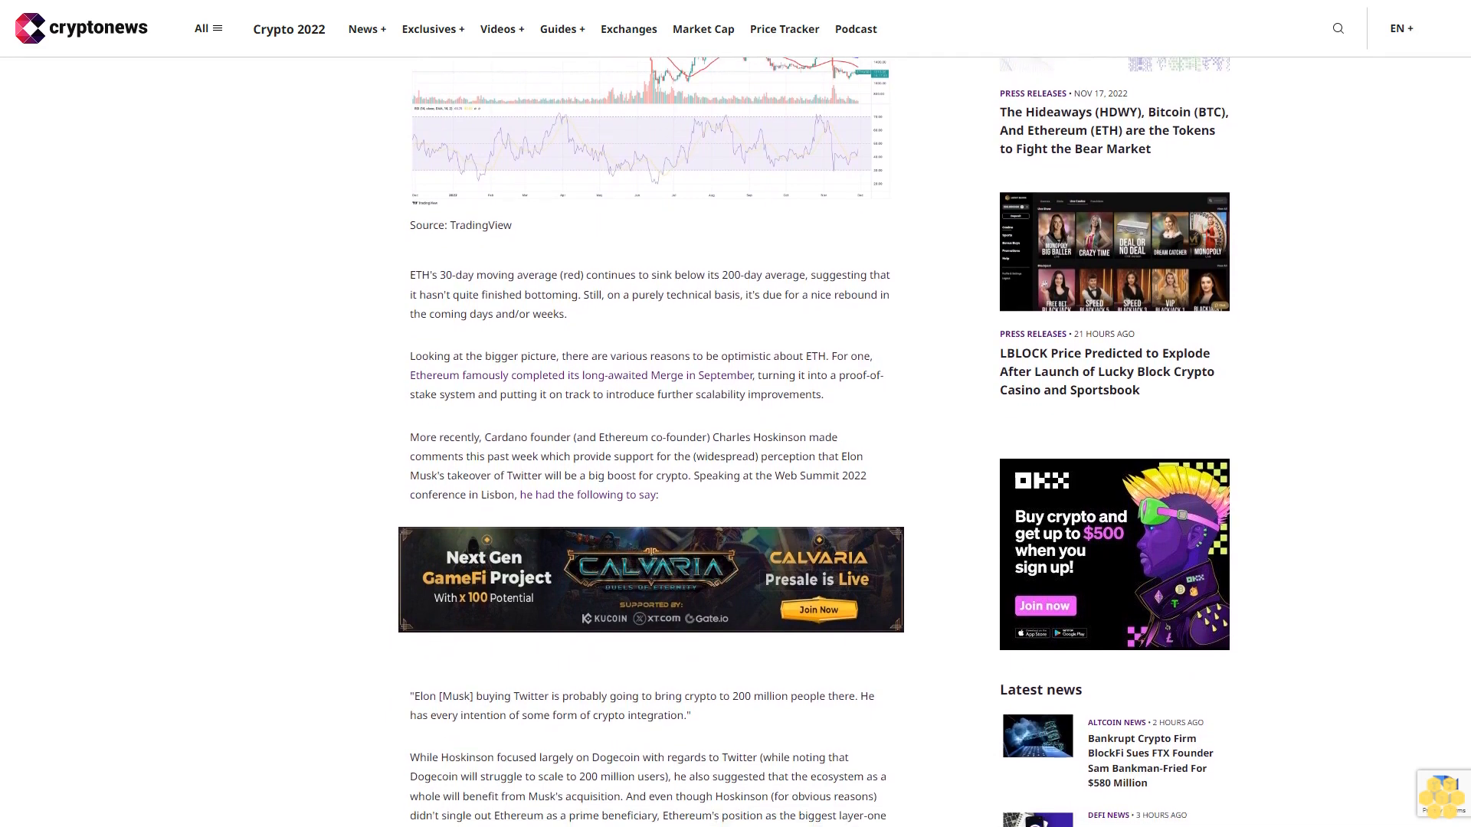
scroll(down, 3)
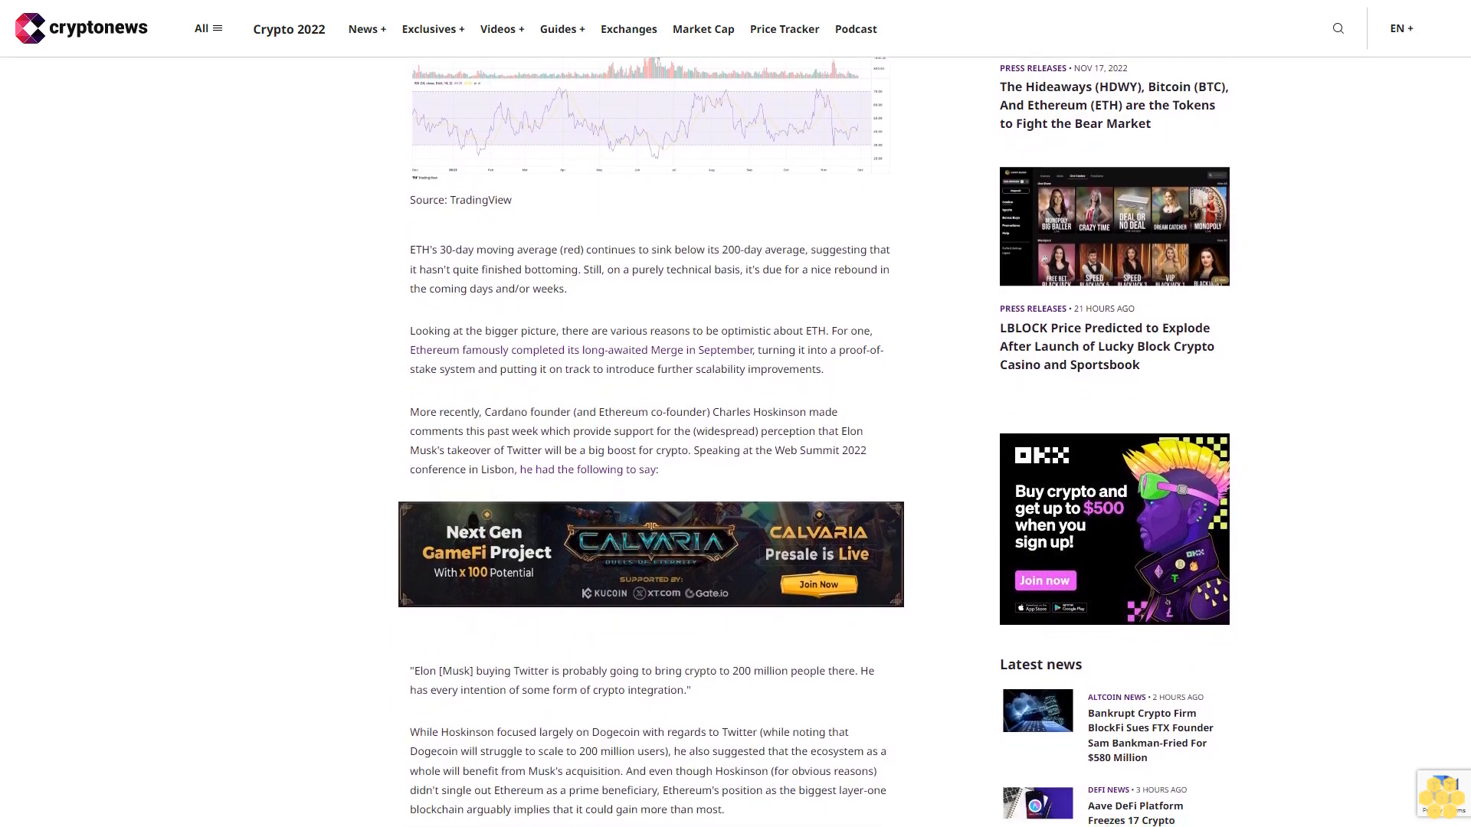
scroll(down, 3)
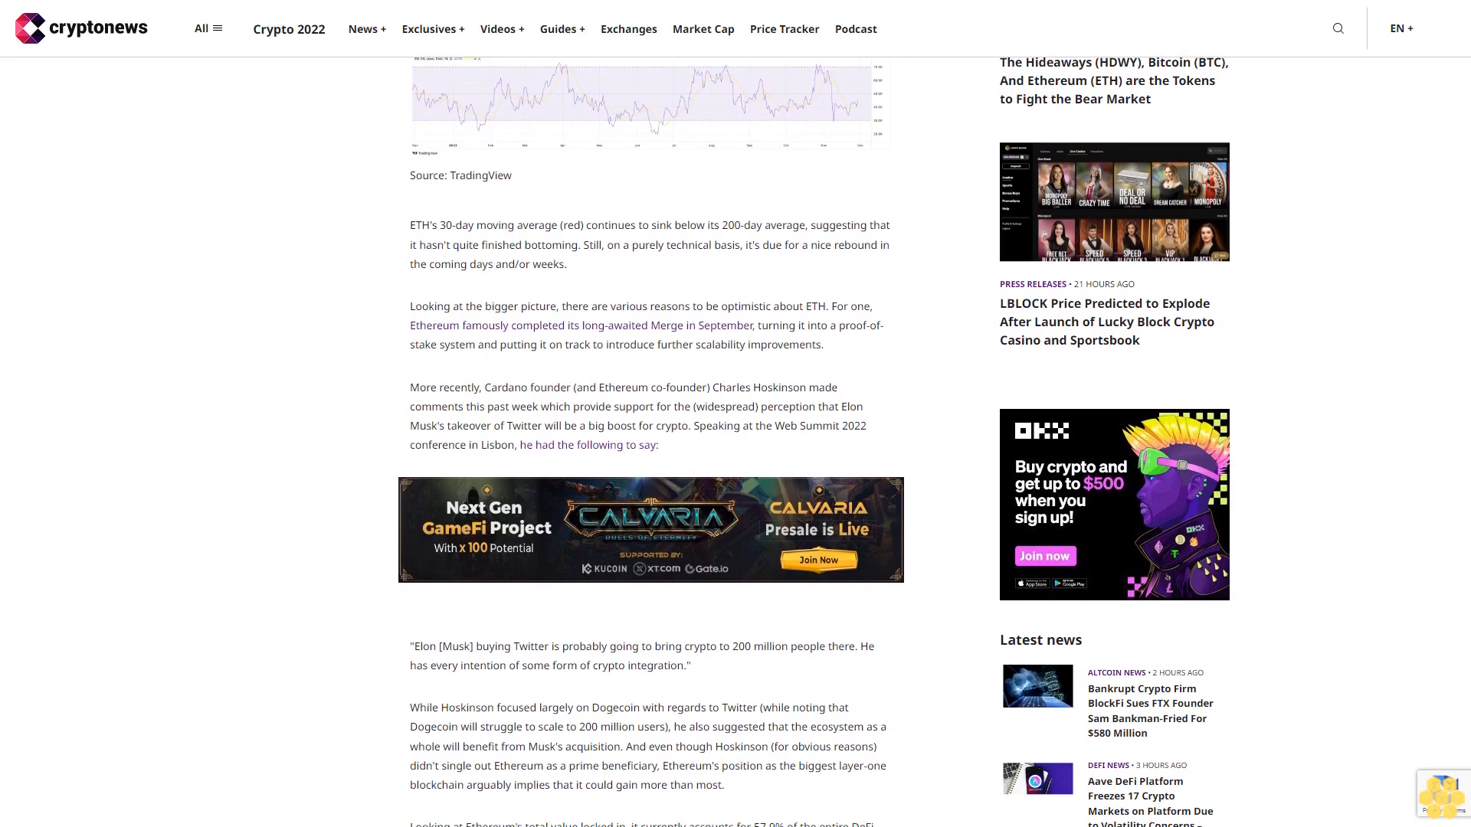
scroll(down, 3)
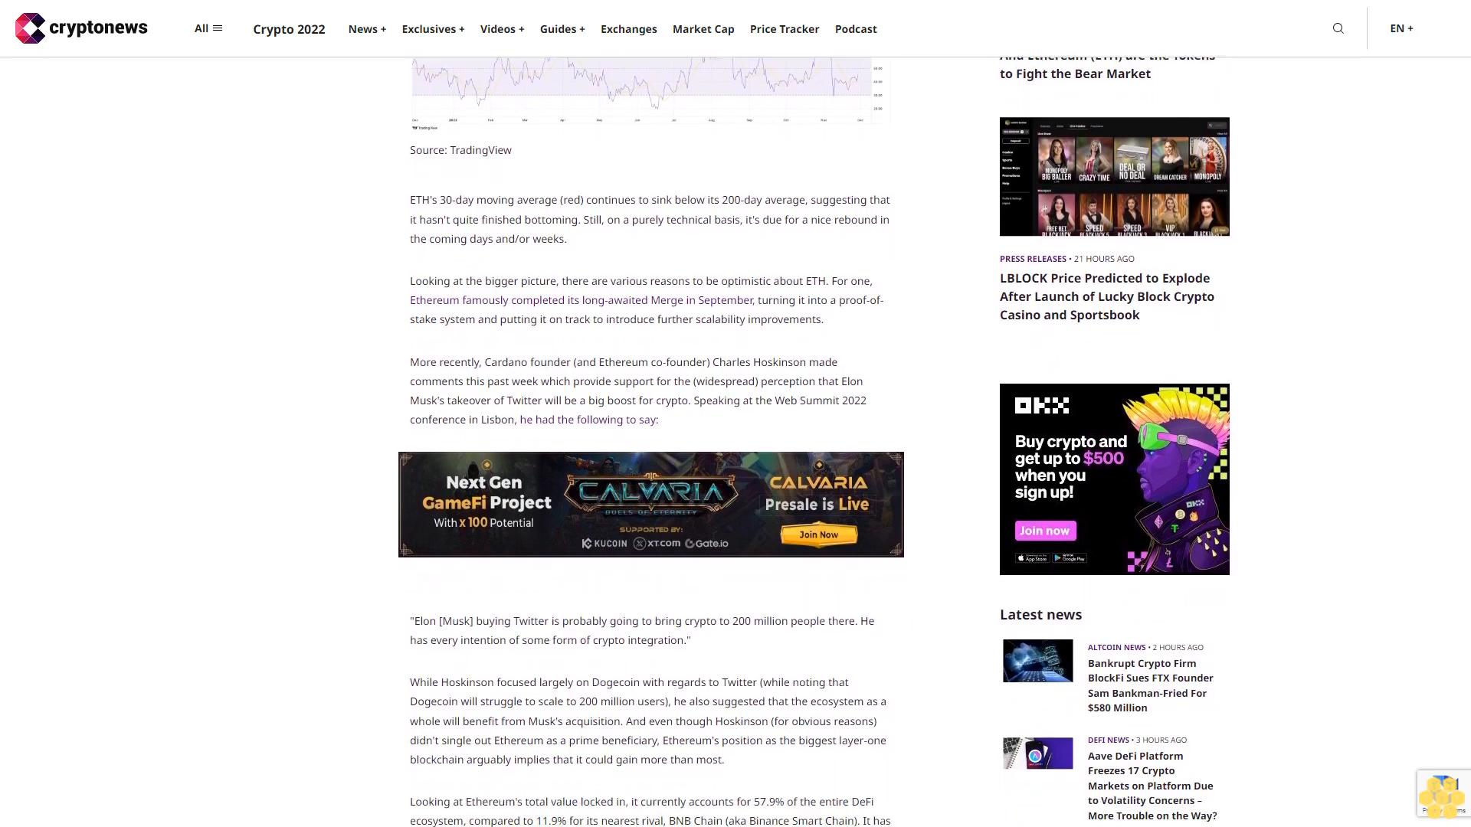
scroll(down, 3)
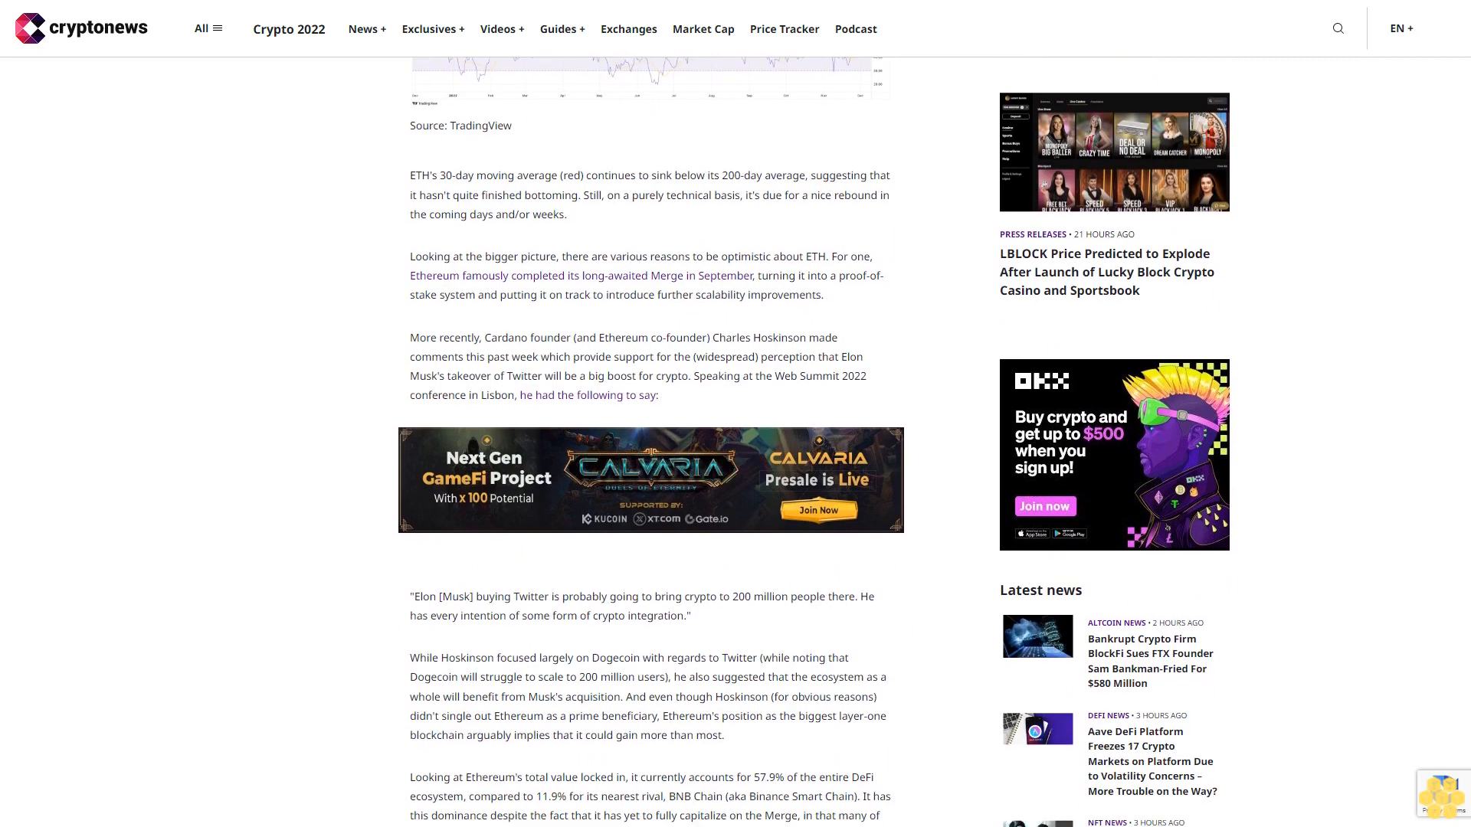
scroll(down, 3)
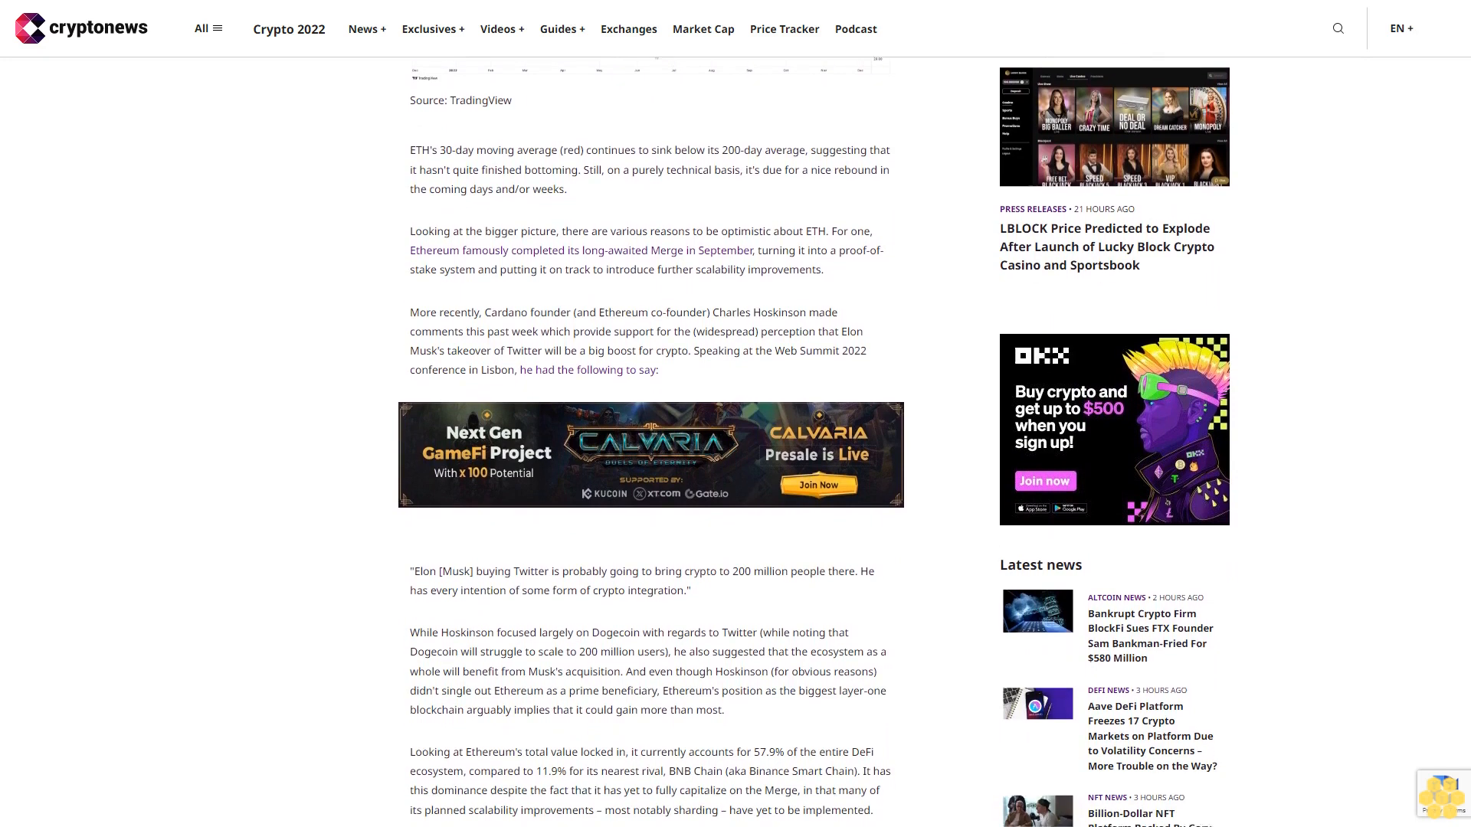
scroll(down, 3)
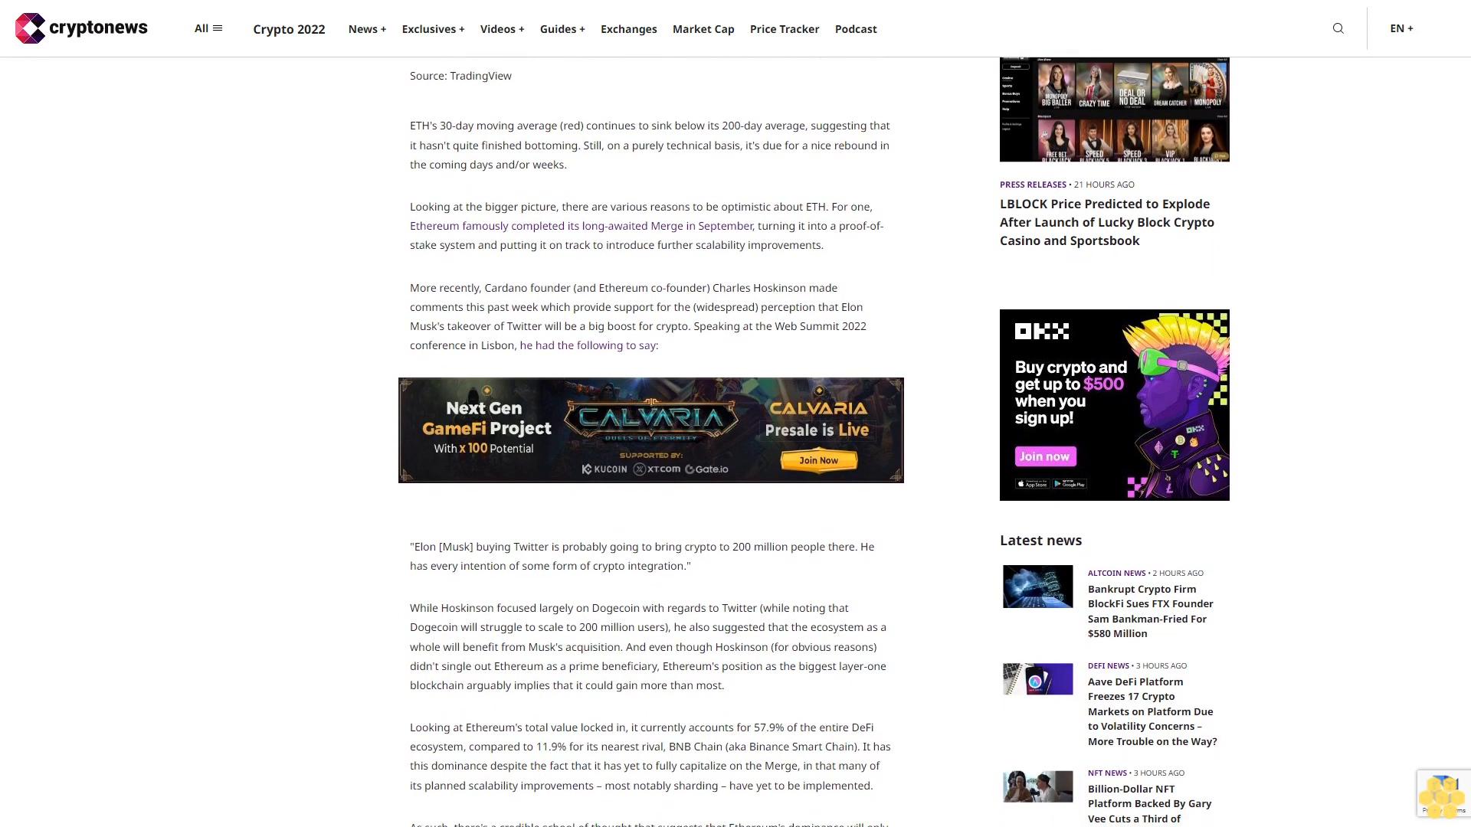
scroll(down, 3)
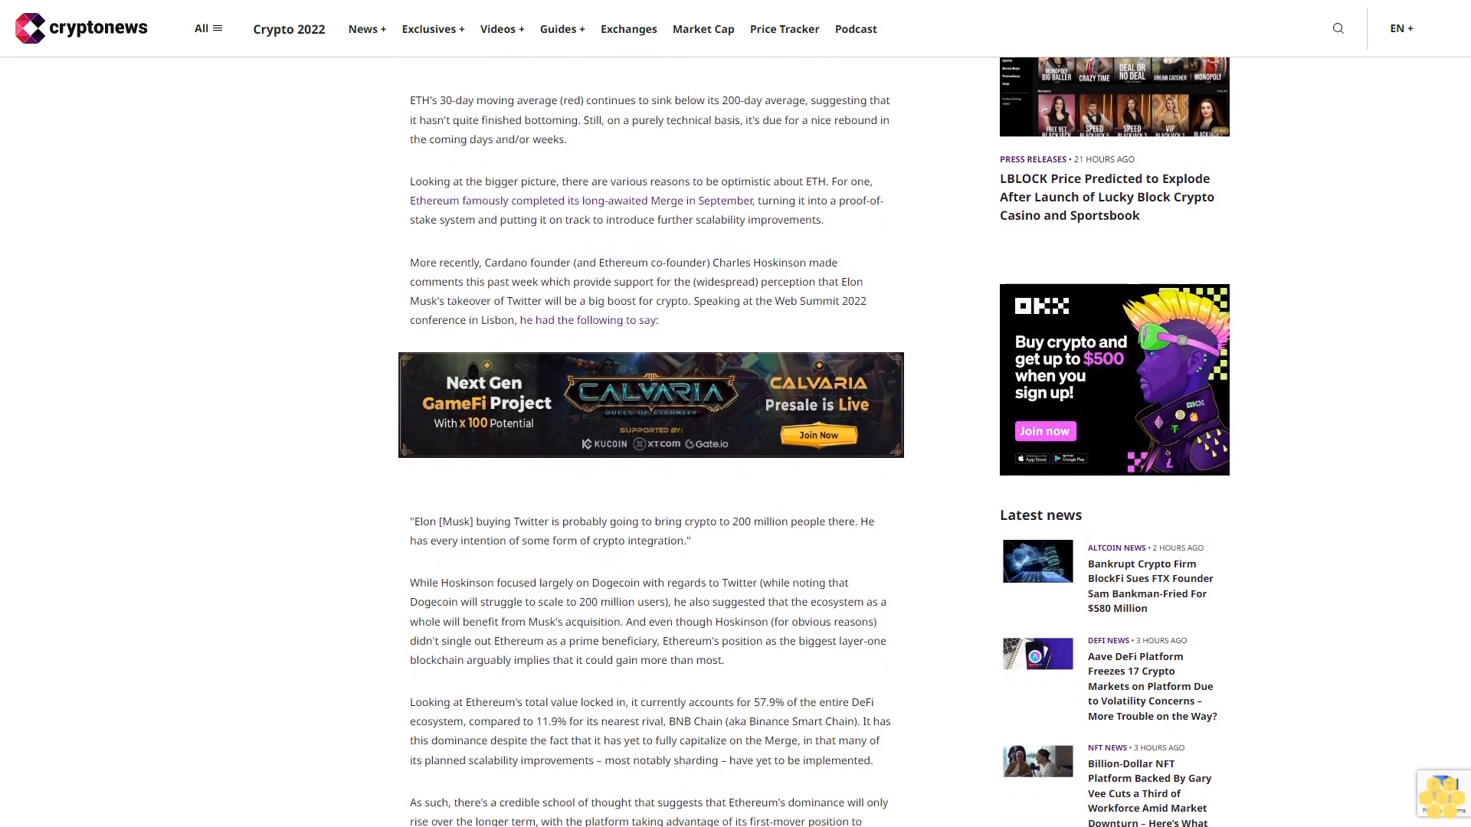
scroll(down, 3)
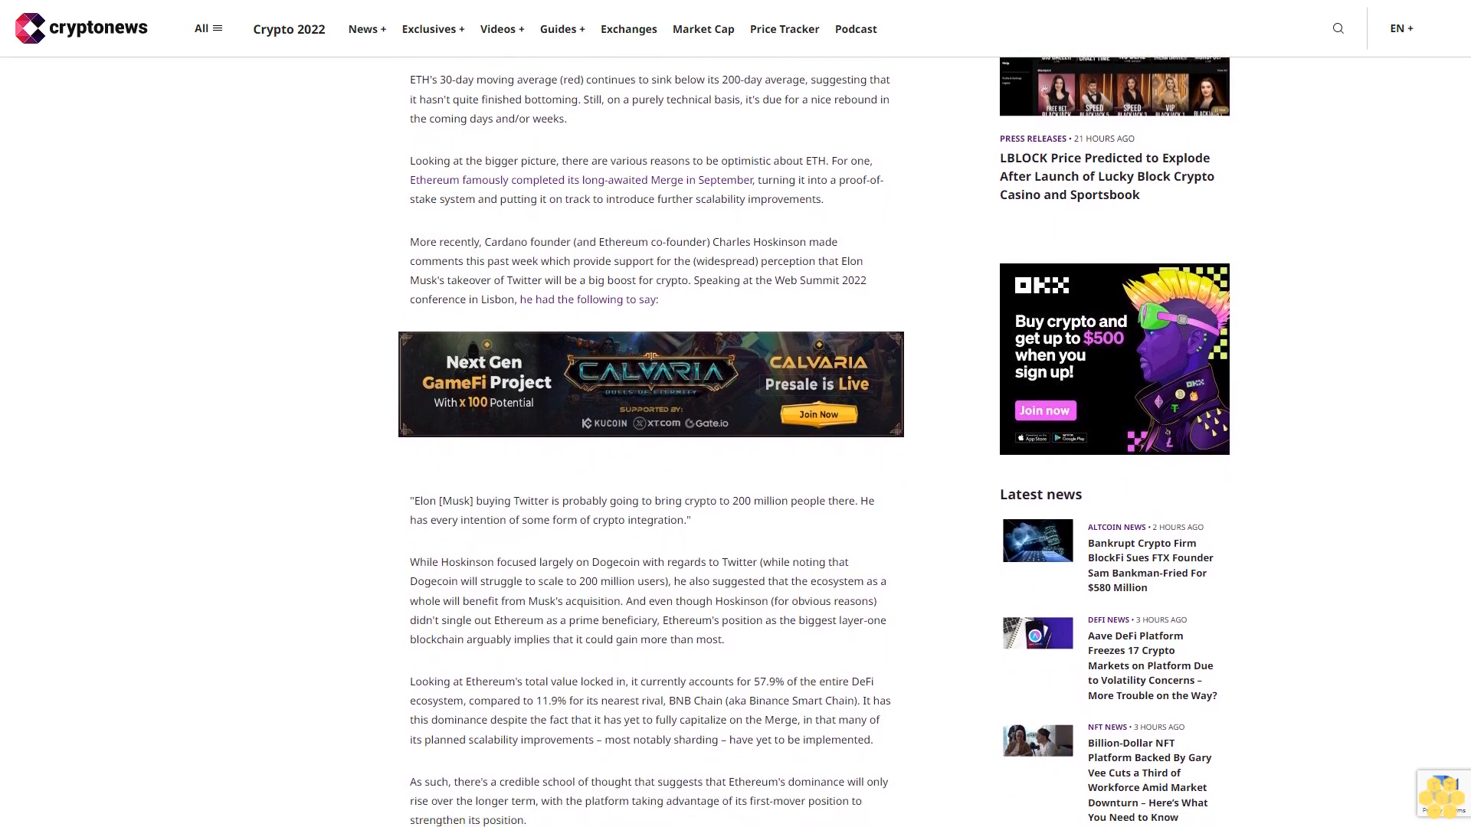
scroll(down, 3)
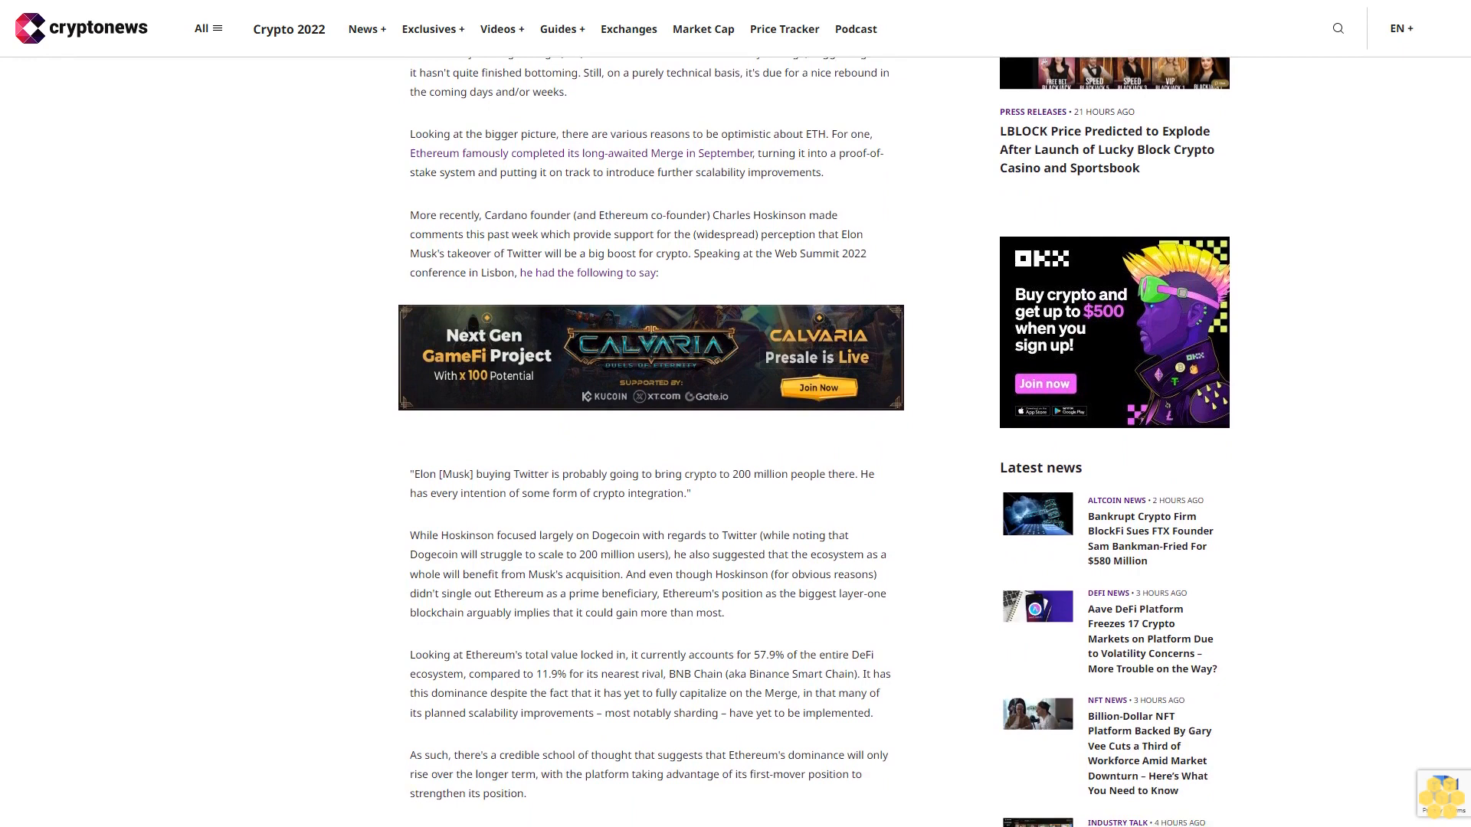
scroll(down, 3)
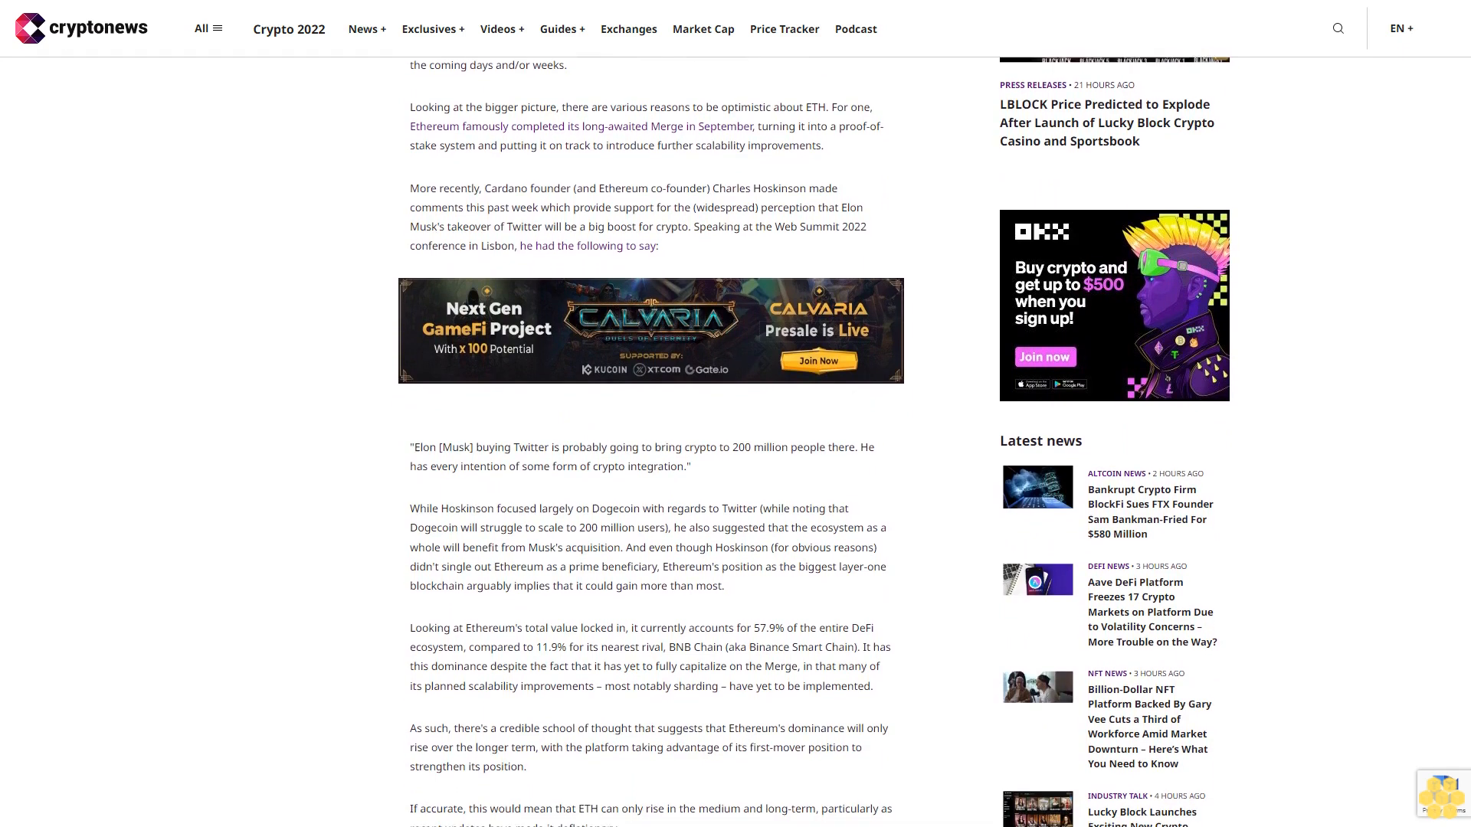
scroll(down, 3)
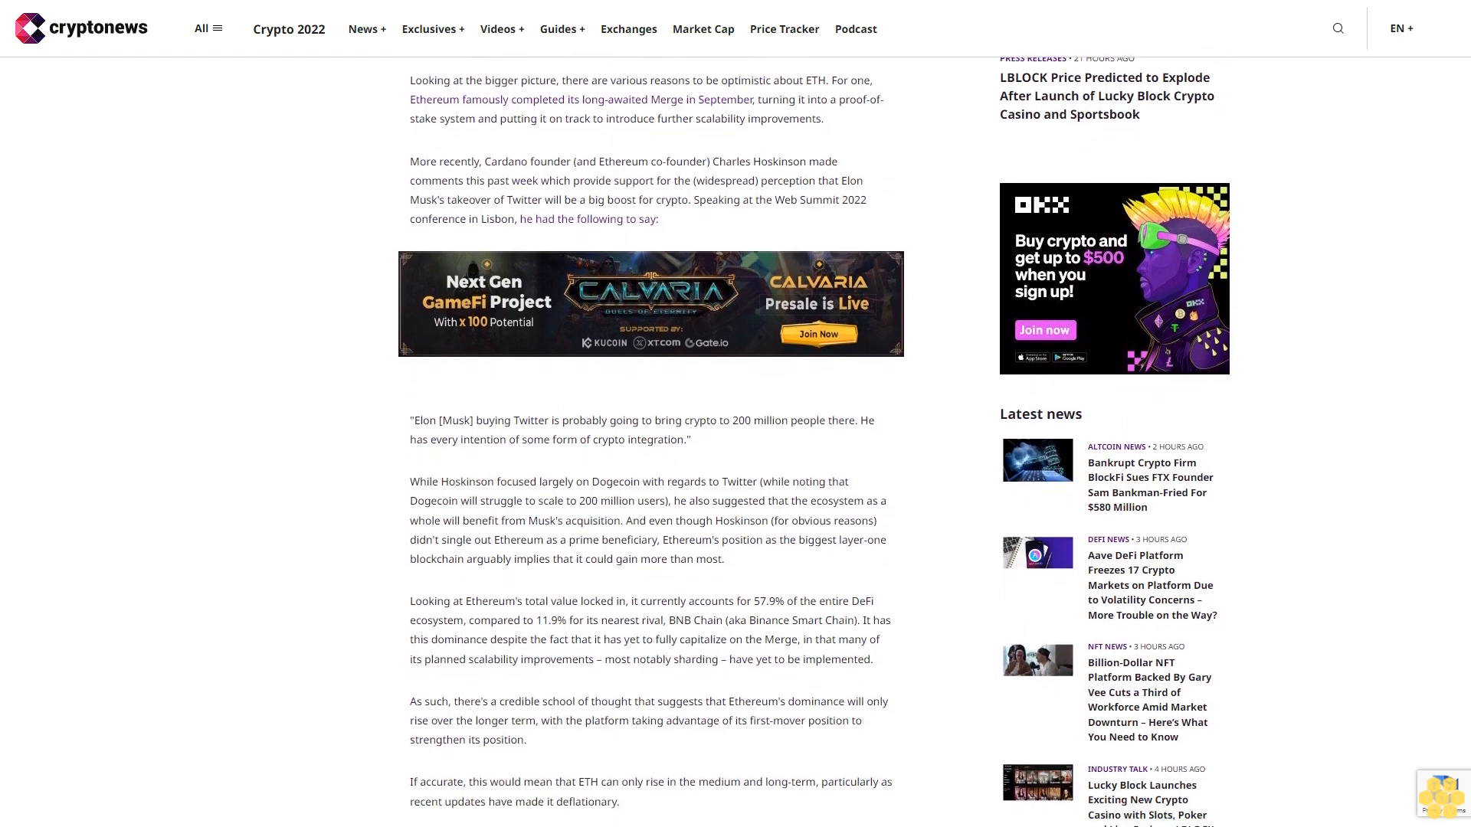
scroll(down, 3)
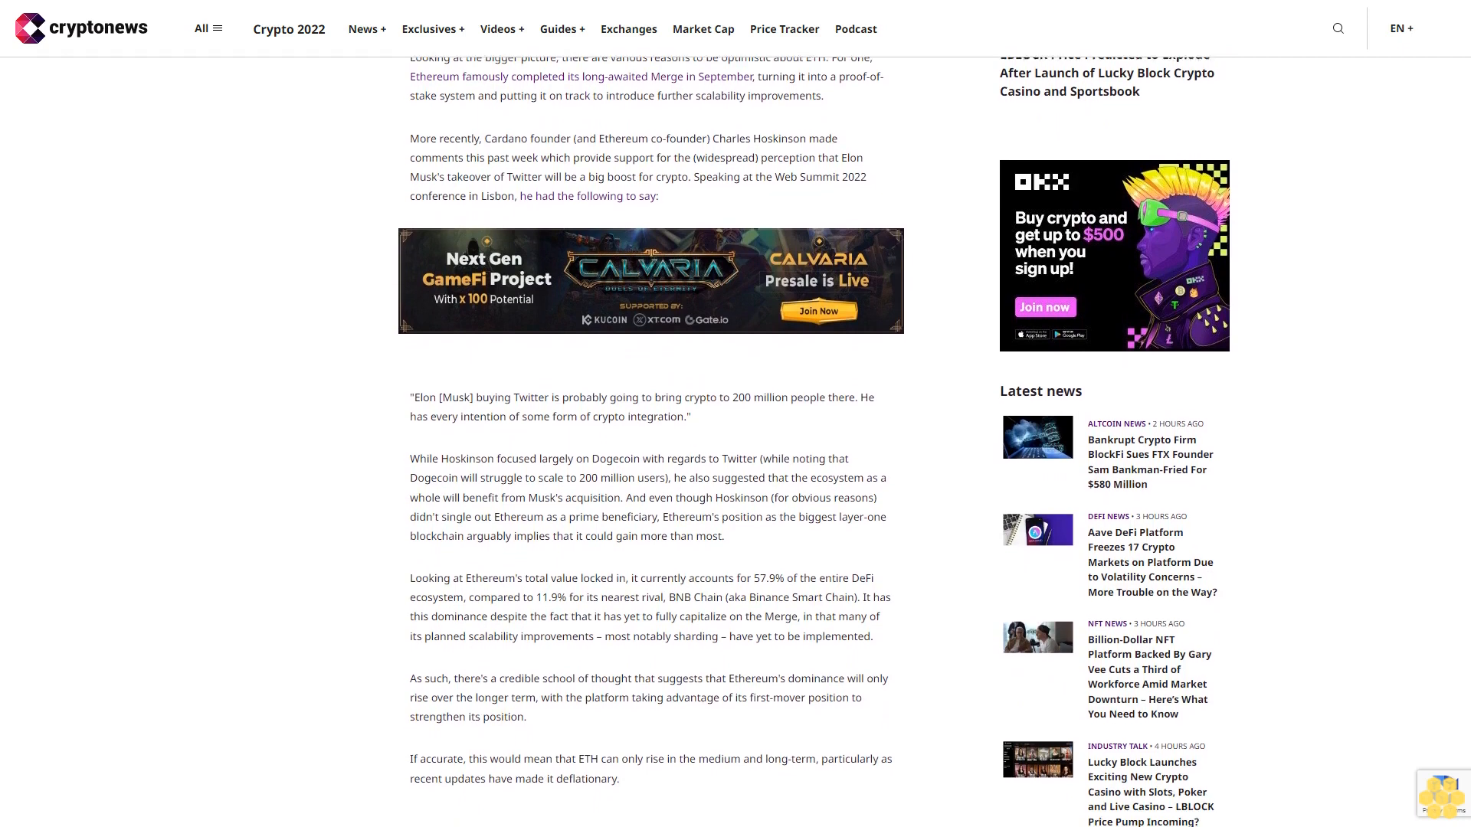
scroll(down, 3)
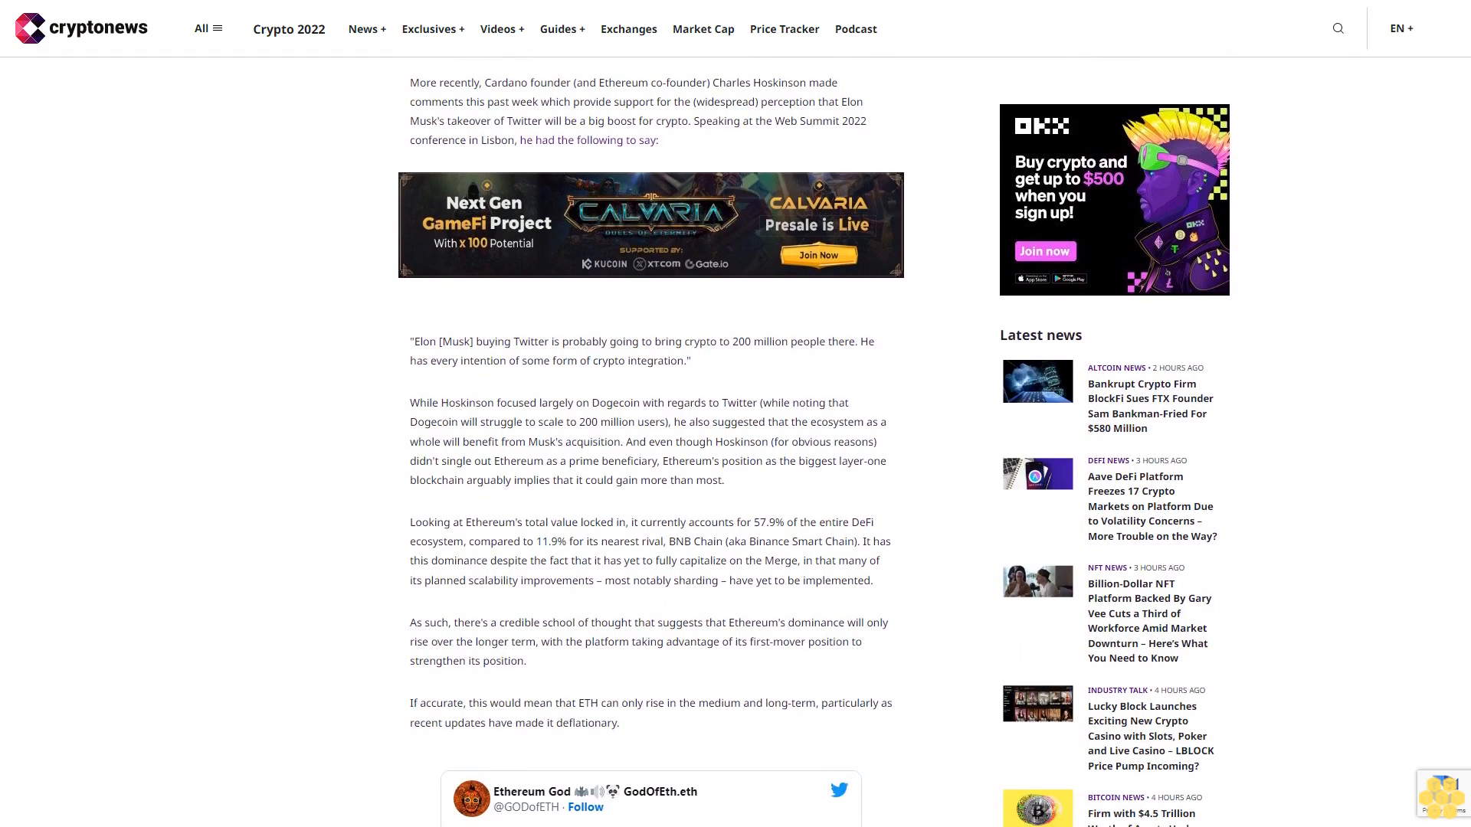
scroll(down, 3)
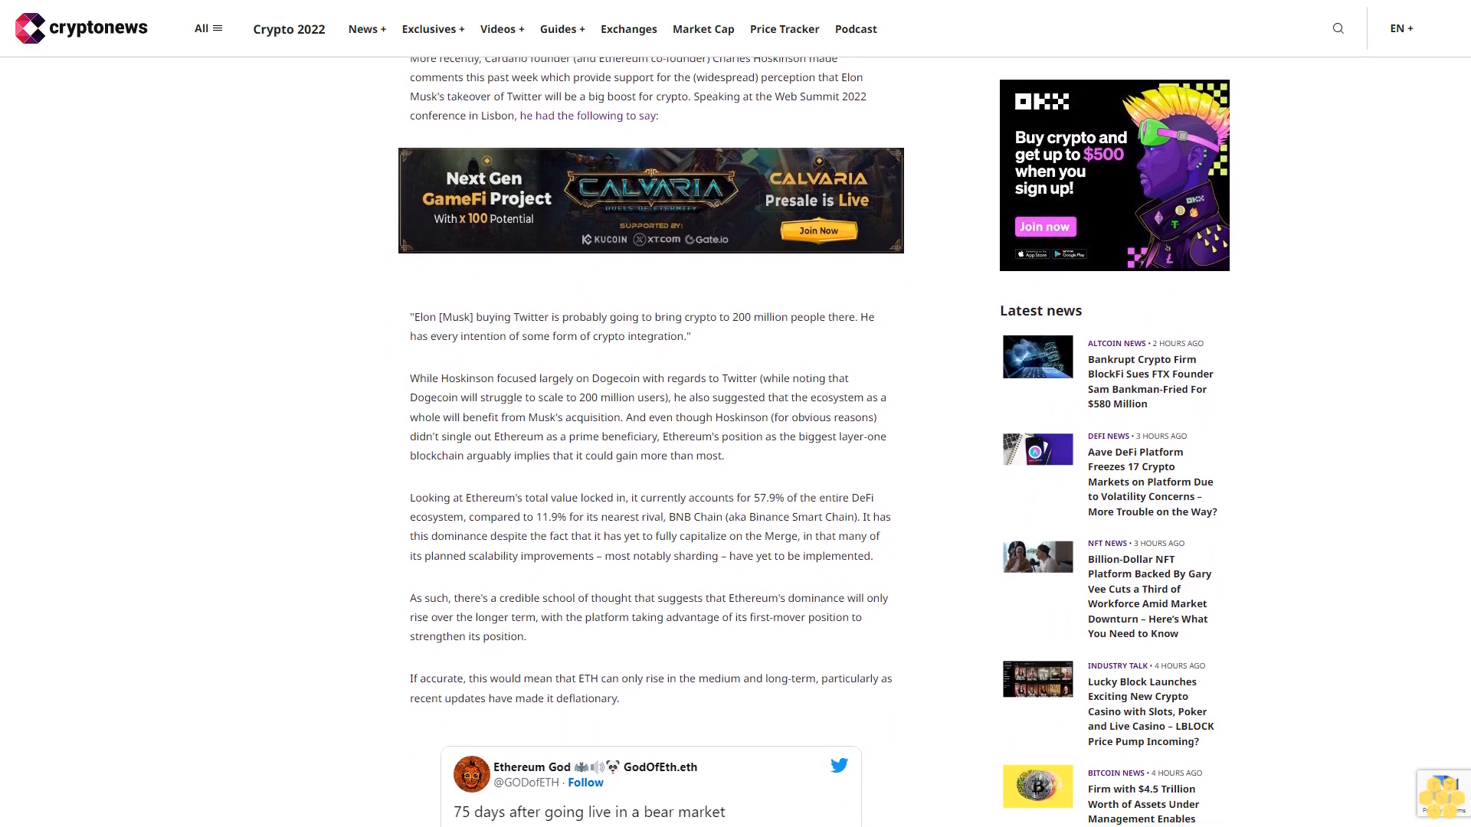
scroll(down, 3)
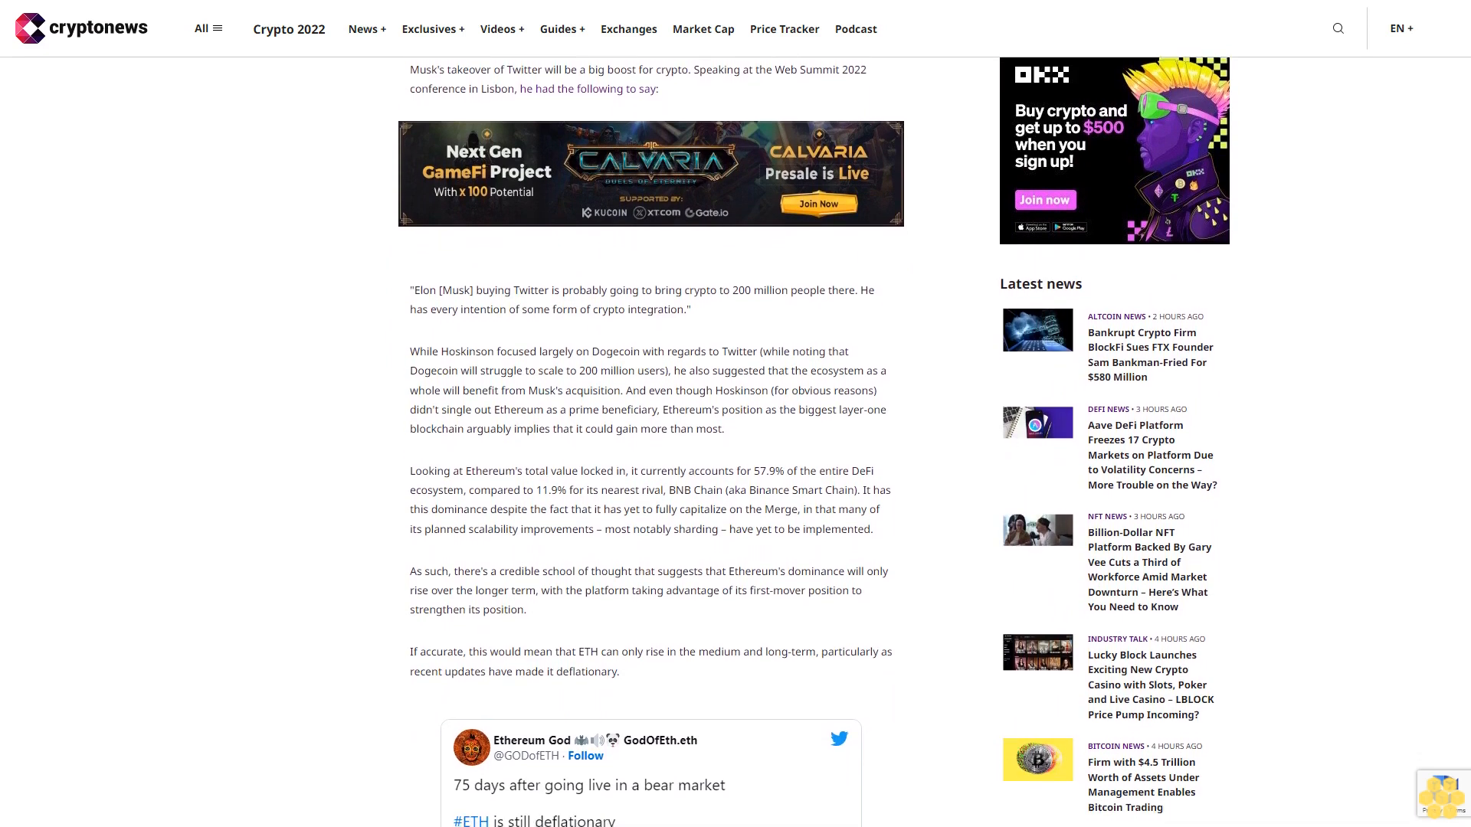
scroll(down, 3)
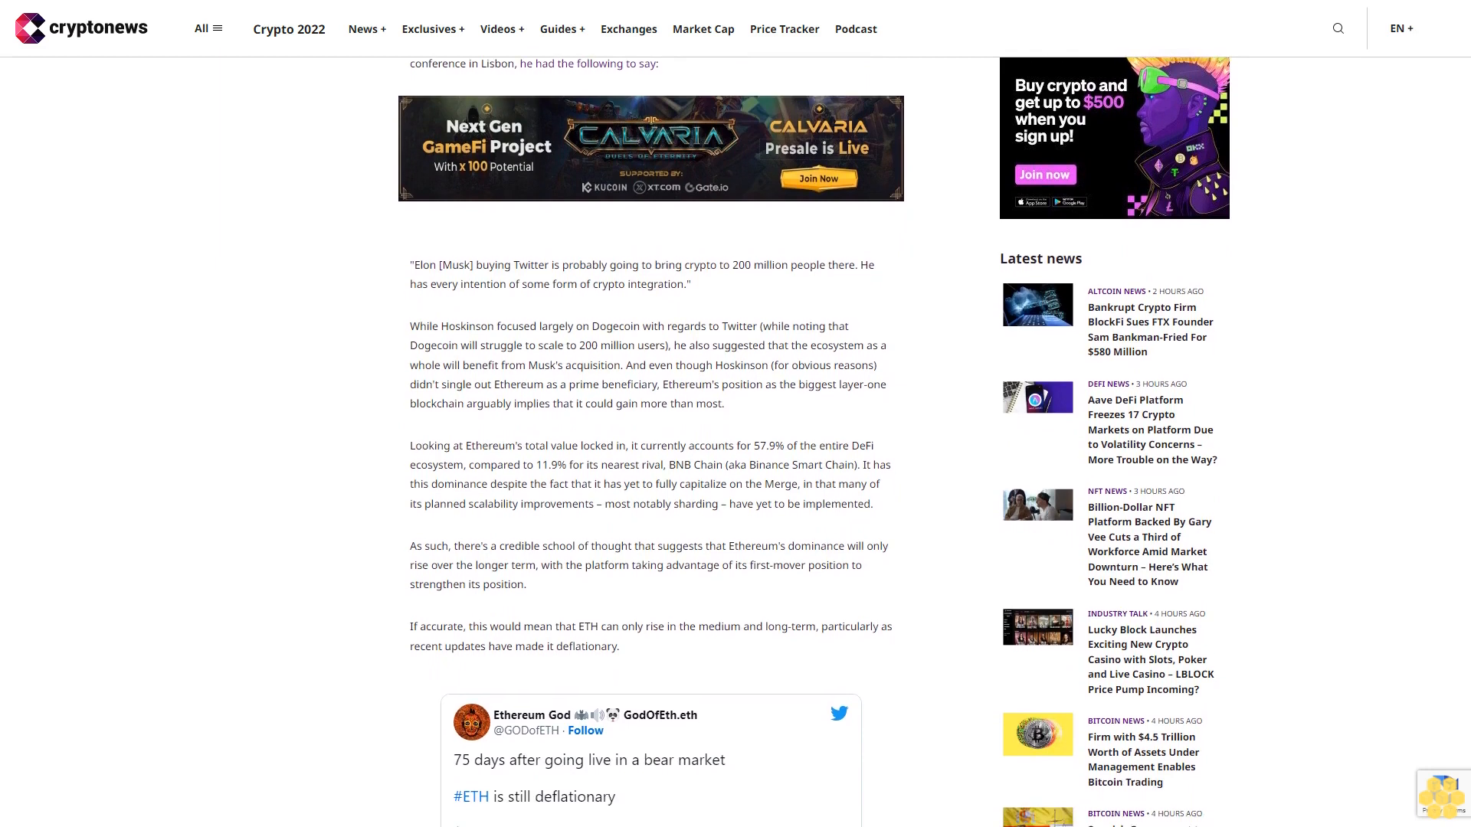
scroll(down, 3)
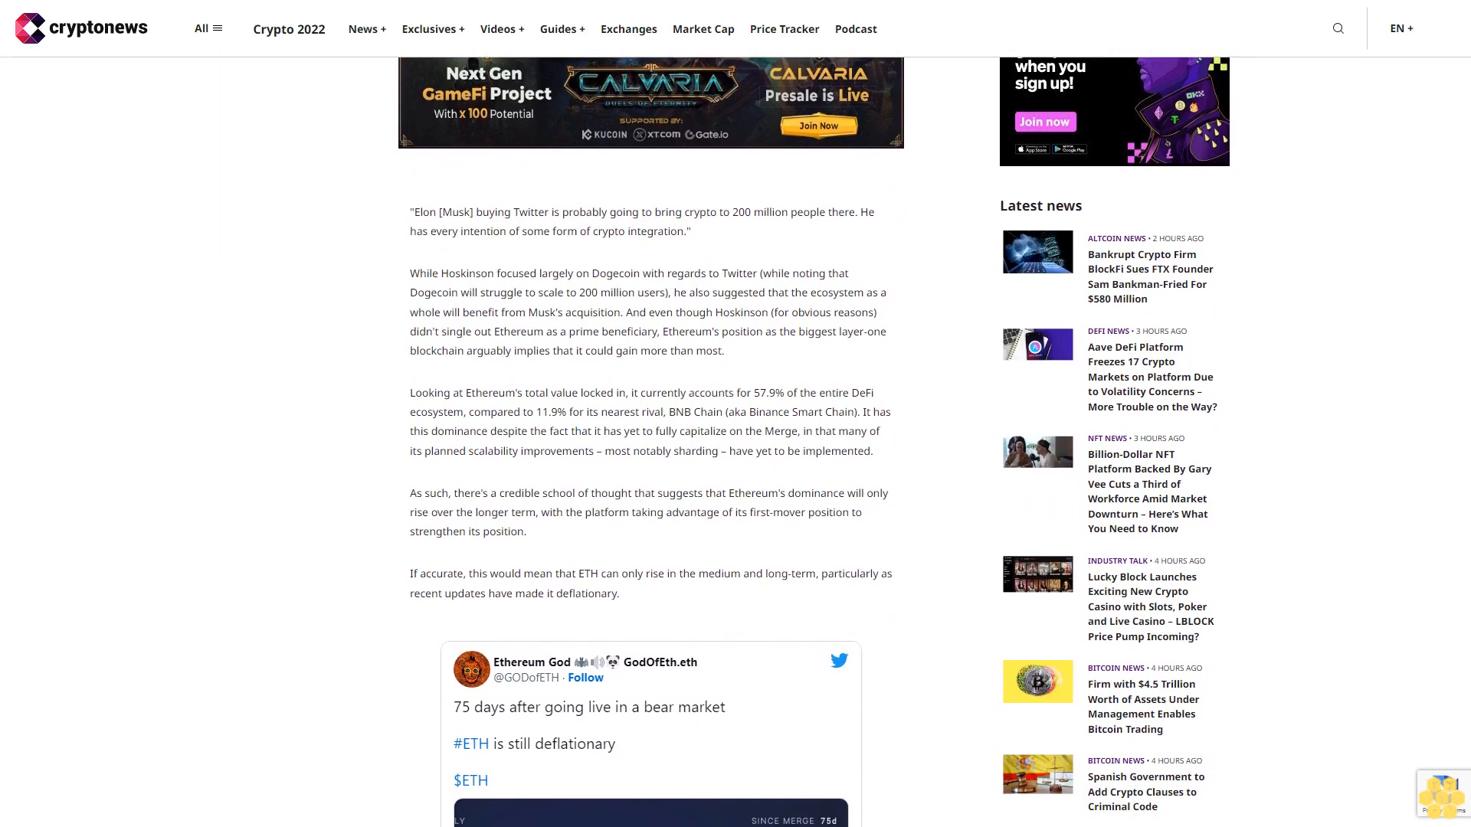
scroll(down, 3)
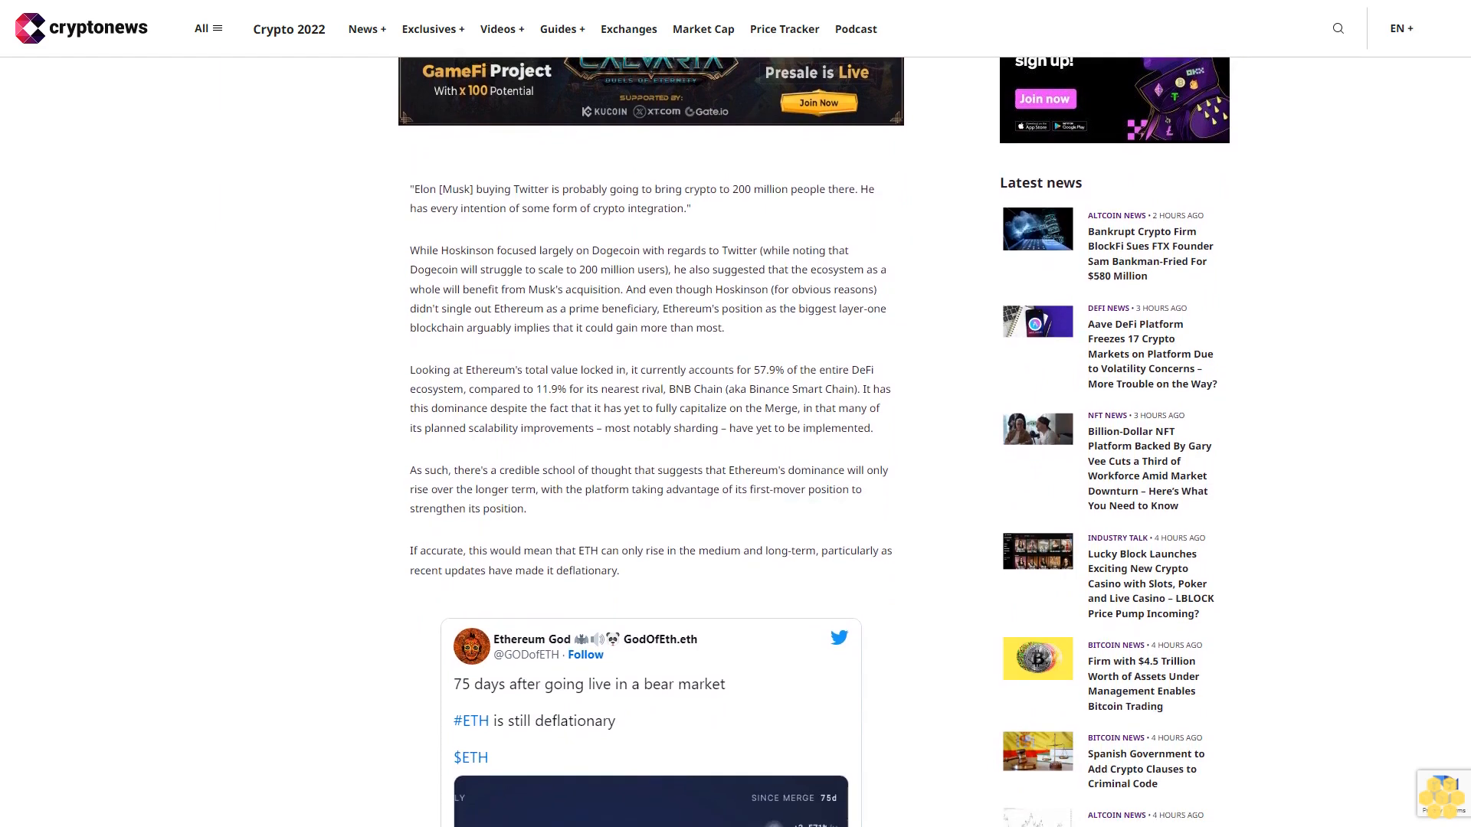
scroll(down, 3)
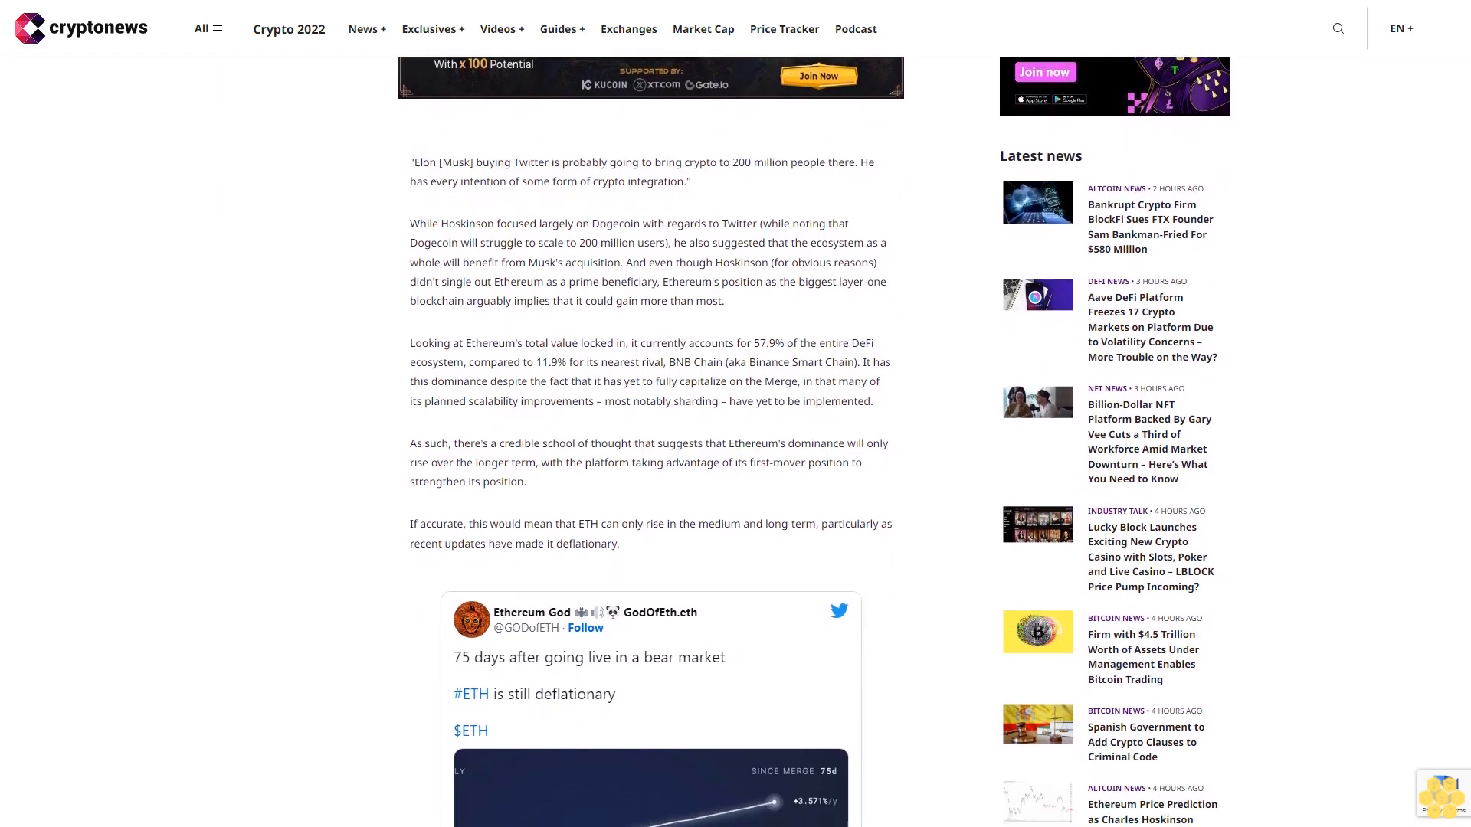
scroll(down, 3)
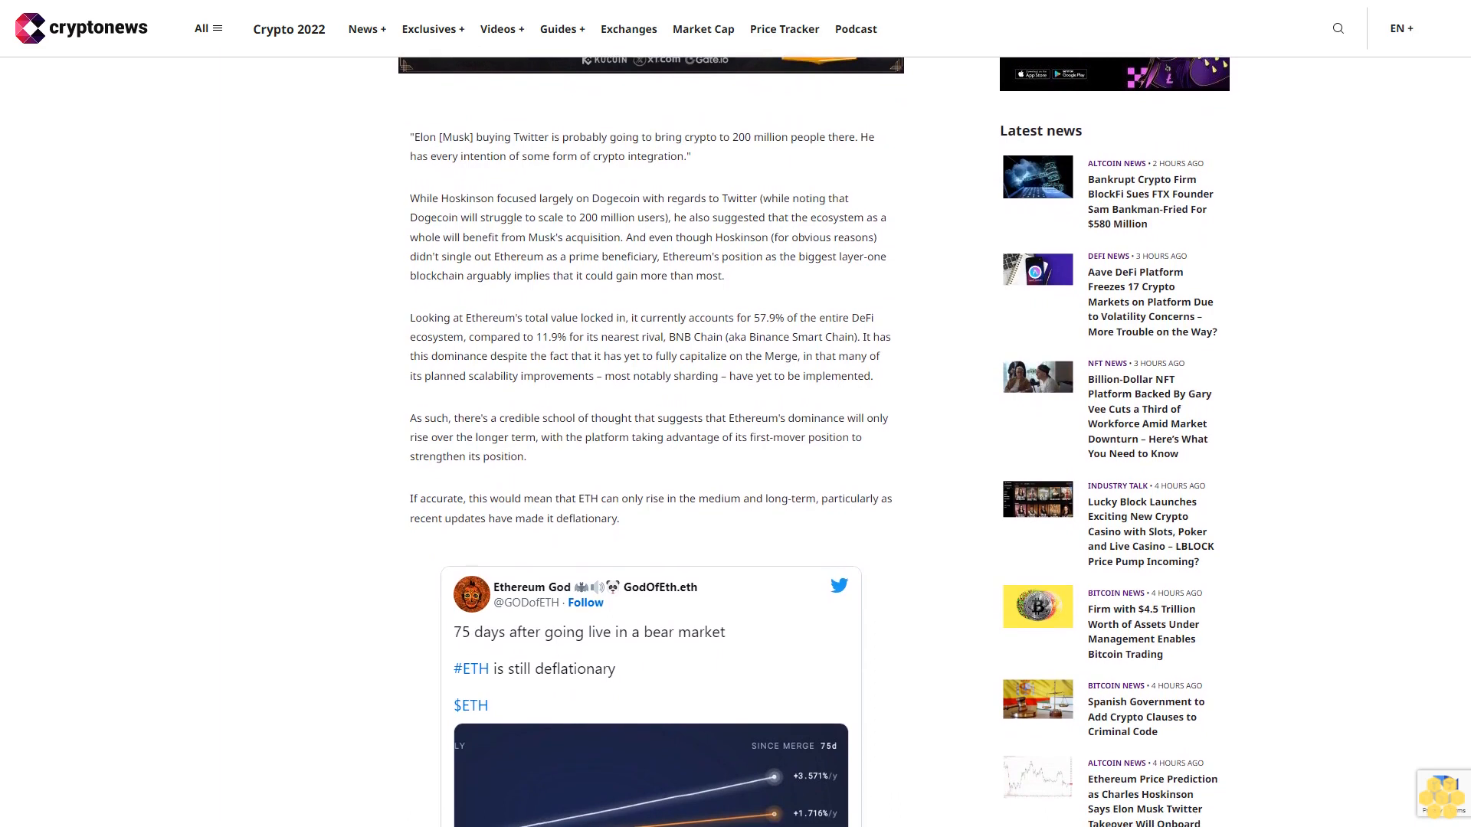
scroll(down, 3)
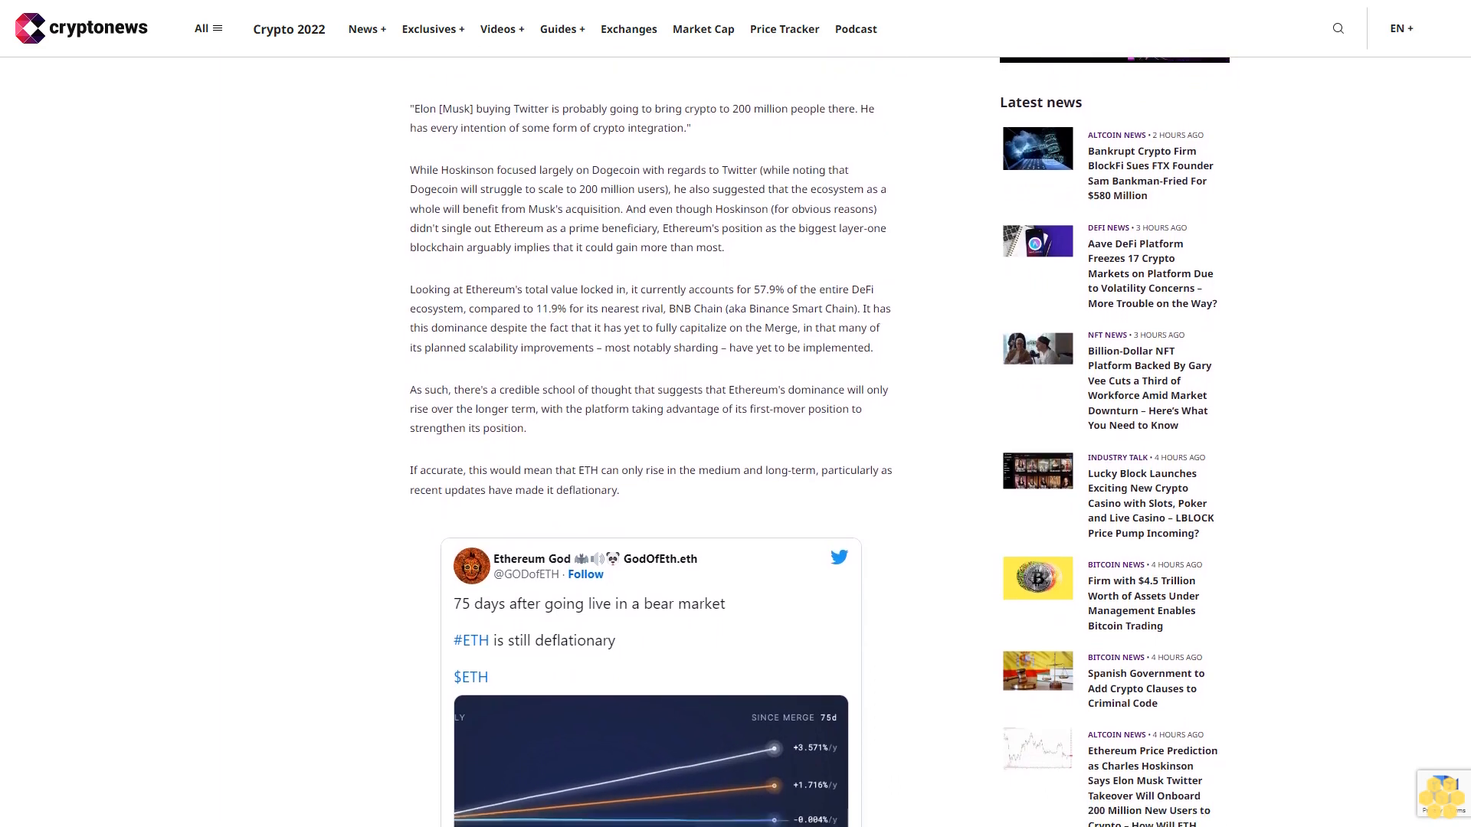
scroll(down, 3)
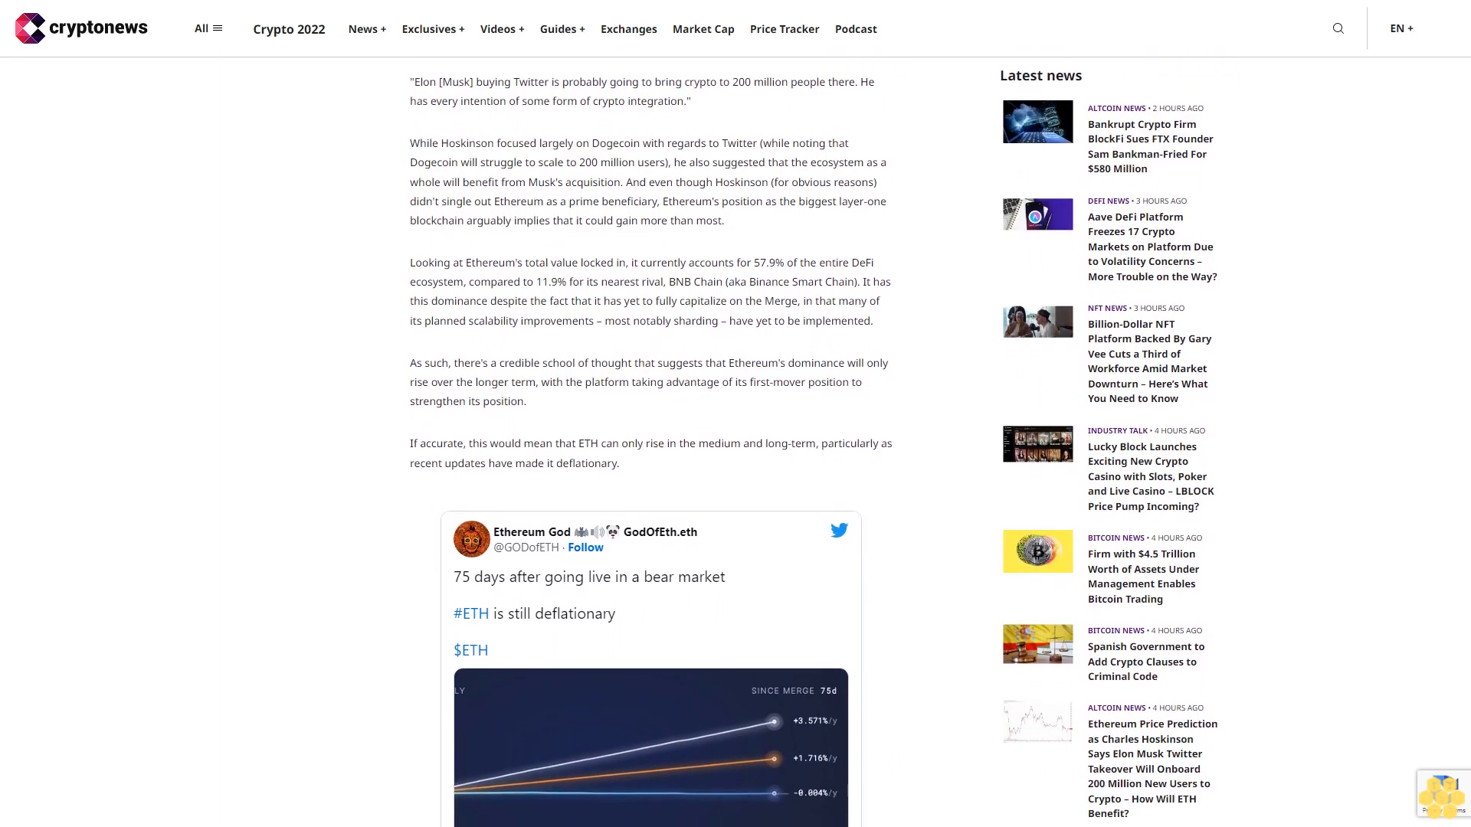
scroll(down, 3)
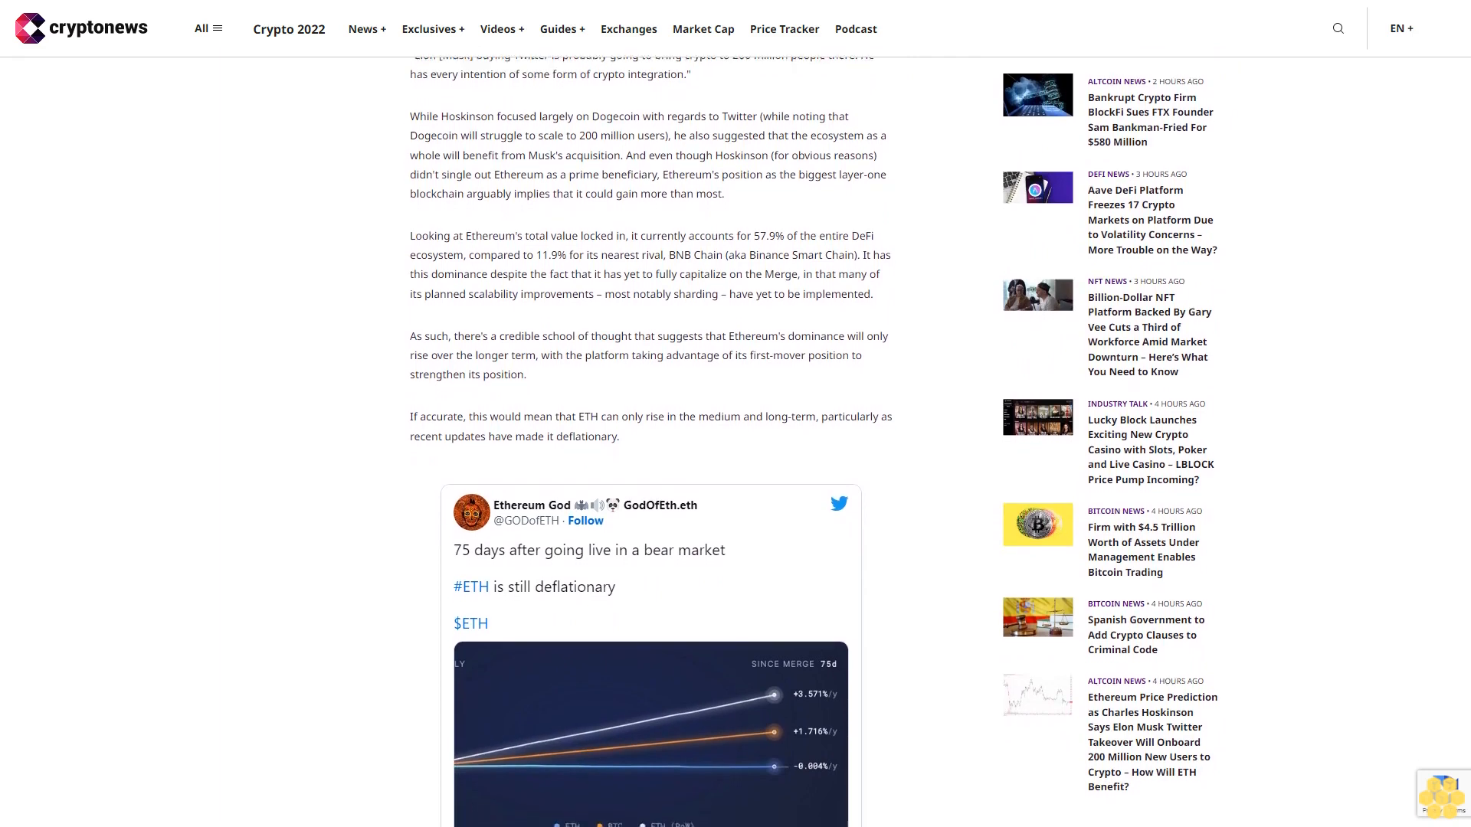
scroll(down, 3)
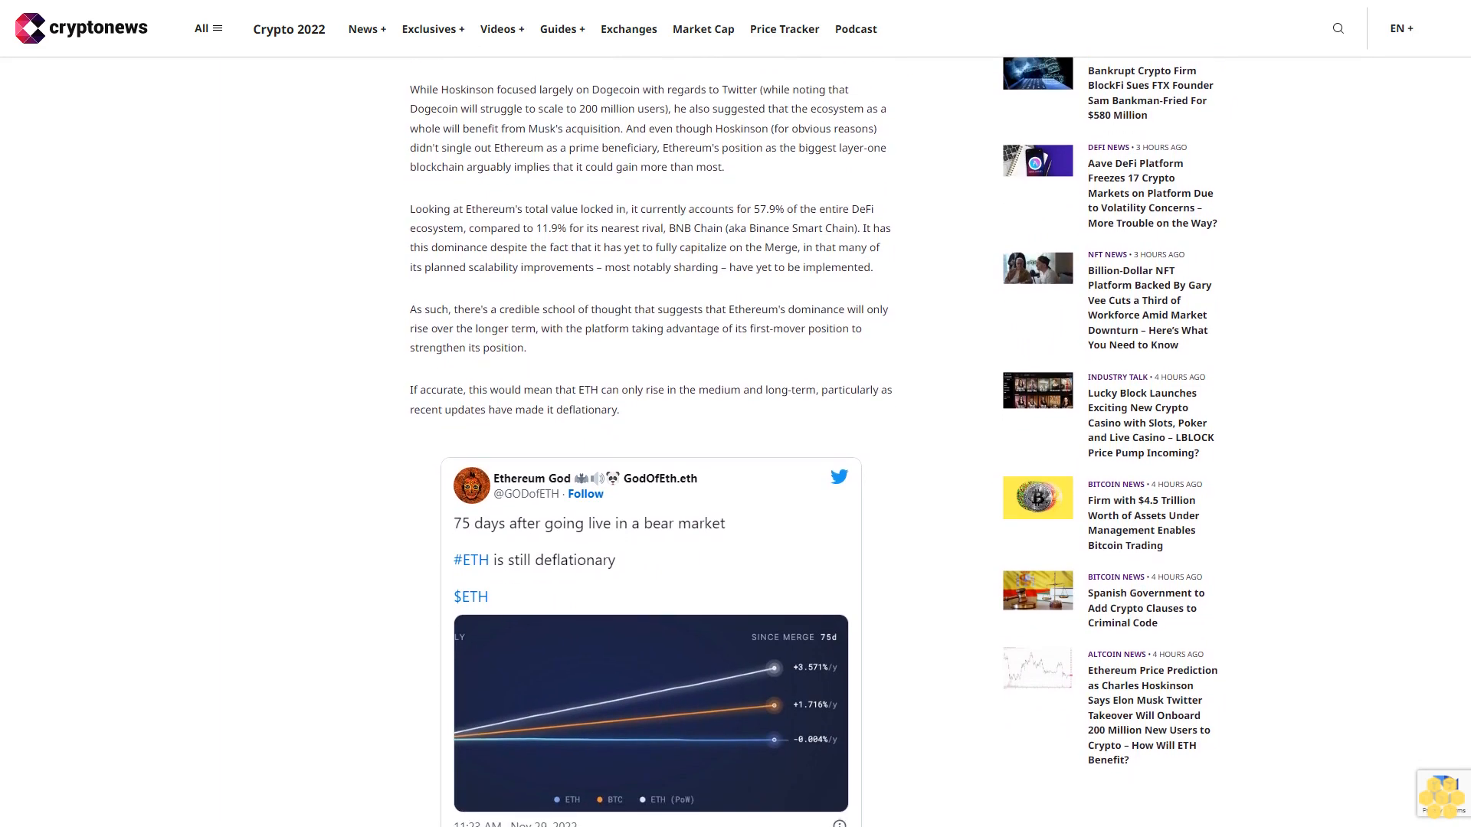
scroll(down, 3)
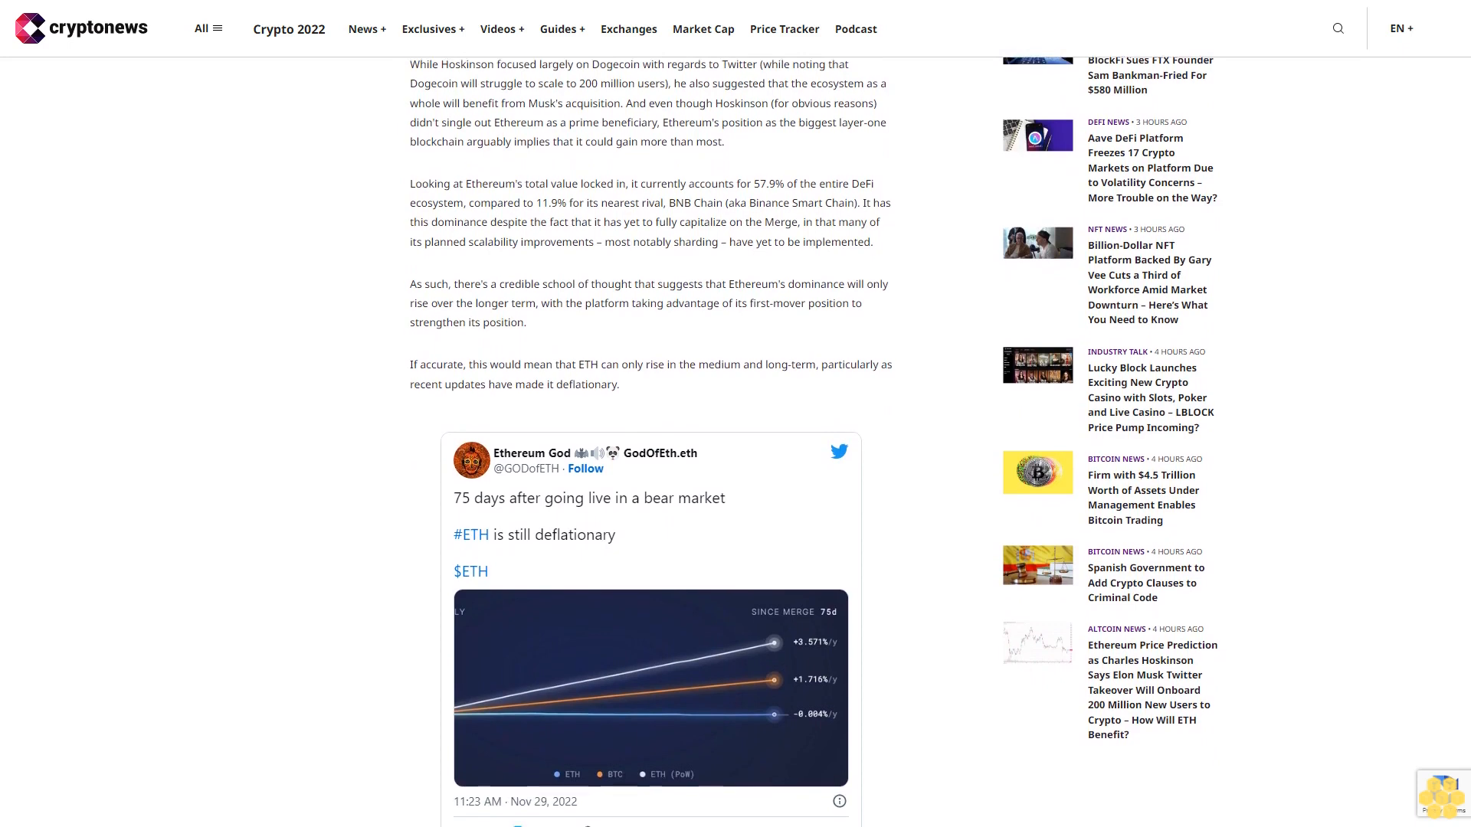
scroll(down, 3)
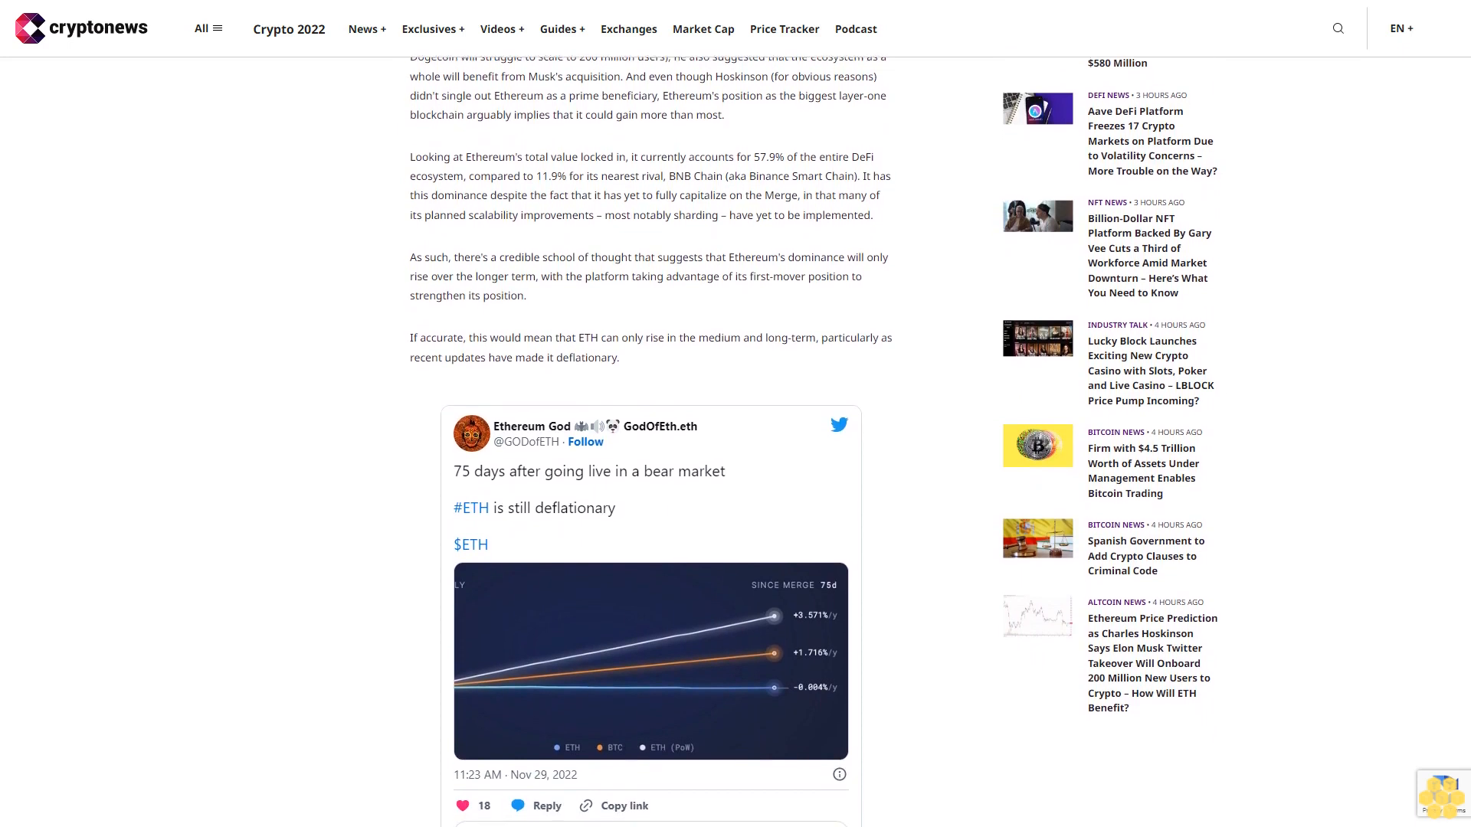
scroll(down, 3)
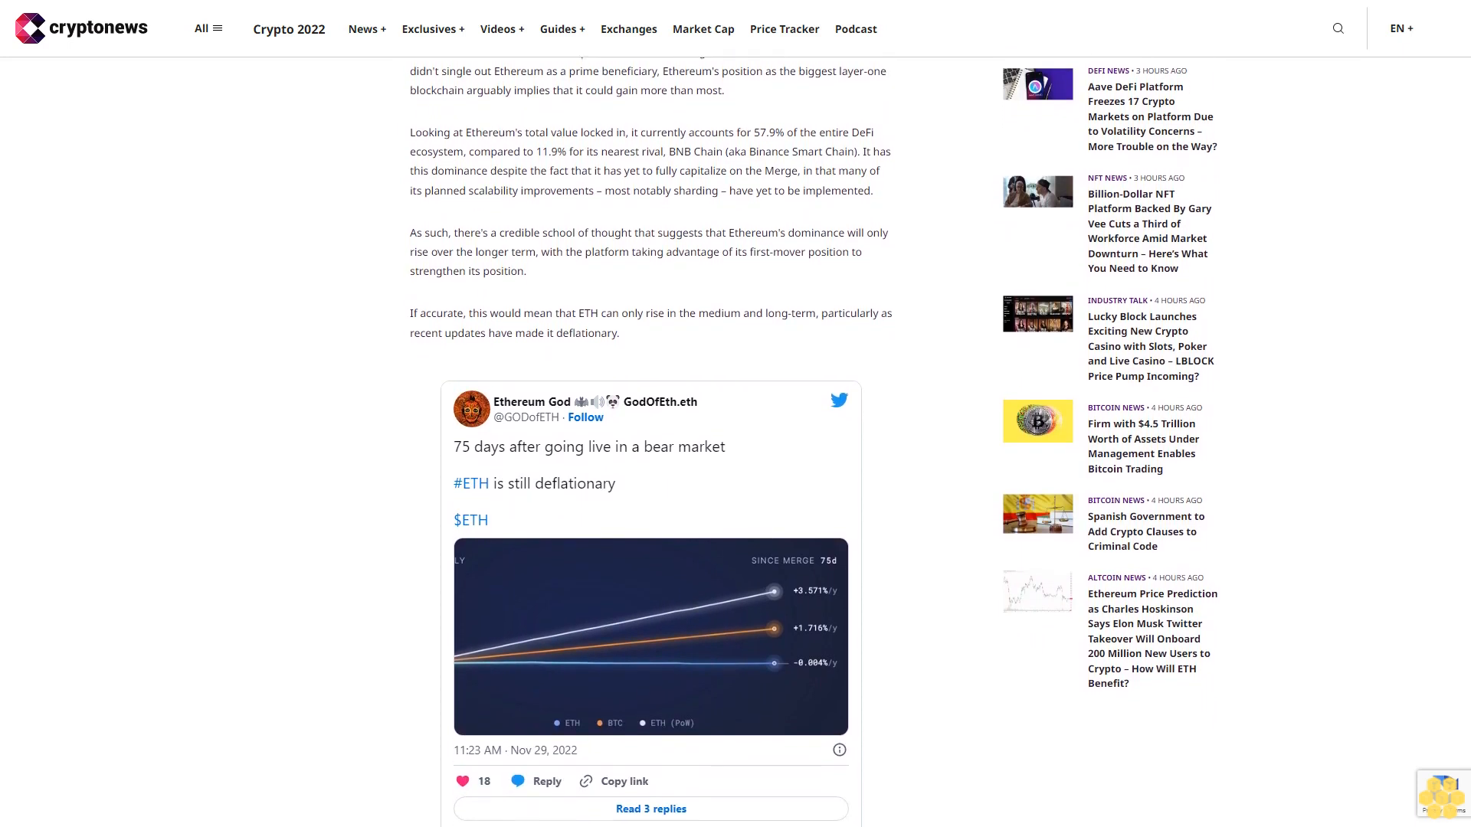
scroll(down, 3)
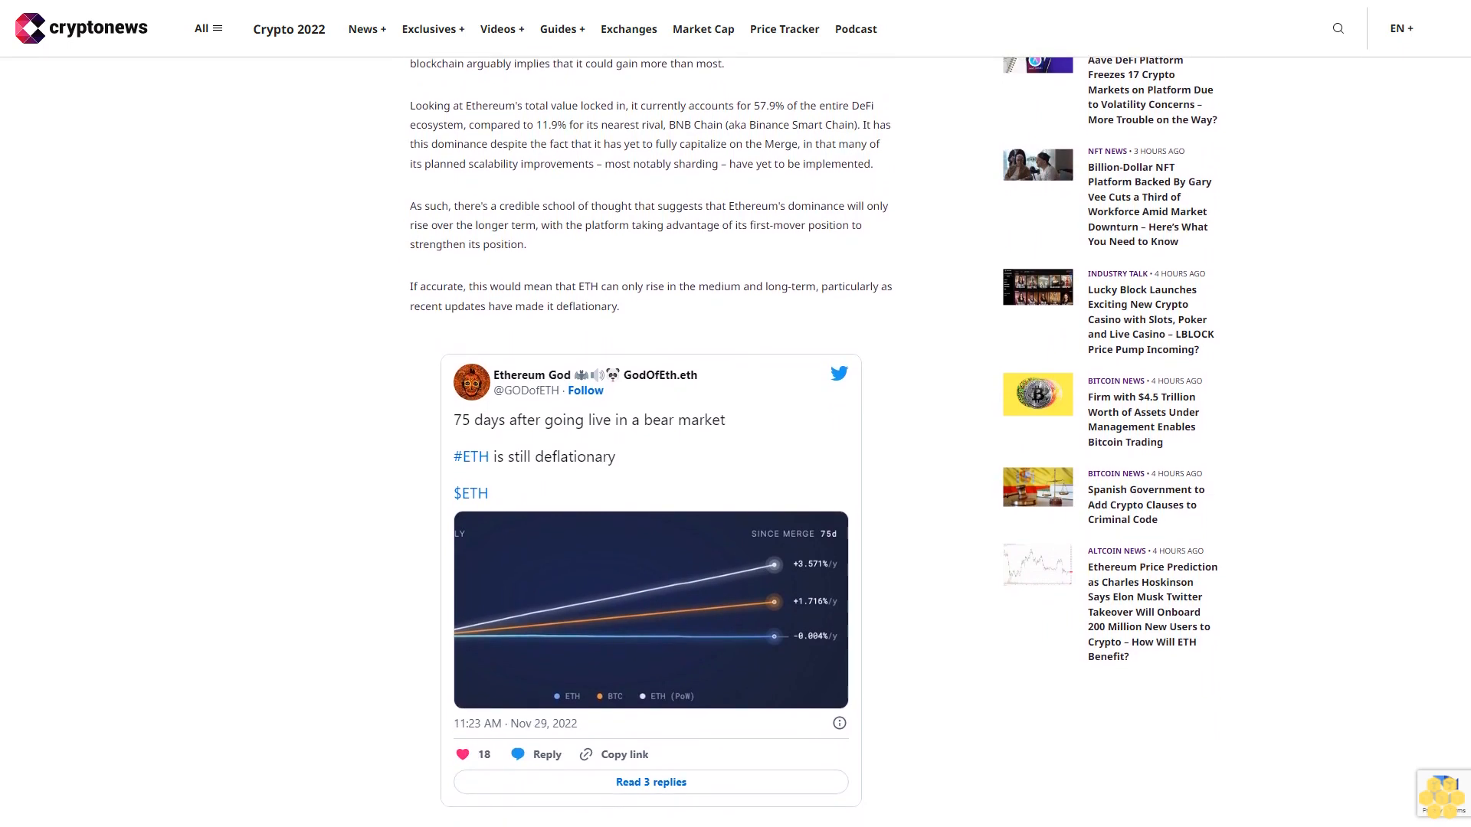
scroll(down, 3)
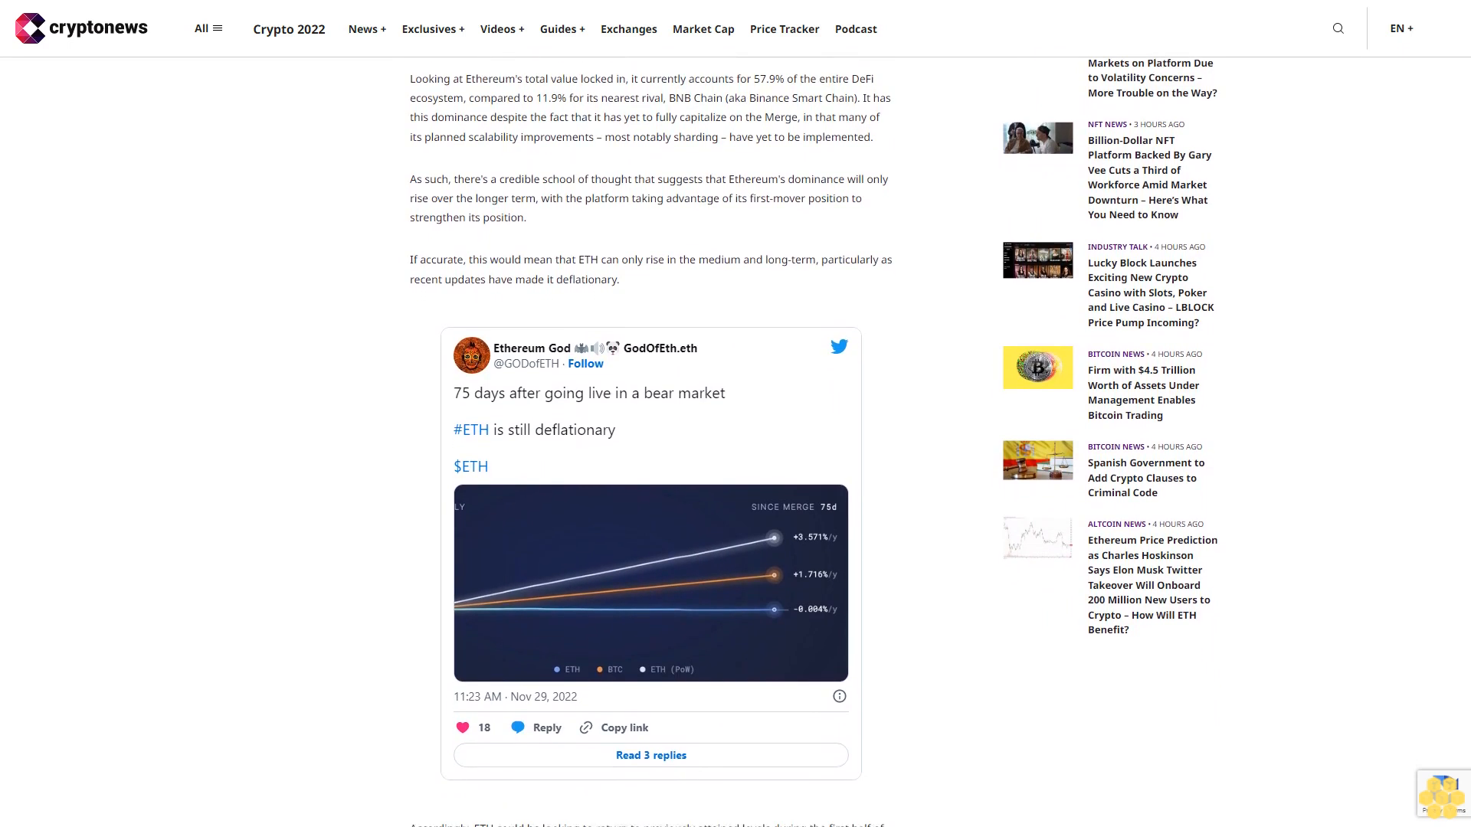
scroll(down, 3)
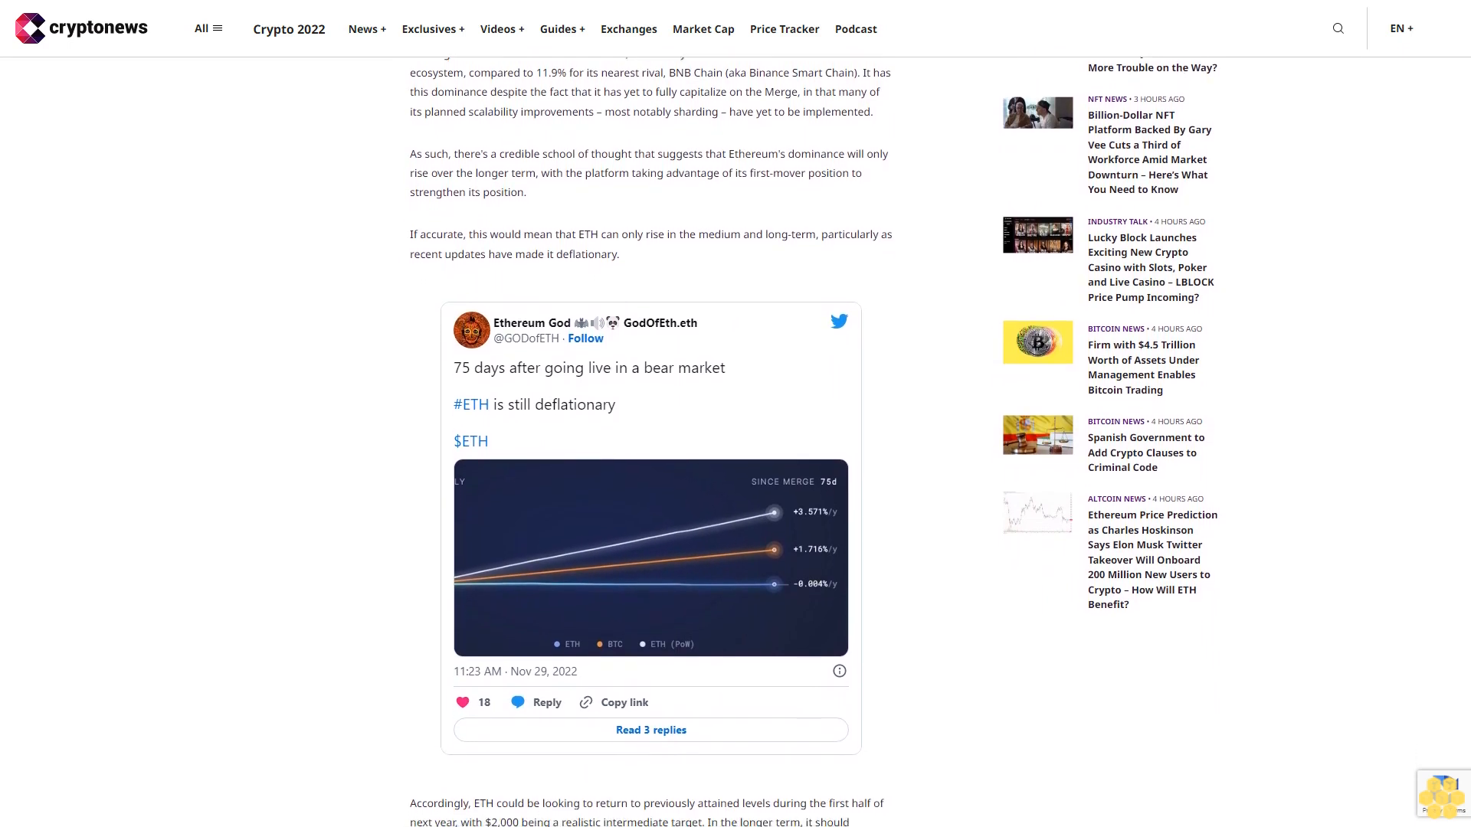
scroll(down, 3)
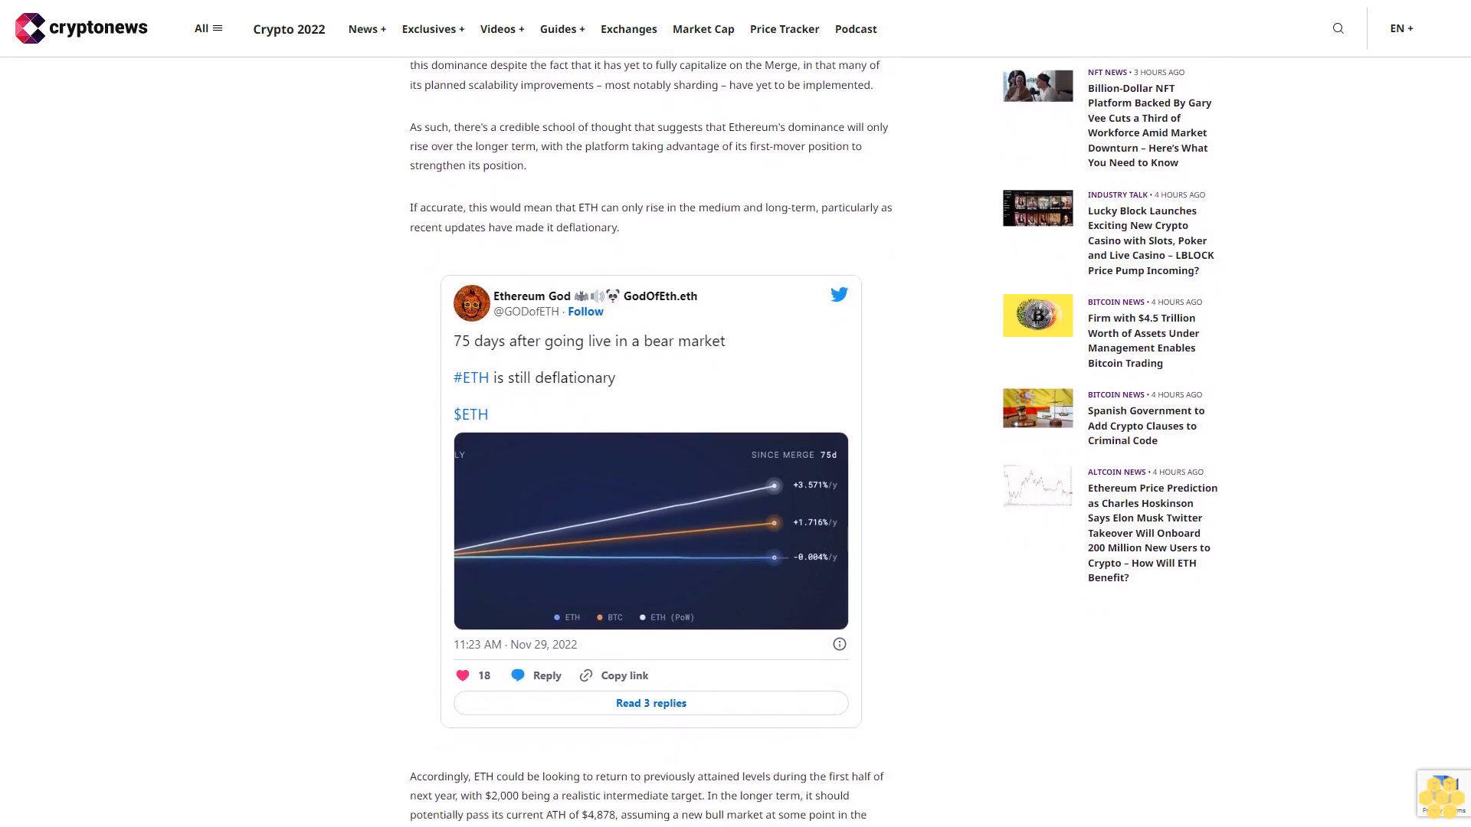
scroll(down, 3)
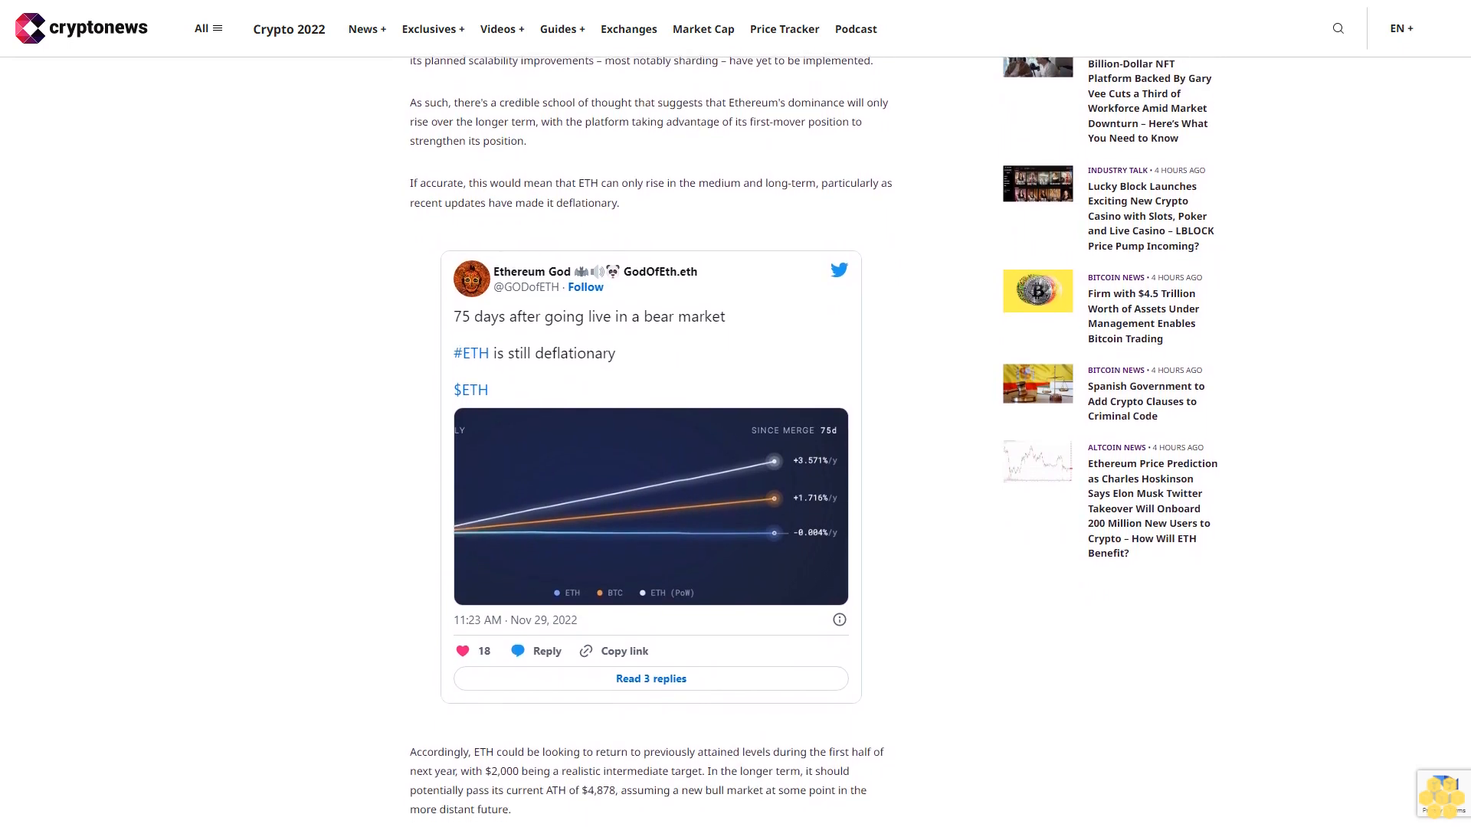
scroll(down, 3)
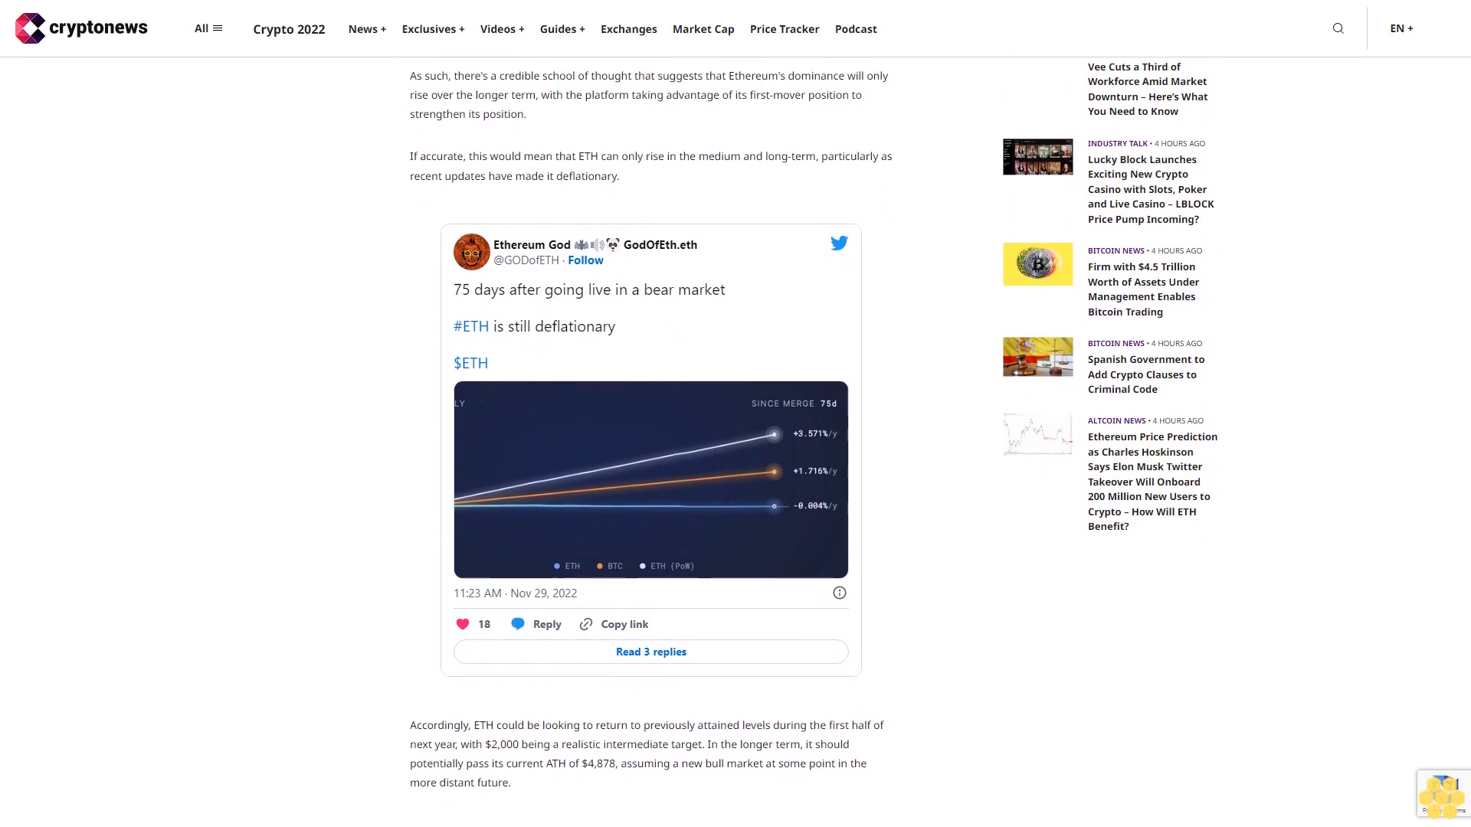
scroll(down, 3)
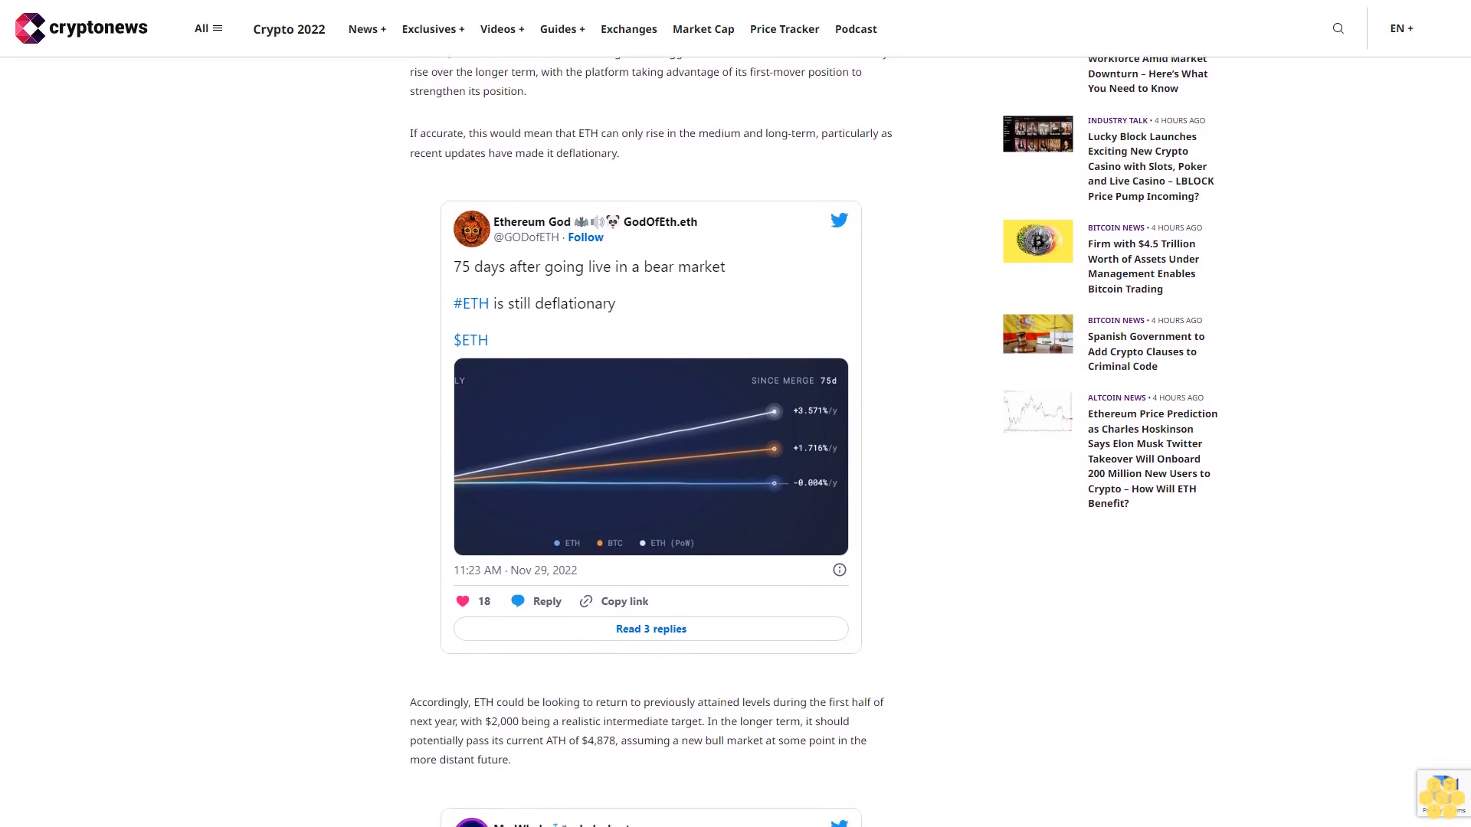
scroll(down, 3)
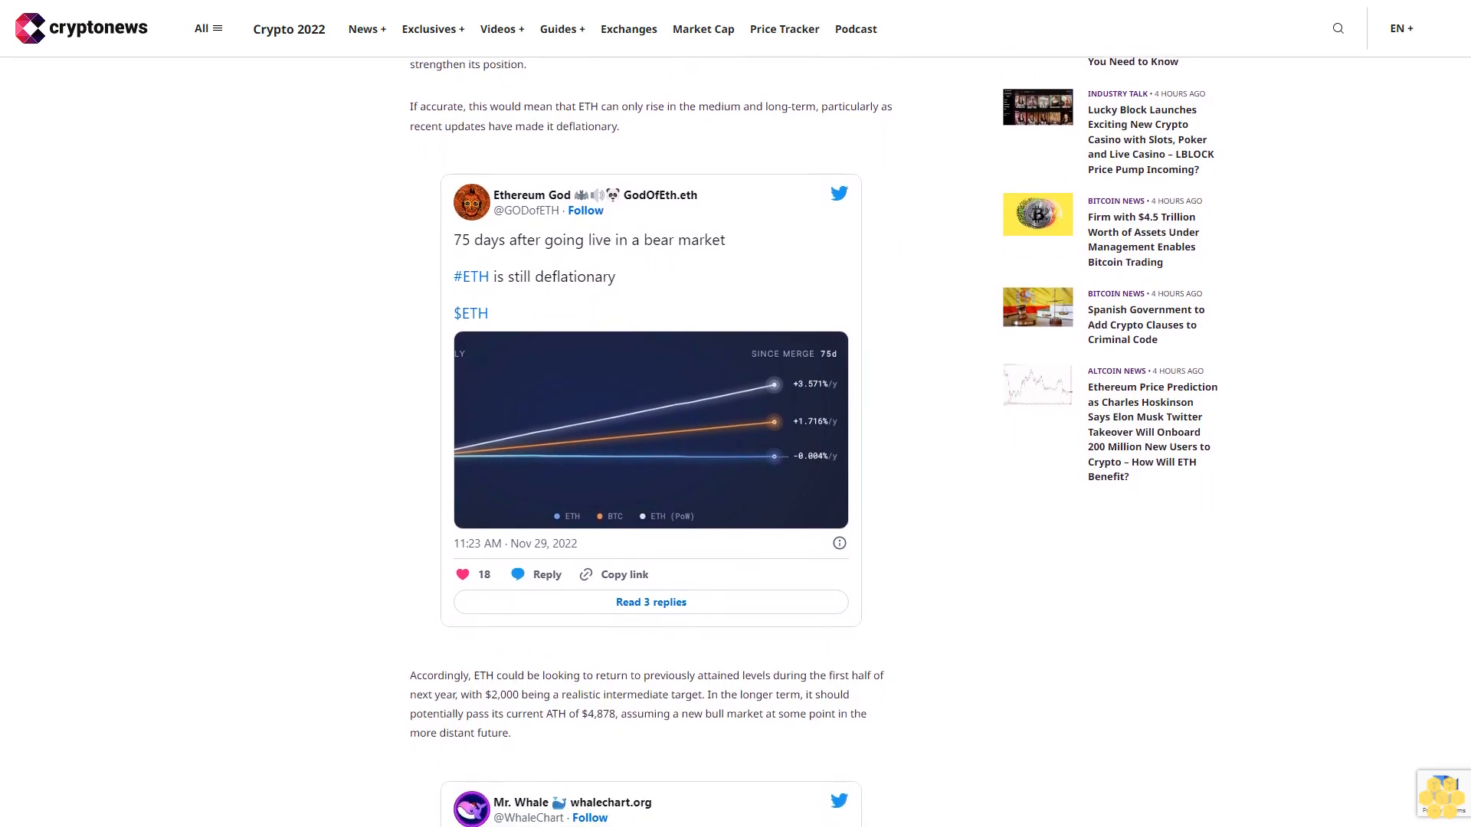
scroll(down, 3)
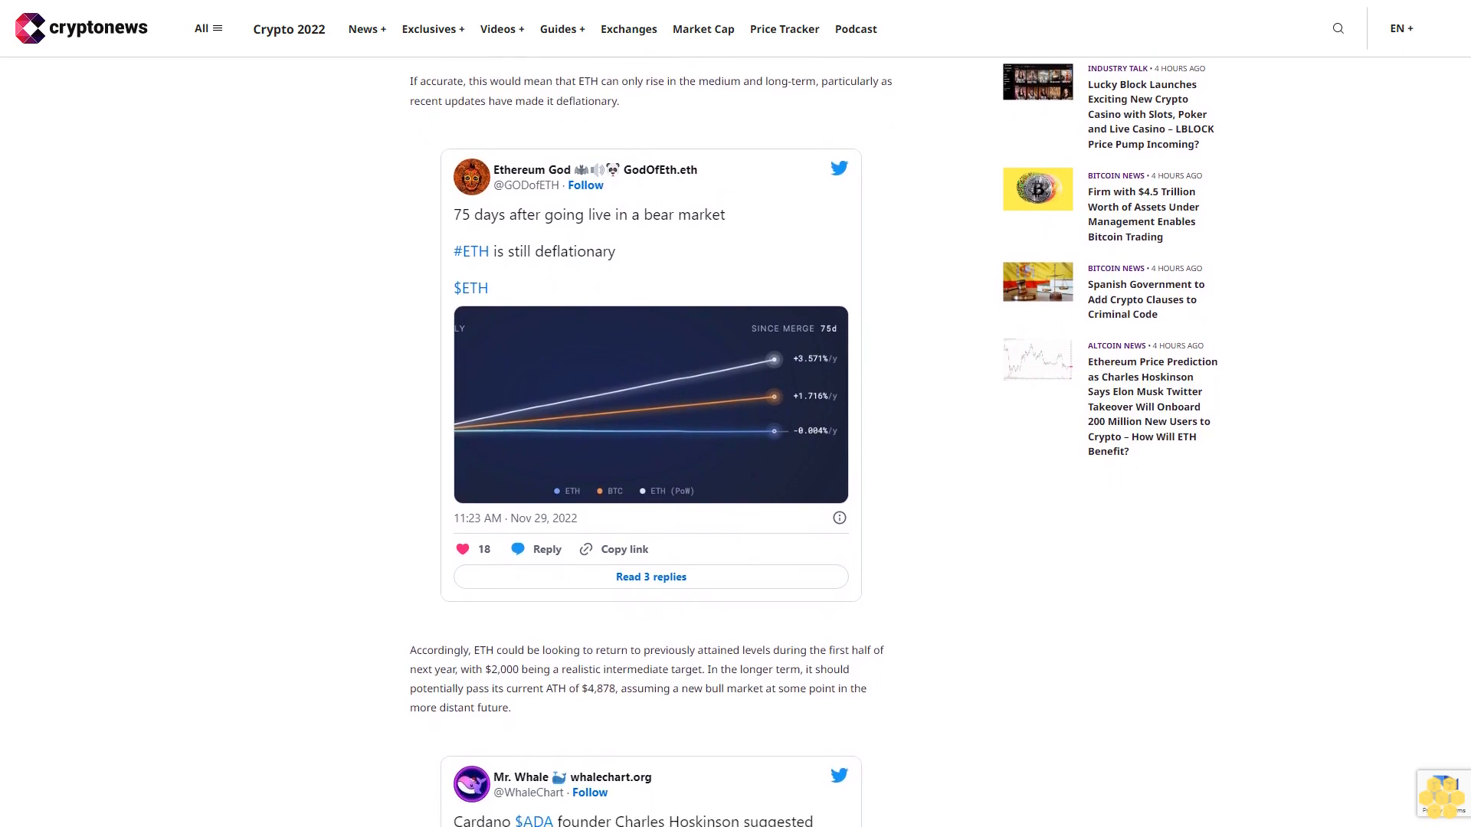
scroll(down, 3)
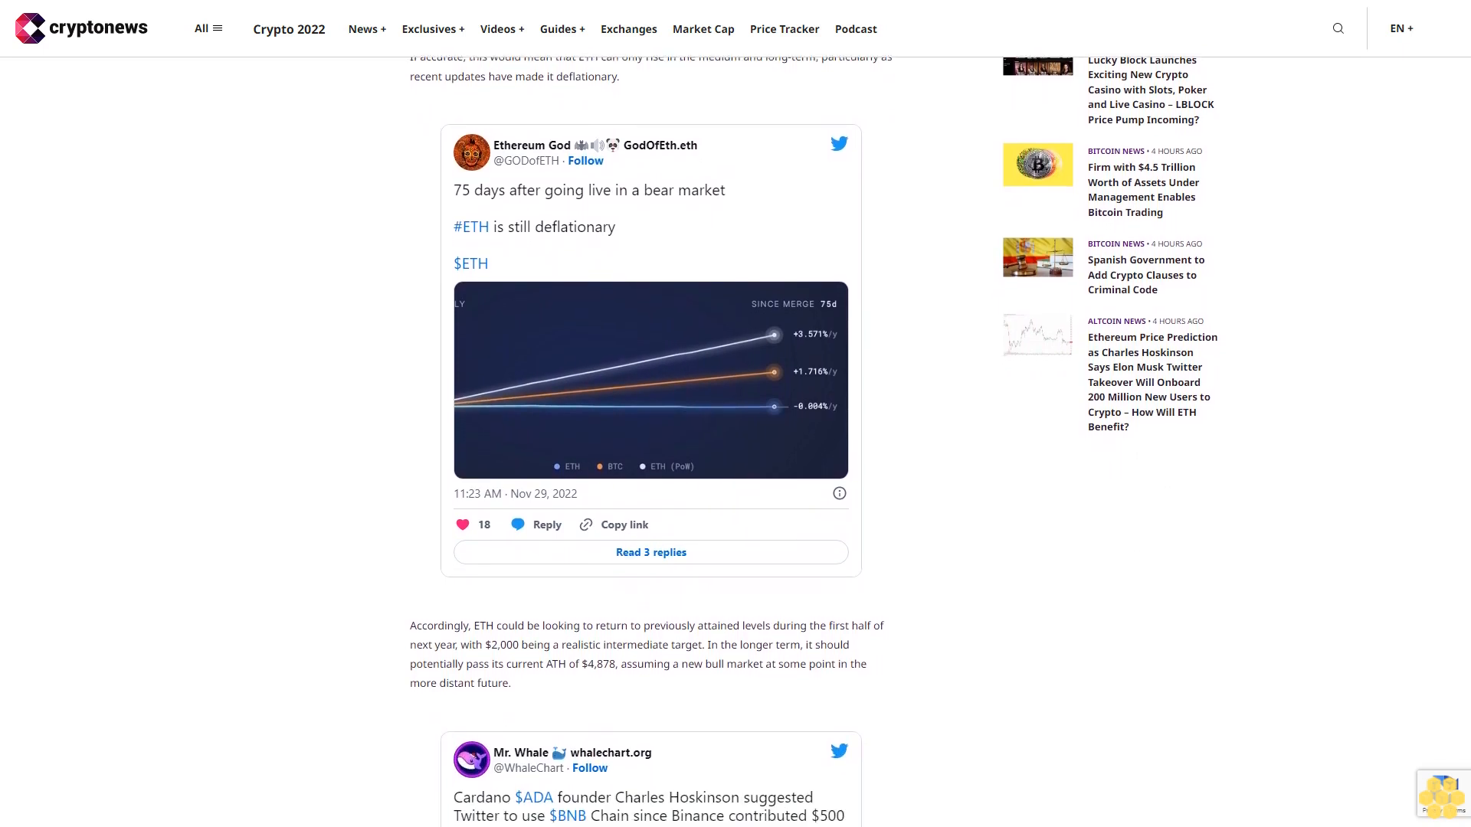
scroll(down, 3)
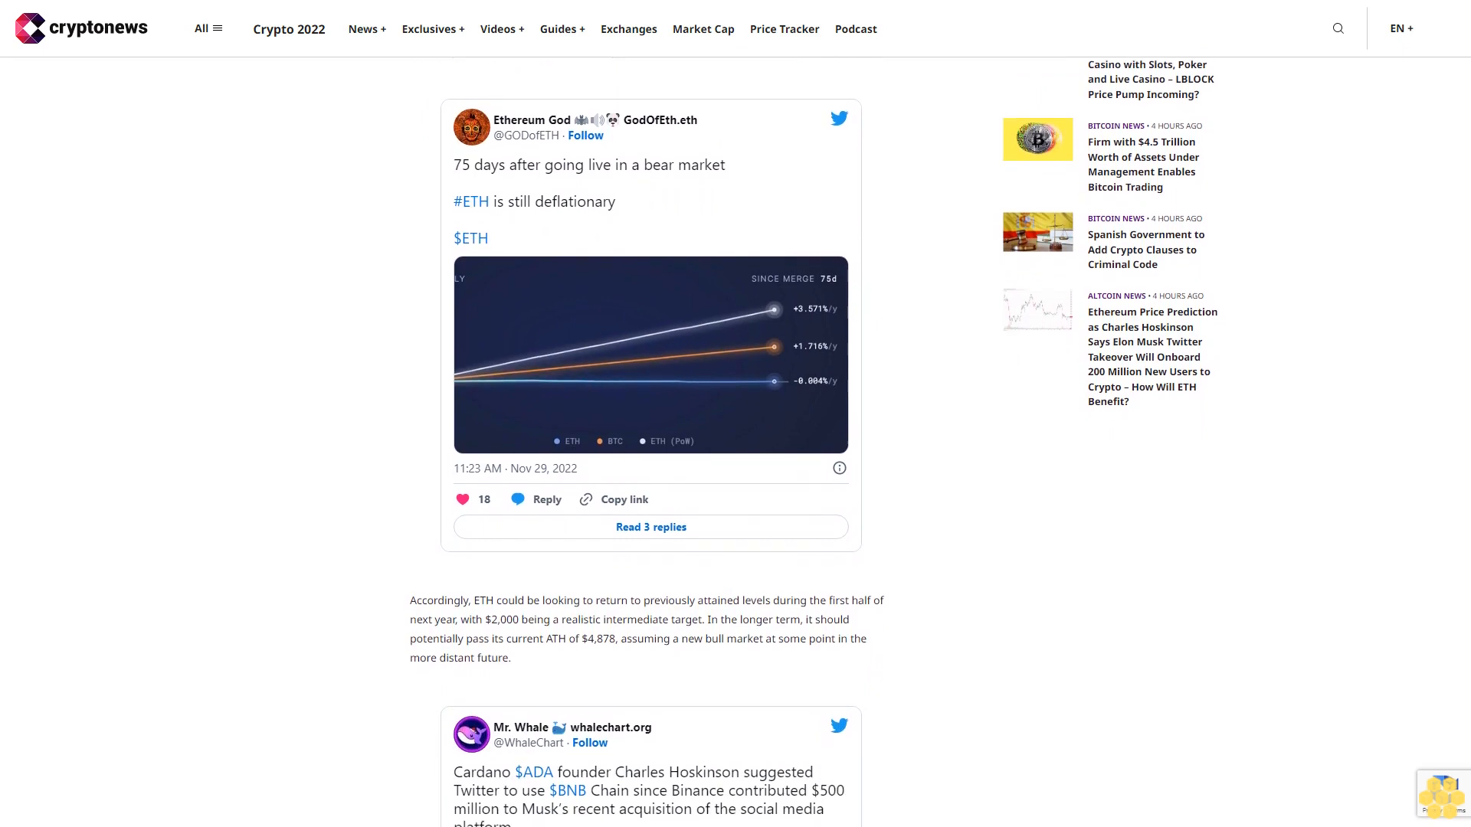
scroll(down, 3)
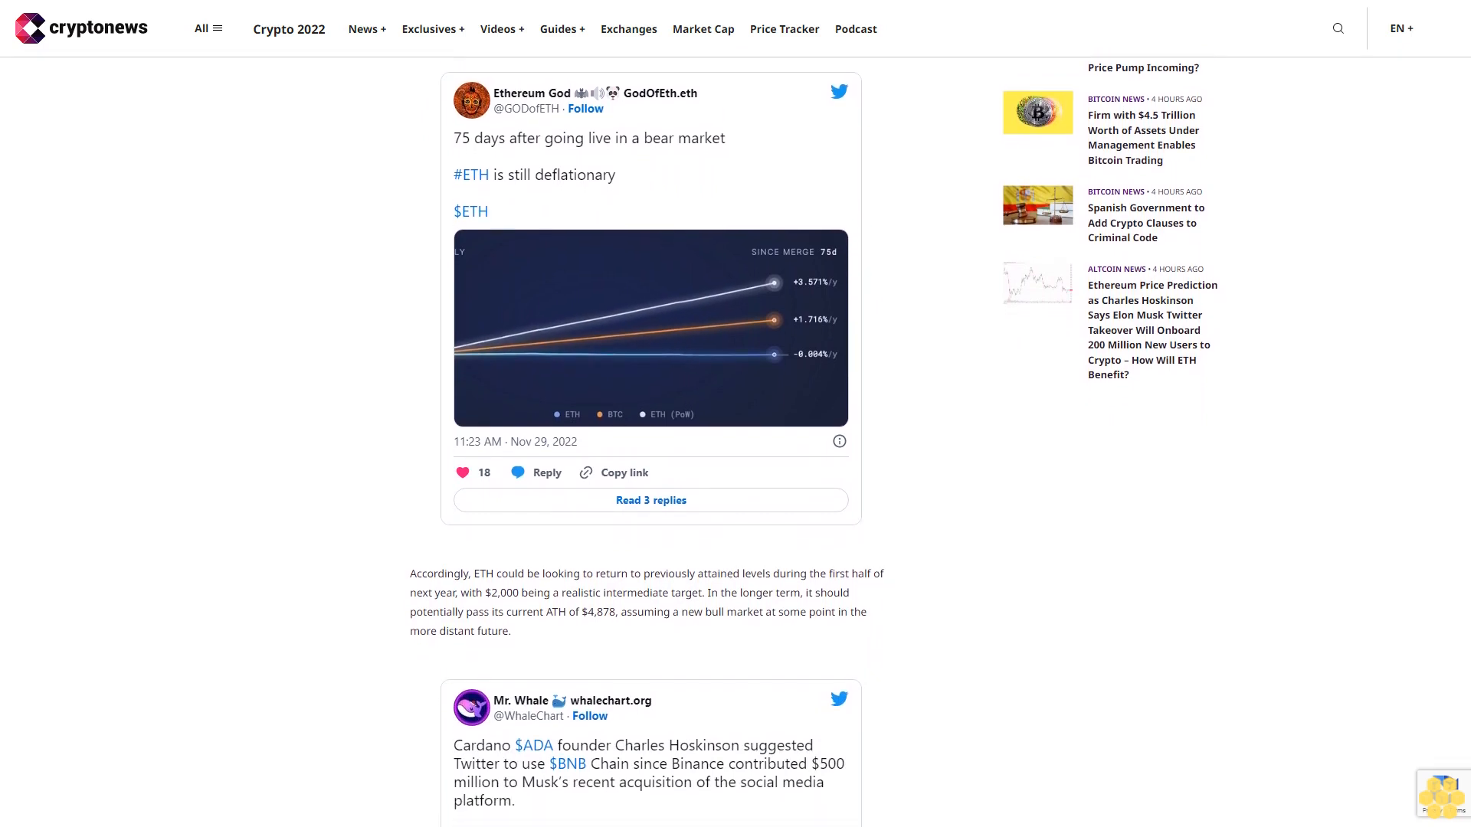
scroll(down, 3)
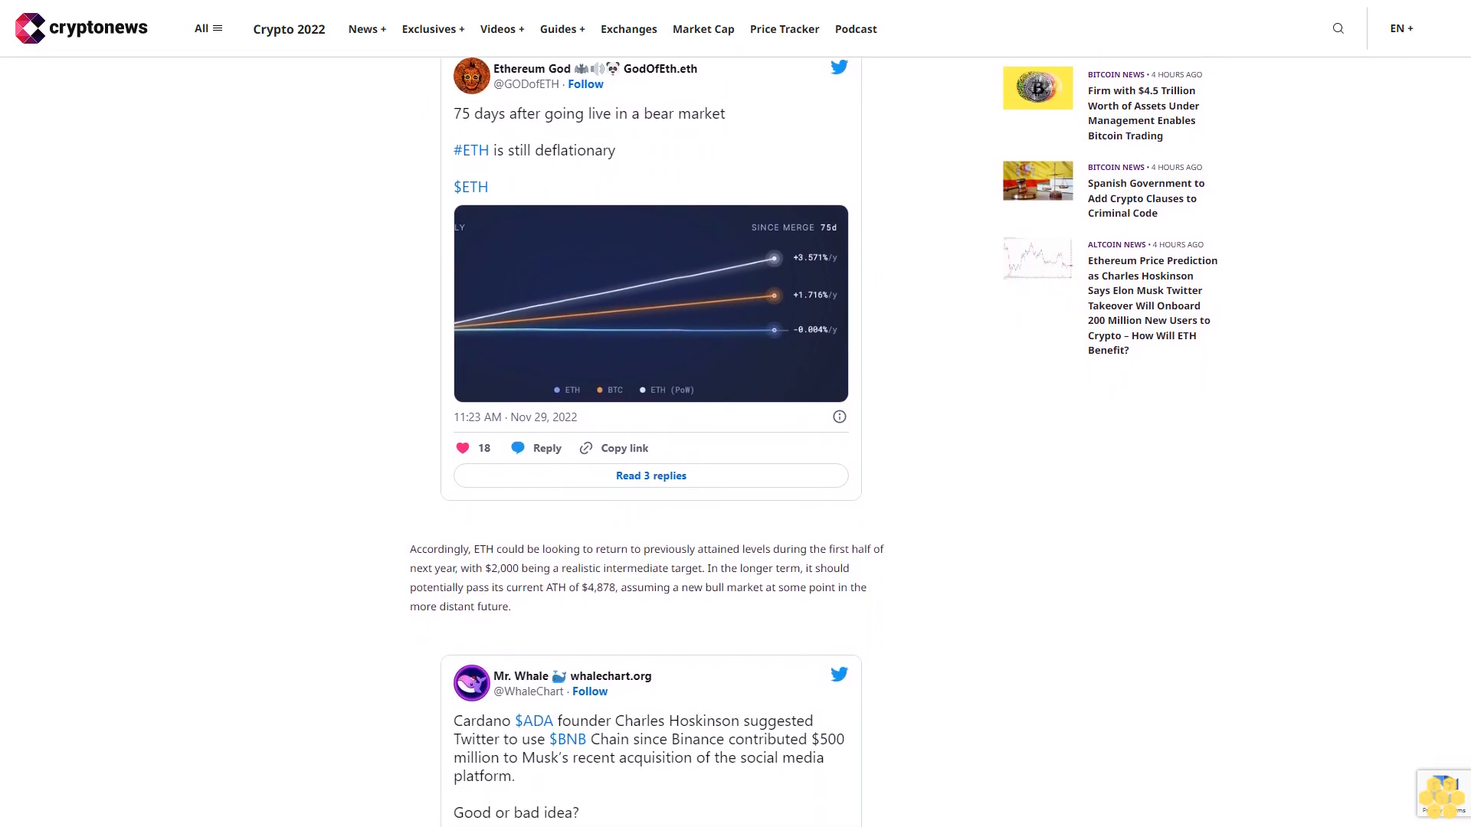
scroll(down, 3)
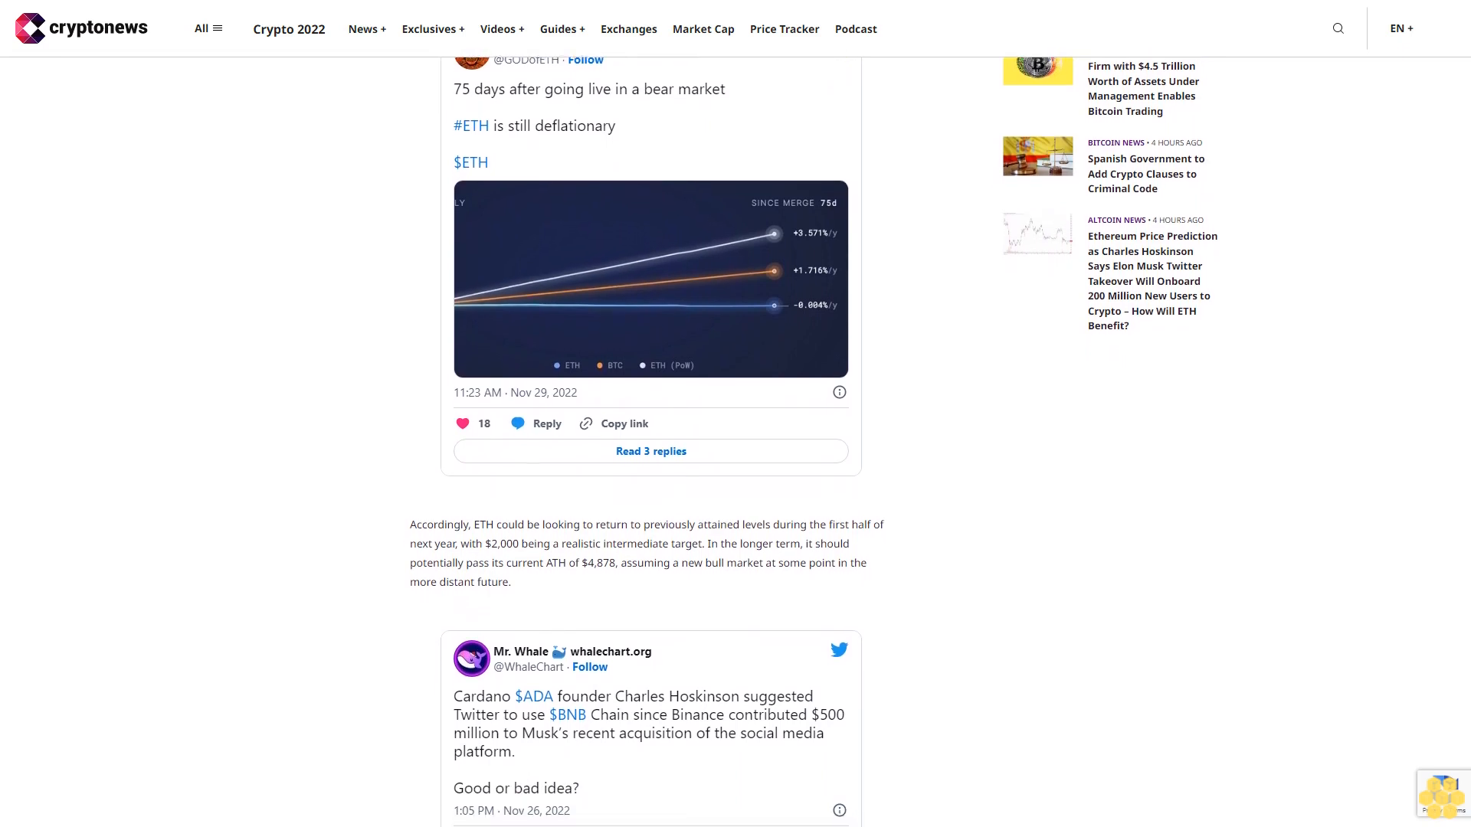
scroll(down, 3)
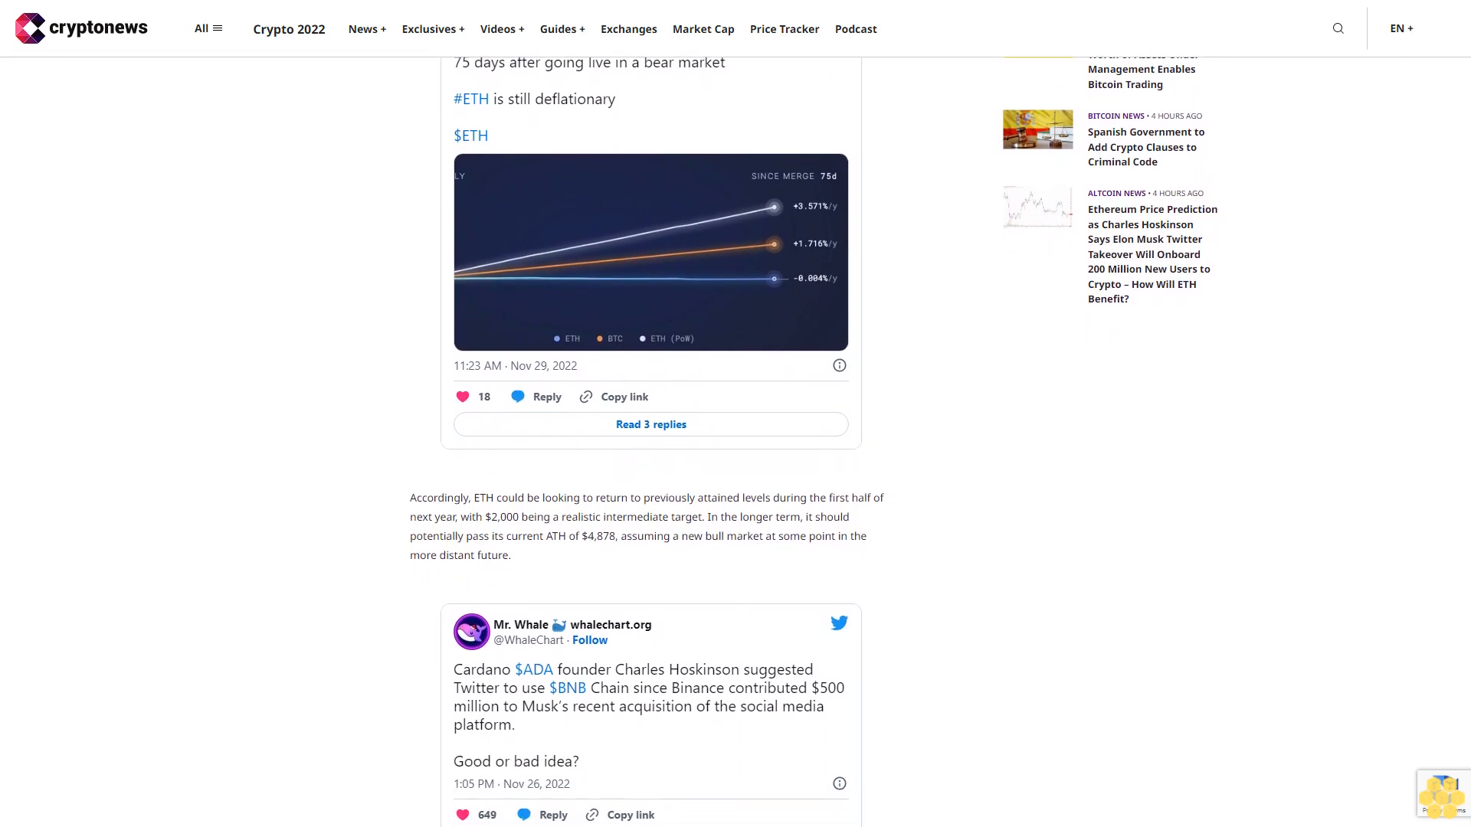
scroll(down, 3)
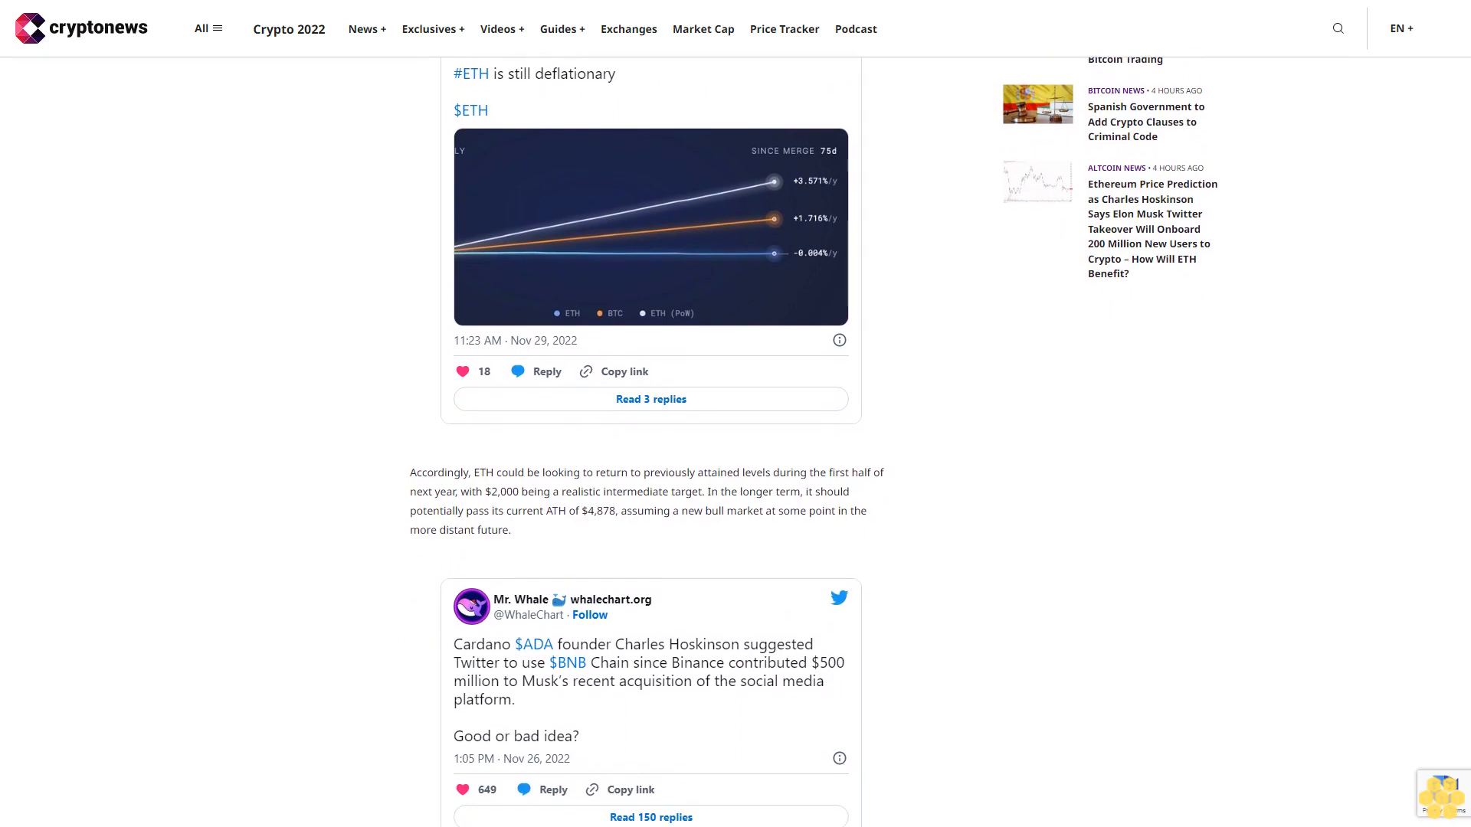
scroll(down, 3)
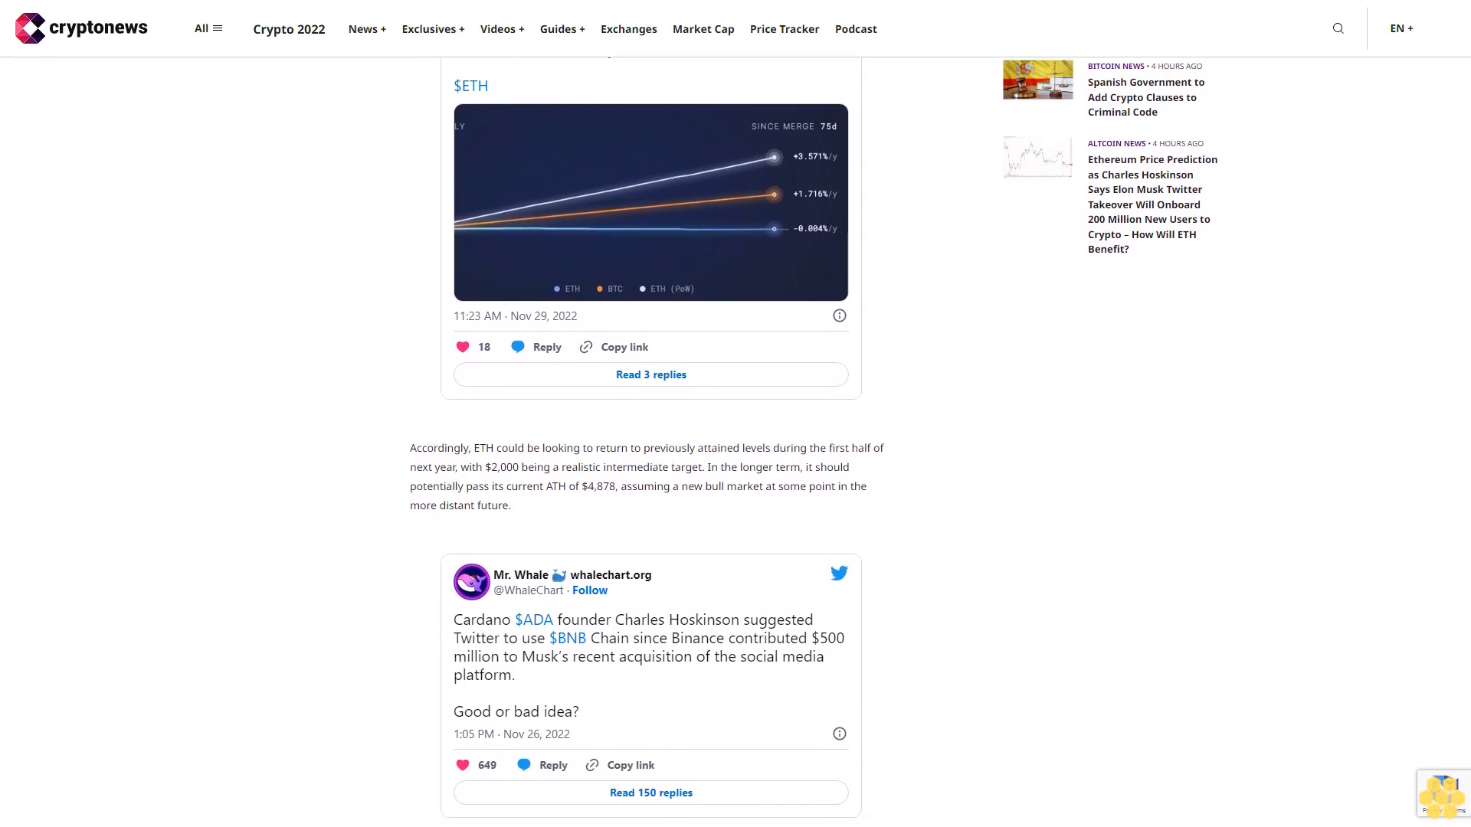
scroll(down, 3)
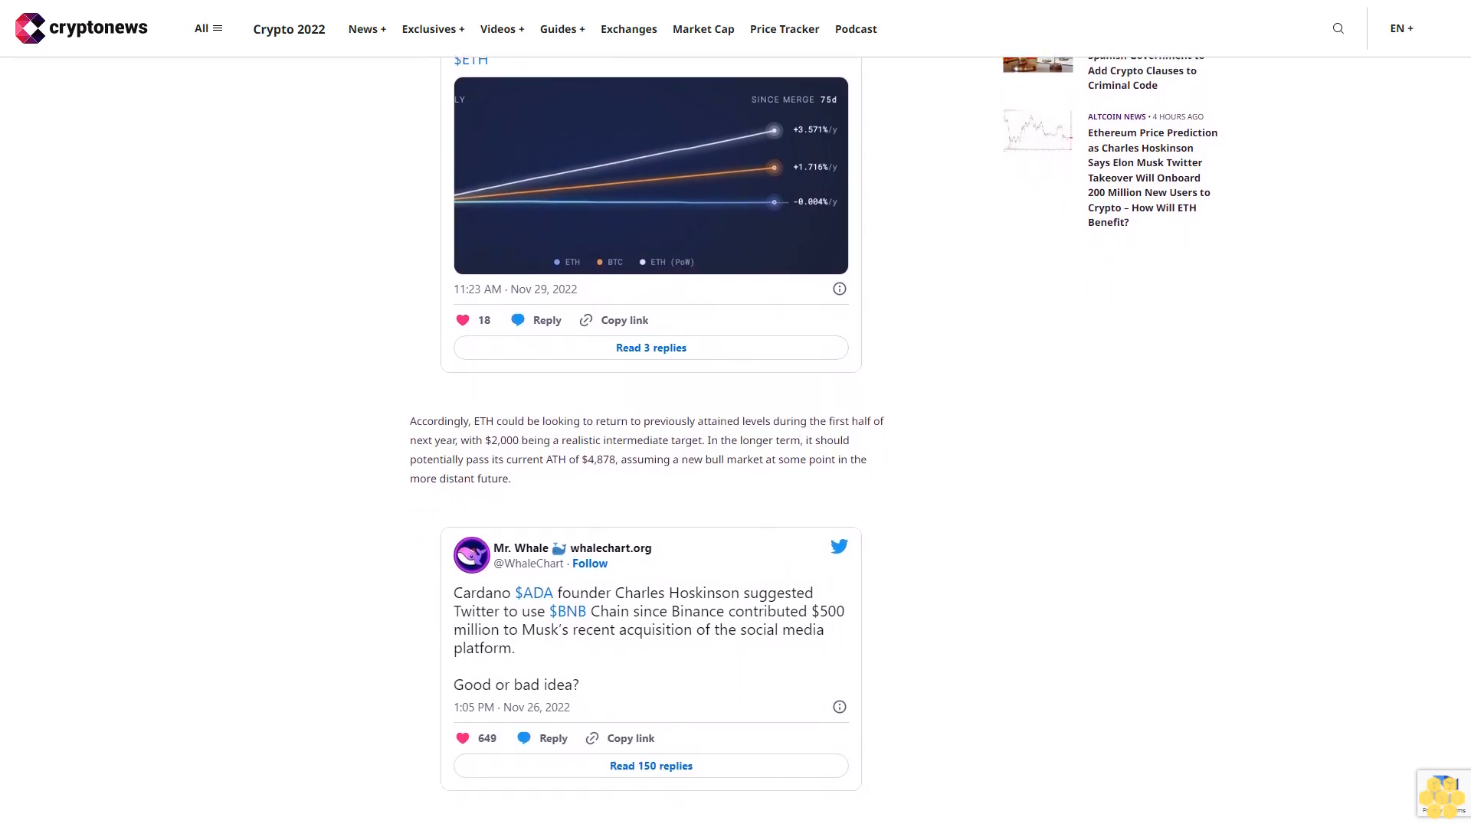
scroll(down, 3)
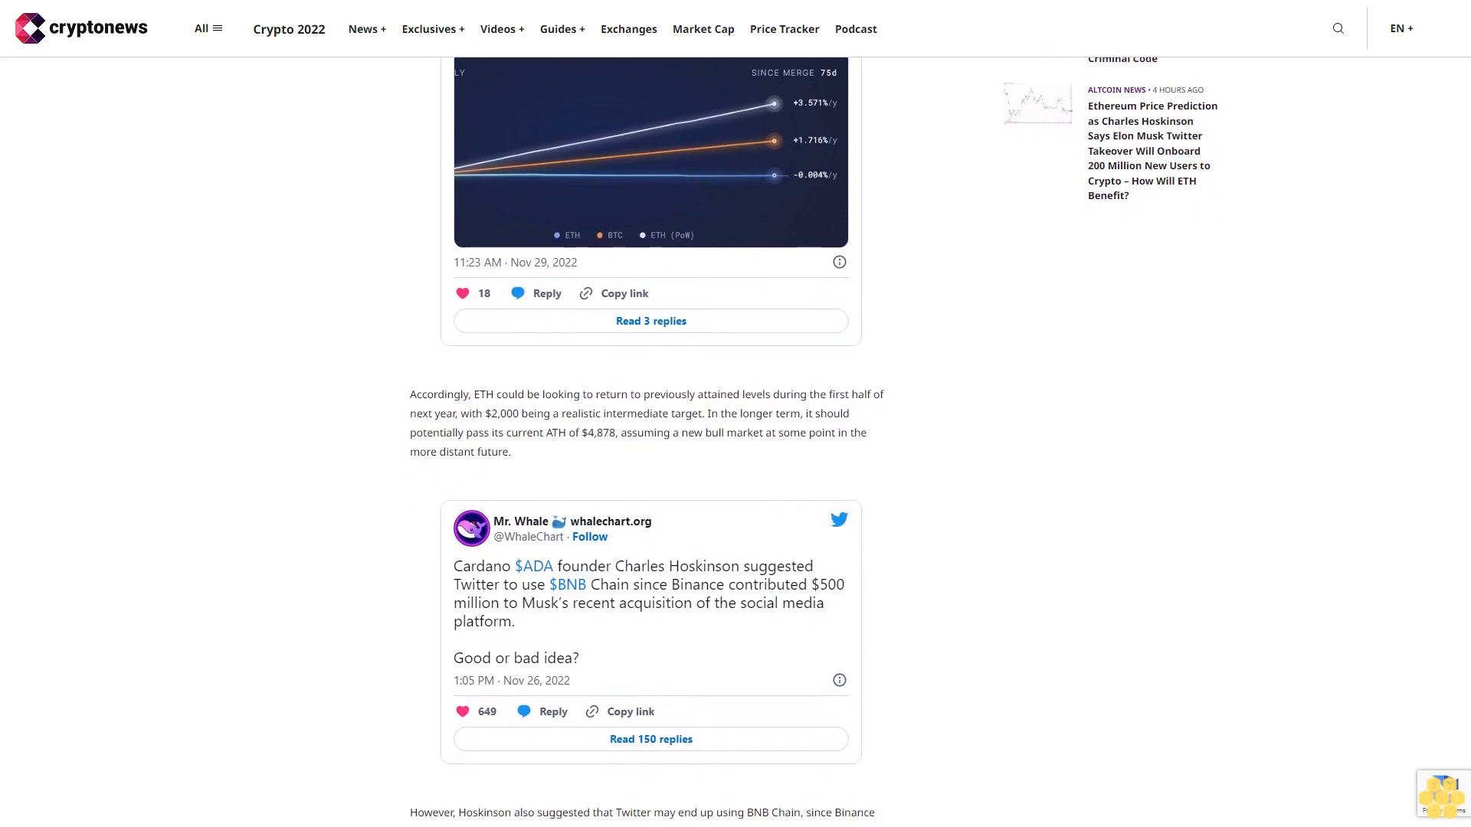
scroll(down, 3)
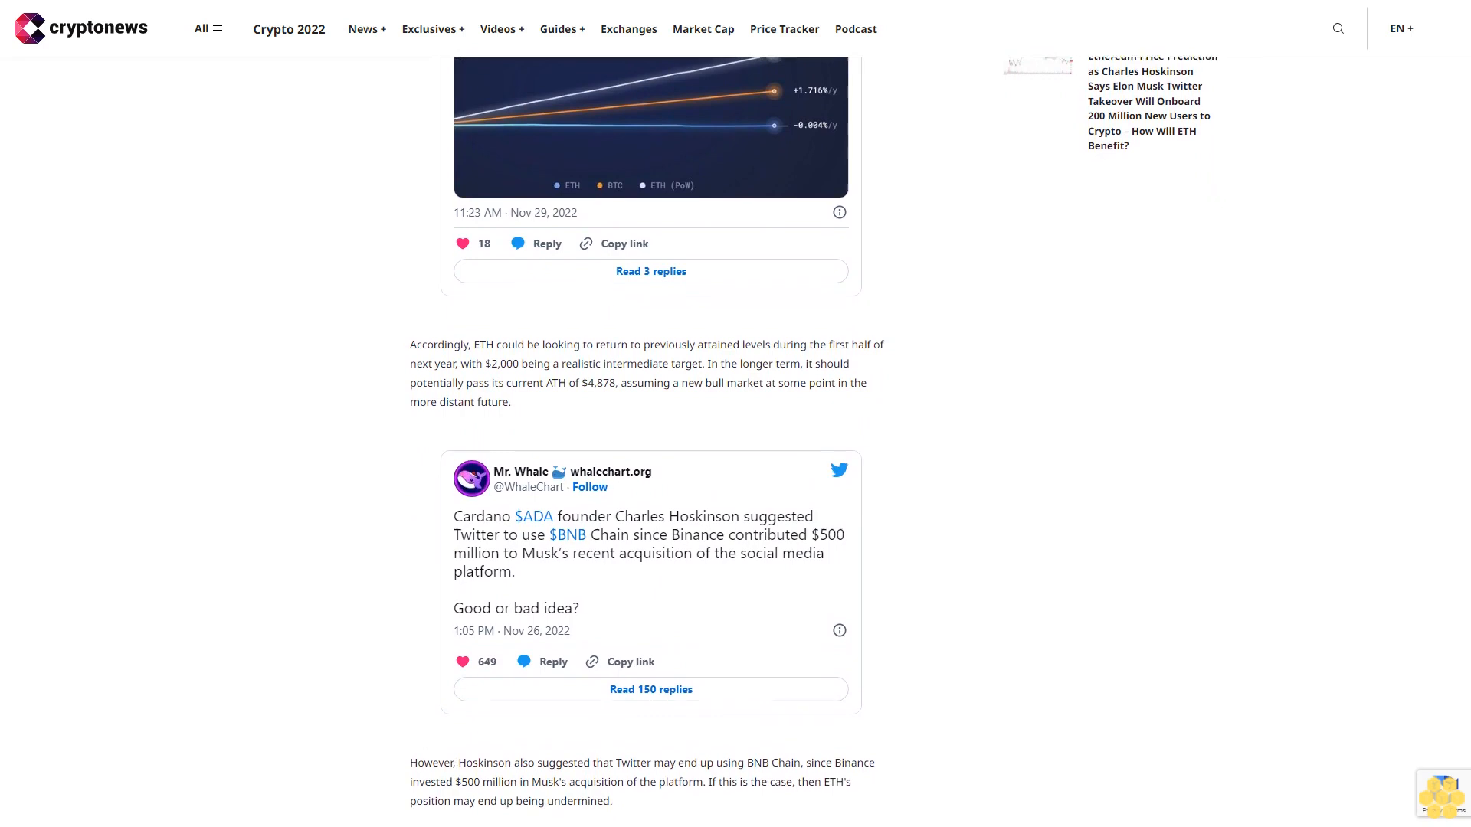
scroll(down, 3)
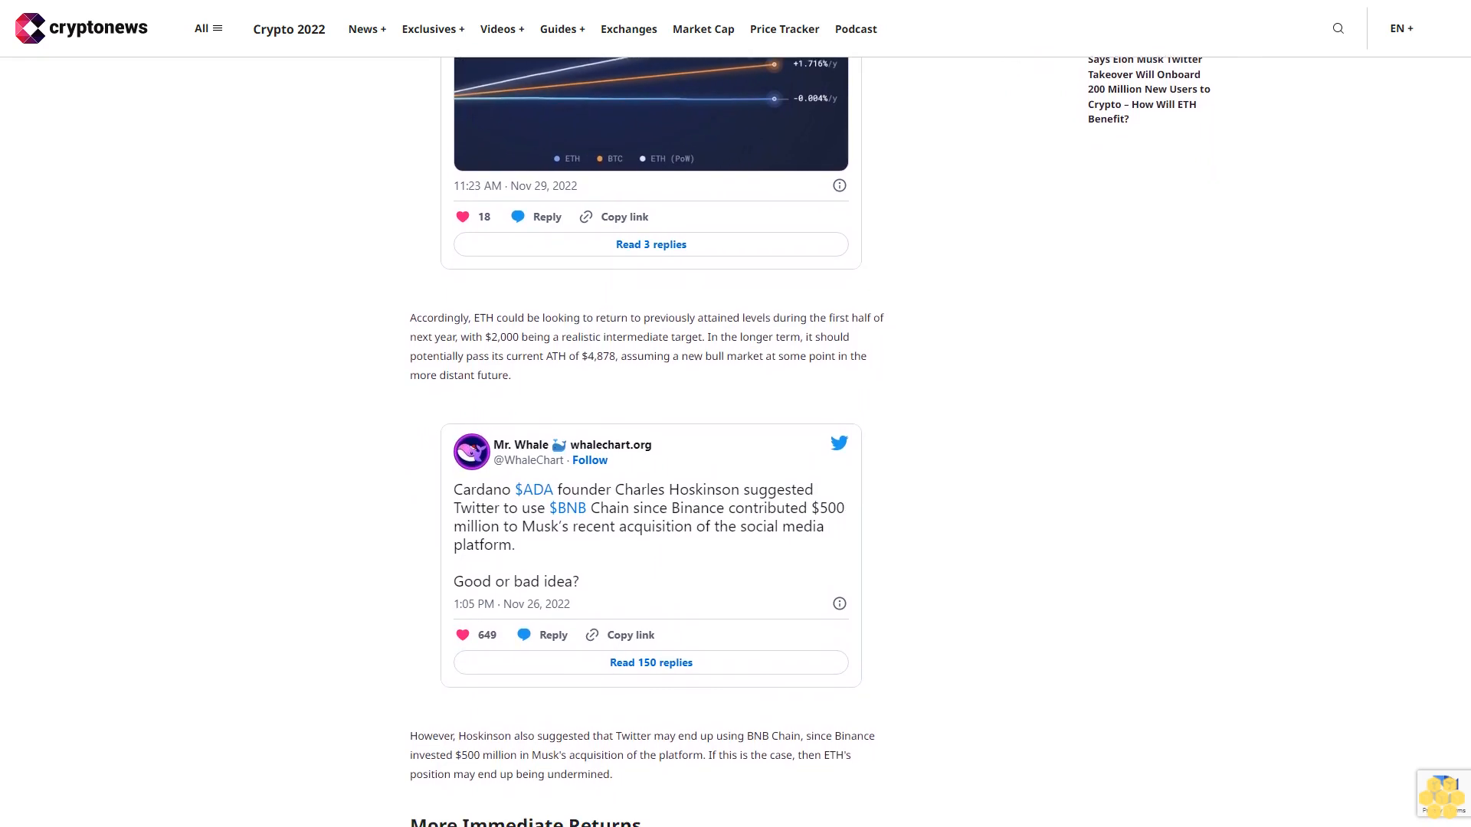
scroll(down, 3)
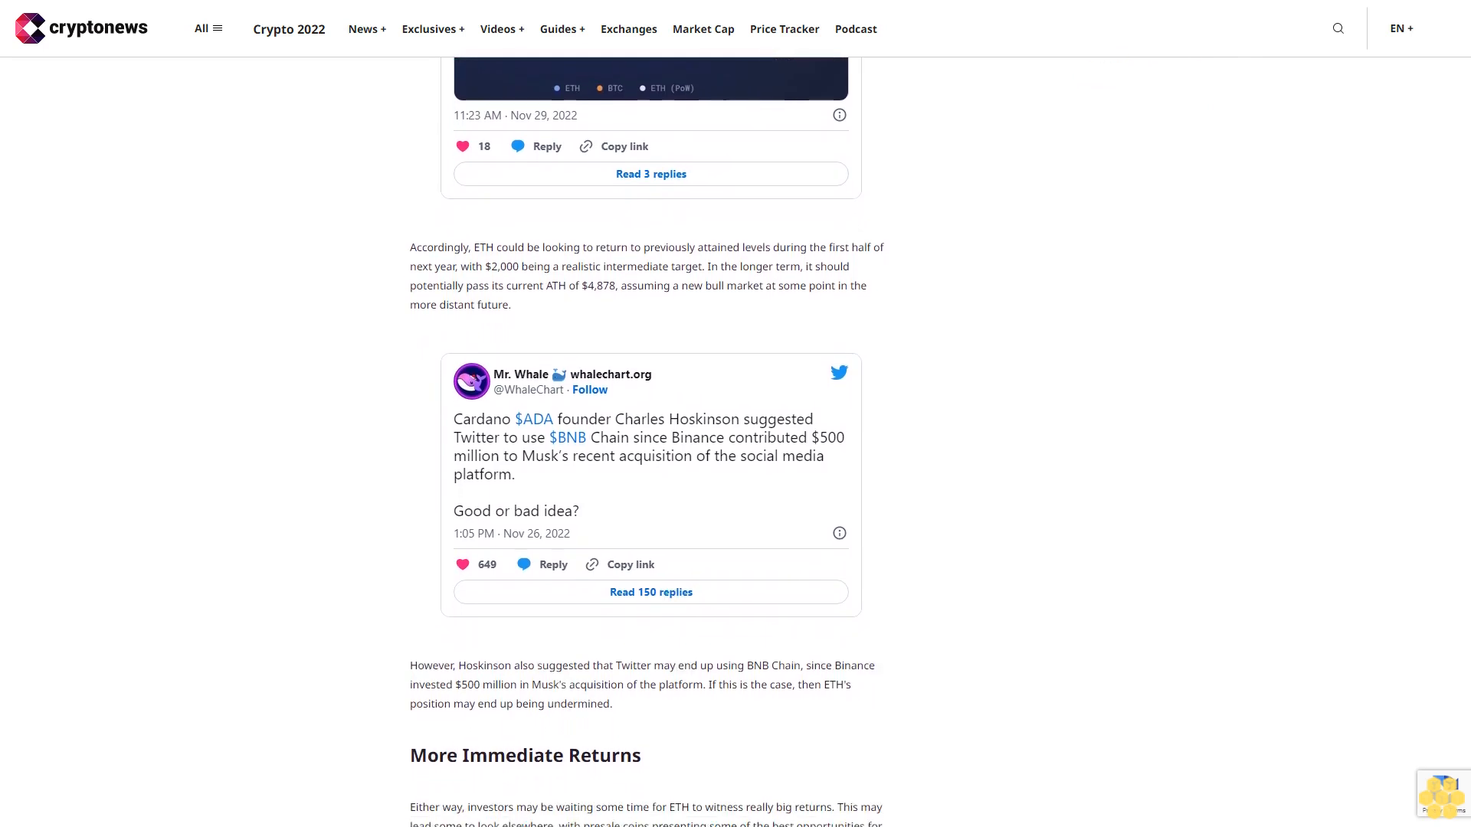
scroll(down, 3)
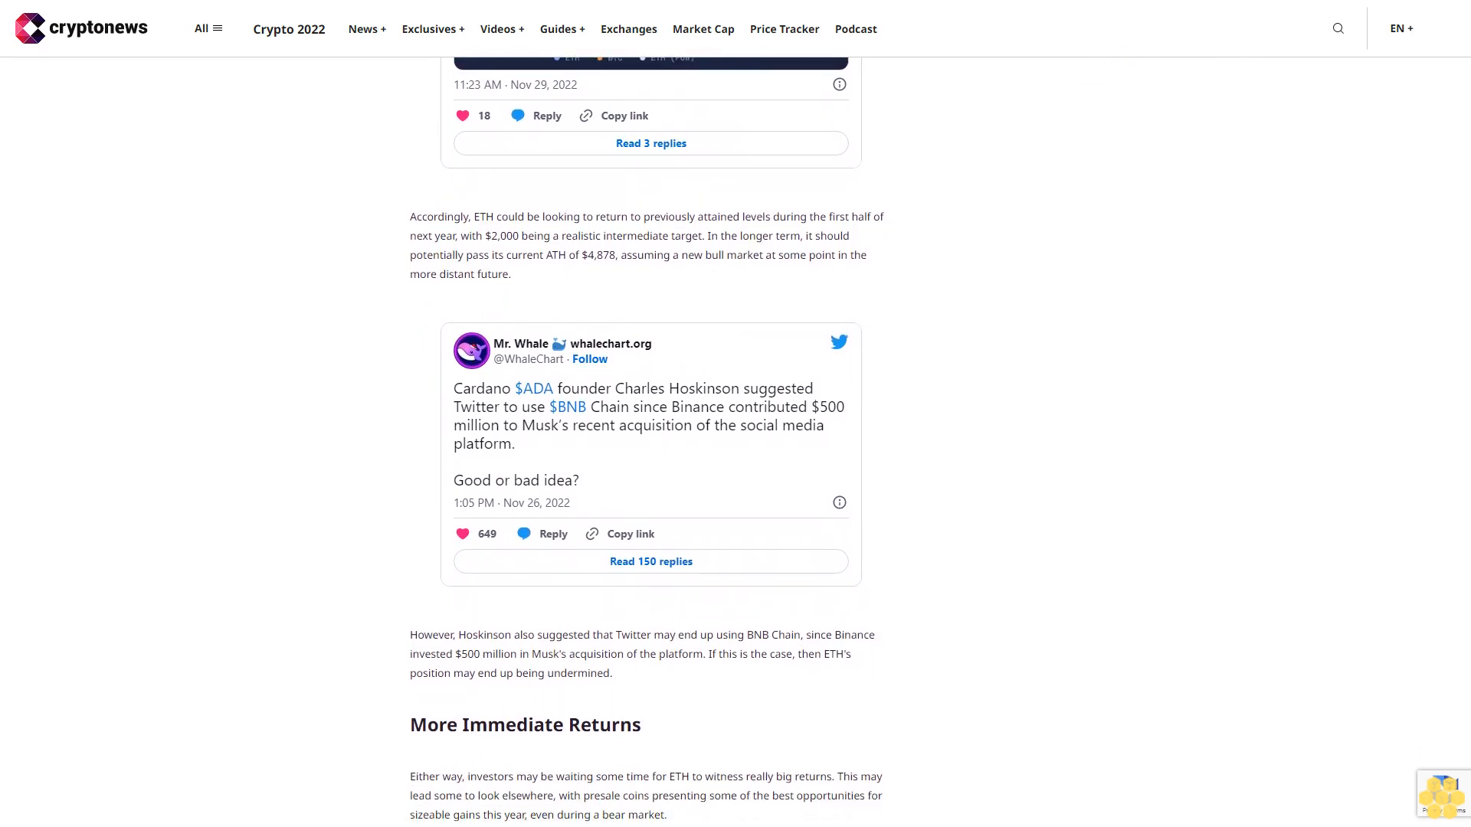
scroll(down, 3)
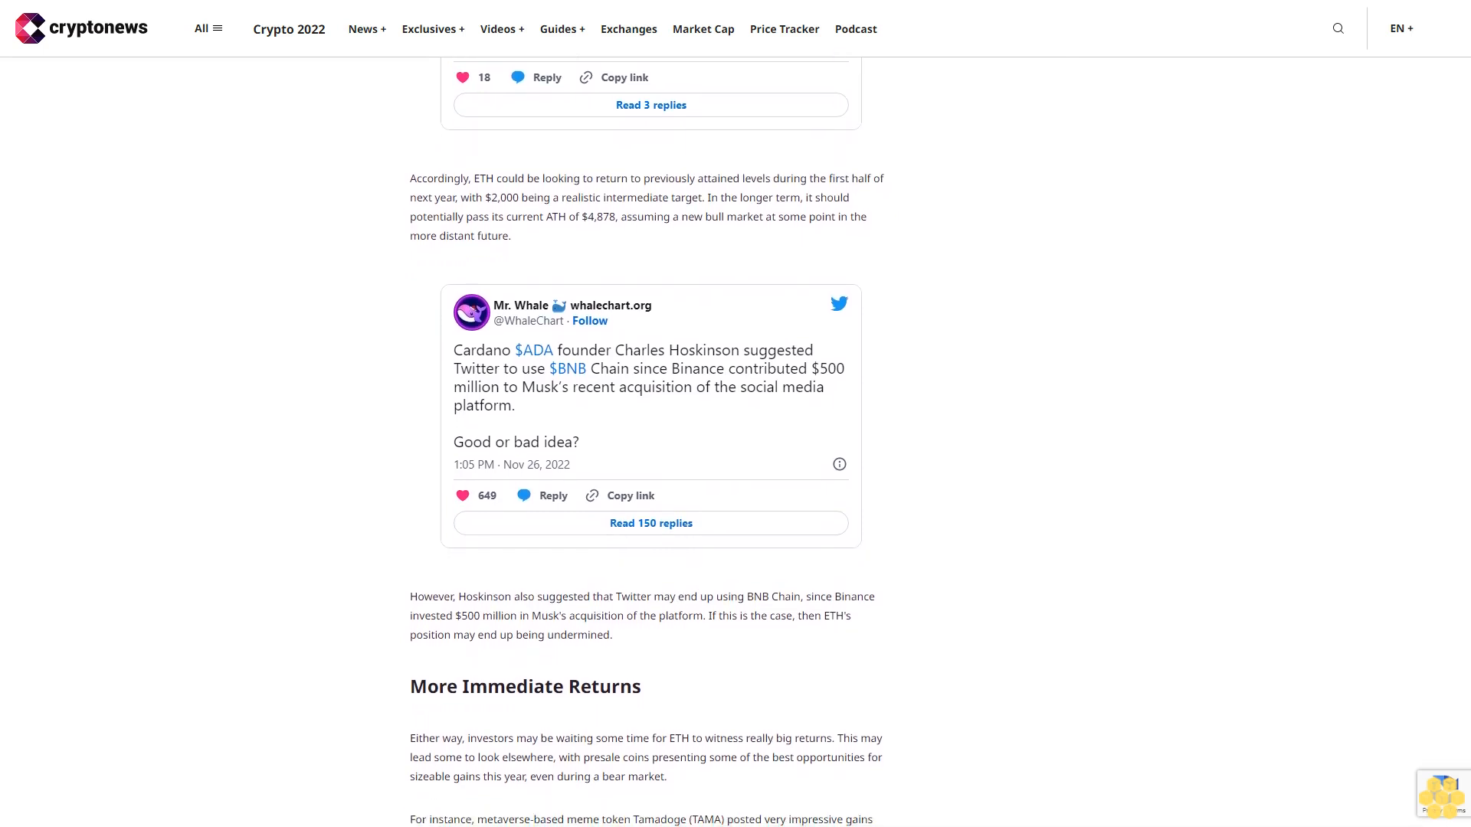
scroll(down, 3)
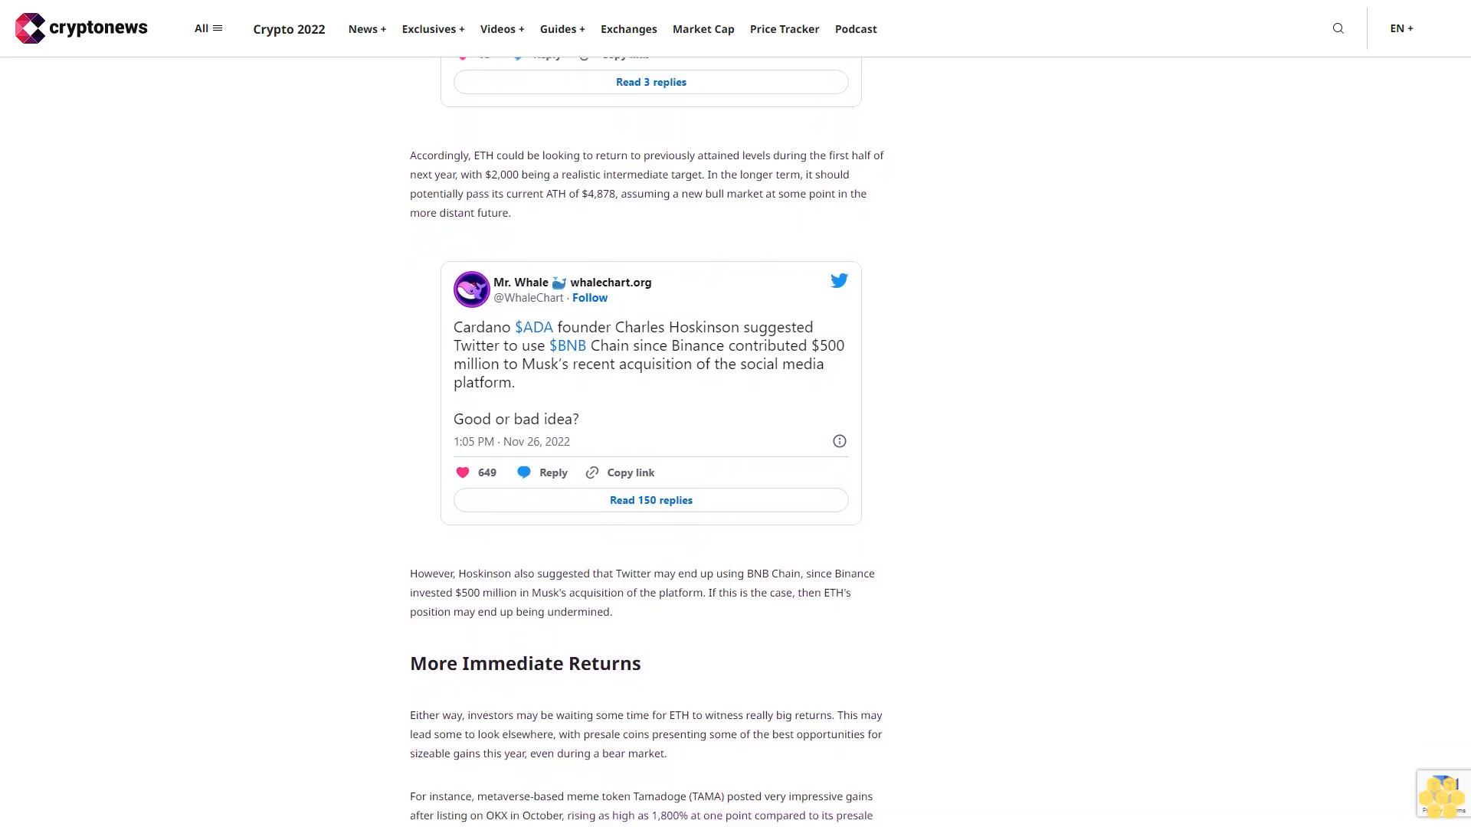
scroll(down, 3)
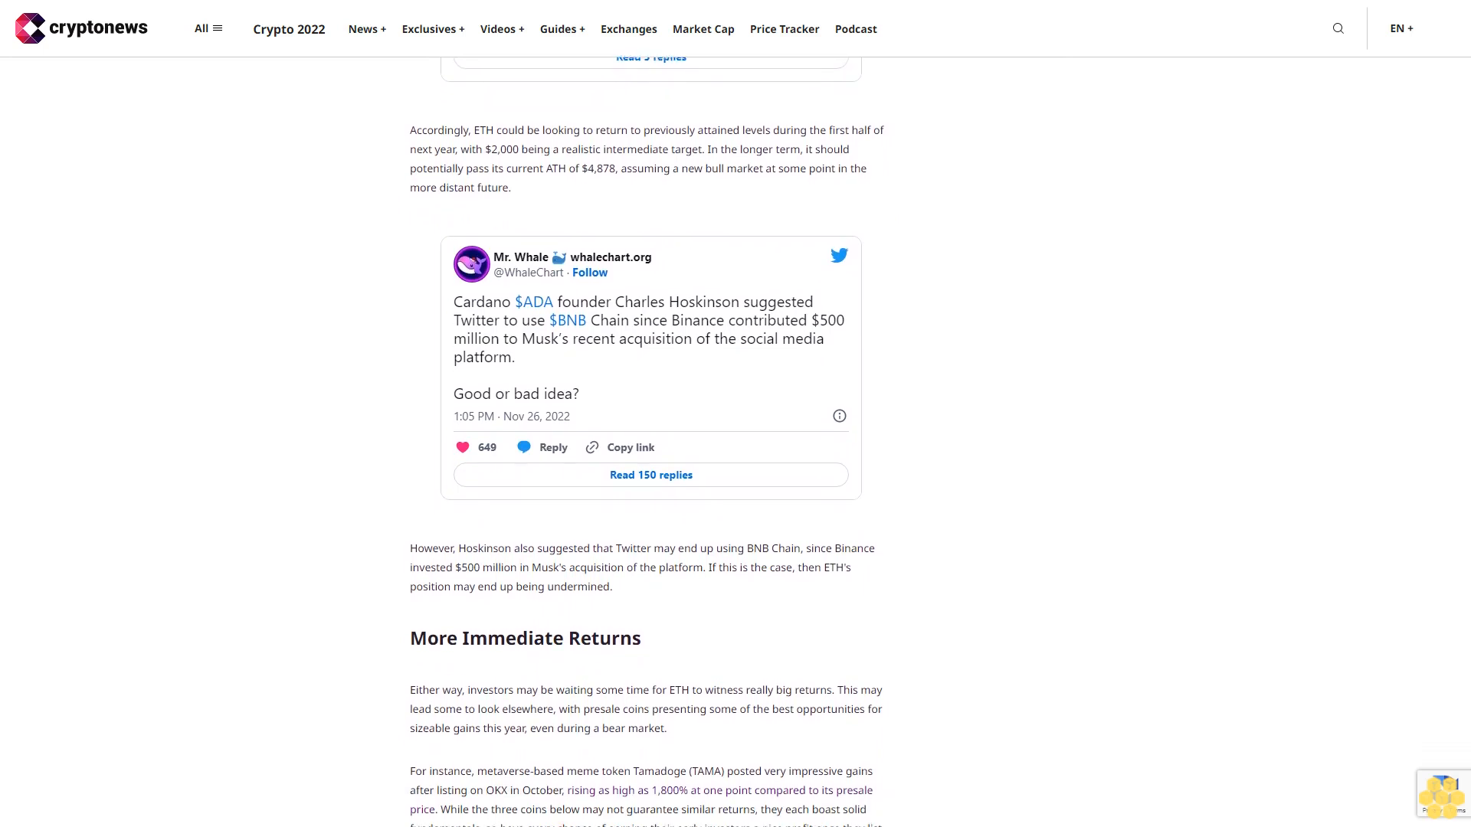
scroll(down, 3)
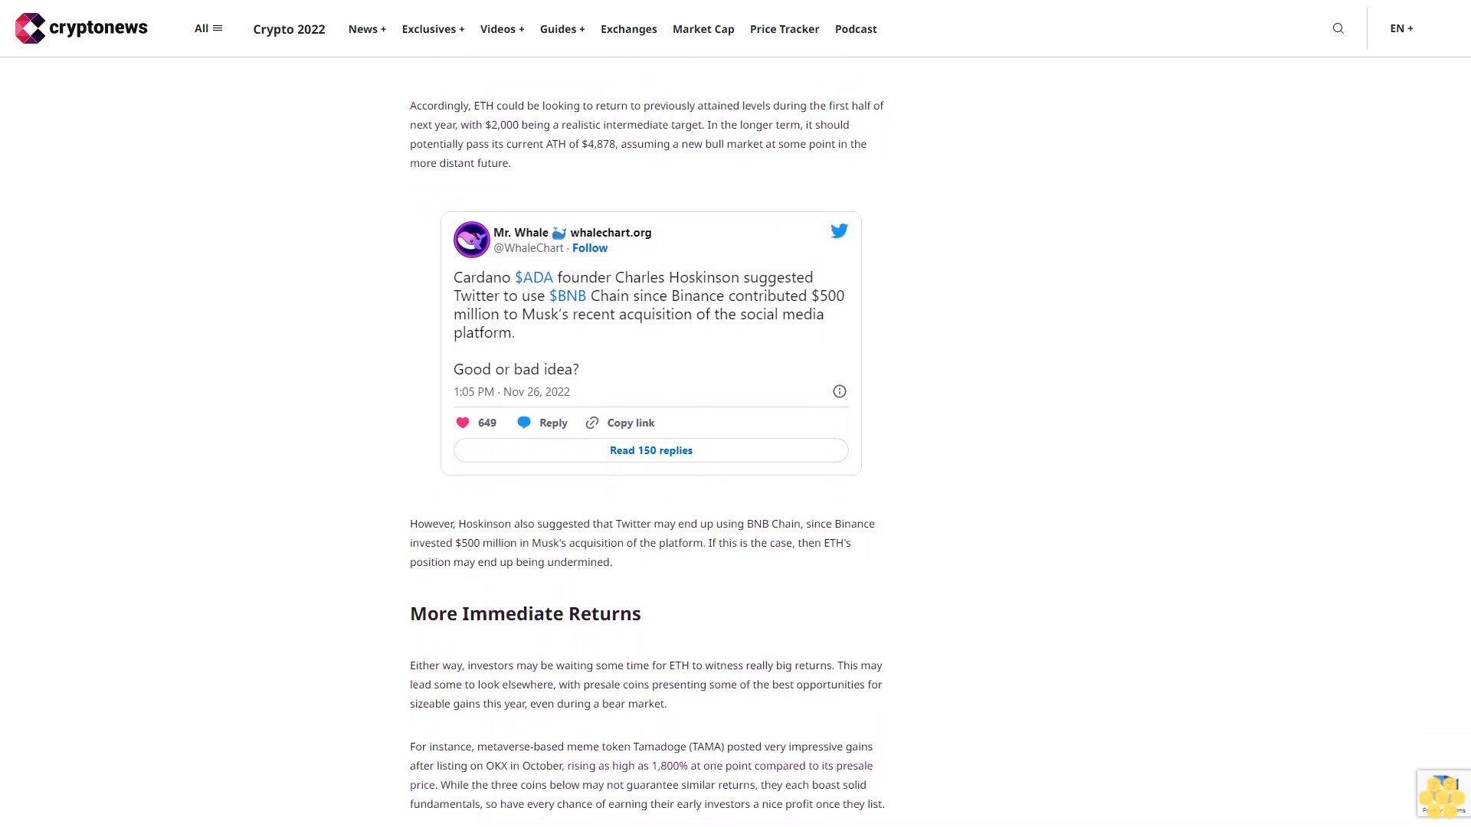
scroll(down, 3)
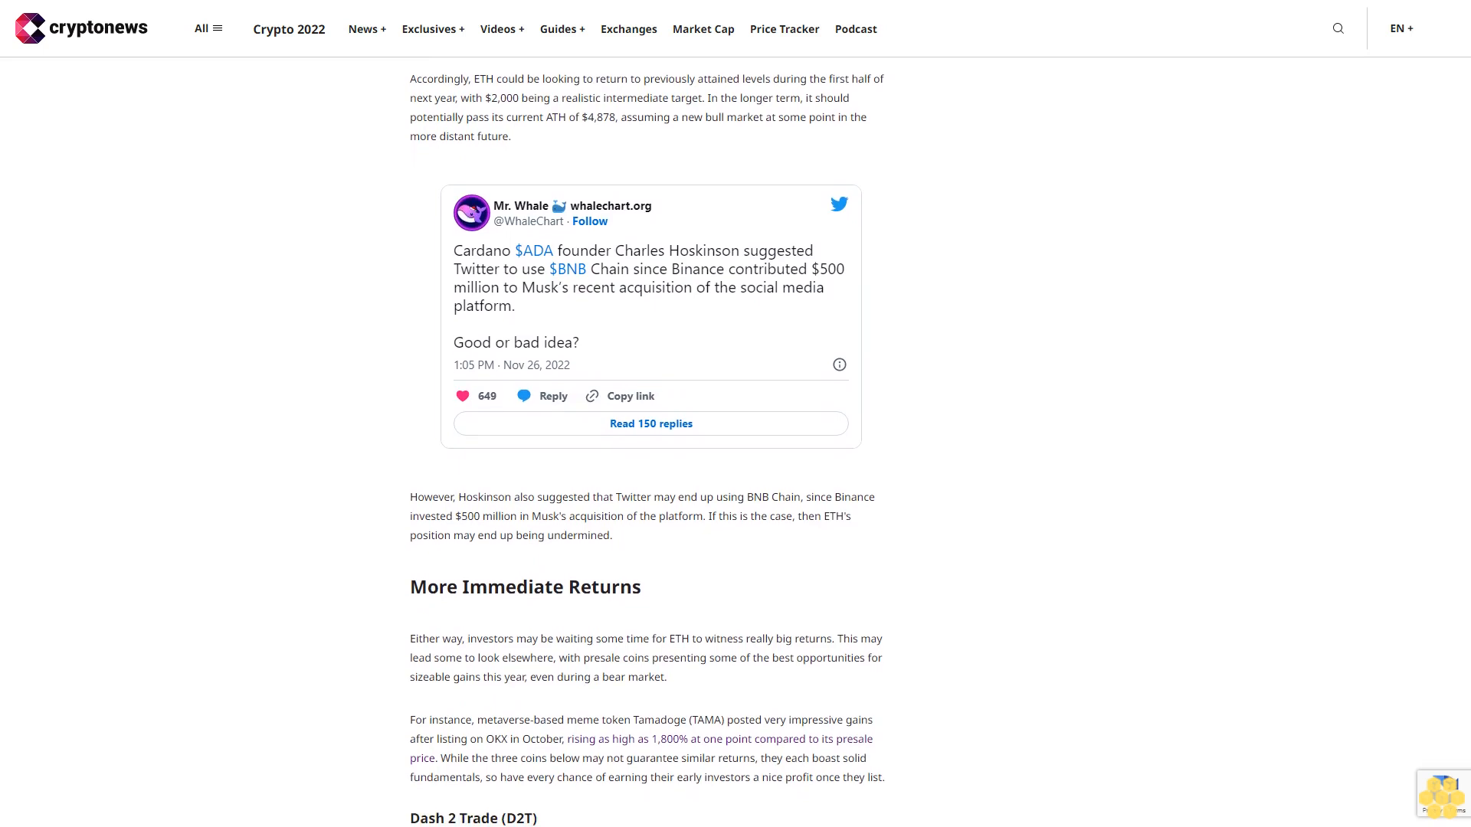
scroll(down, 3)
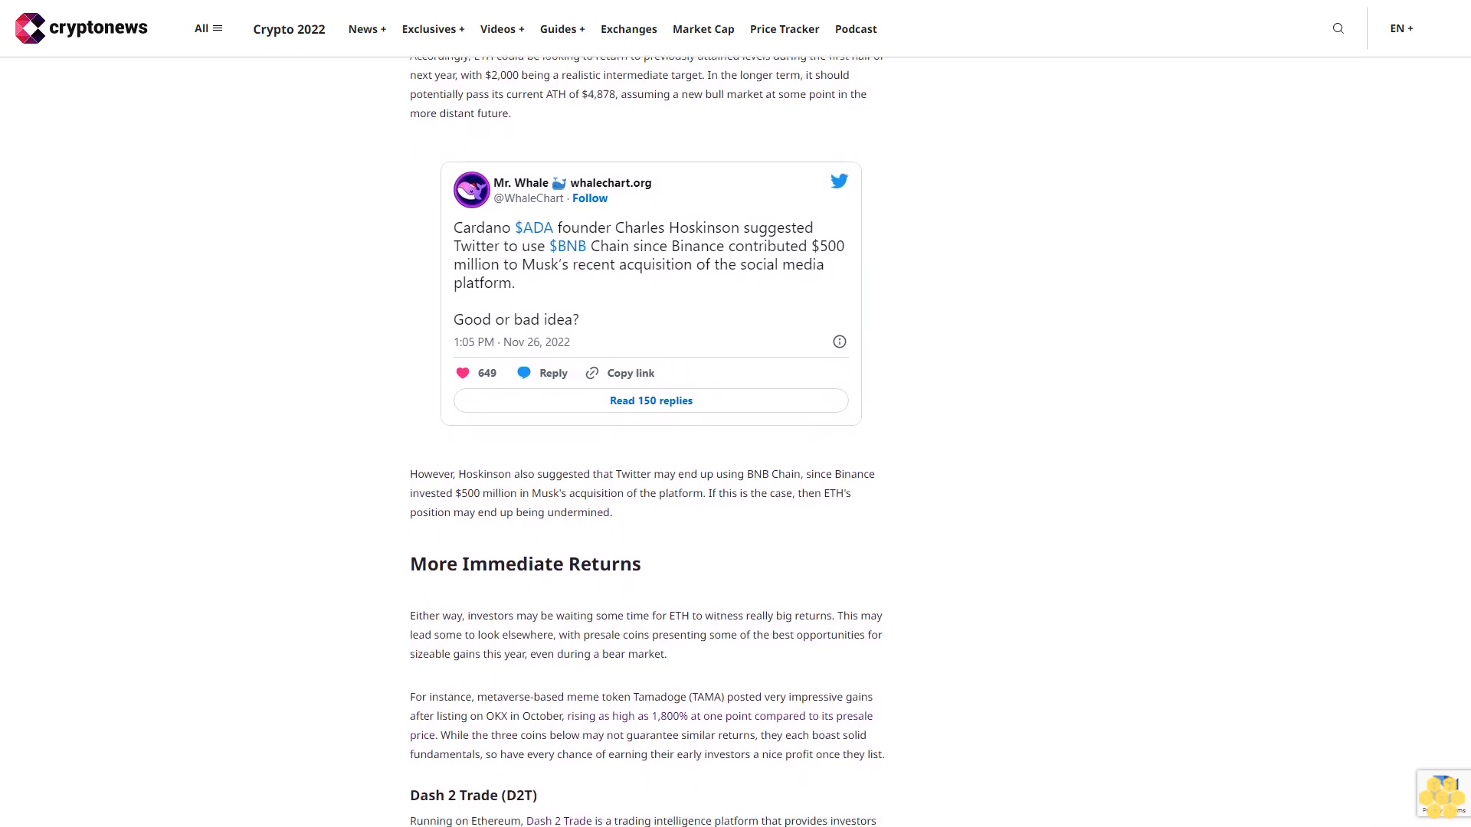
scroll(down, 3)
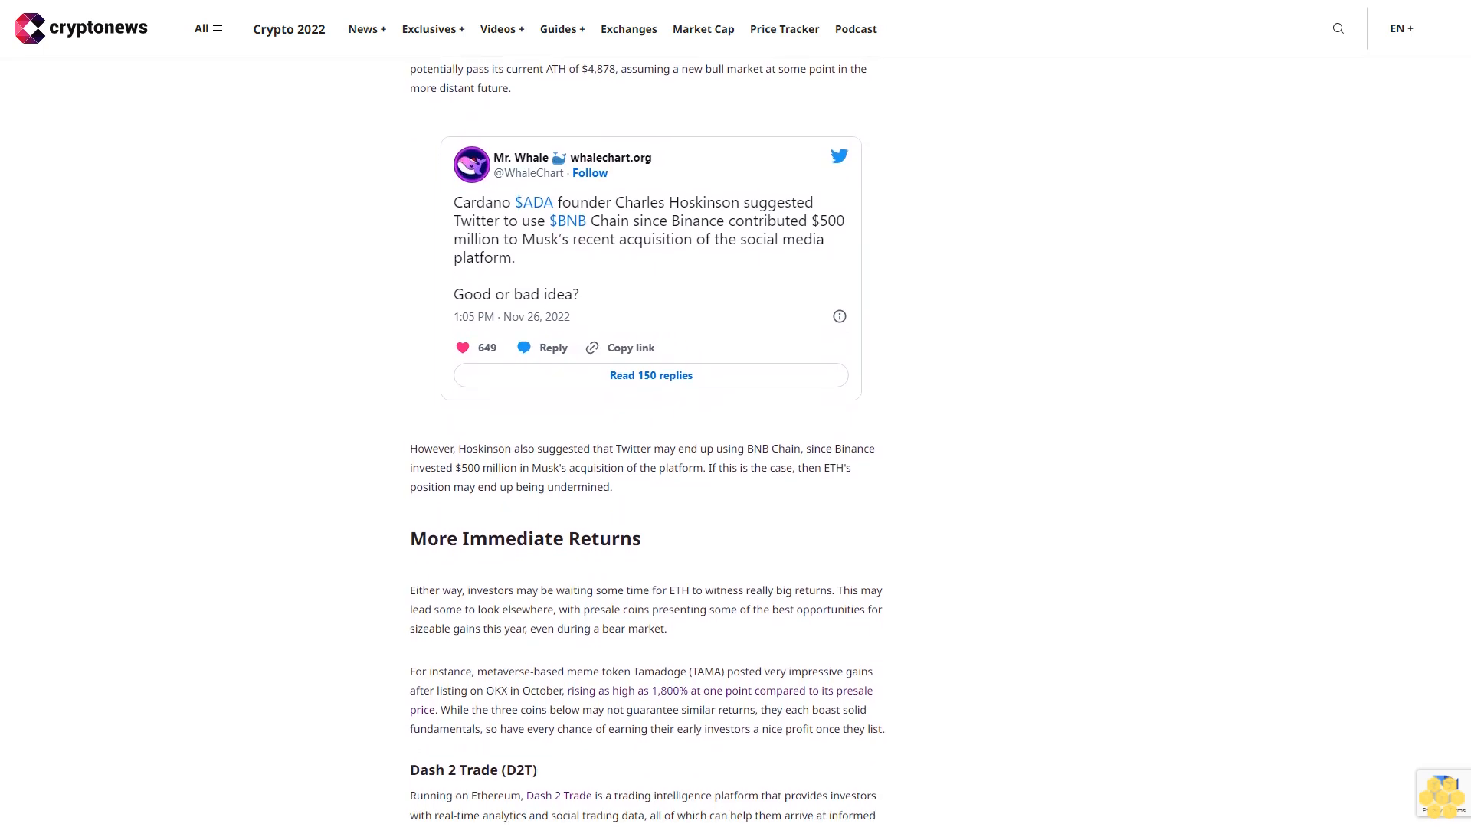
scroll(down, 3)
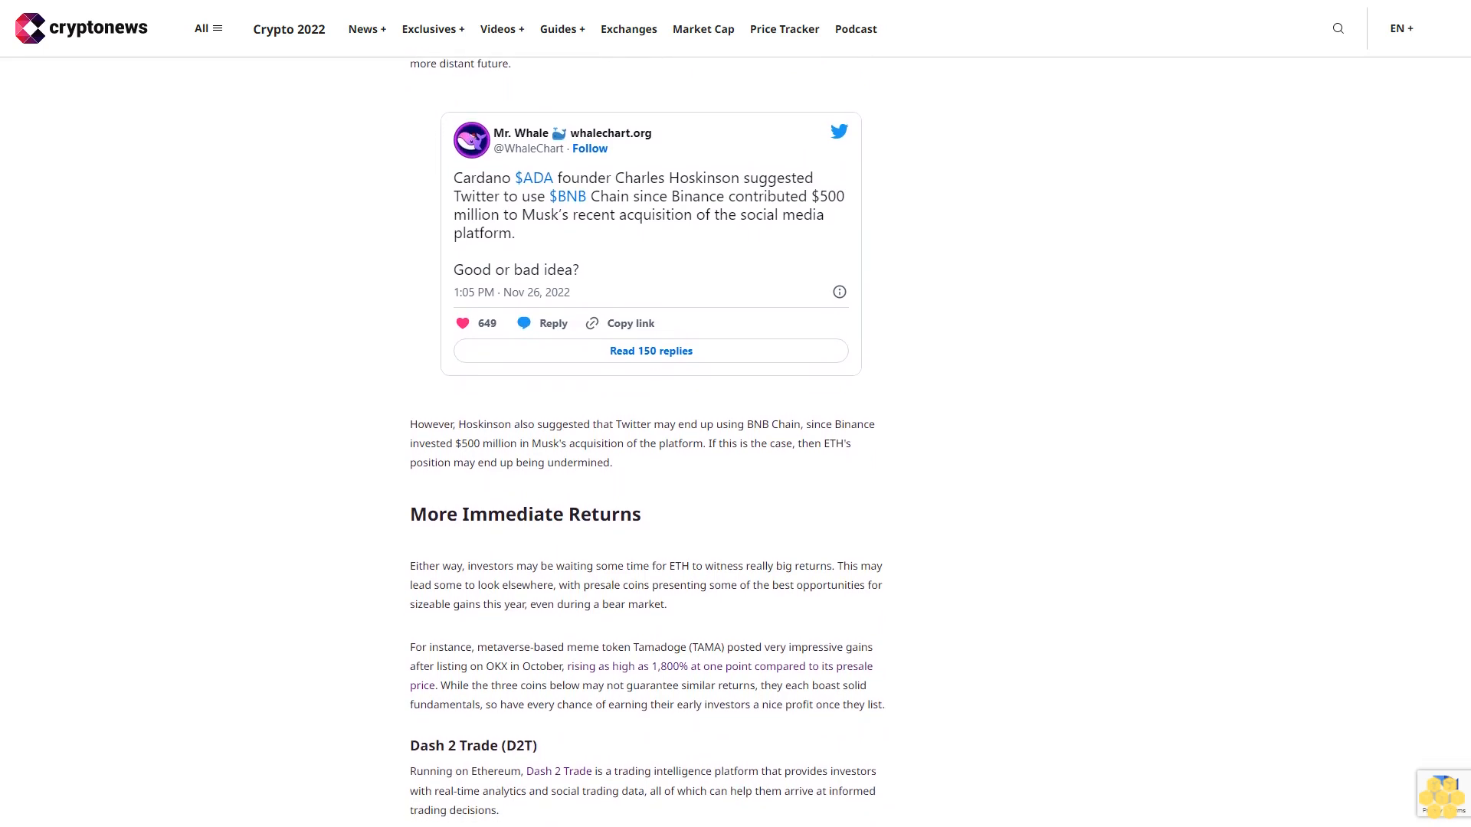
scroll(down, 3)
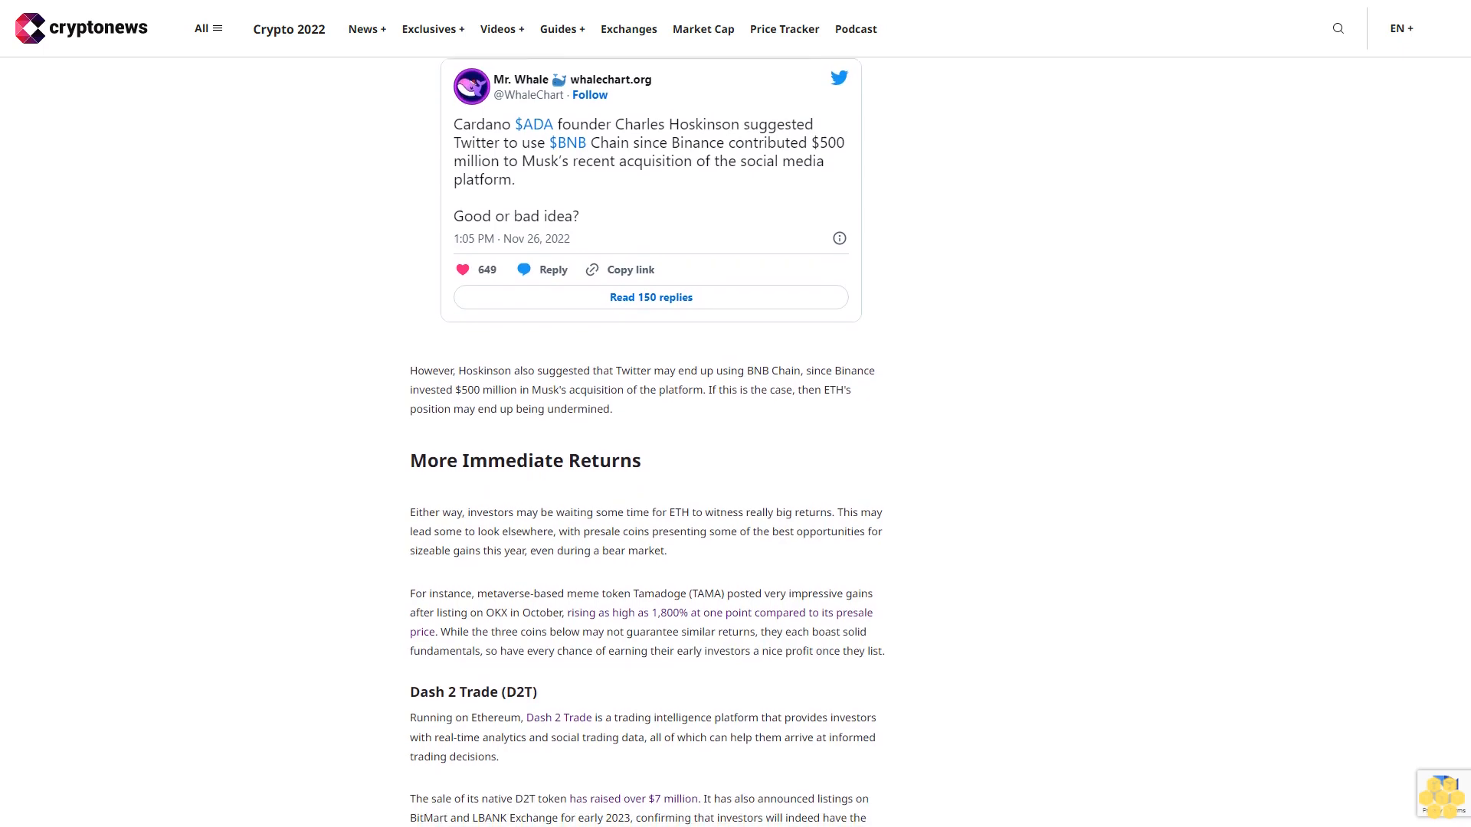
scroll(down, 3)
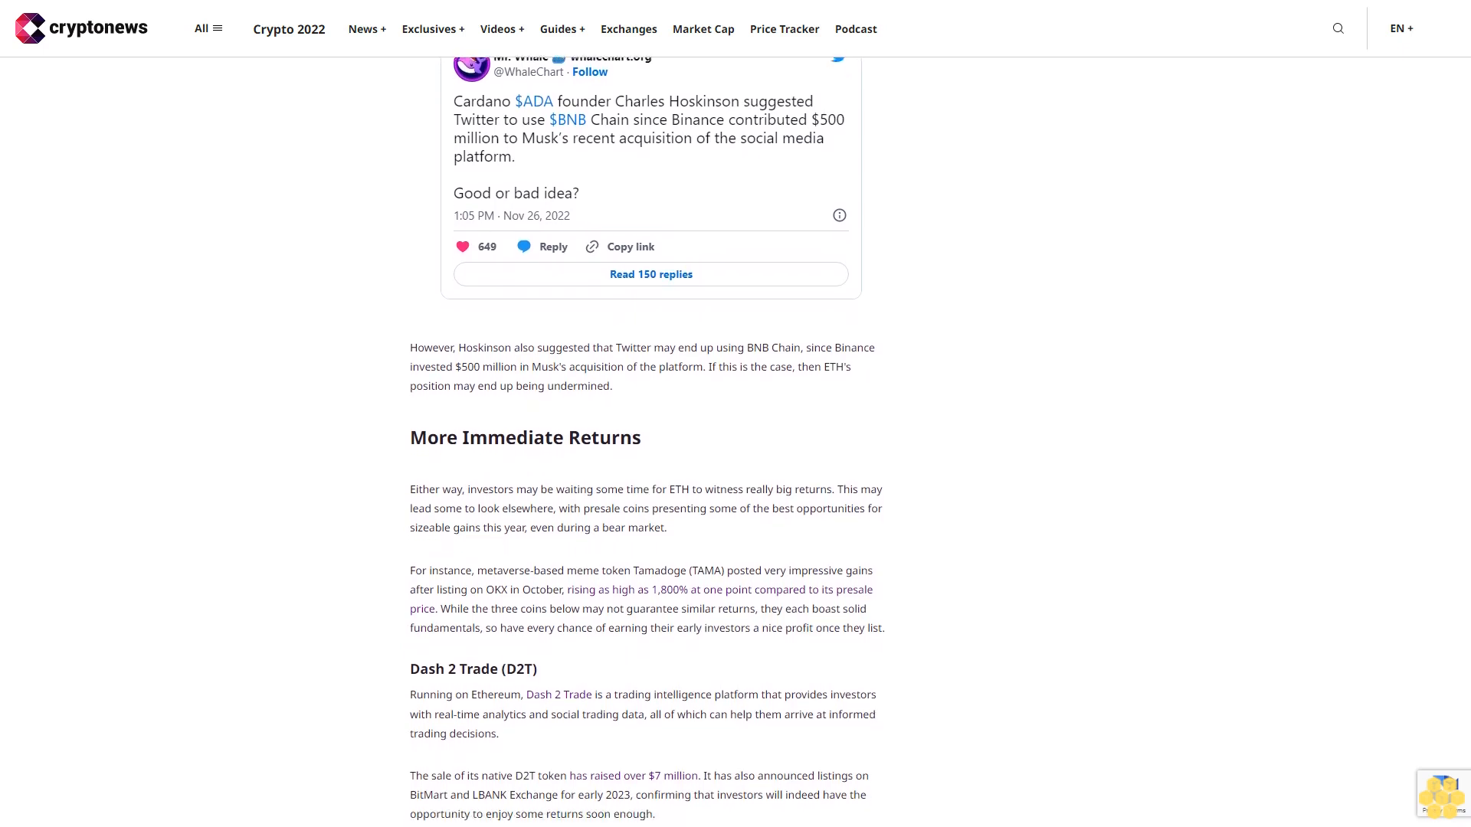
scroll(down, 3)
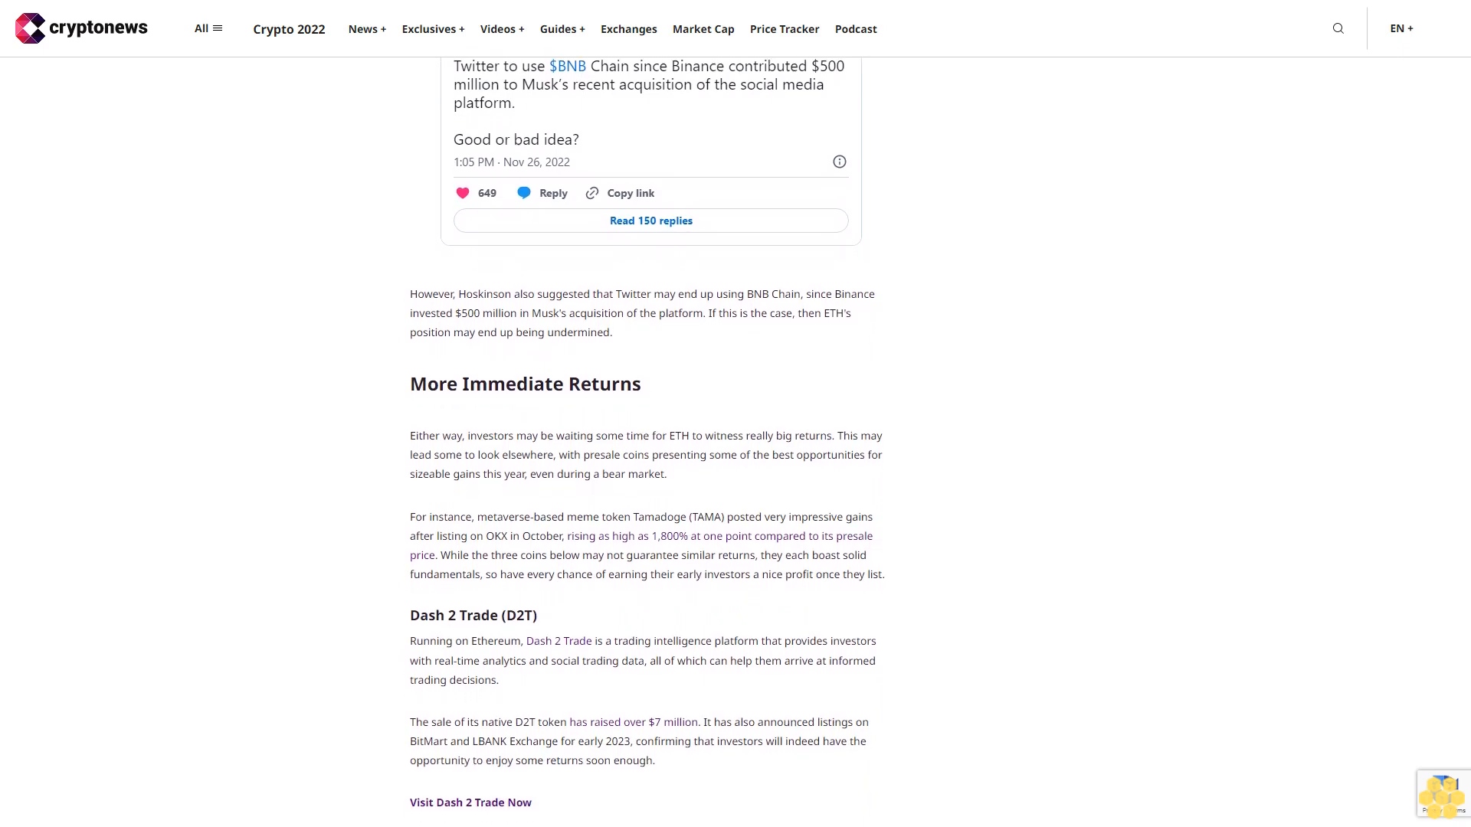
scroll(down, 3)
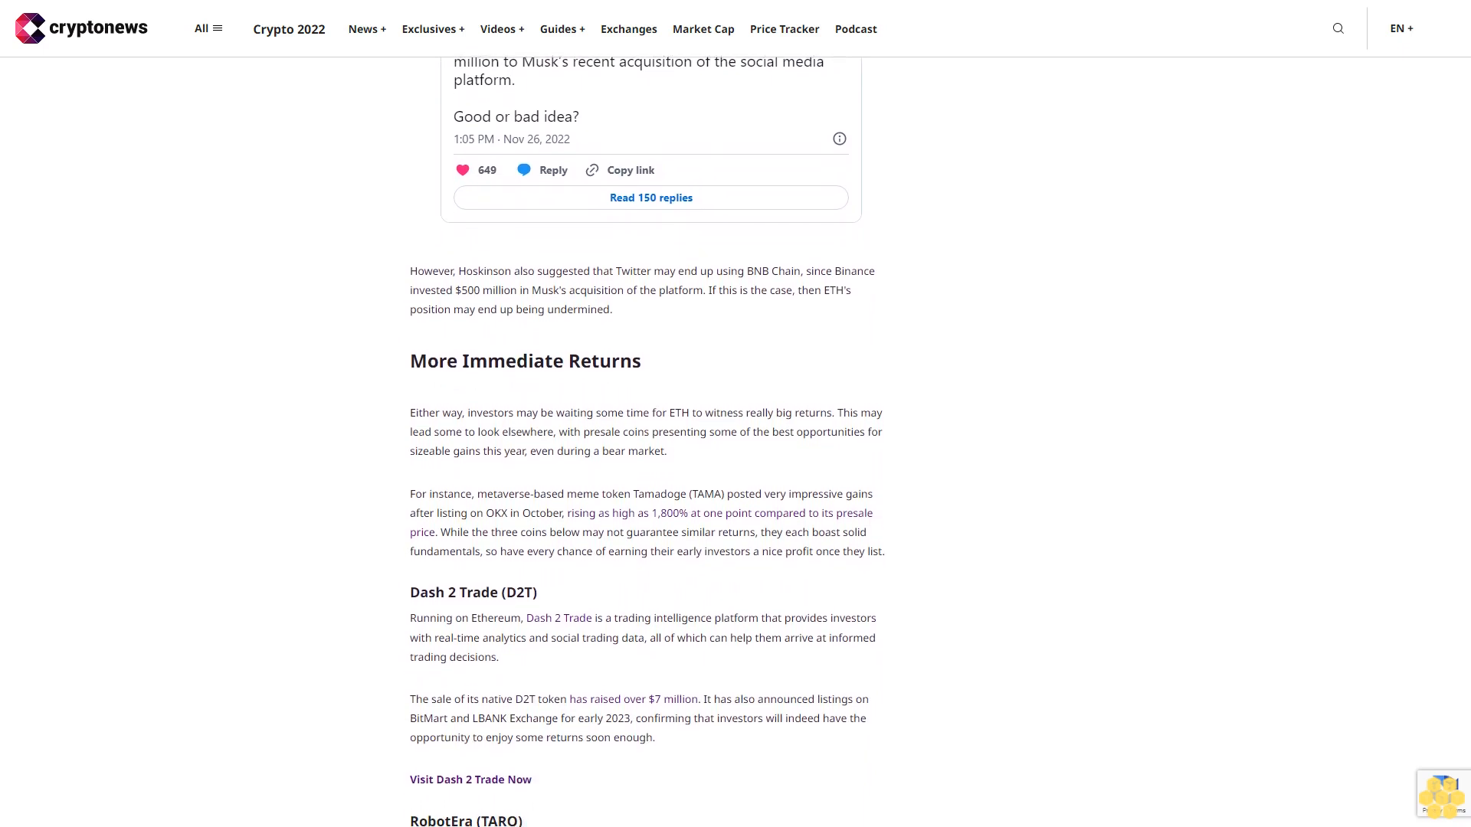
scroll(down, 3)
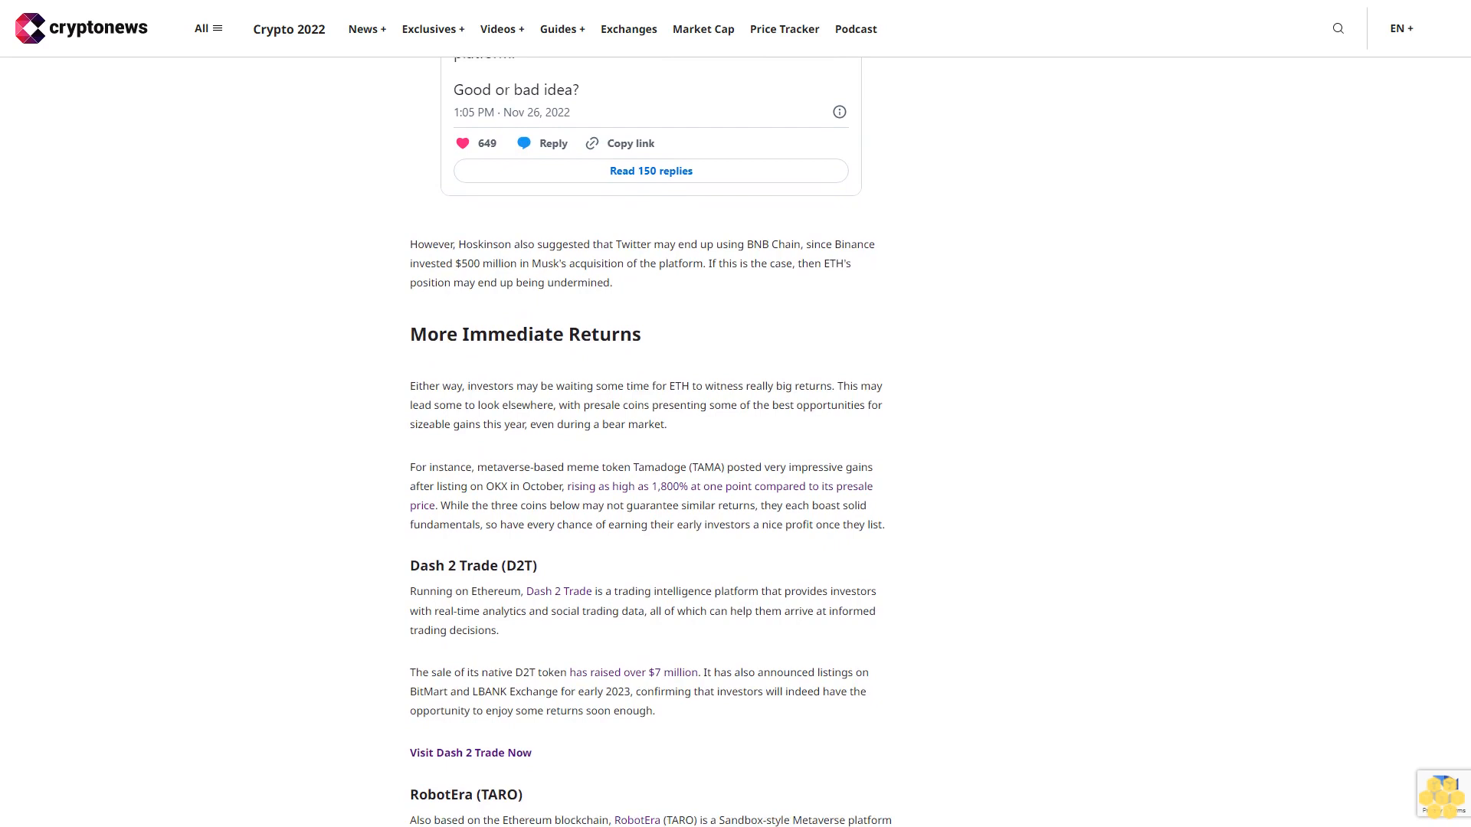
scroll(down, 3)
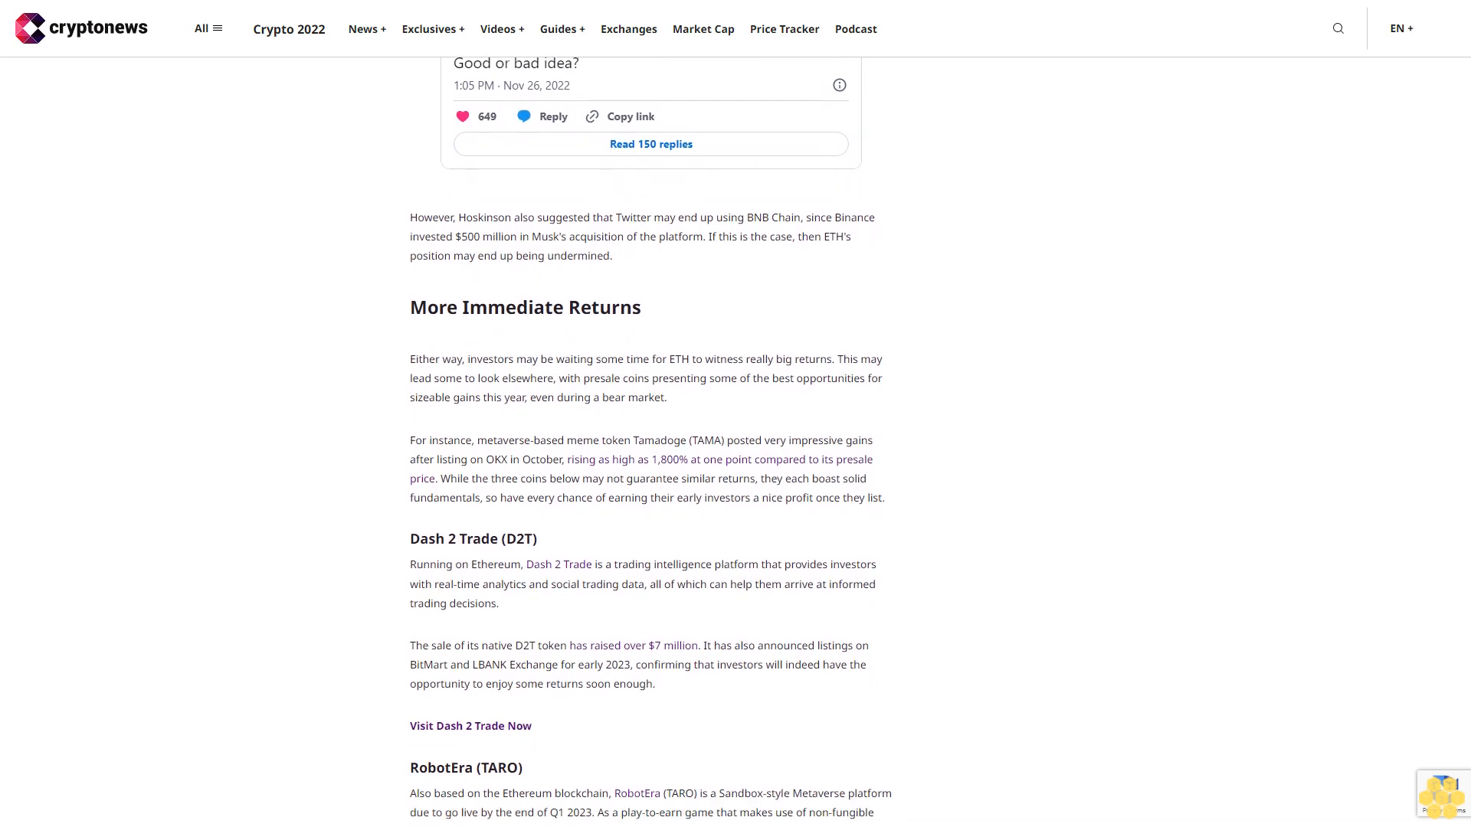
scroll(down, 3)
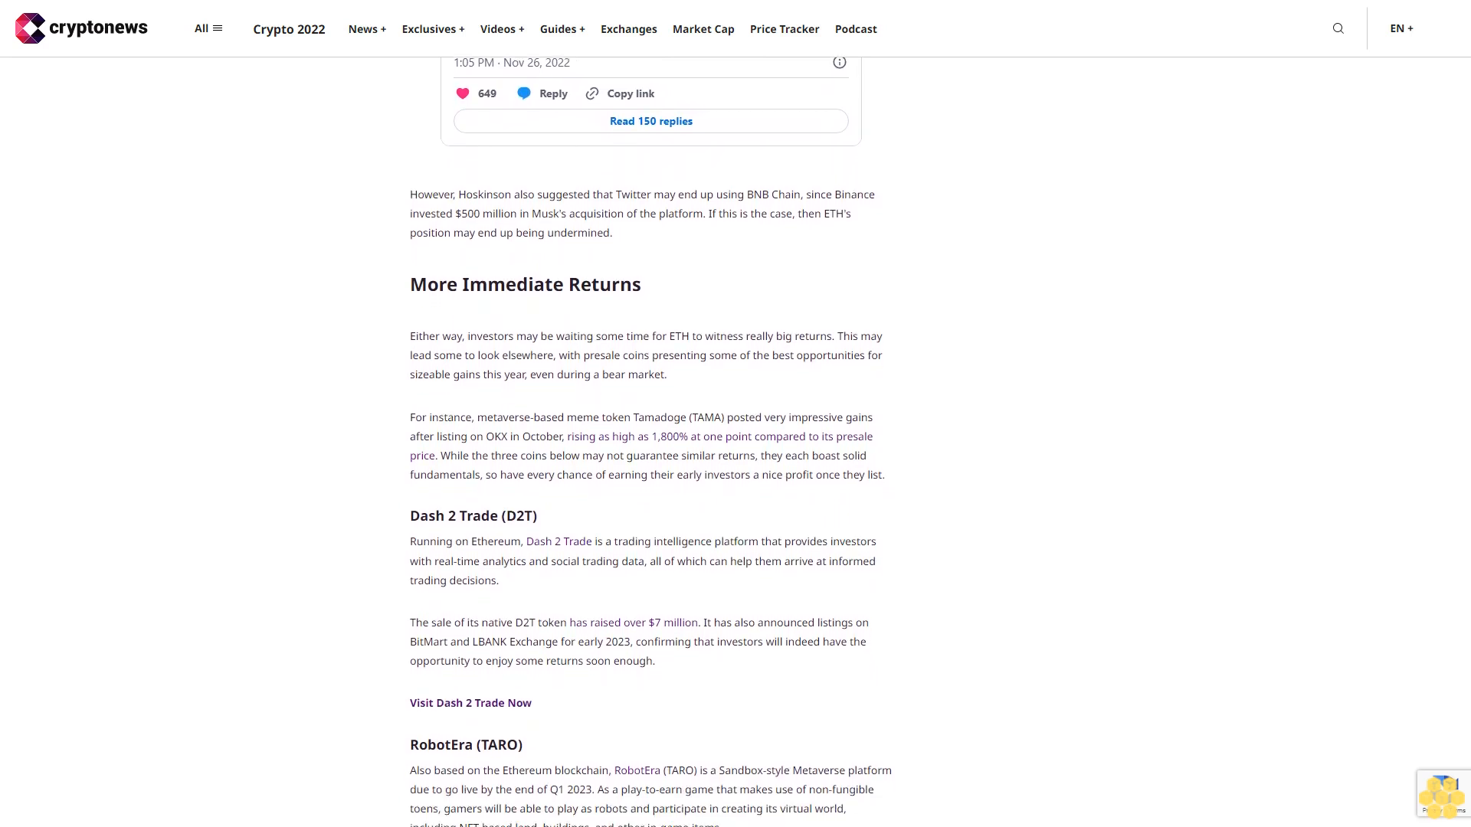
scroll(down, 3)
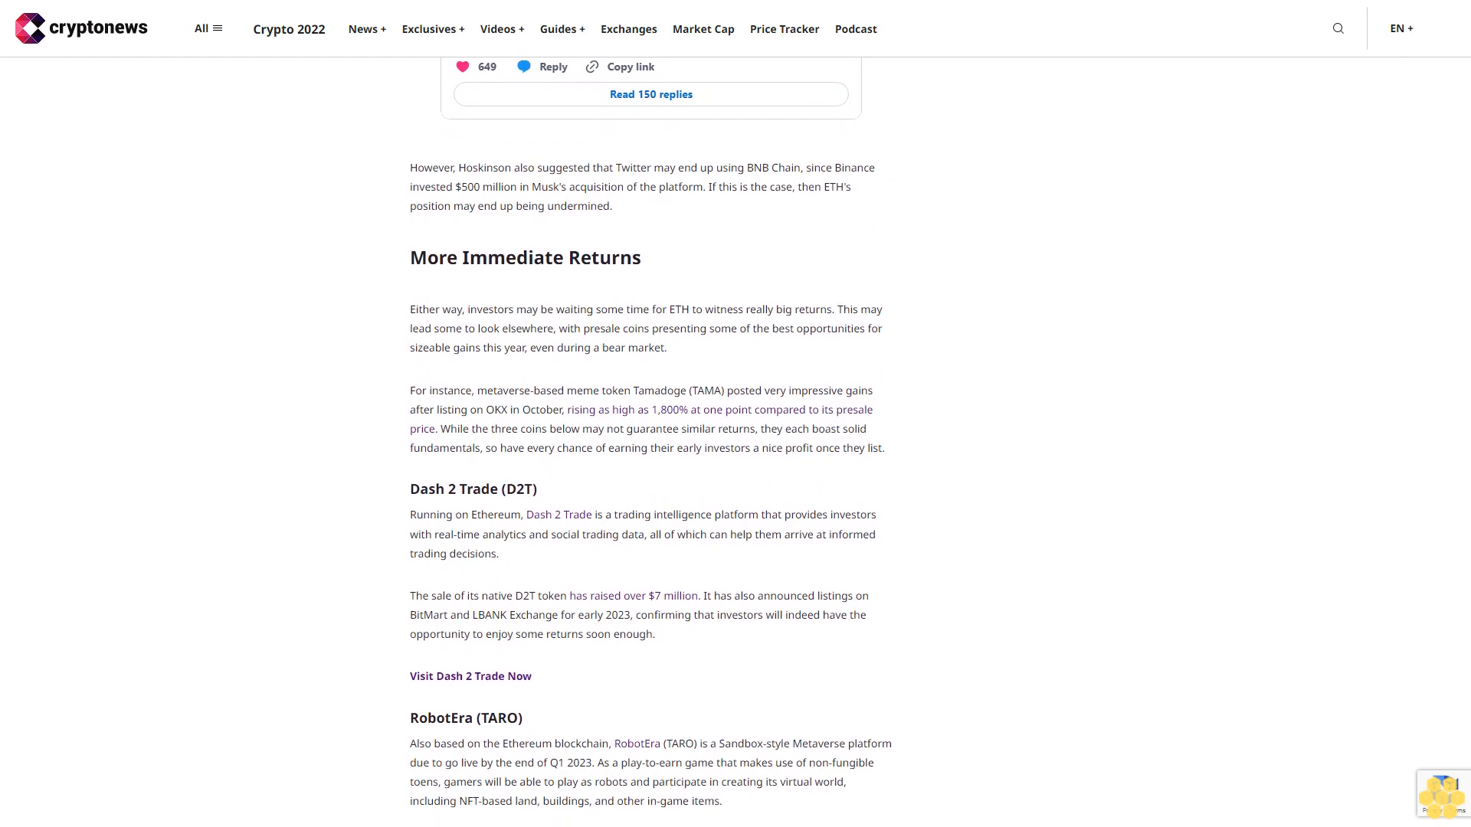
scroll(down, 3)
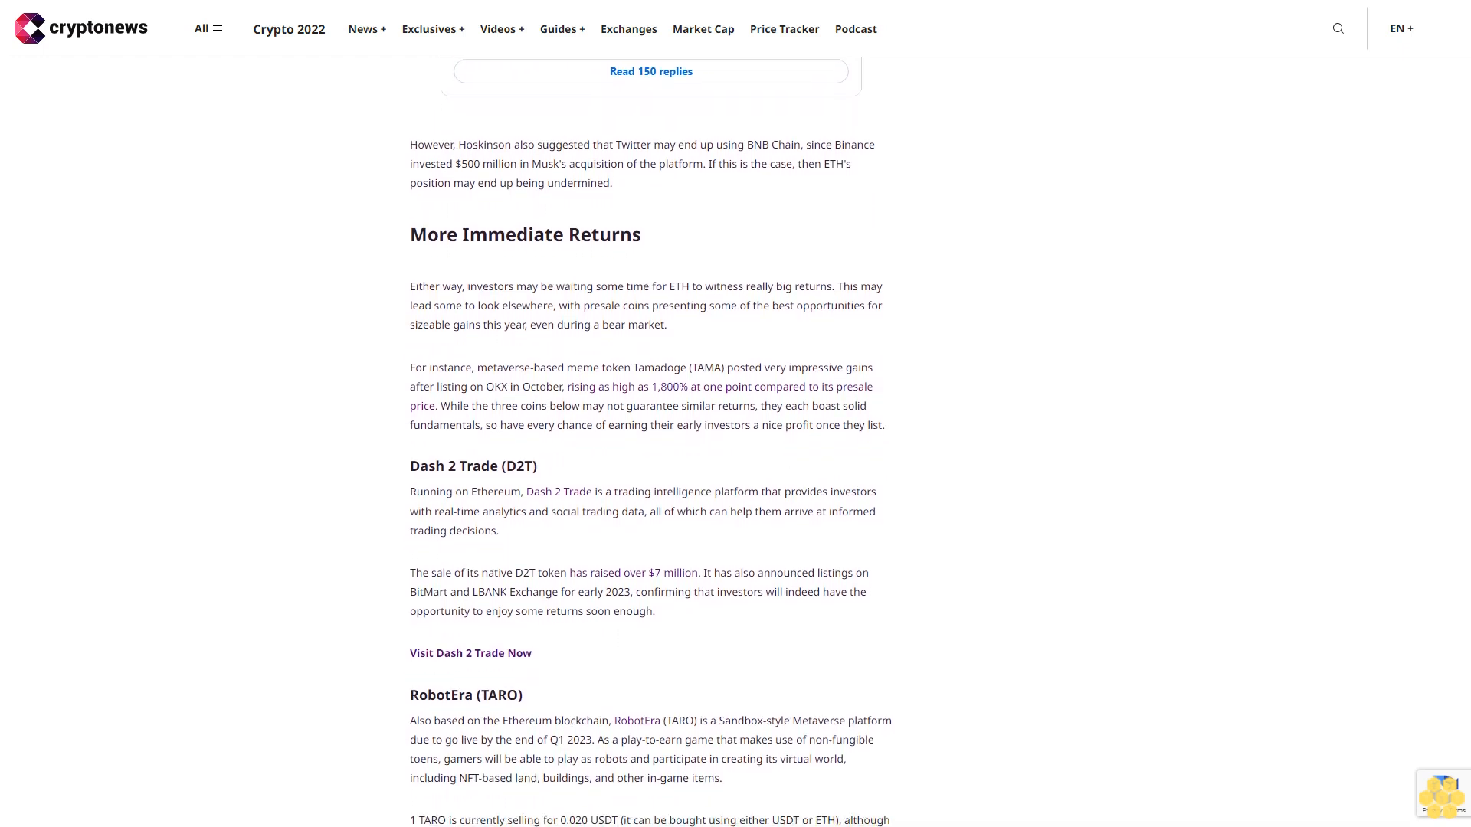
scroll(down, 3)
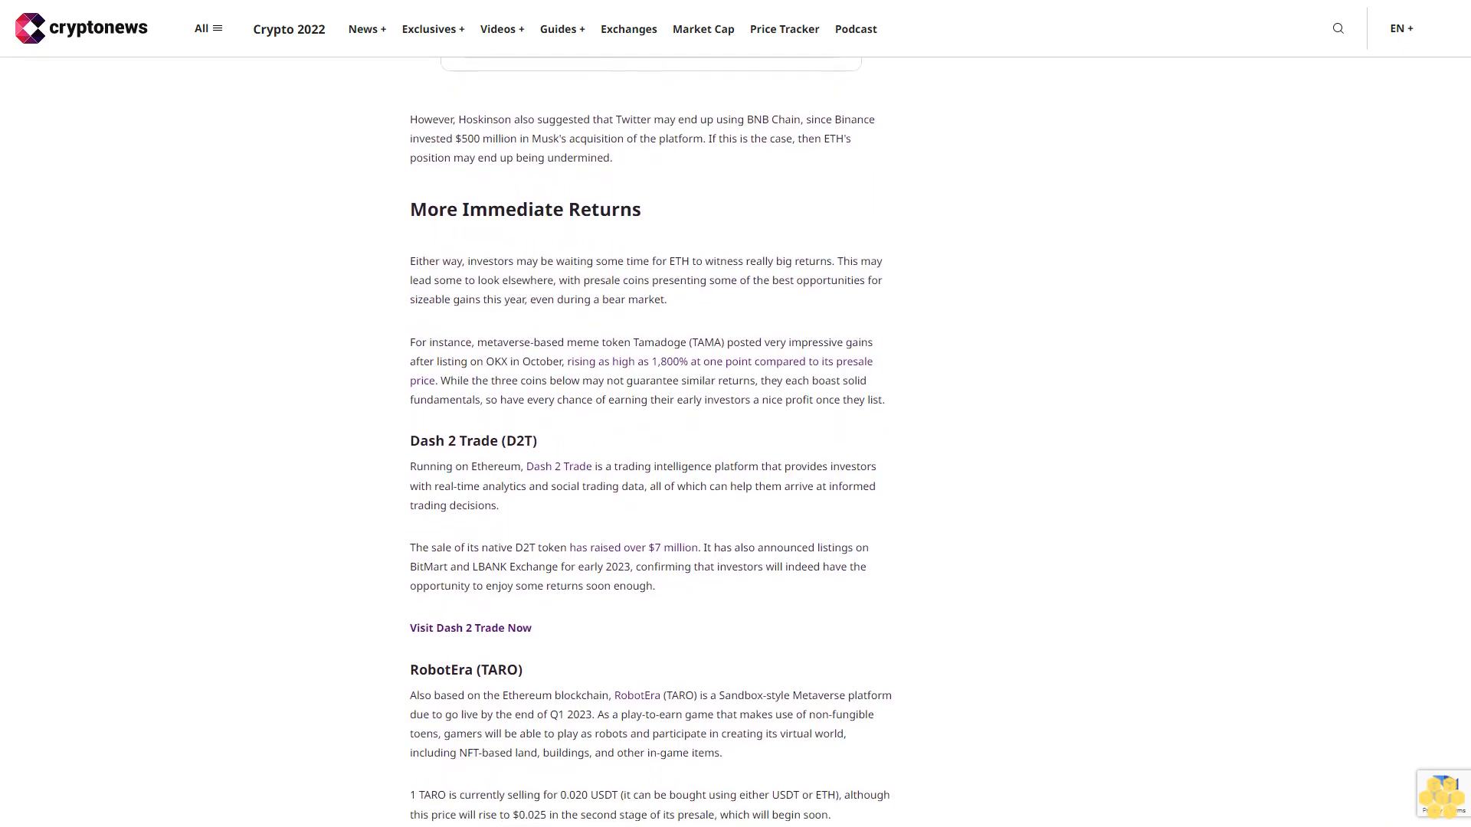
scroll(down, 3)
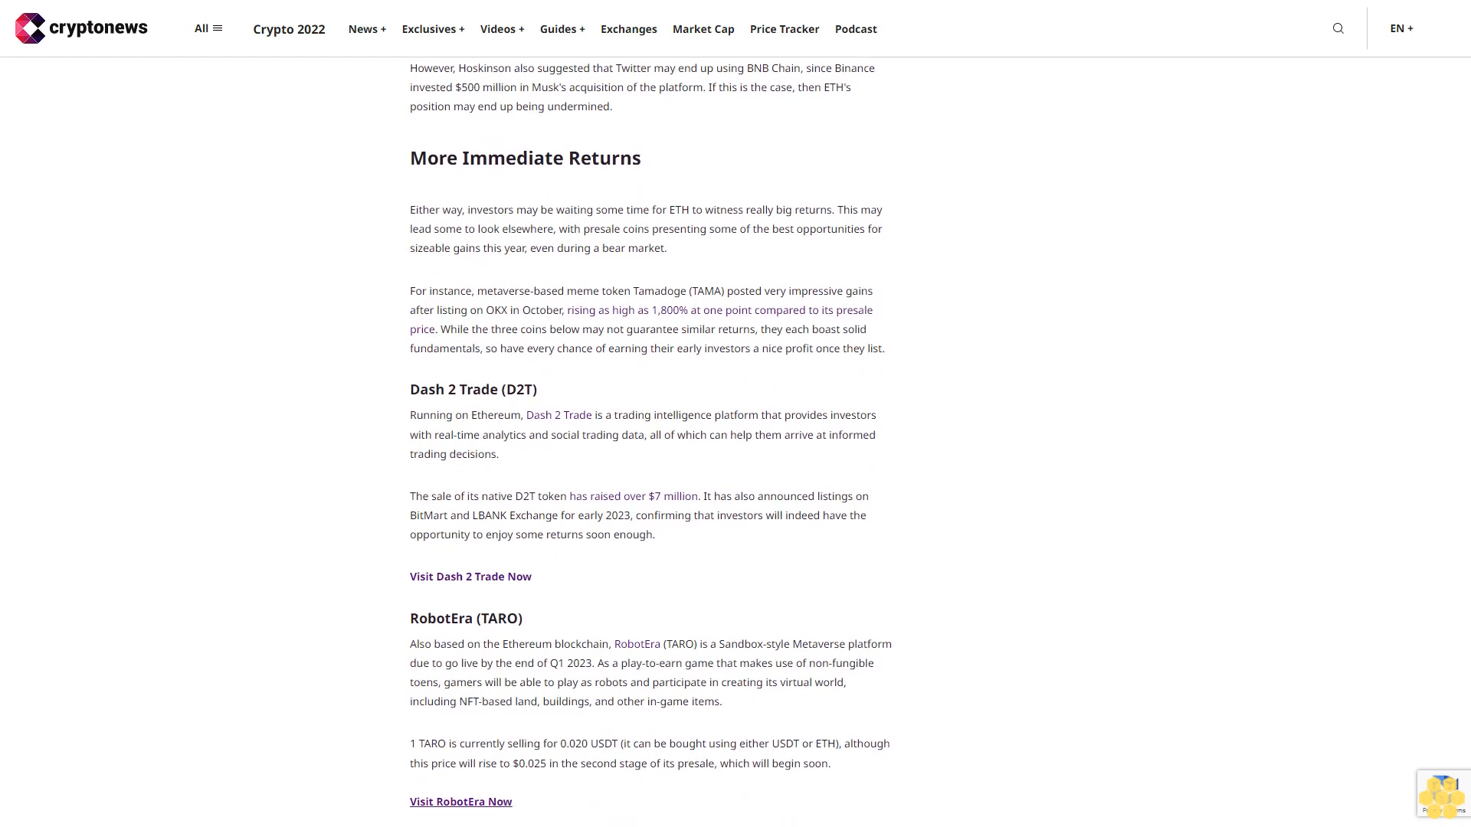
scroll(down, 3)
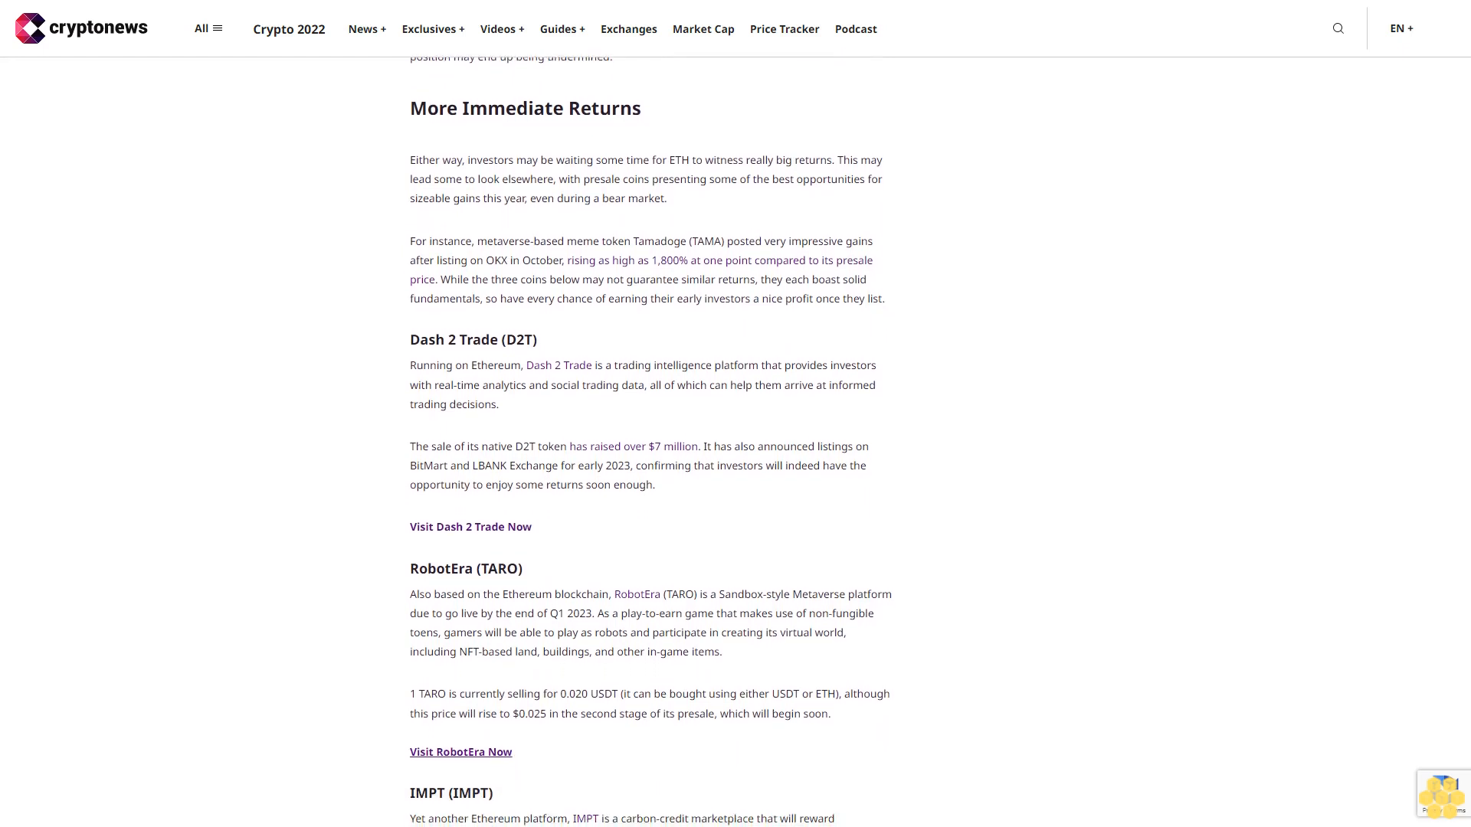
scroll(down, 3)
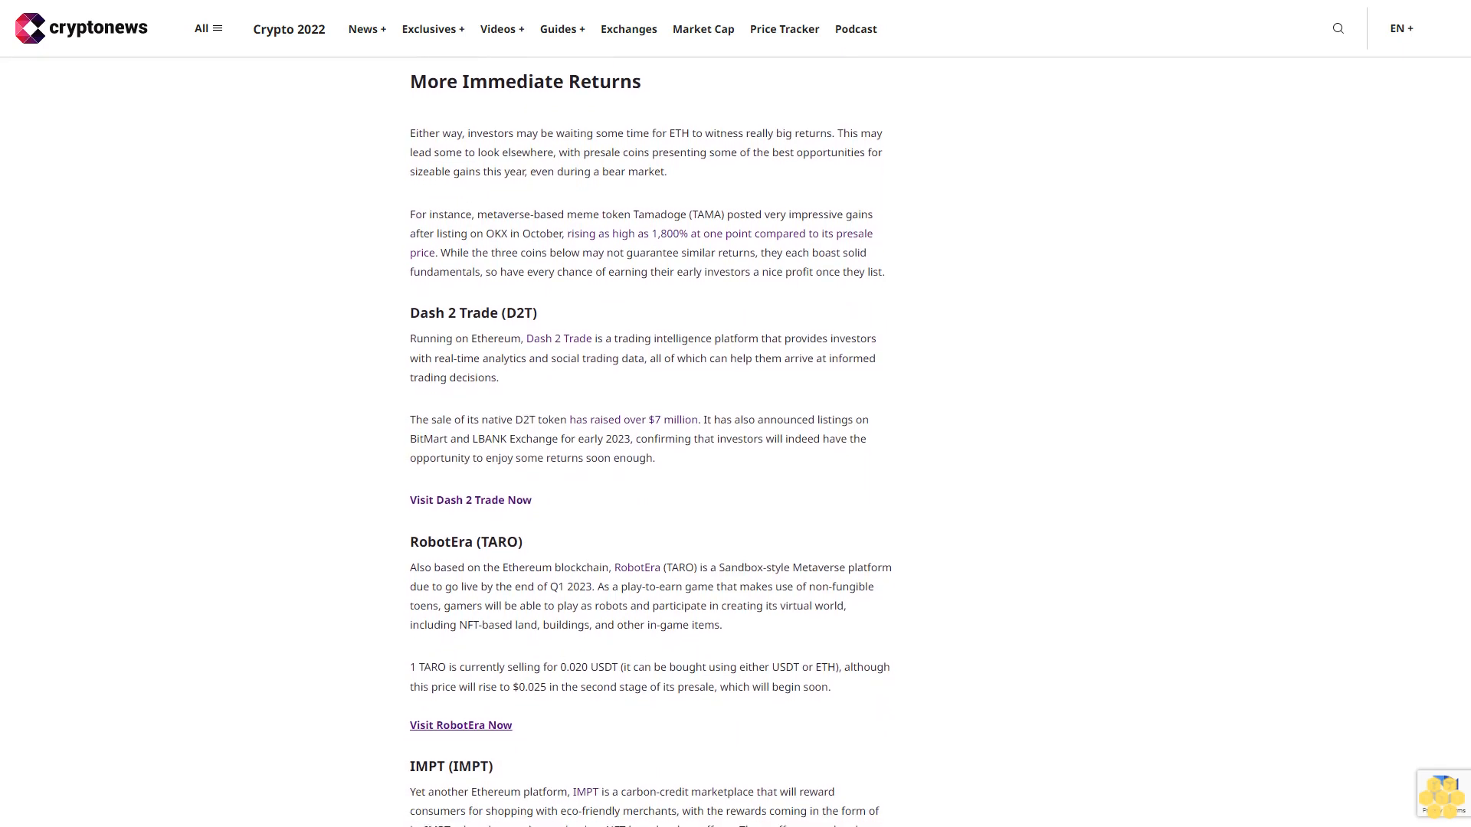
scroll(down, 3)
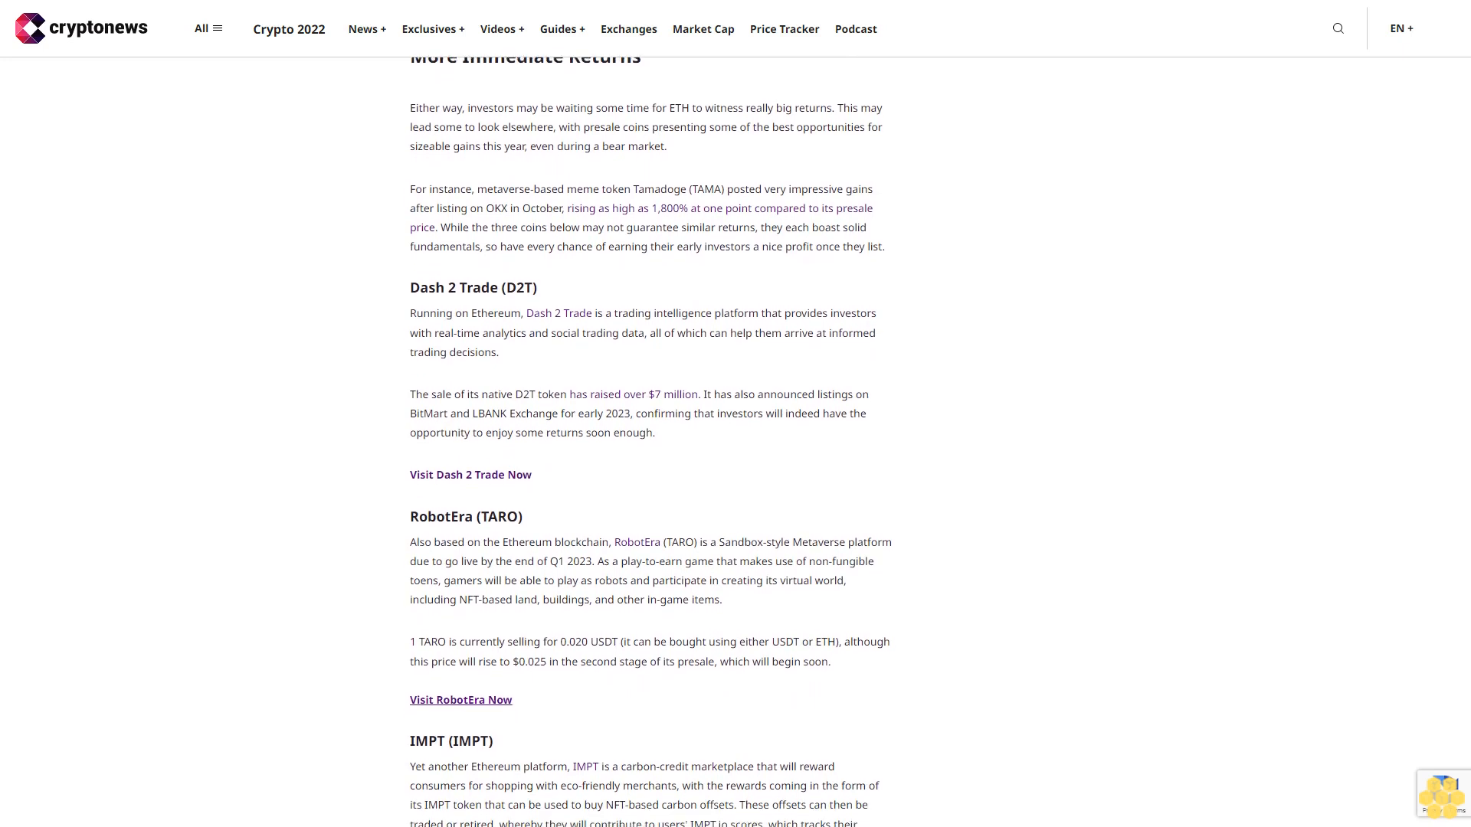
scroll(down, 3)
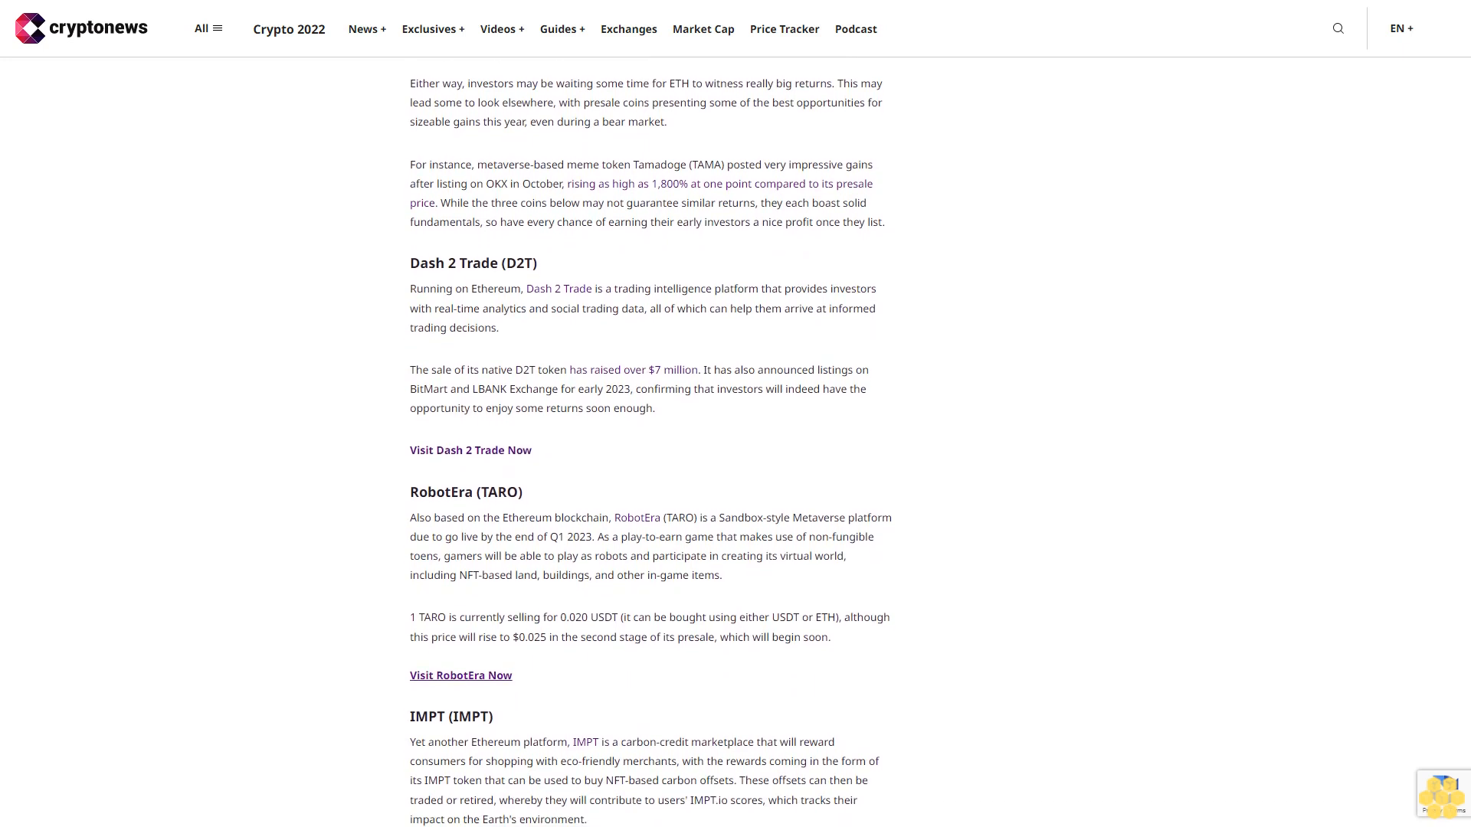
scroll(down, 3)
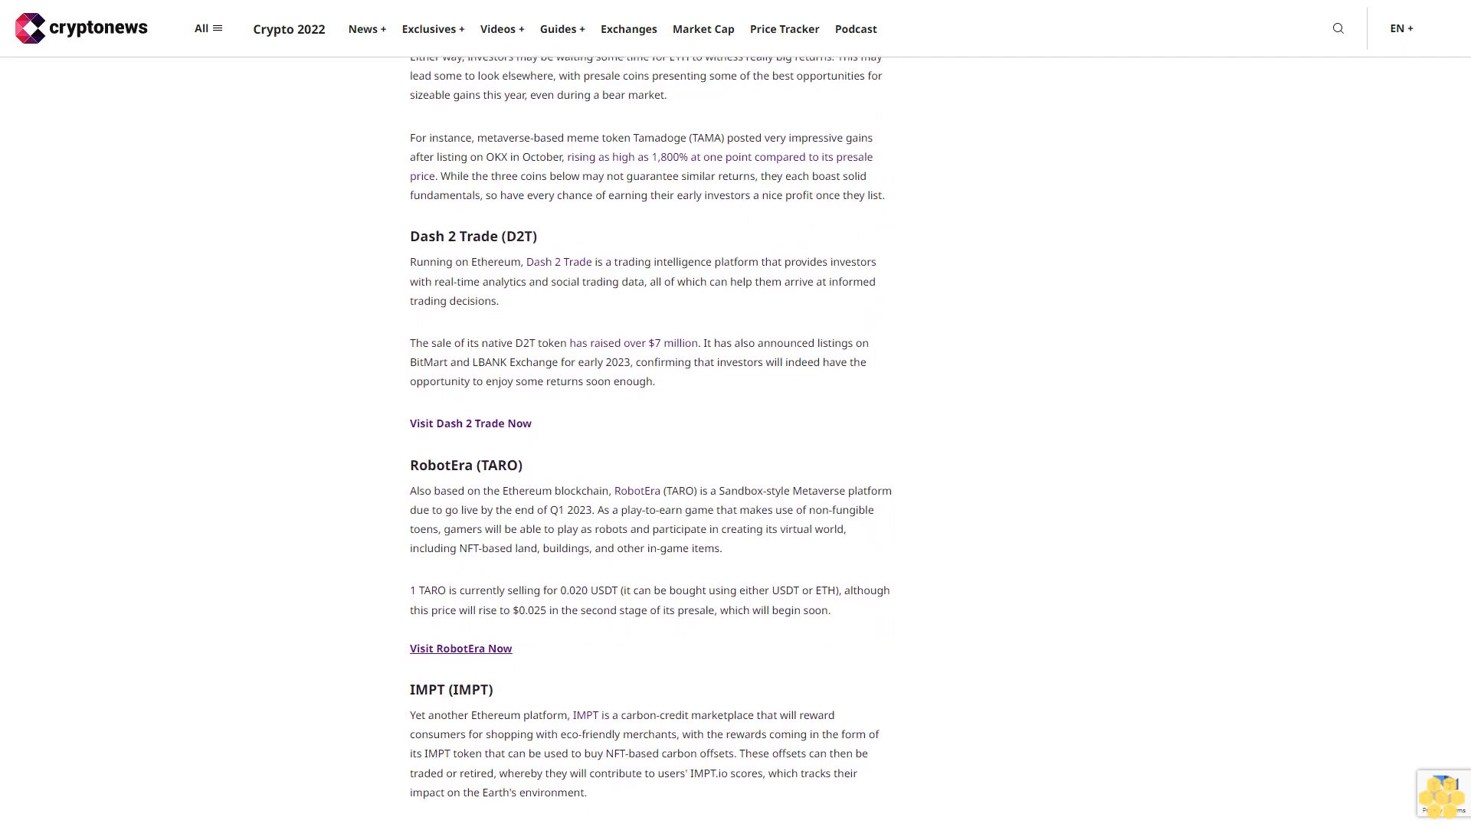
scroll(down, 3)
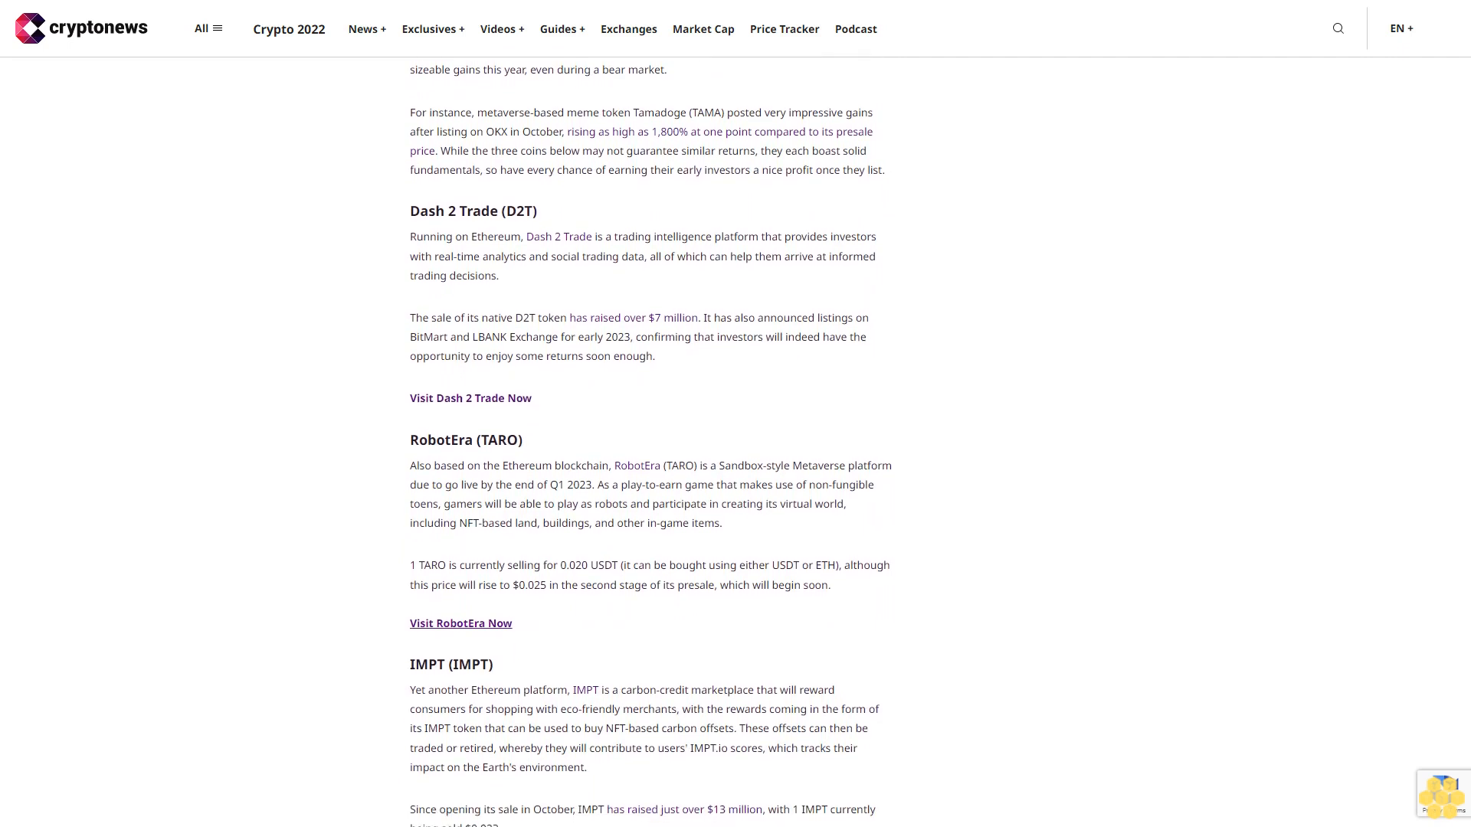
scroll(down, 3)
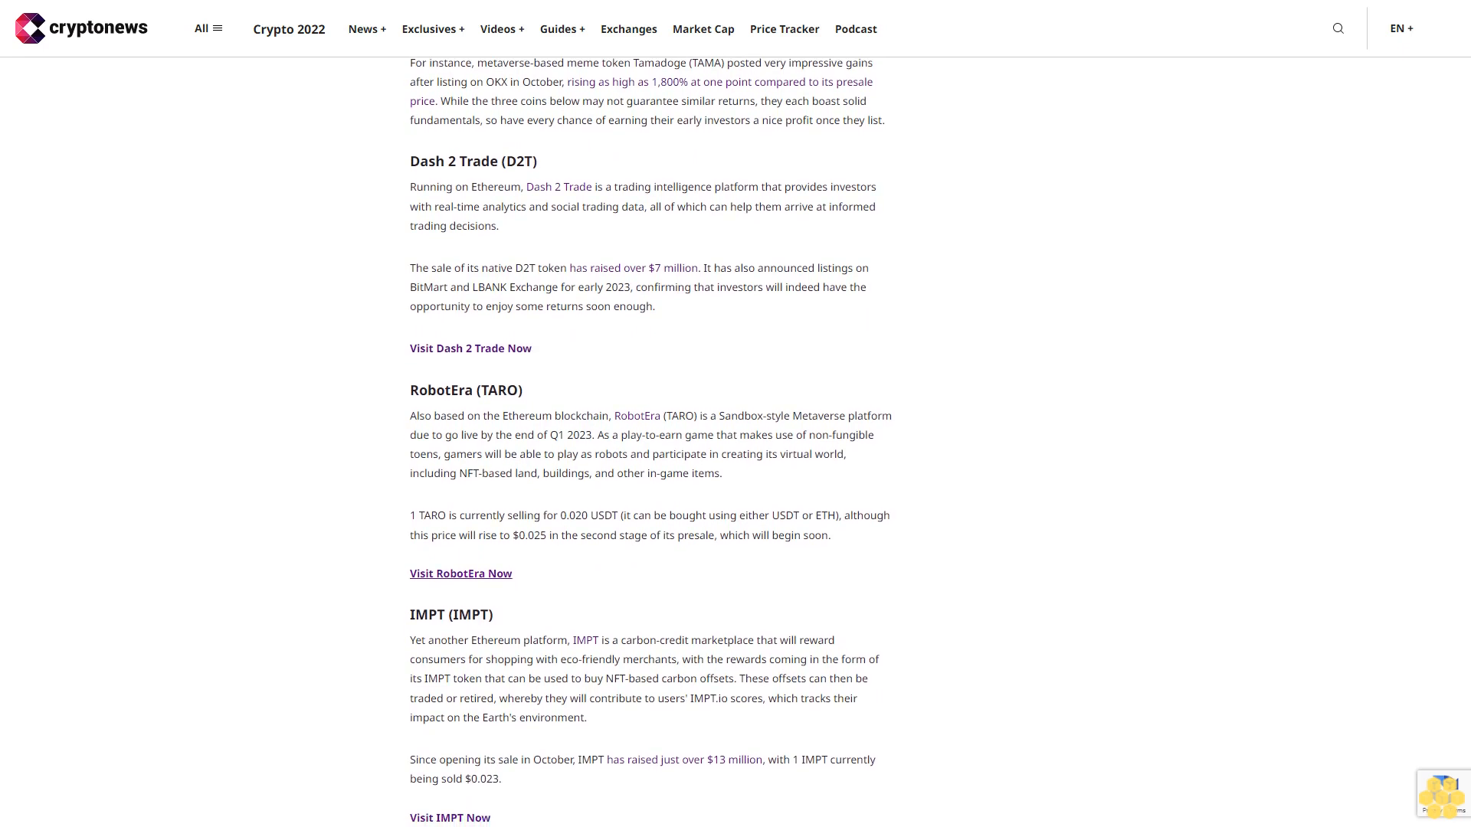
scroll(down, 3)
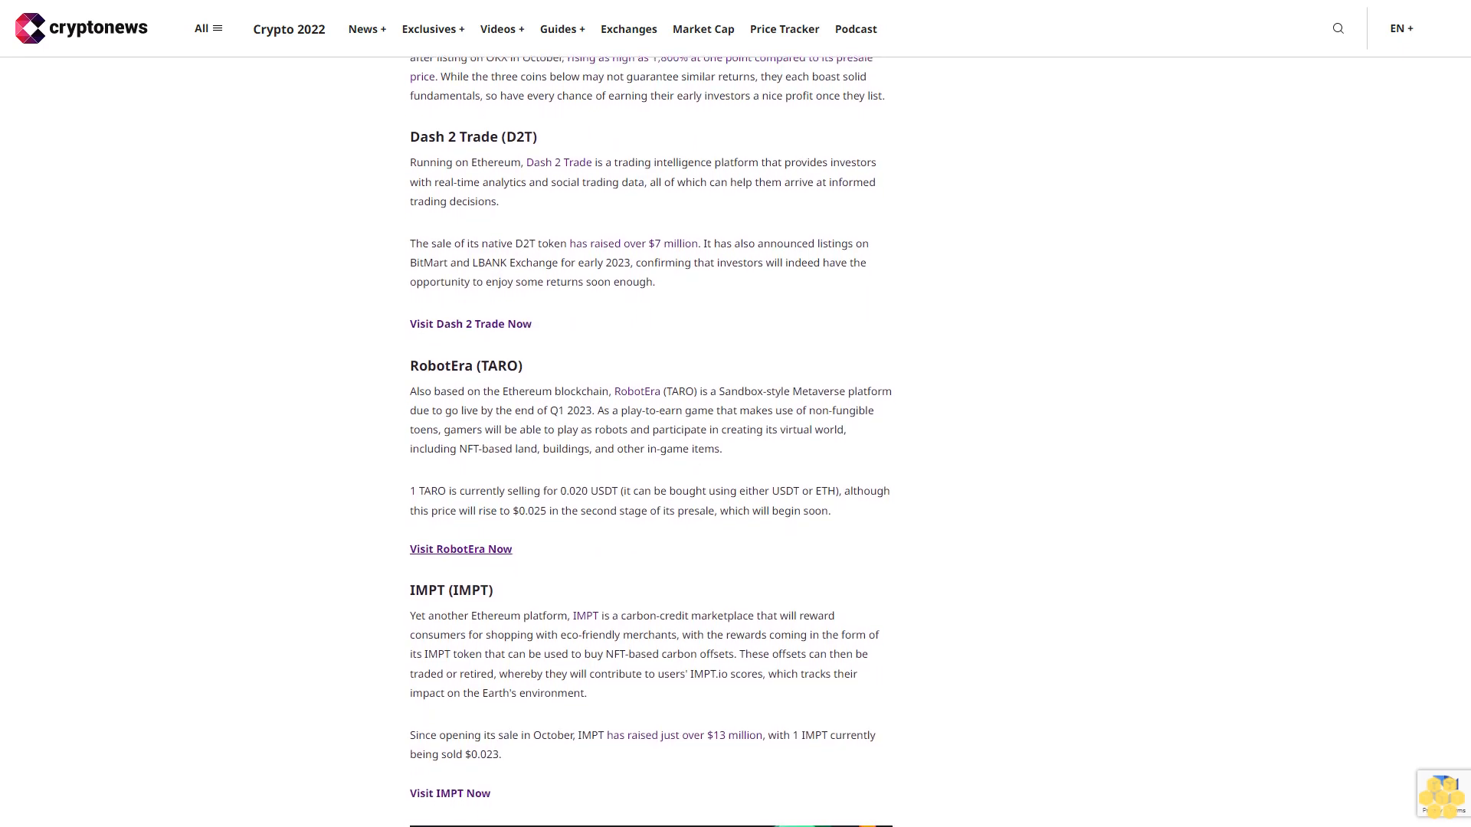
scroll(down, 3)
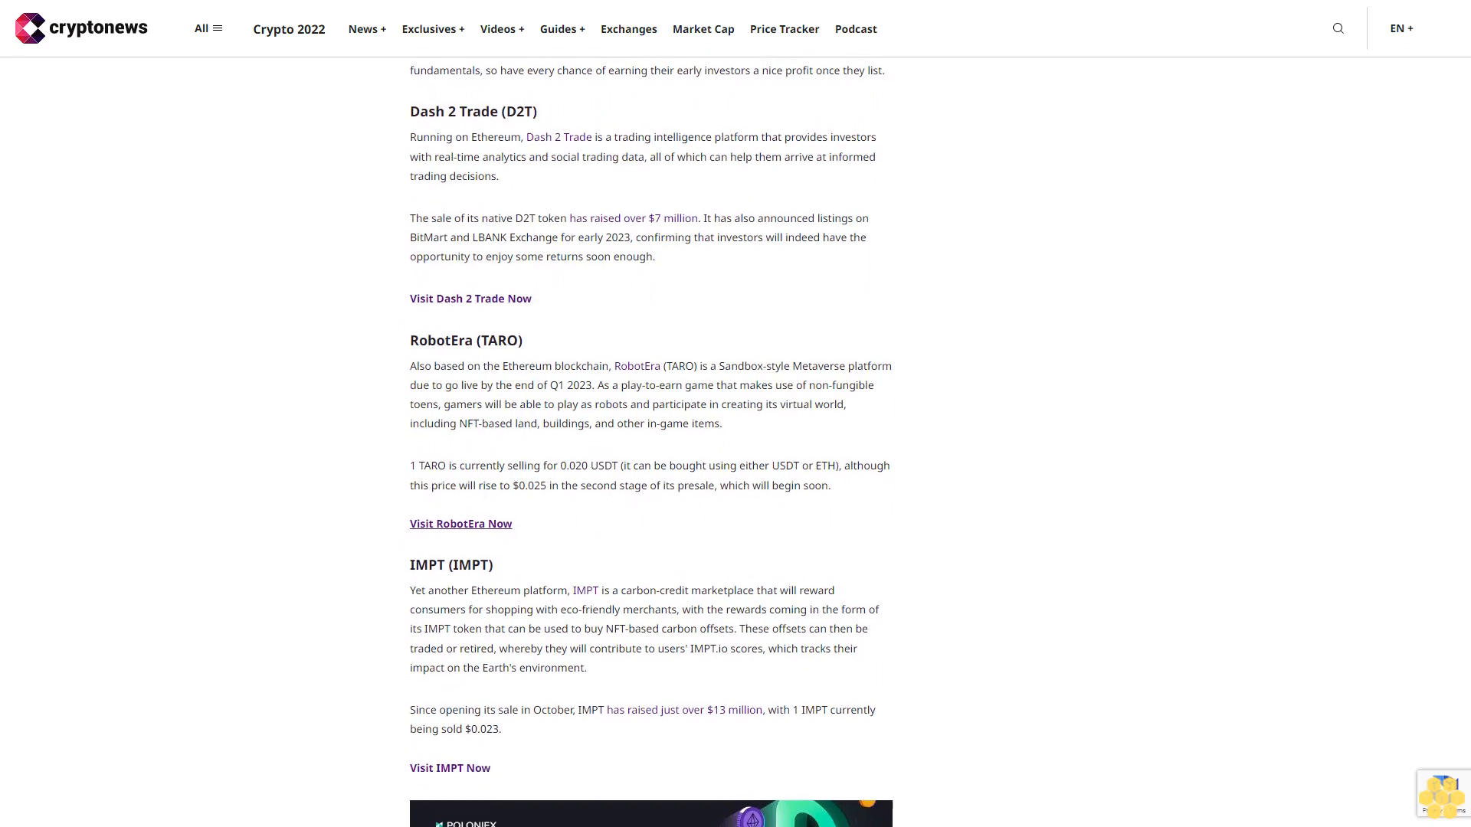
scroll(down, 3)
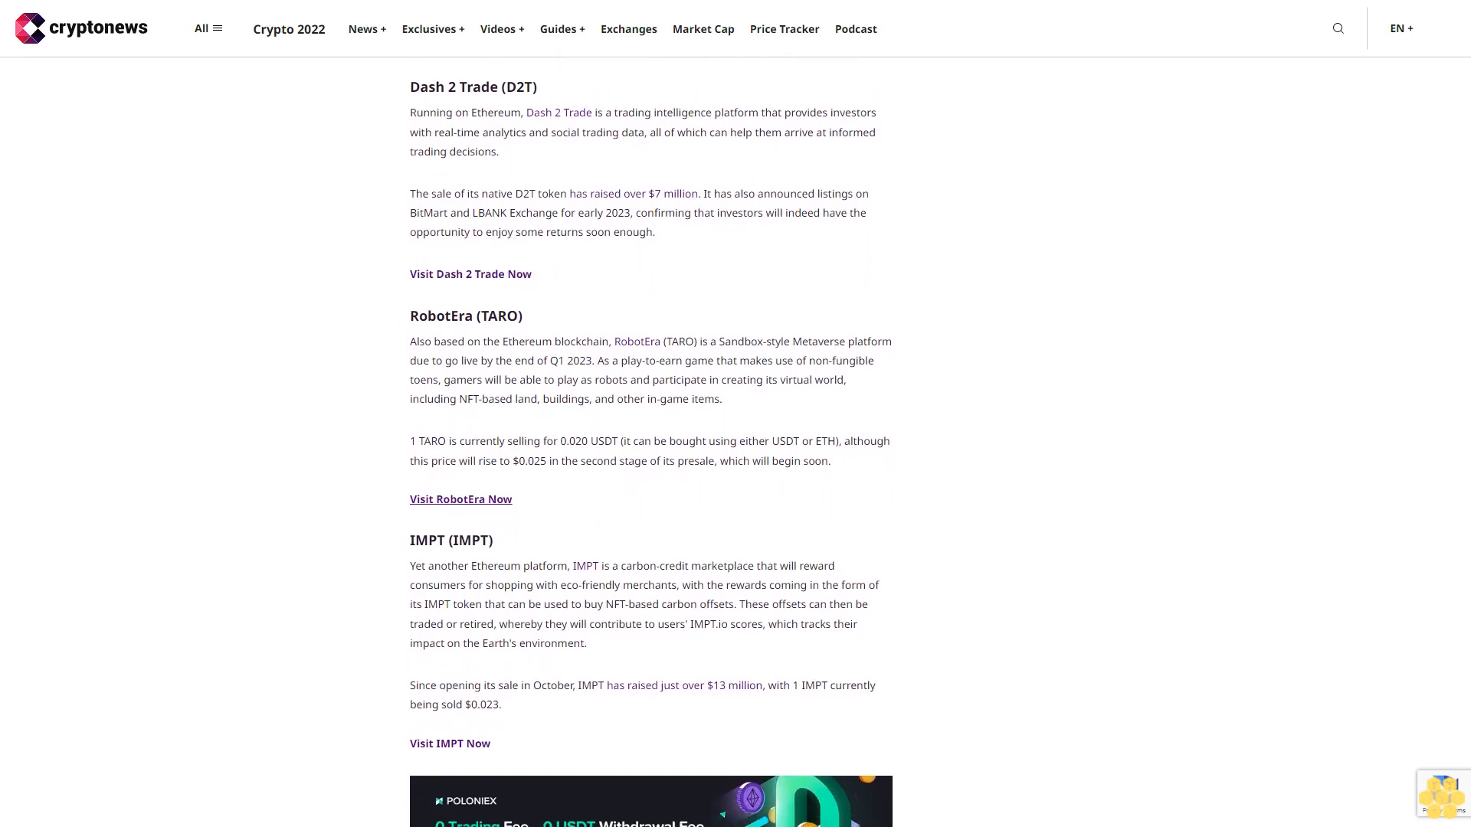
scroll(down, 3)
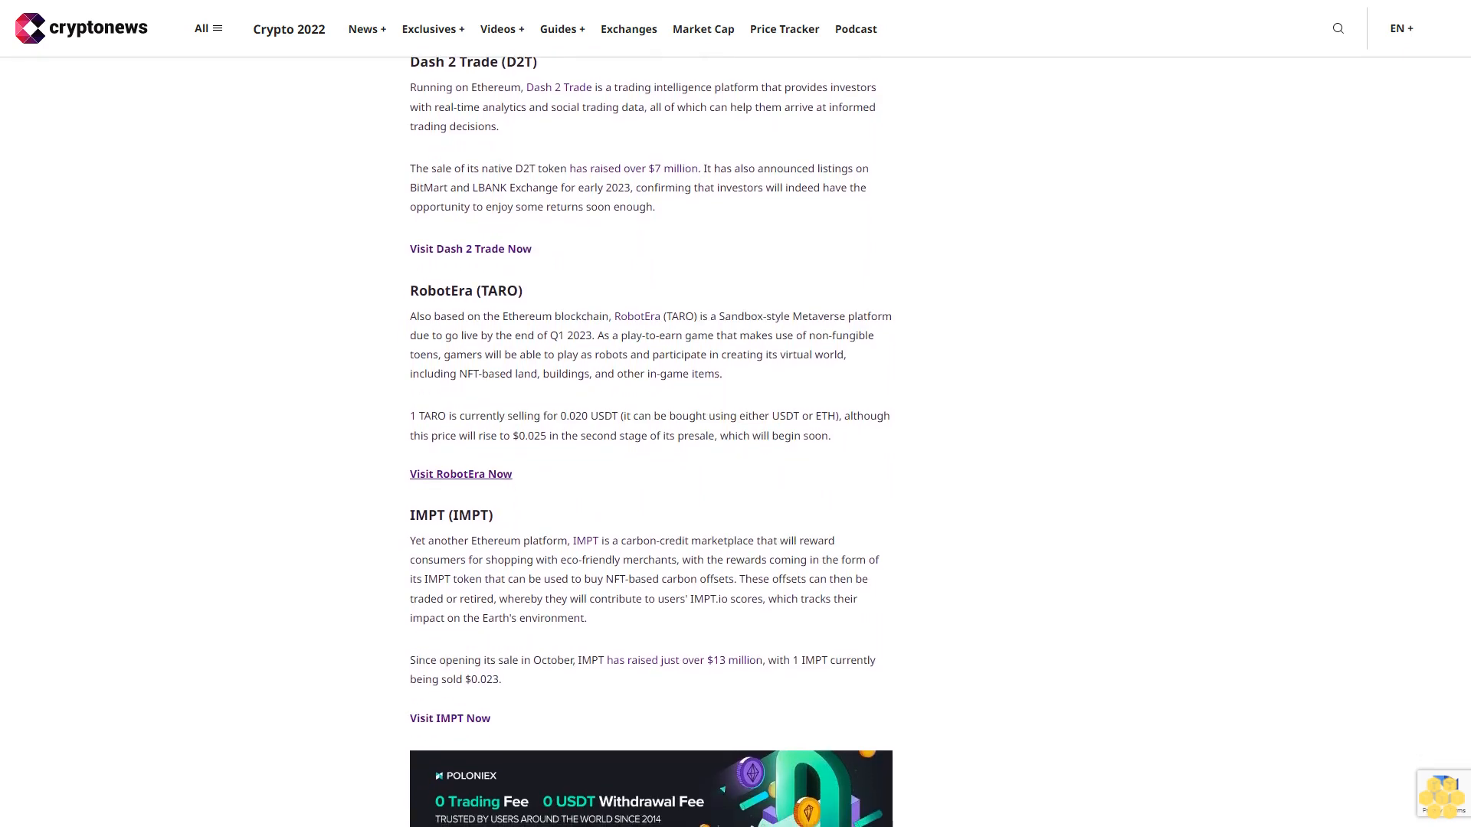
scroll(down, 3)
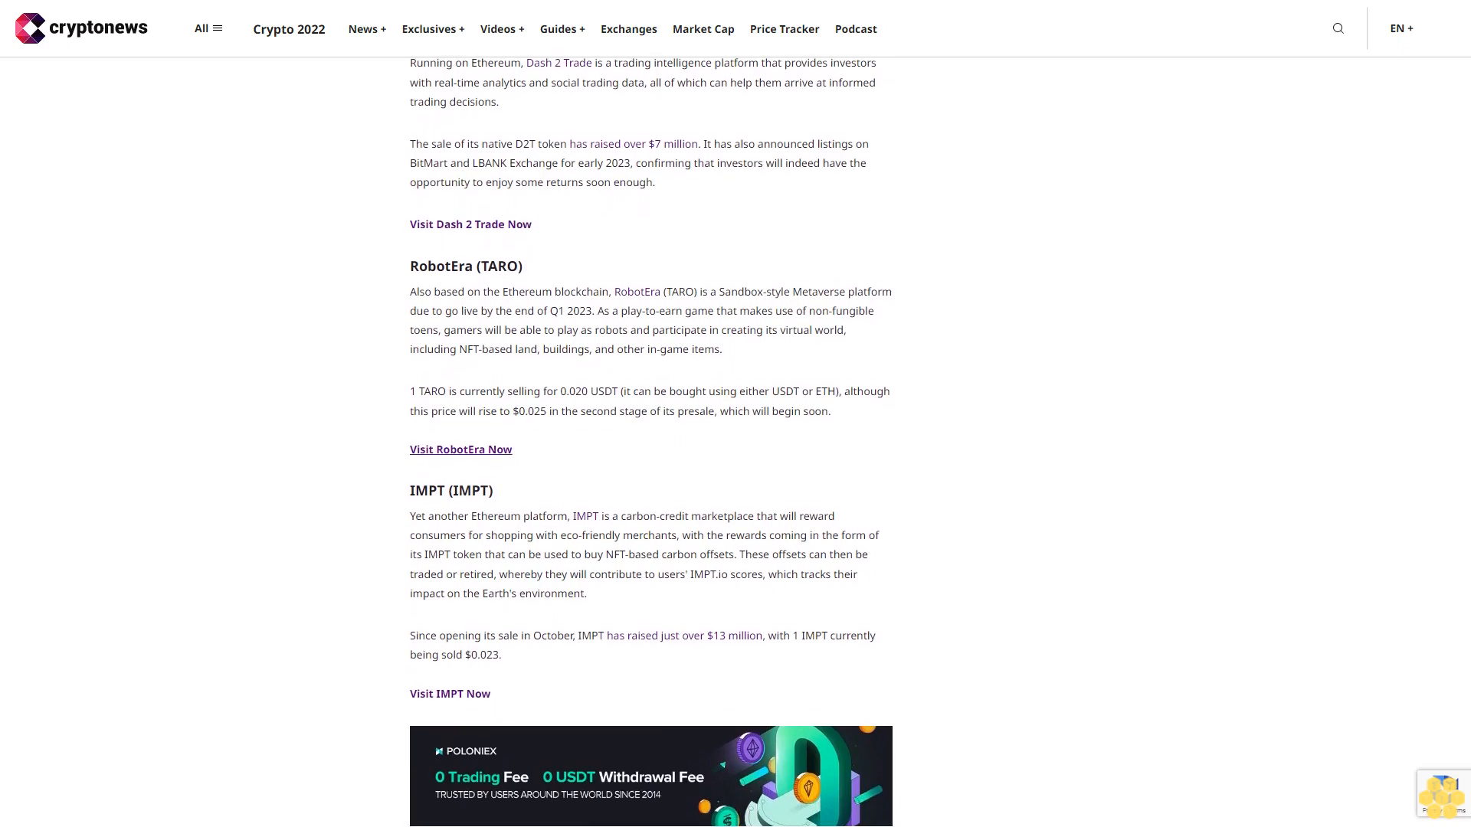
scroll(down, 3)
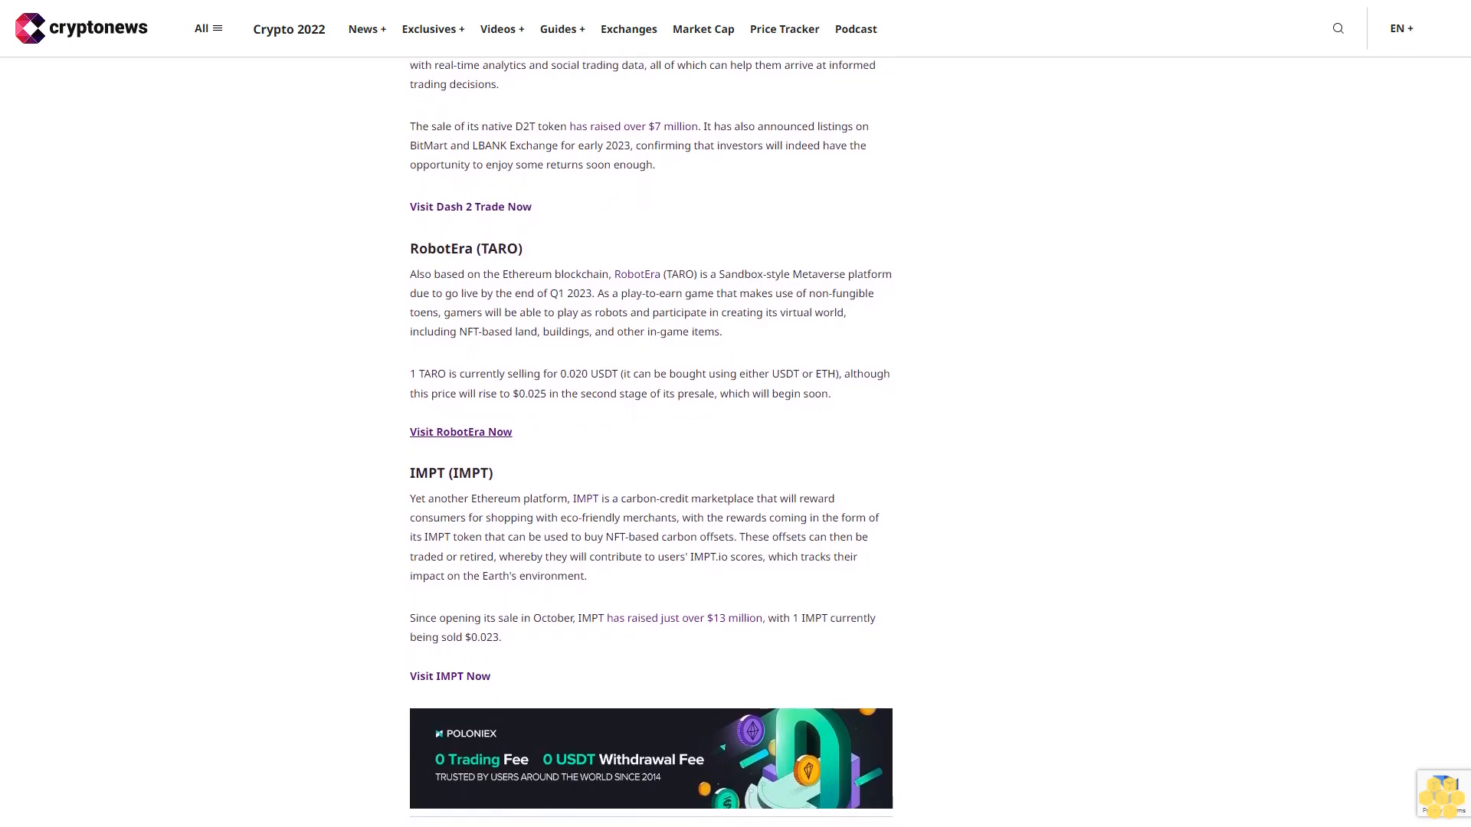